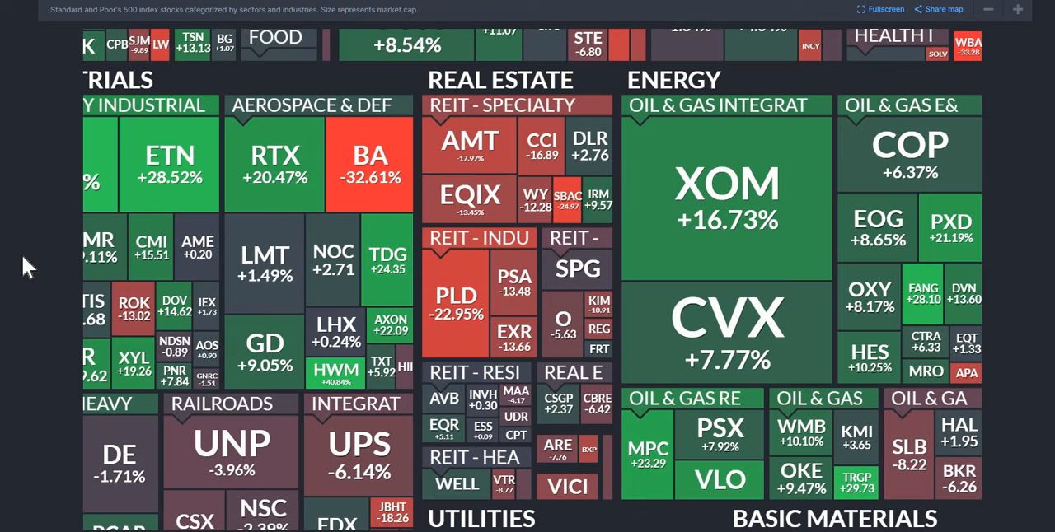
{"action": "mouse_move", "coordinate": [48, 152]}
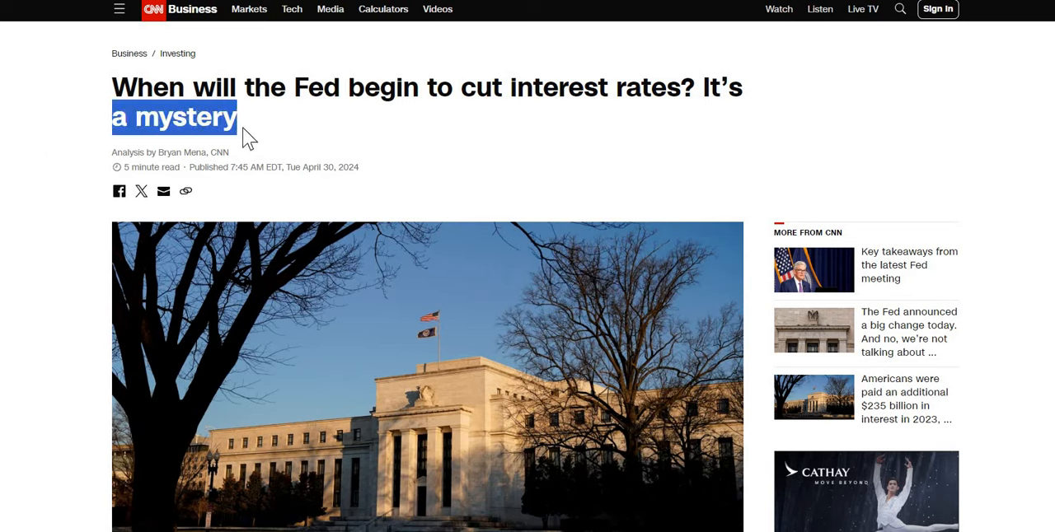
{"action": "mouse_move", "coordinate": [248, 122]}
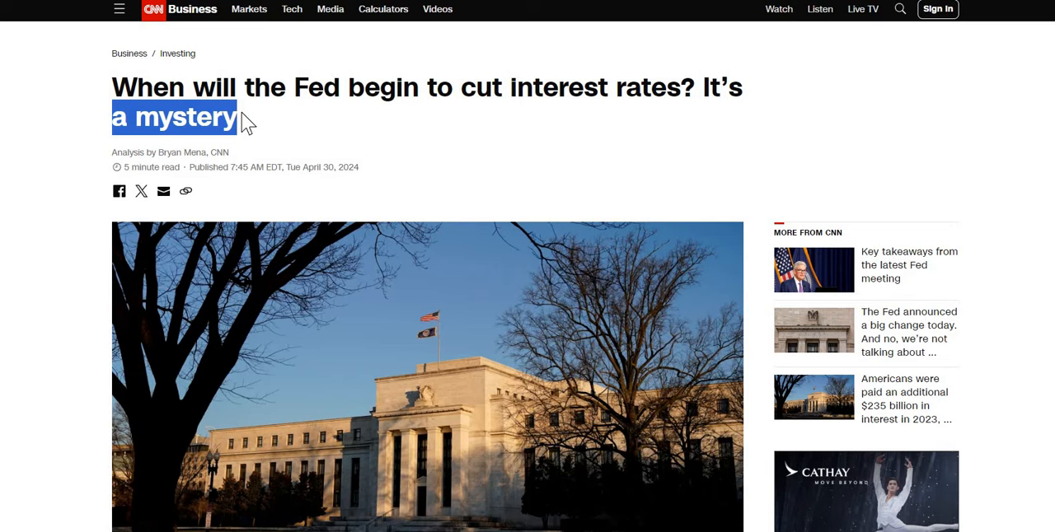
{"action": "mouse_move", "coordinate": [68, 117]}
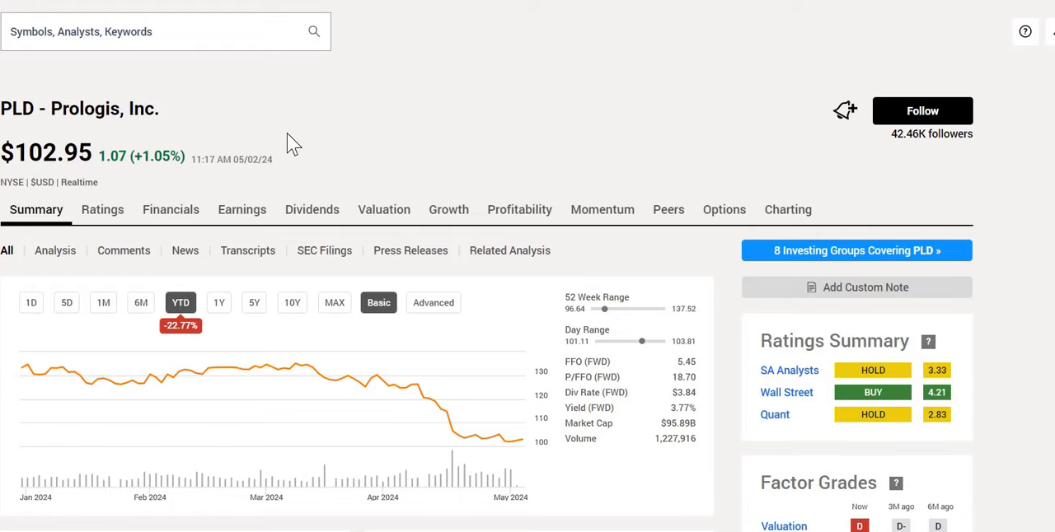
{"action": "mouse_move", "coordinate": [305, 139]}
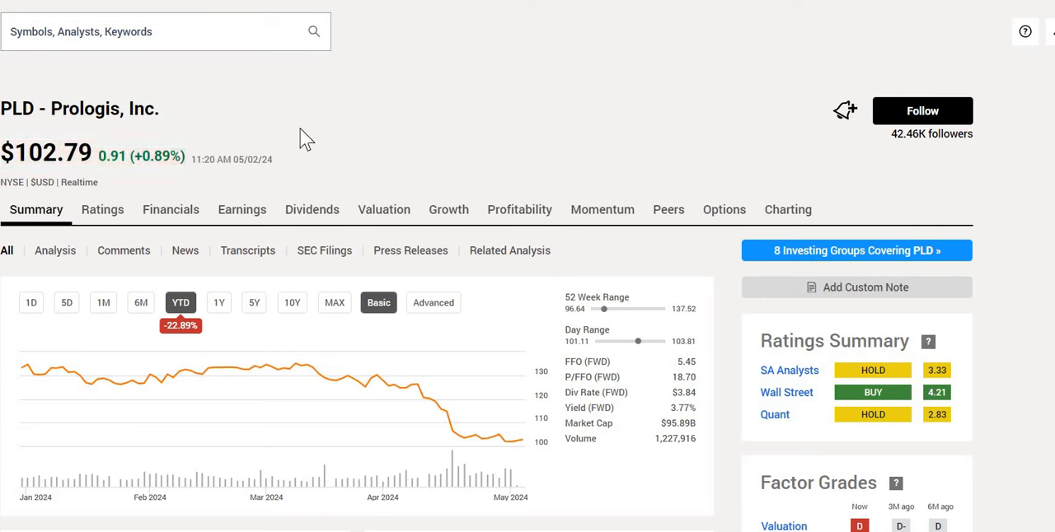
{"action": "mouse_move", "coordinate": [337, 130]}
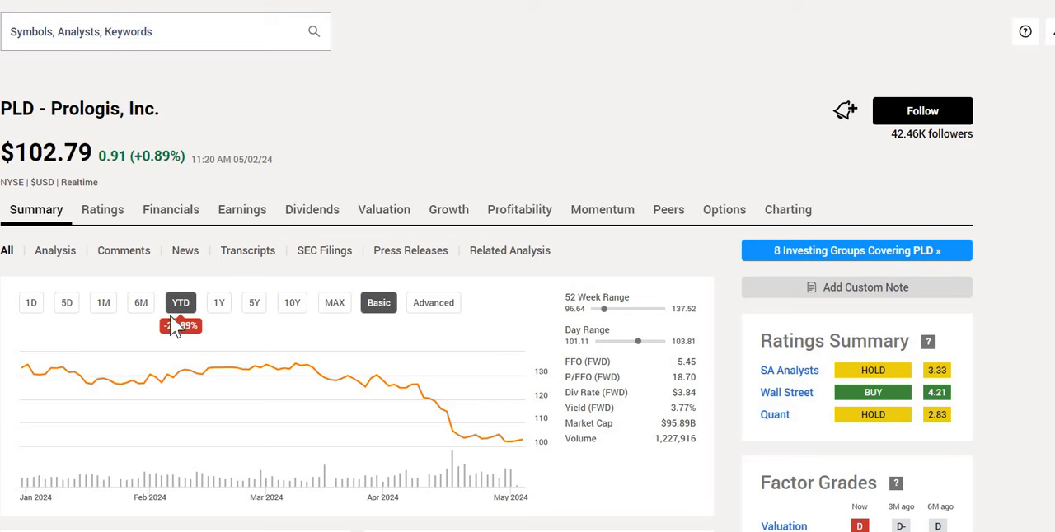
{"action": "mouse_move", "coordinate": [173, 336]}
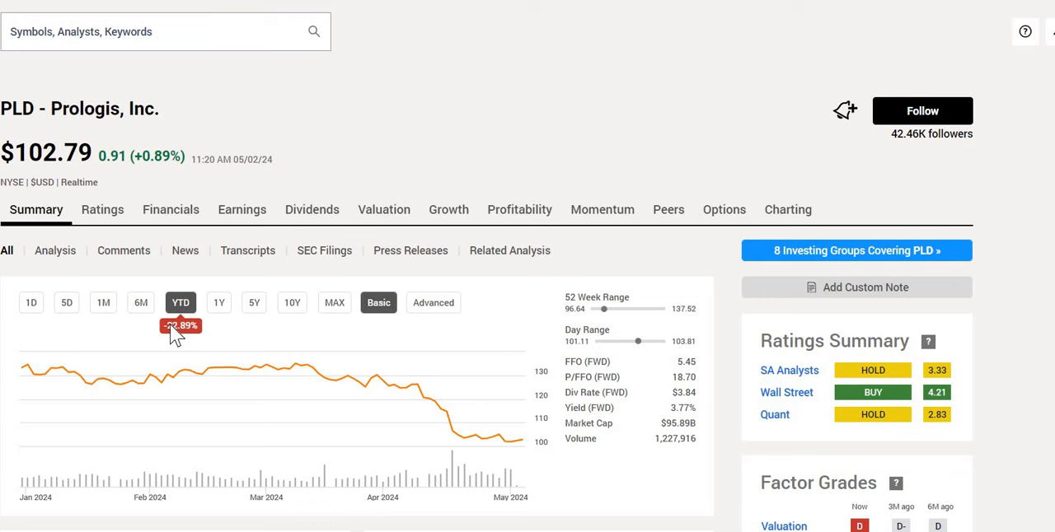
{"action": "mouse_move", "coordinate": [183, 337]}
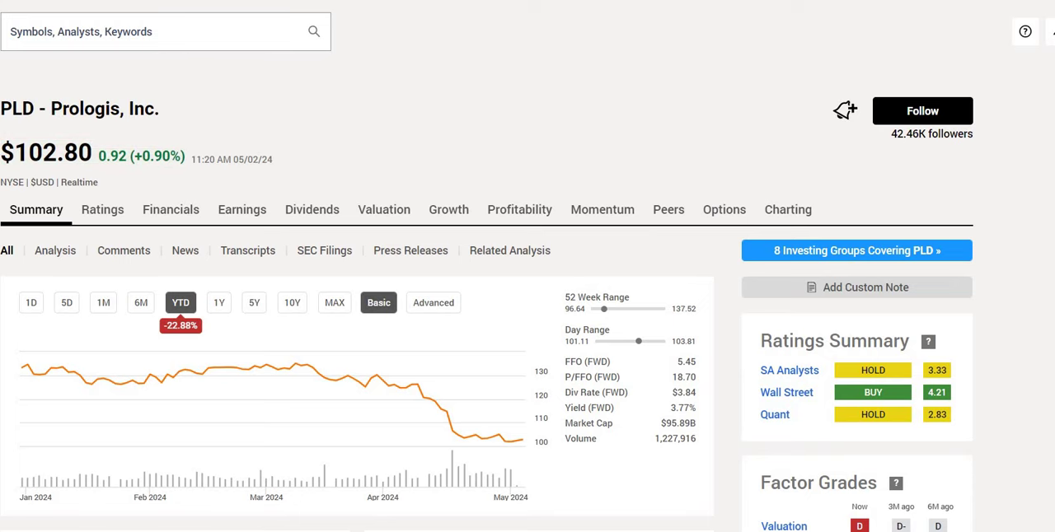
Step: Review Prologis's income statement and balance sheet figures on the Financials tab
{"action": "left_click", "coordinate": [170, 209]}
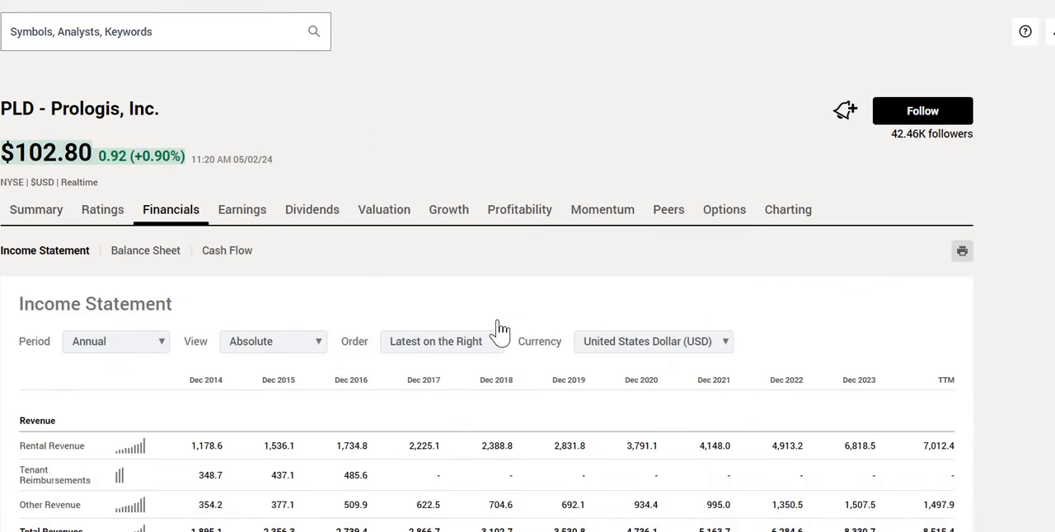
{"action": "scroll", "scroll_direction": "down", "scroll_amount": 3}
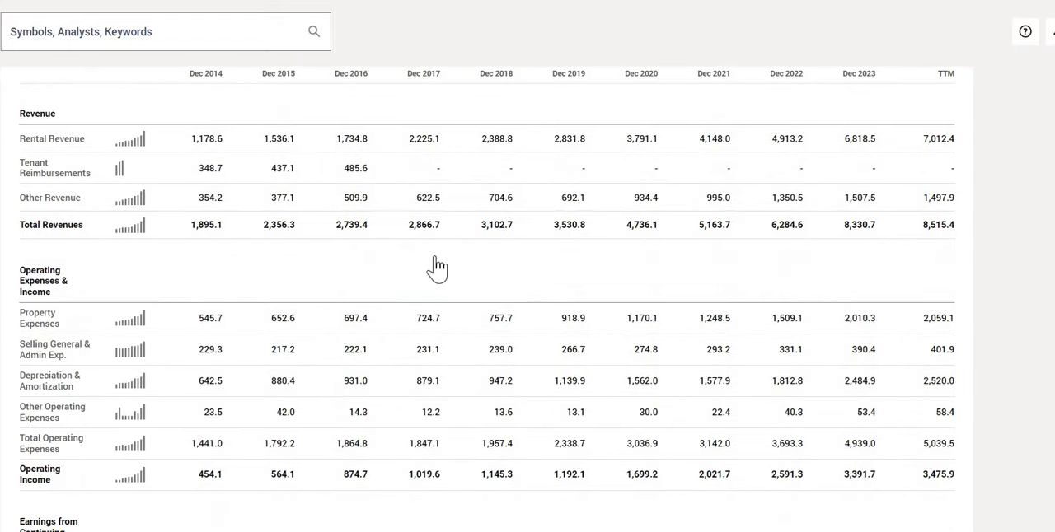
{"action": "mouse_move", "coordinate": [412, 360]}
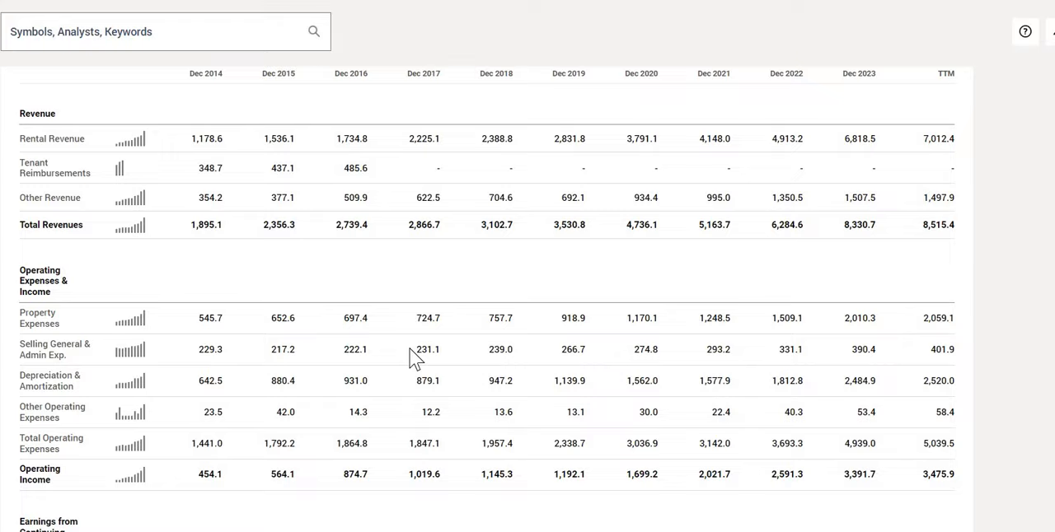
{"action": "left_click", "coordinate": [145, 66]}
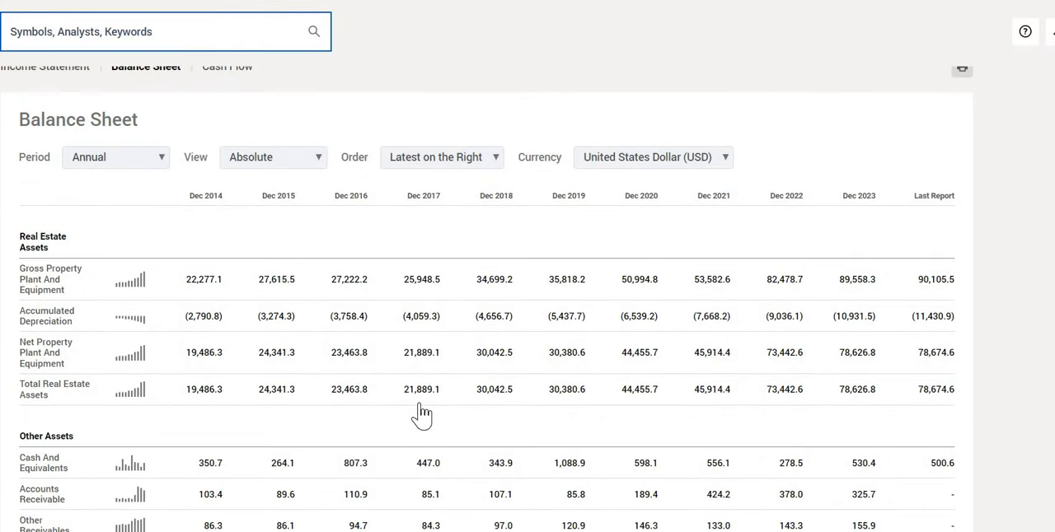
{"action": "scroll", "scroll_direction": "down", "scroll_amount": 3}
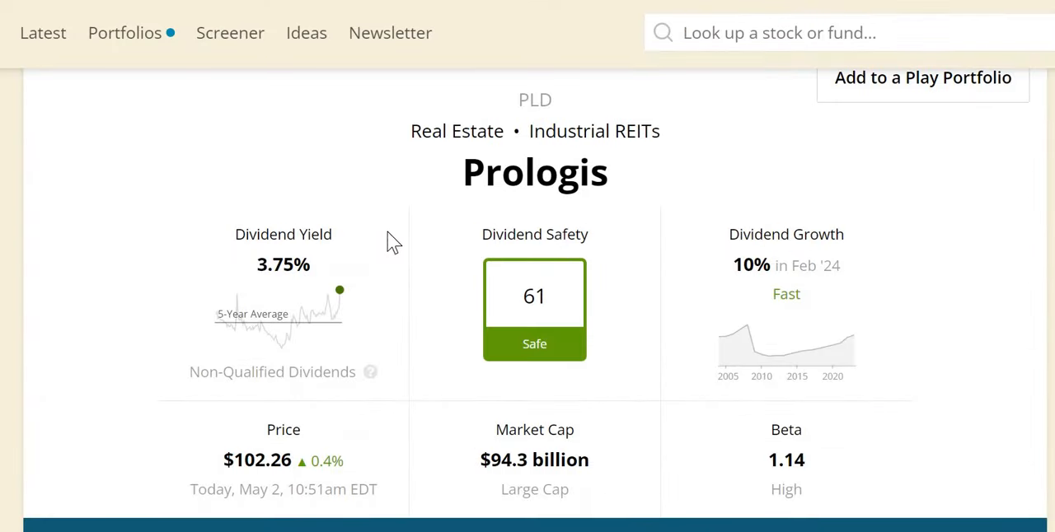
{"action": "mouse_move", "coordinate": [238, 271]}
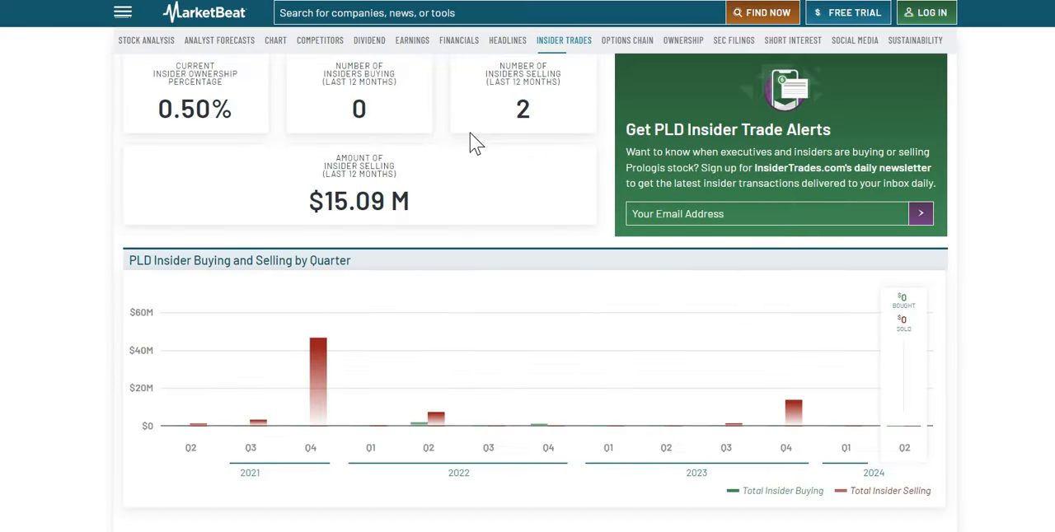
Step: View Prologis's 93.50% institutional ownership on MarketBeat's Ownership tab
{"action": "left_click", "coordinate": [683, 39]}
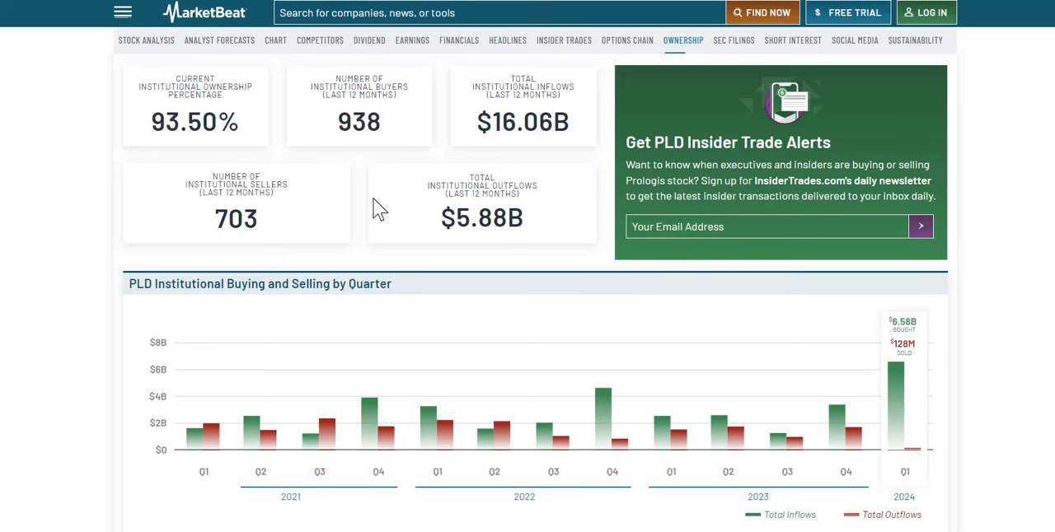
{"action": "mouse_move", "coordinate": [412, 152]}
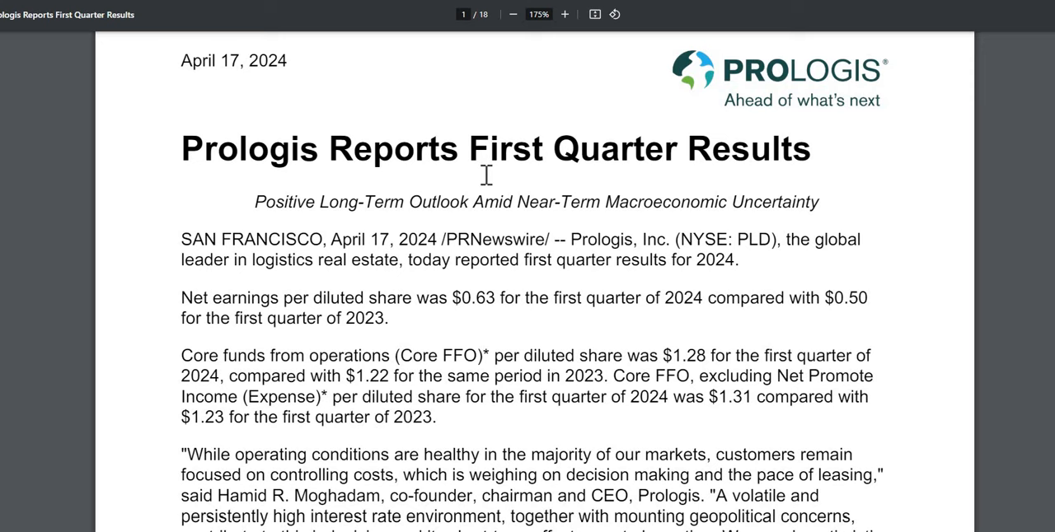
{"action": "mouse_move", "coordinate": [630, 265]}
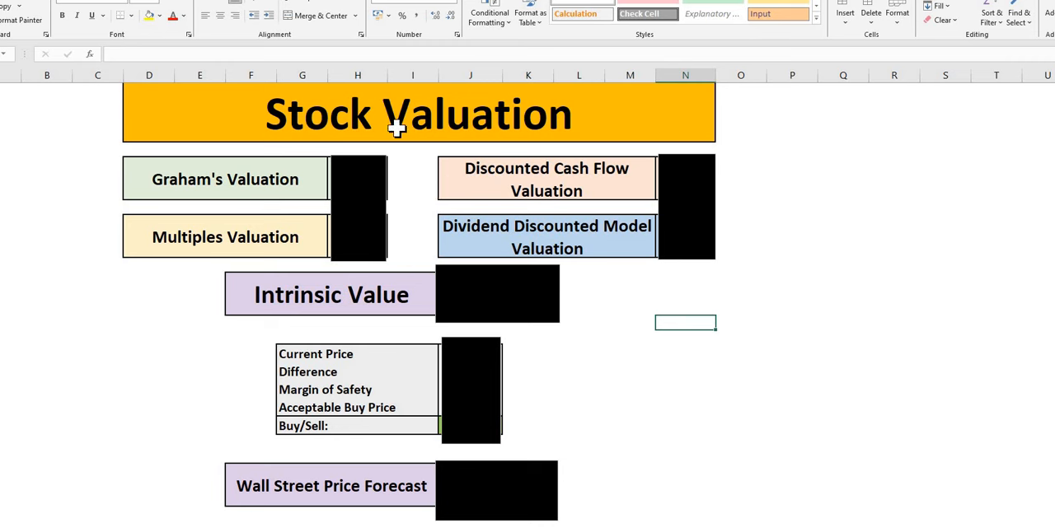
Step: Select a cell on the Stock Valuation sheet to survey its valuation sections
{"action": "left_click", "coordinate": [397, 114]}
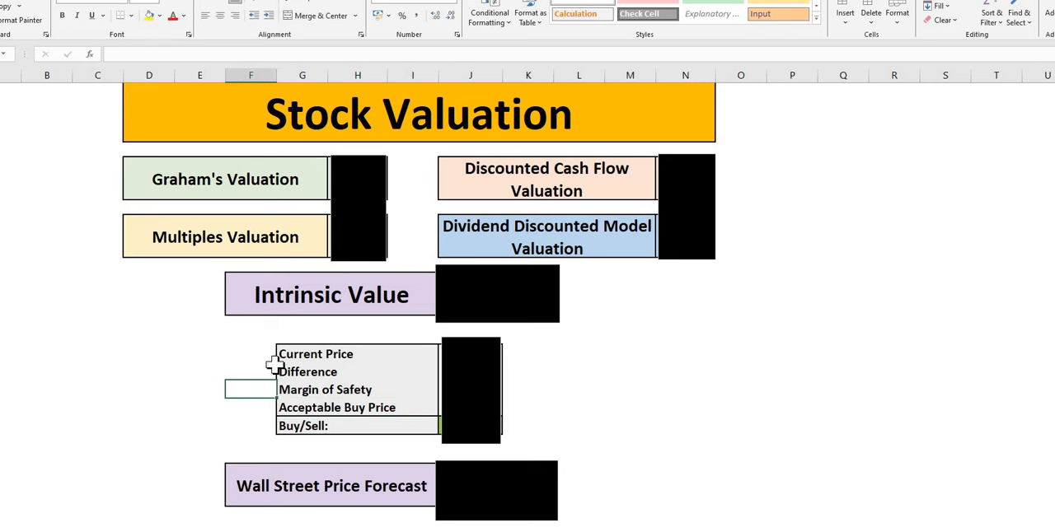
{"action": "mouse_move", "coordinate": [210, 472]}
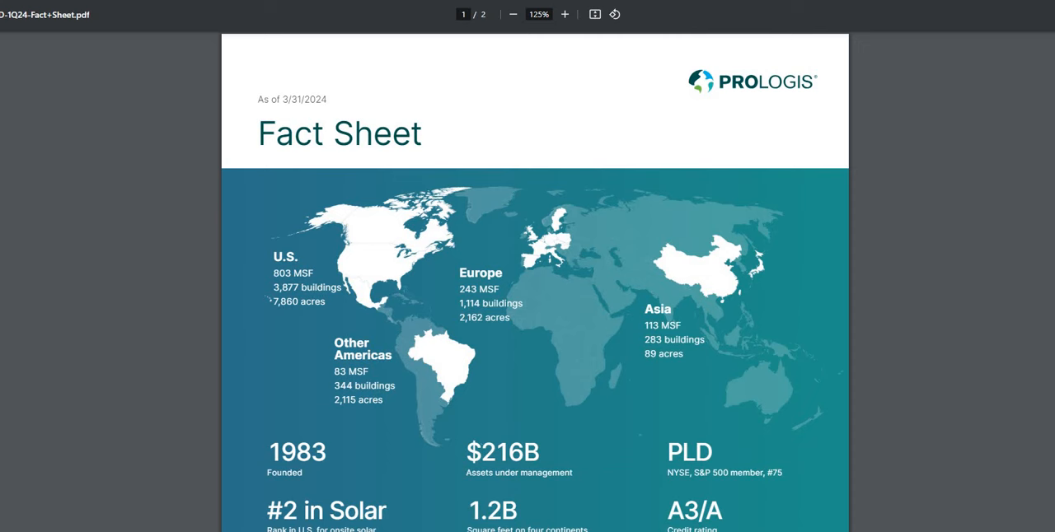
Step: Read the Prologis 1Q24 fact sheet down to page 2's economic impact and top customers
{"action": "scroll", "scroll_direction": "down", "scroll_amount": 3}
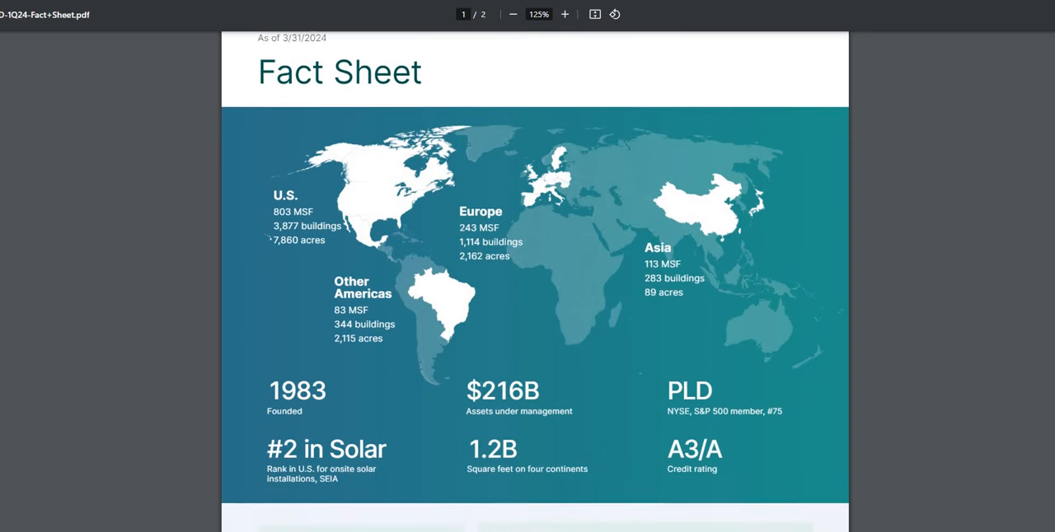
{"action": "scroll", "scroll_direction": "down", "scroll_amount": 3}
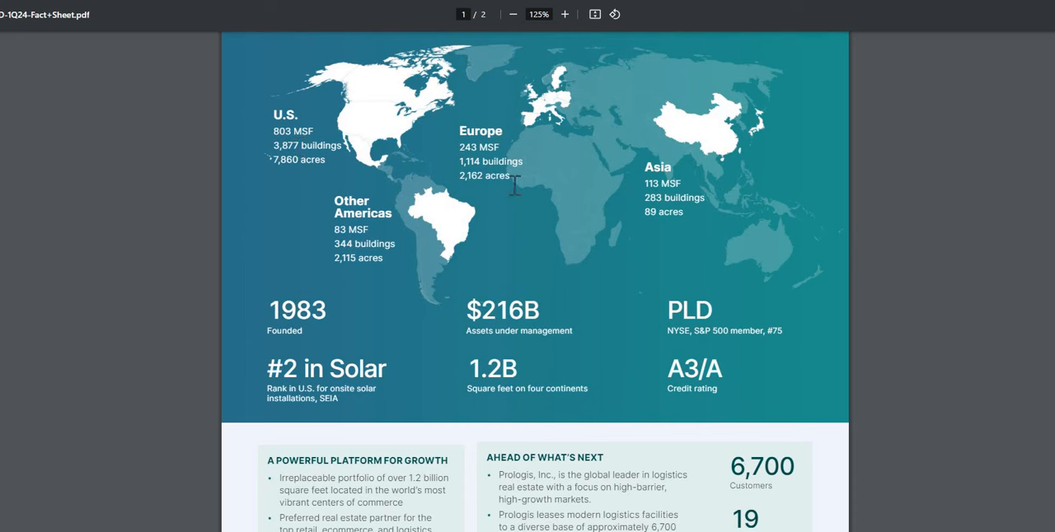
{"action": "mouse_move", "coordinate": [465, 310]}
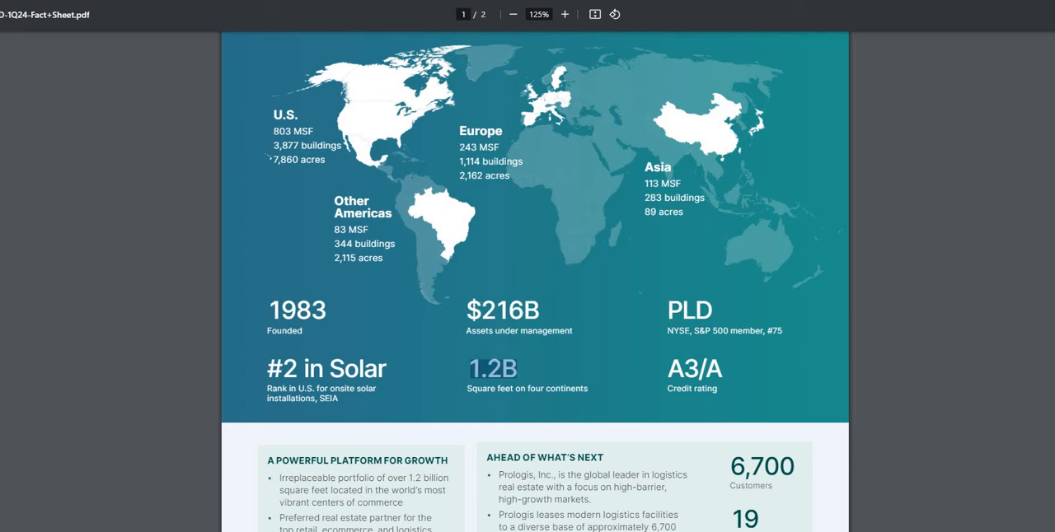
{"action": "scroll", "scroll_direction": "down", "scroll_amount": 3}
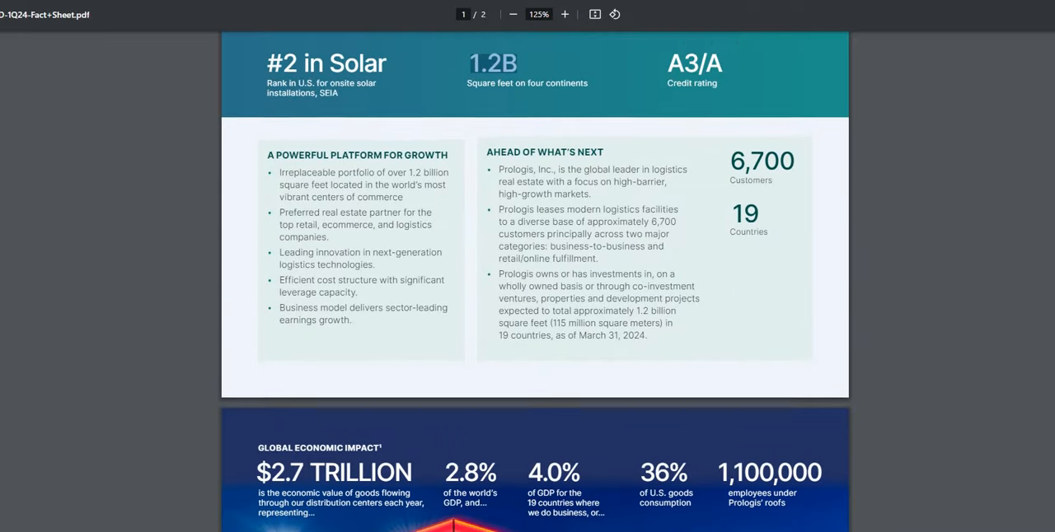
{"action": "scroll", "scroll_direction": "down", "scroll_amount": 3}
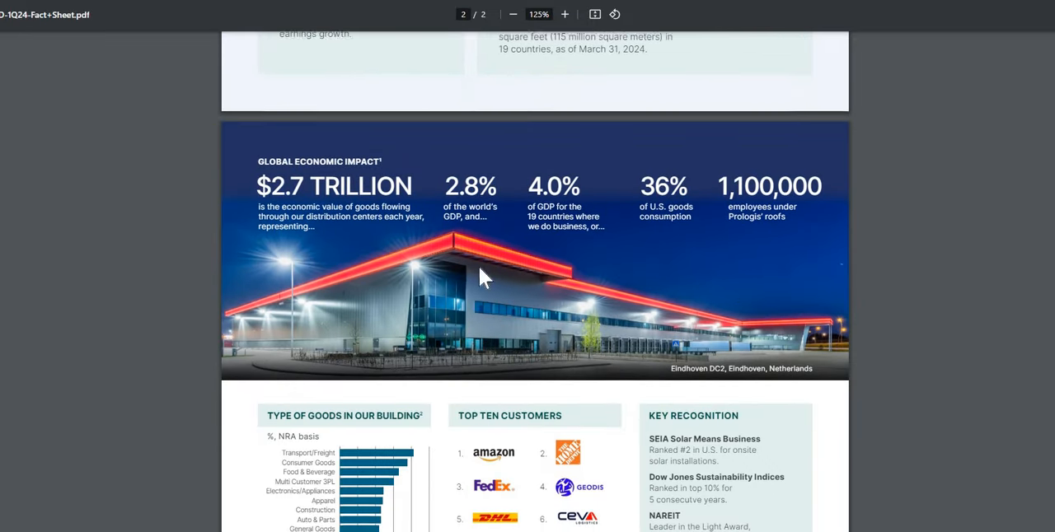
{"action": "scroll", "scroll_direction": "down", "scroll_amount": 3}
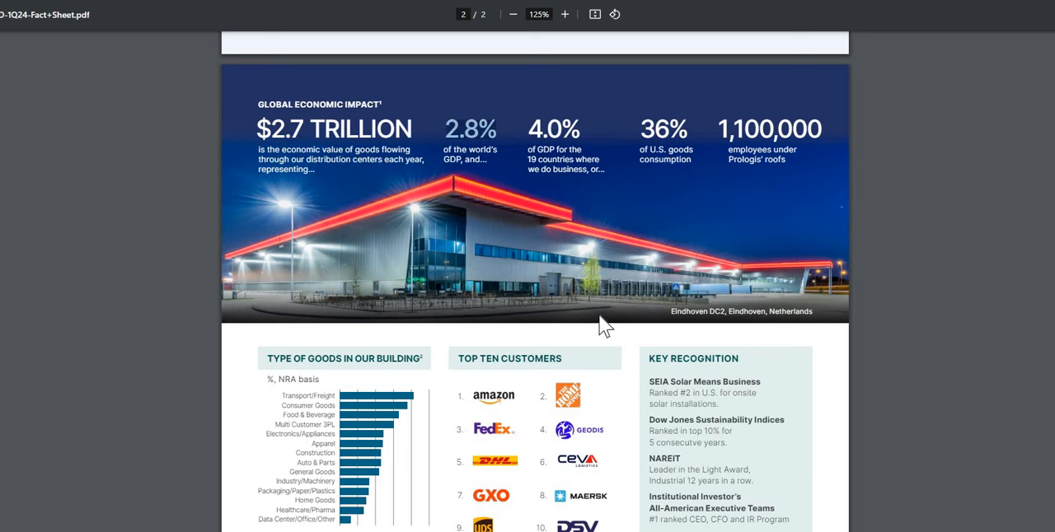
Step: Scroll page 2 down to the Core FFO per share and Dividend CAGR tables
{"action": "scroll", "scroll_direction": "down", "scroll_amount": 3}
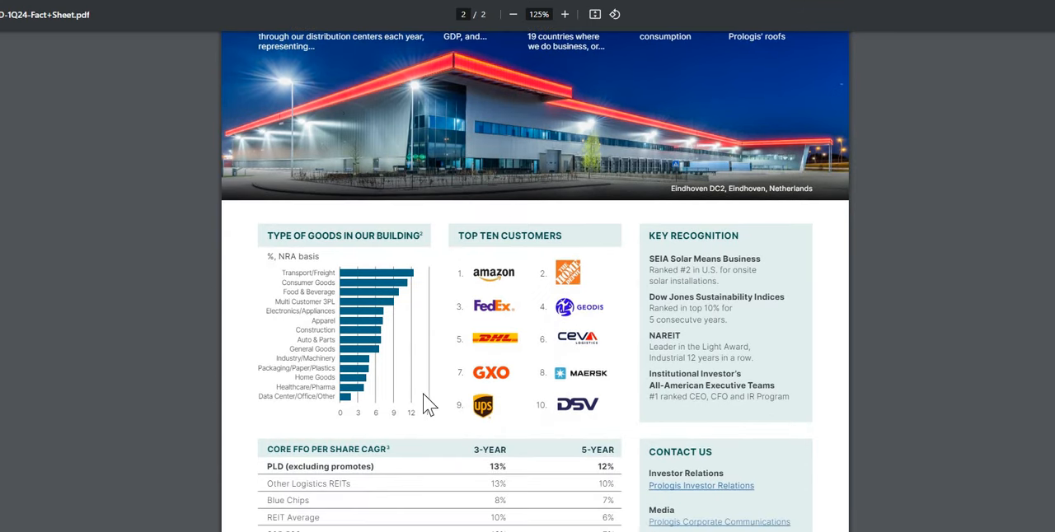
{"action": "mouse_move", "coordinate": [616, 272]}
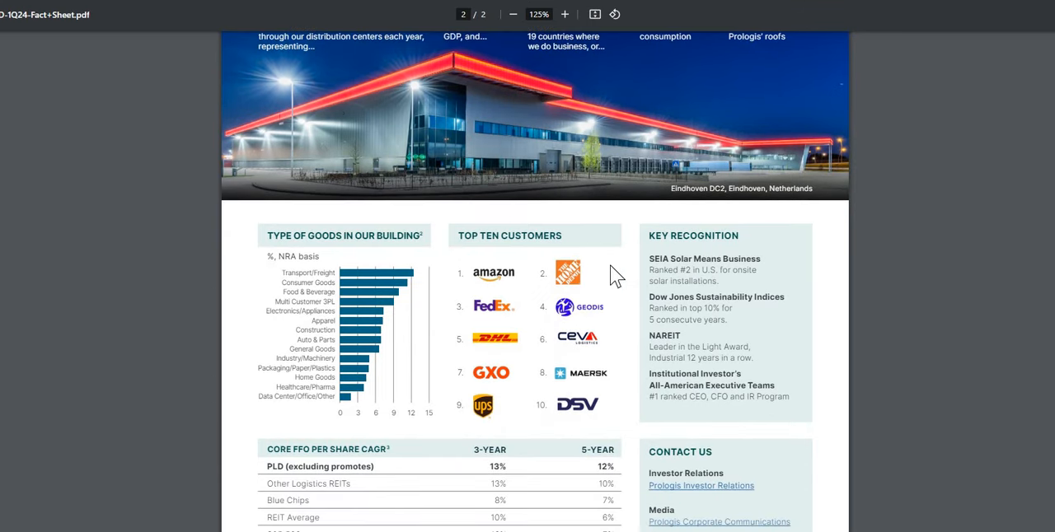
{"action": "mouse_move", "coordinate": [457, 263]}
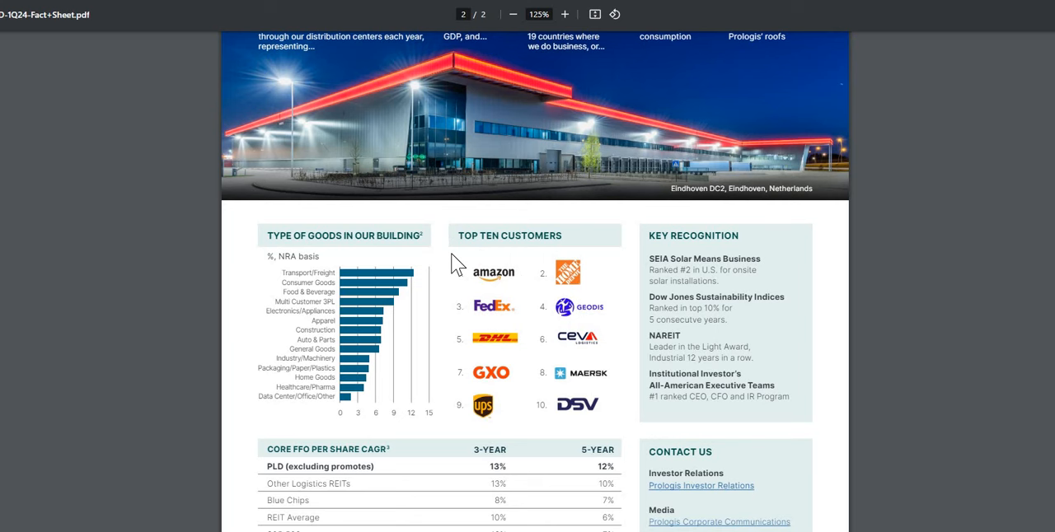
{"action": "mouse_move", "coordinate": [492, 259]}
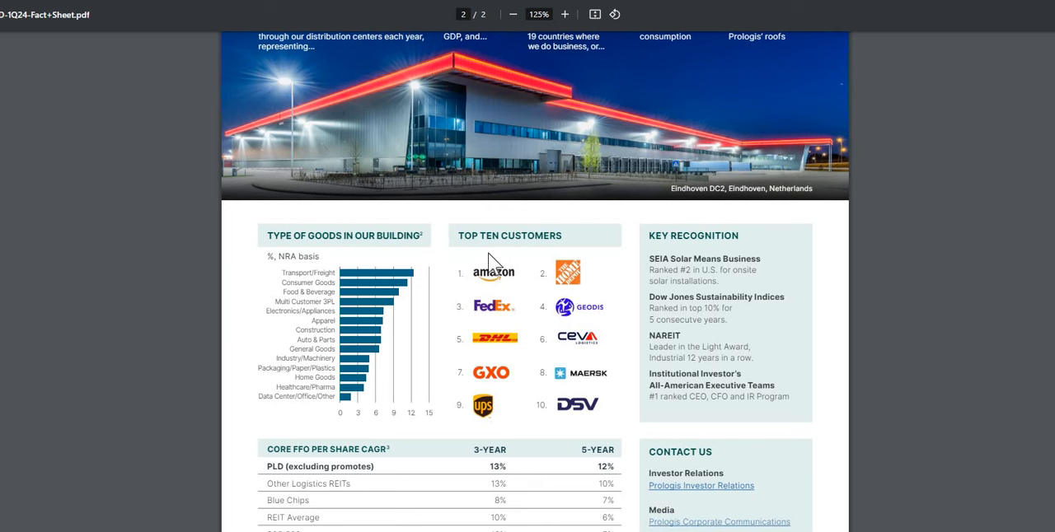
{"action": "mouse_move", "coordinate": [579, 297]}
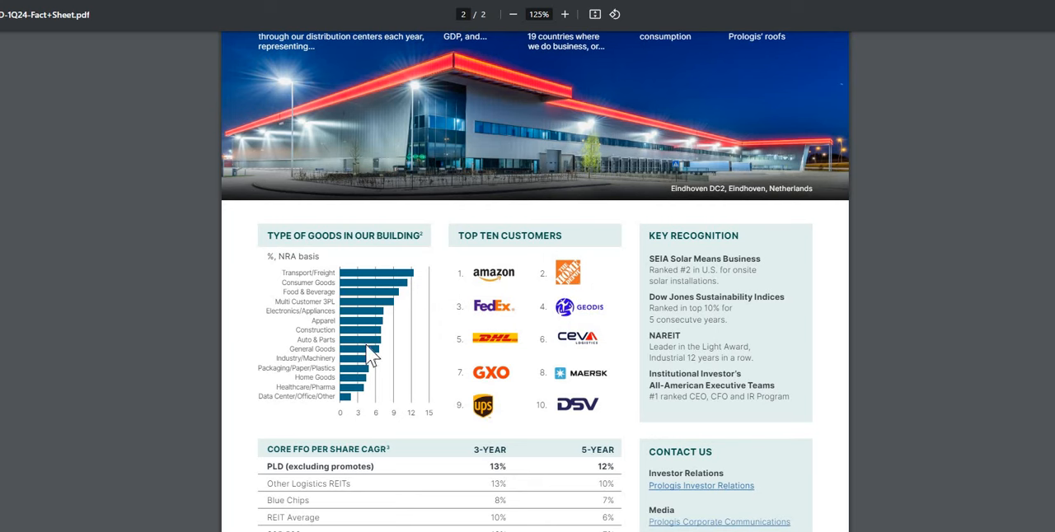
{"action": "mouse_move", "coordinate": [316, 256]}
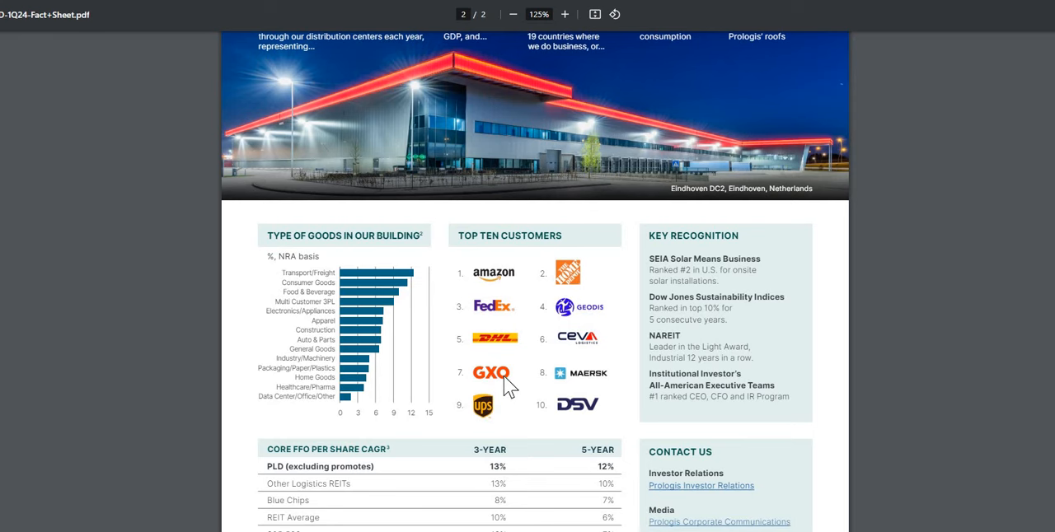
{"action": "scroll", "scroll_direction": "down", "scroll_amount": 3}
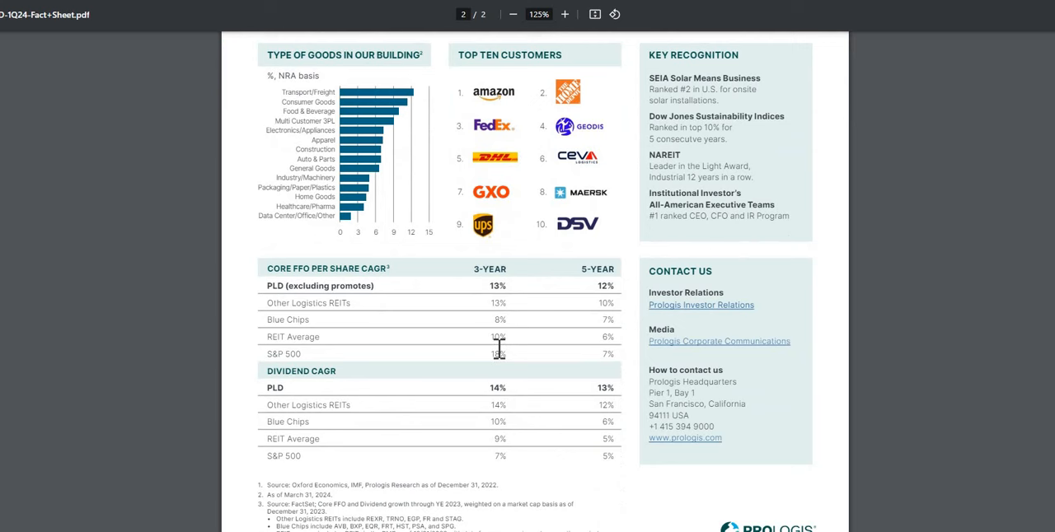
{"action": "mouse_move", "coordinate": [357, 303]}
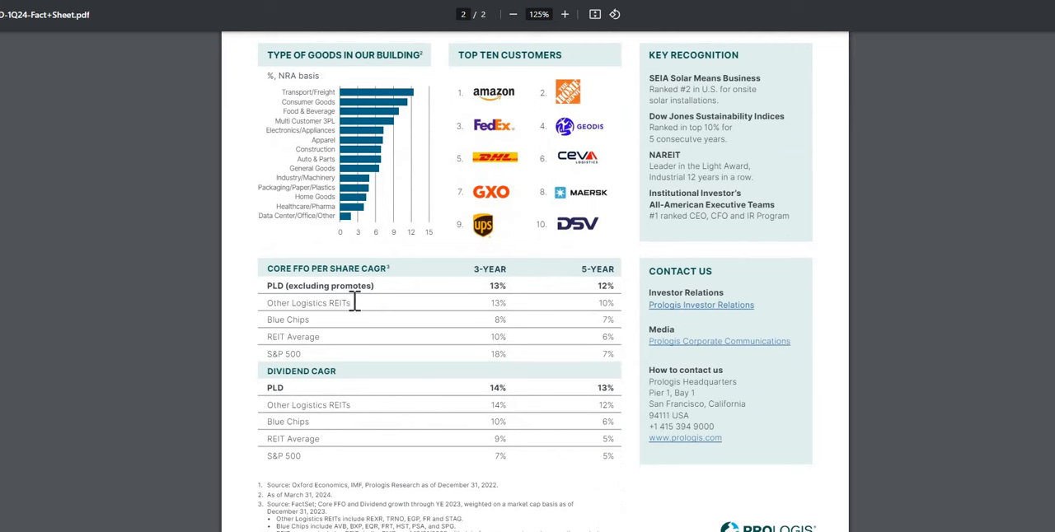
{"action": "mouse_move", "coordinate": [330, 286]}
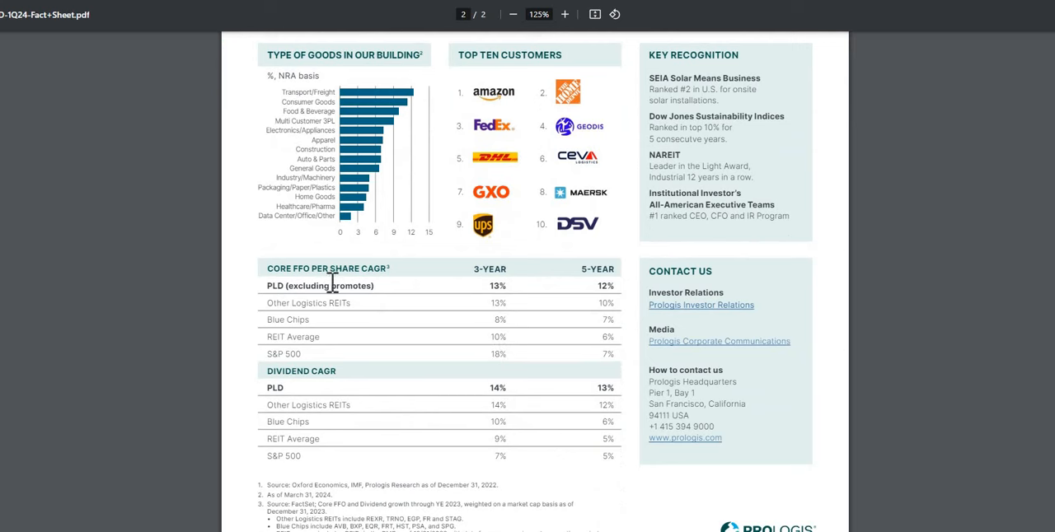
{"action": "mouse_move", "coordinate": [594, 294]}
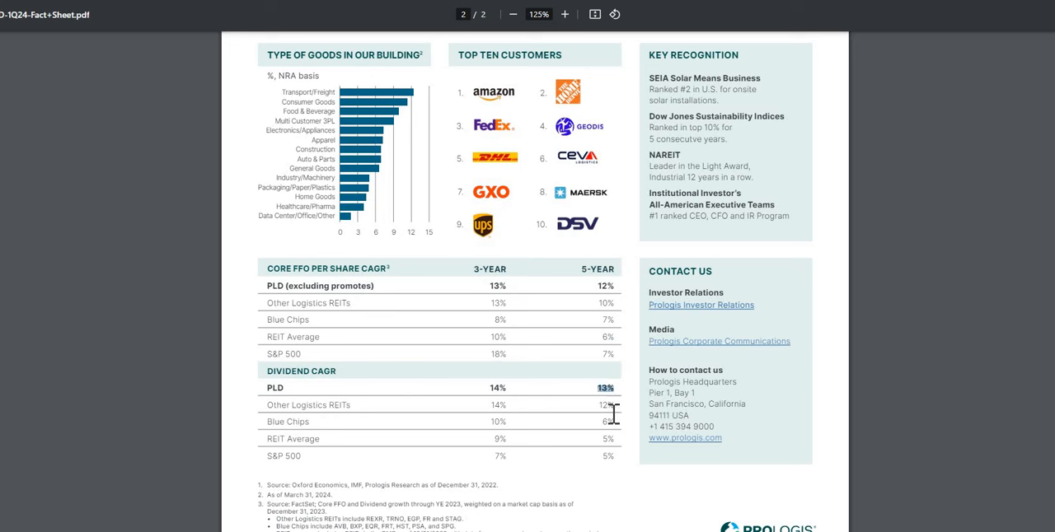
{"action": "mouse_move", "coordinate": [619, 413]}
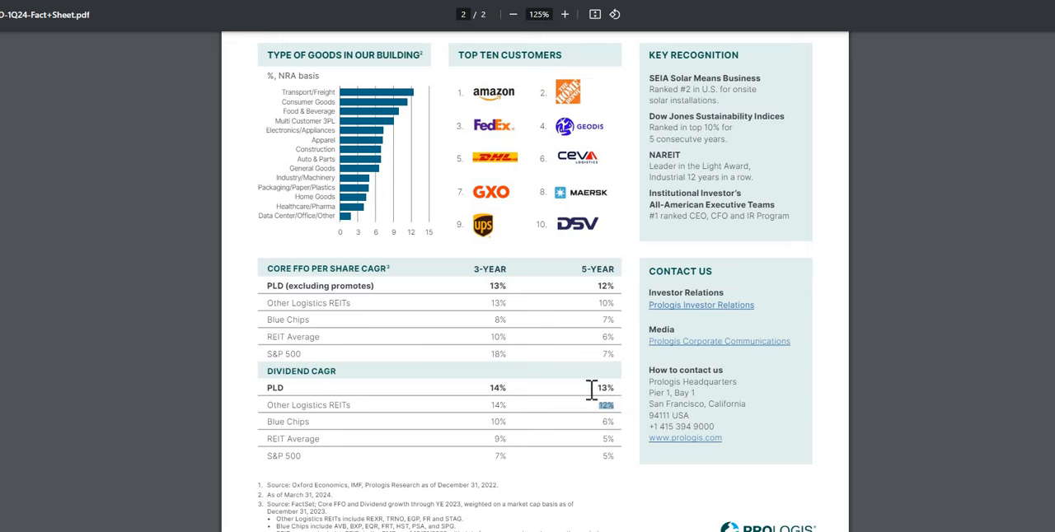
{"action": "mouse_move", "coordinate": [254, 150]}
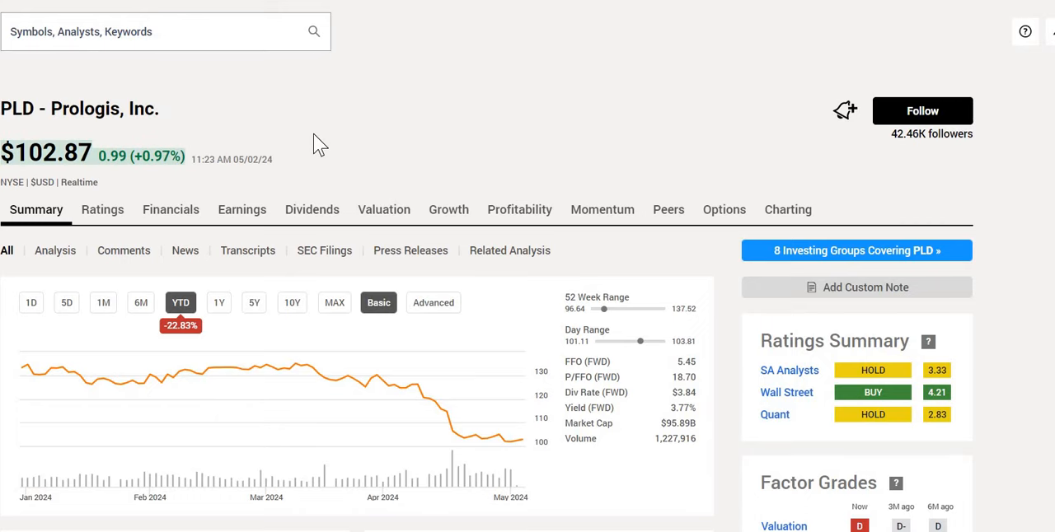
{"action": "mouse_move", "coordinate": [880, 445]}
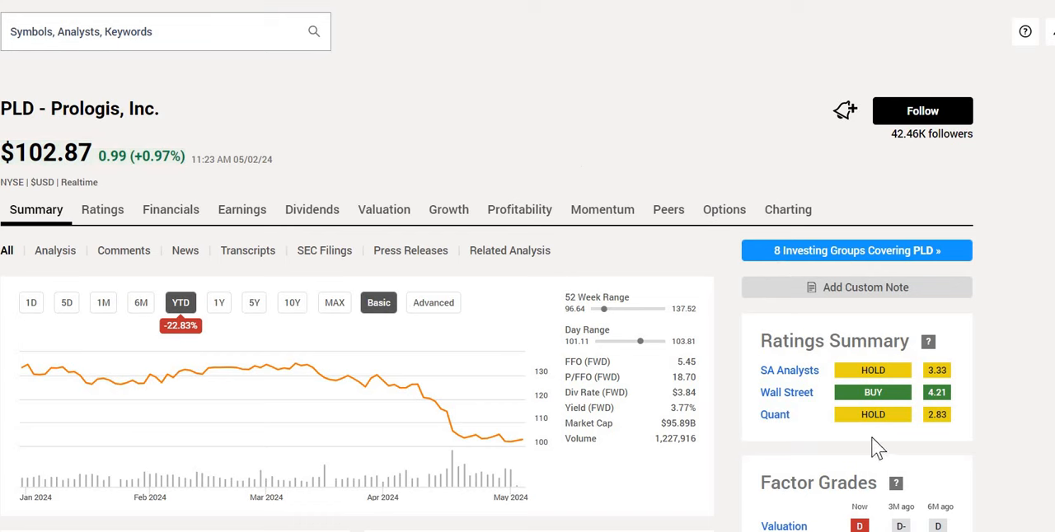
{"action": "mouse_move", "coordinate": [876, 423]}
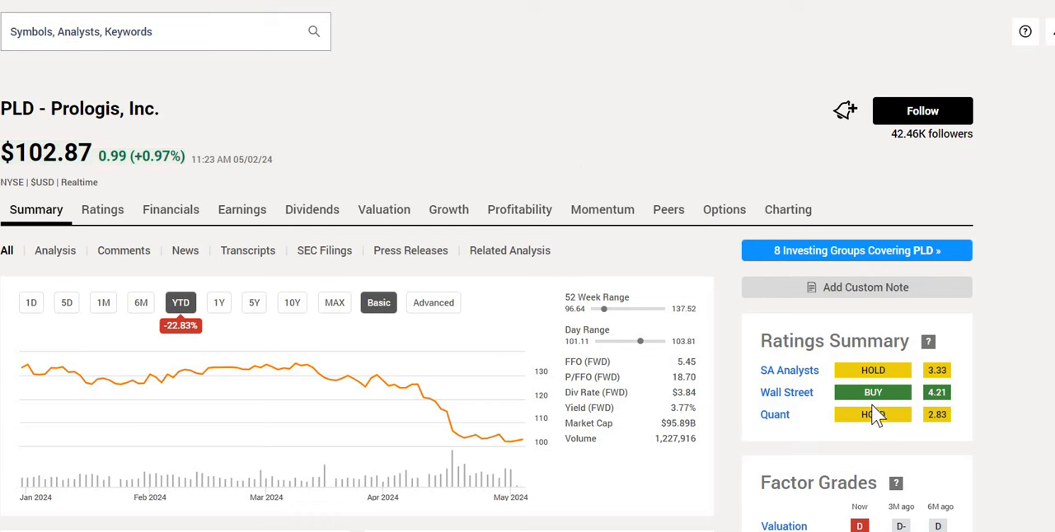
{"action": "mouse_move", "coordinate": [841, 418]}
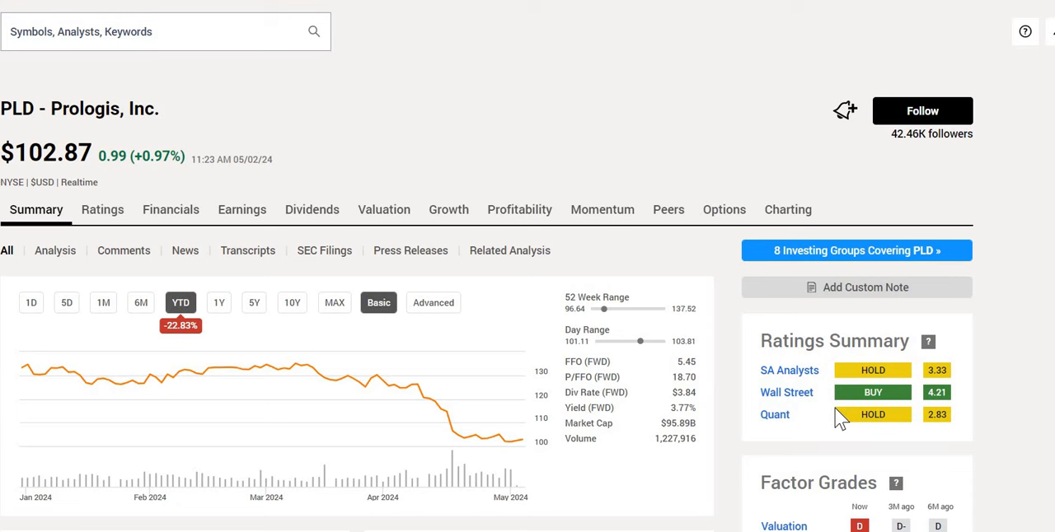
{"action": "mouse_move", "coordinate": [658, 328]}
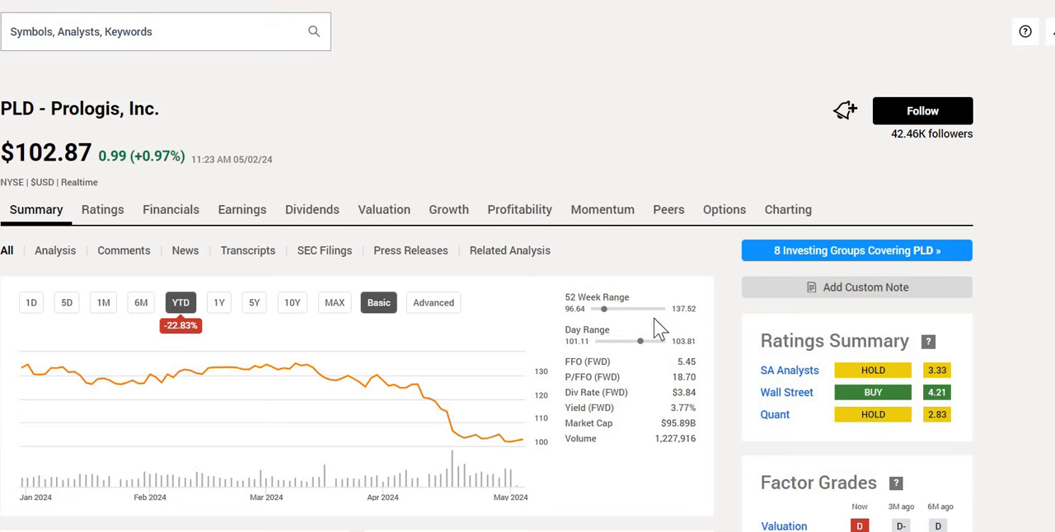
{"action": "mouse_move", "coordinate": [608, 323]}
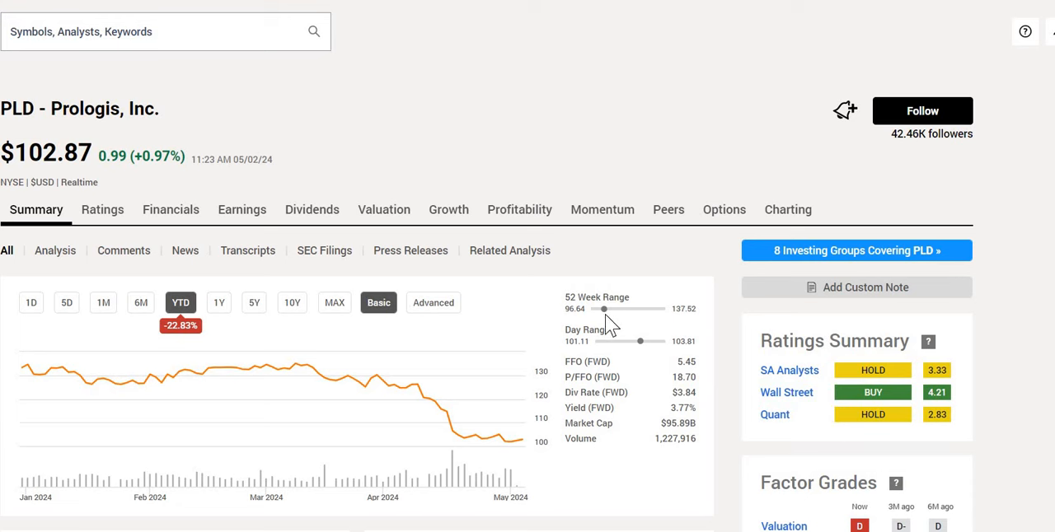
{"action": "mouse_move", "coordinate": [672, 408]}
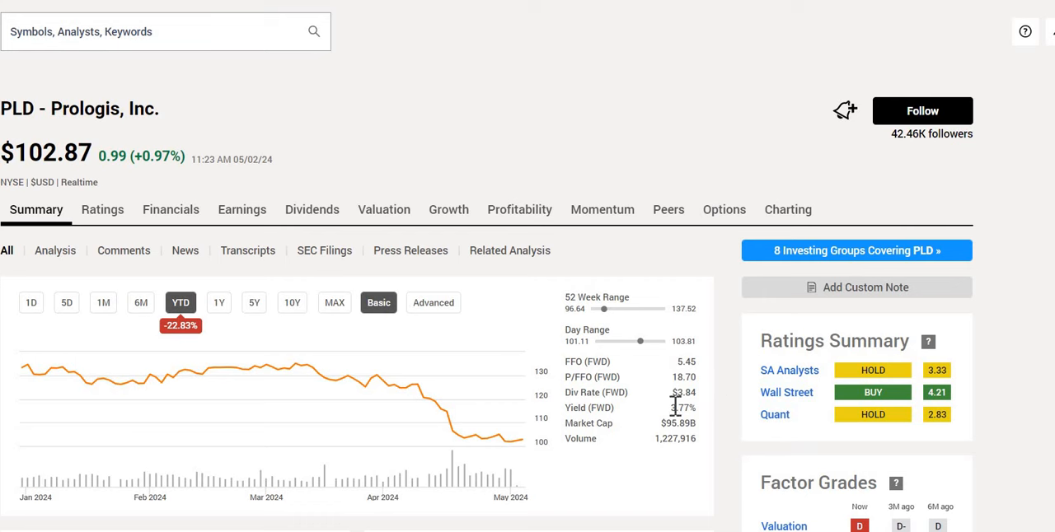
Step: Select the forward P/FFO value 18.70 and widen the price chart to 1Y, then 10Y
{"action": "double_click", "coordinate": [679, 408]}
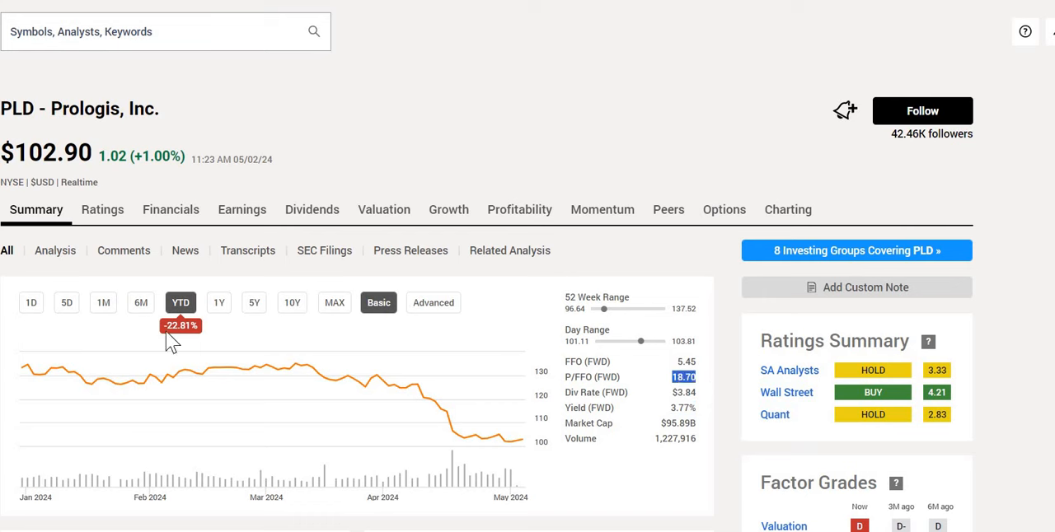
{"action": "mouse_move", "coordinate": [169, 349]}
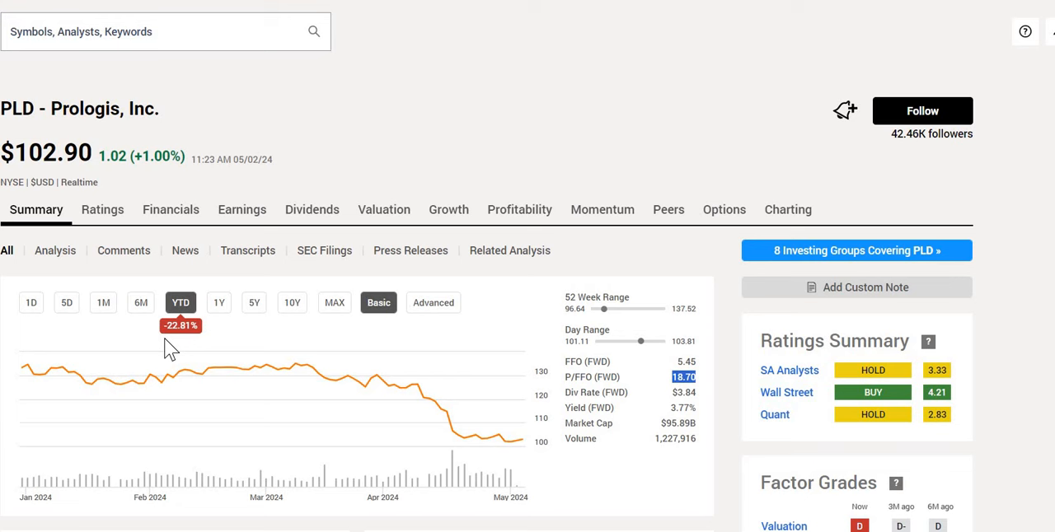
{"action": "mouse_move", "coordinate": [208, 346]}
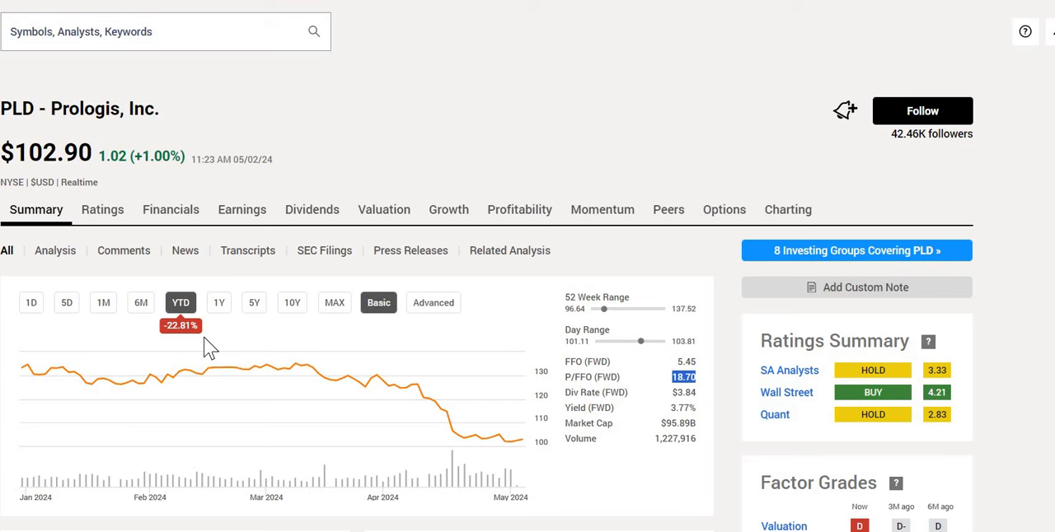
{"action": "mouse_move", "coordinate": [216, 332]}
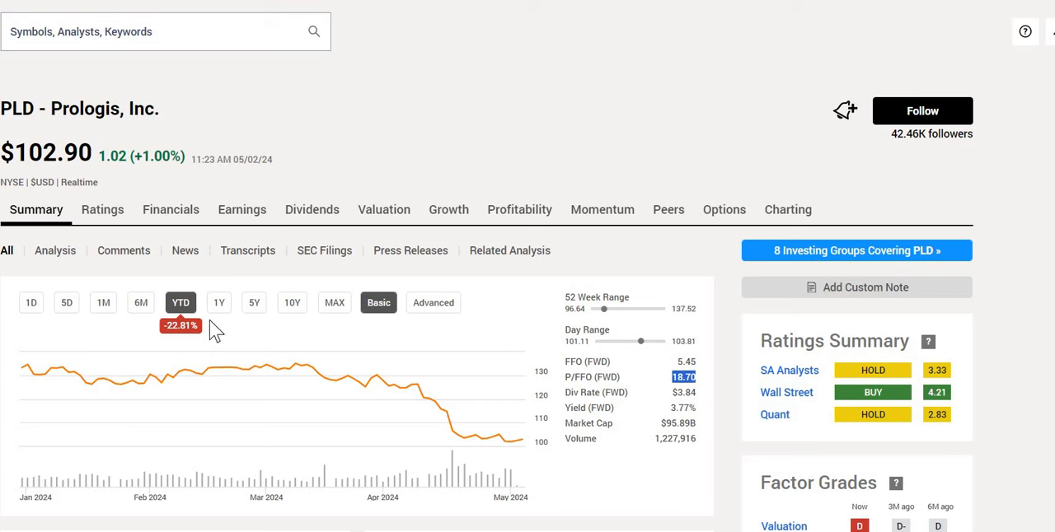
{"action": "left_click", "coordinate": [219, 302]}
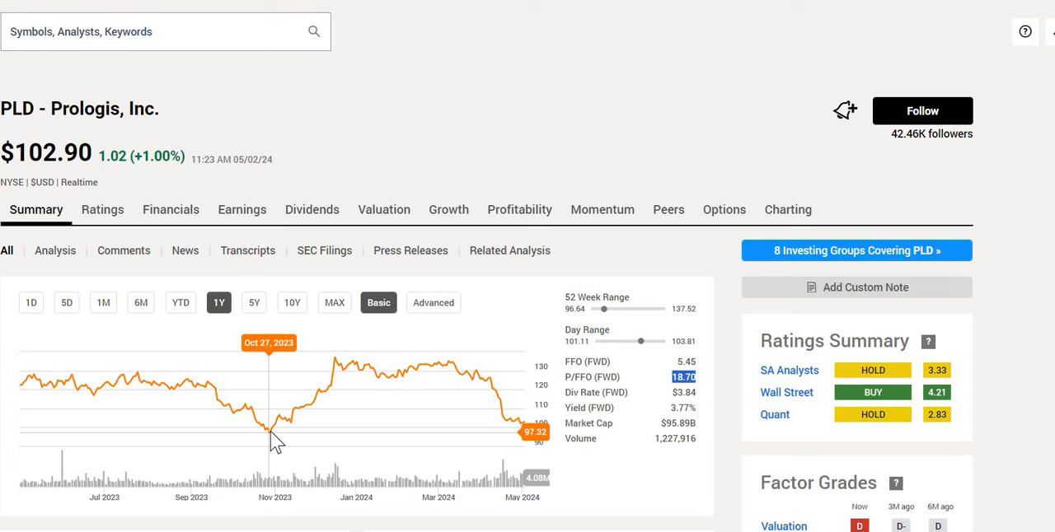
{"action": "left_click", "coordinate": [292, 302]}
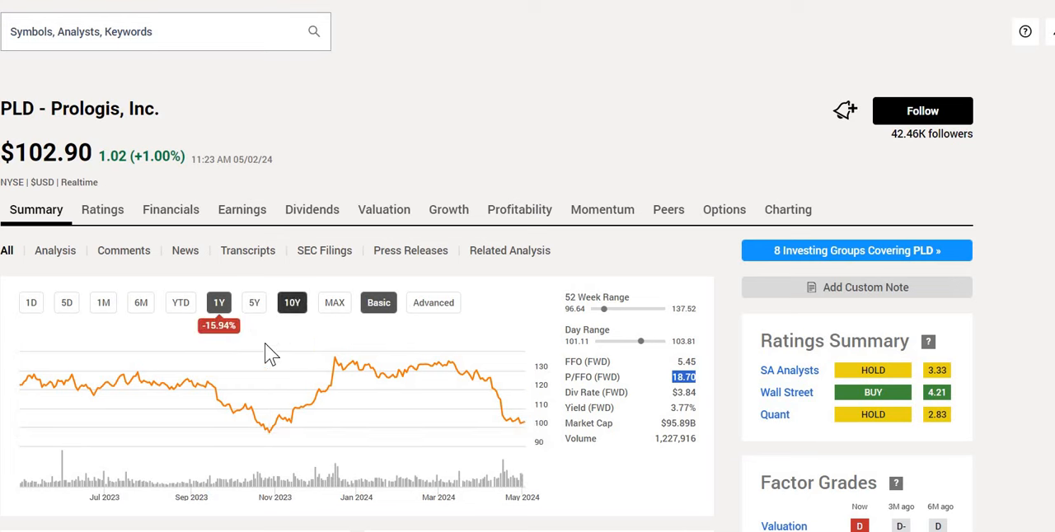
{"action": "left_click", "coordinate": [292, 302]}
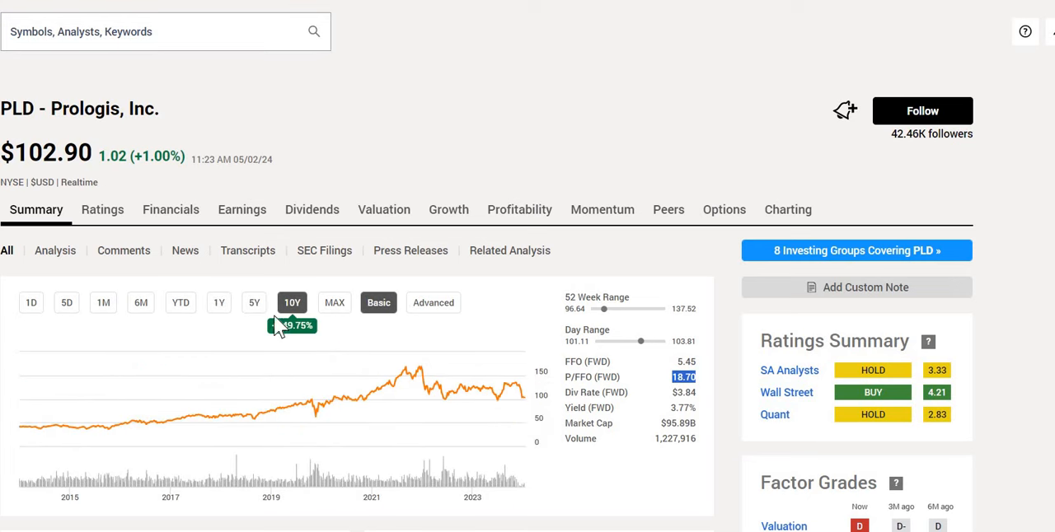
{"action": "mouse_move", "coordinate": [302, 352]}
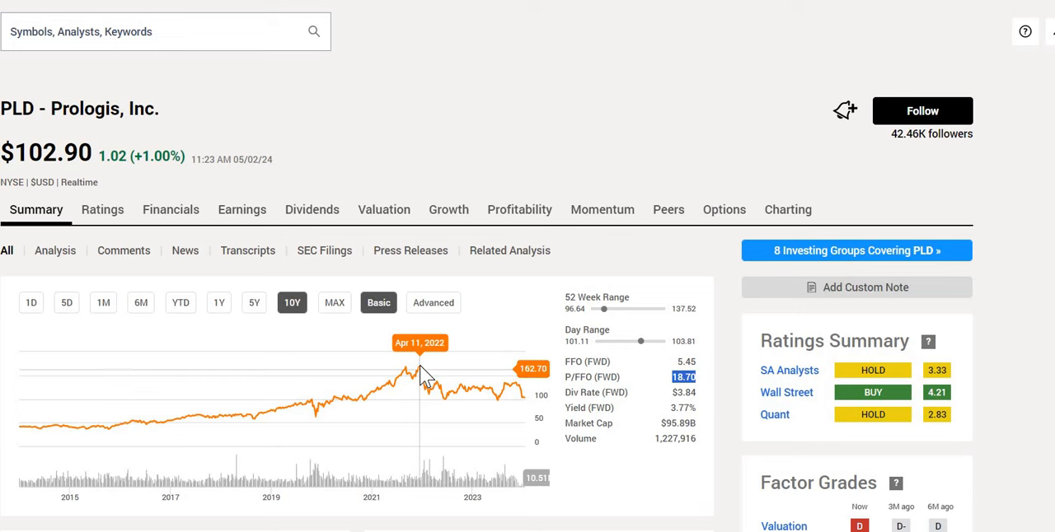
Step: Show the annual income statement, with revenues from 1,895.1 in 2014 to 8,515.4 TTM
{"action": "left_click", "coordinate": [170, 209]}
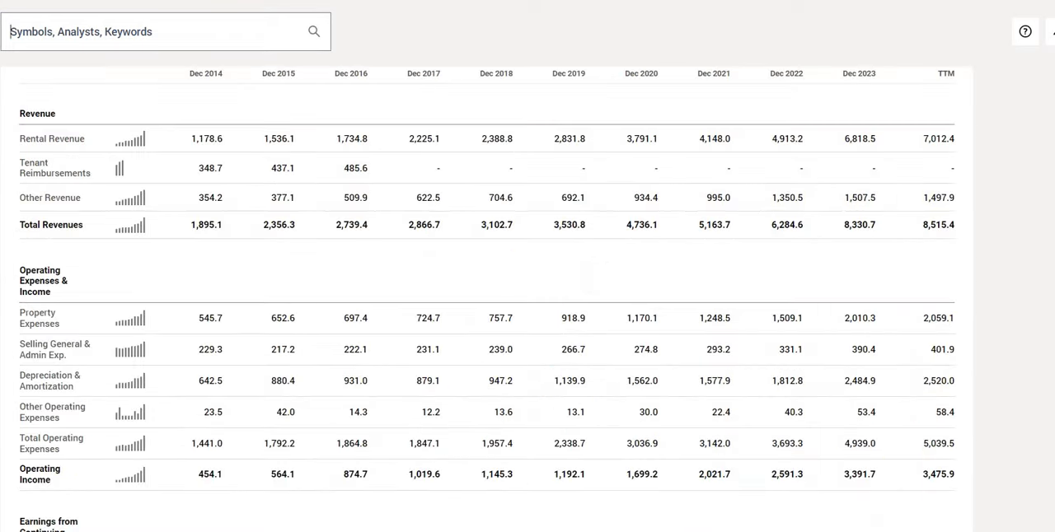
{"action": "mouse_move", "coordinate": [277, 247]}
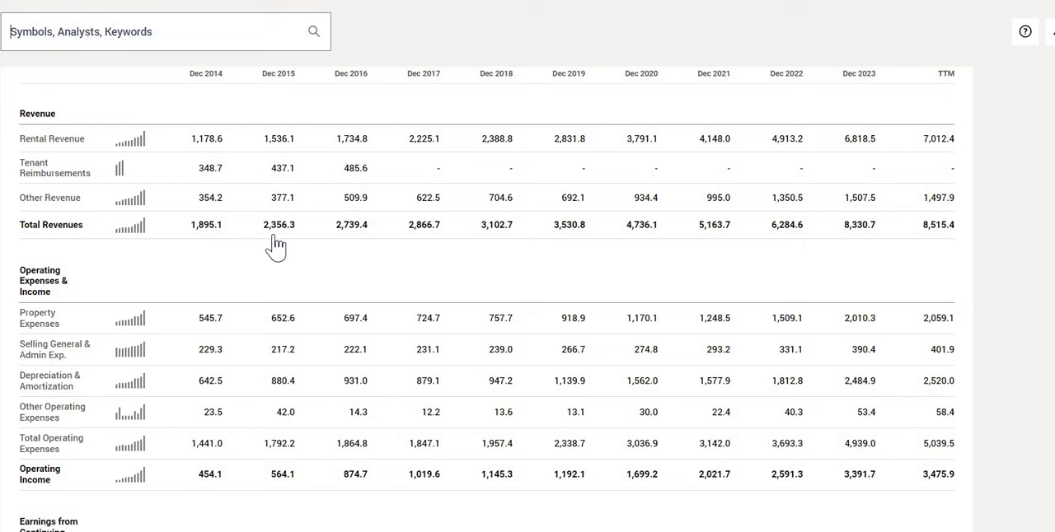
{"action": "mouse_move", "coordinate": [509, 247]}
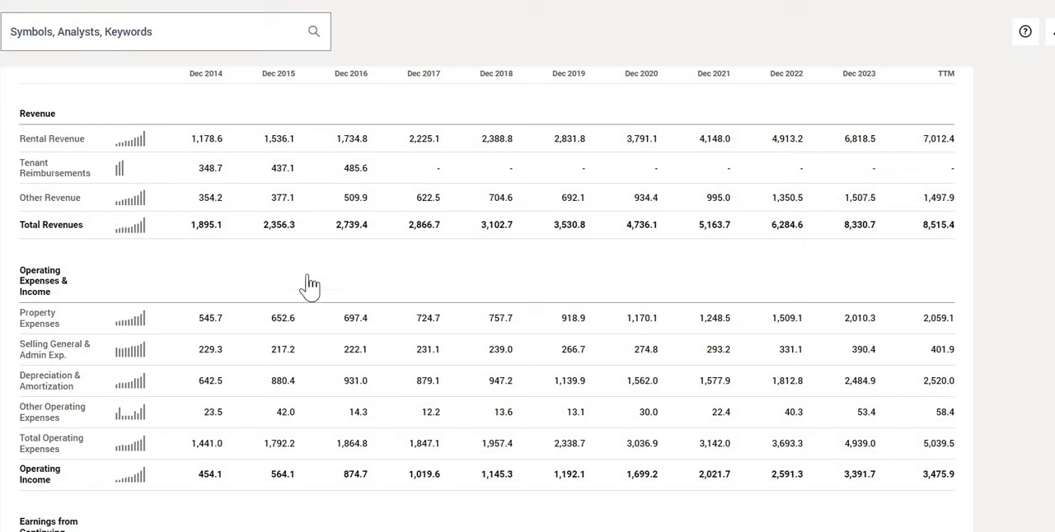
{"action": "mouse_move", "coordinate": [197, 239]}
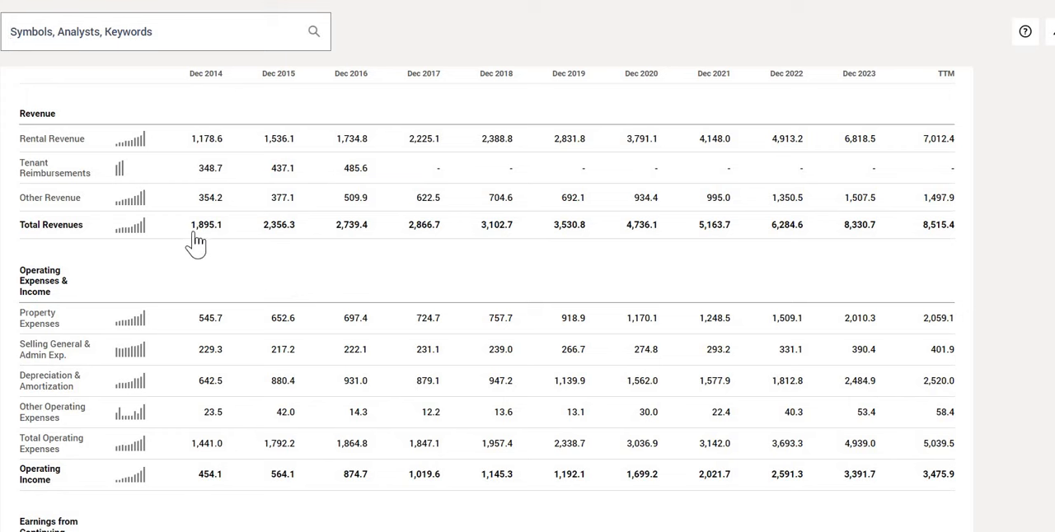
{"action": "mouse_move", "coordinate": [211, 250]}
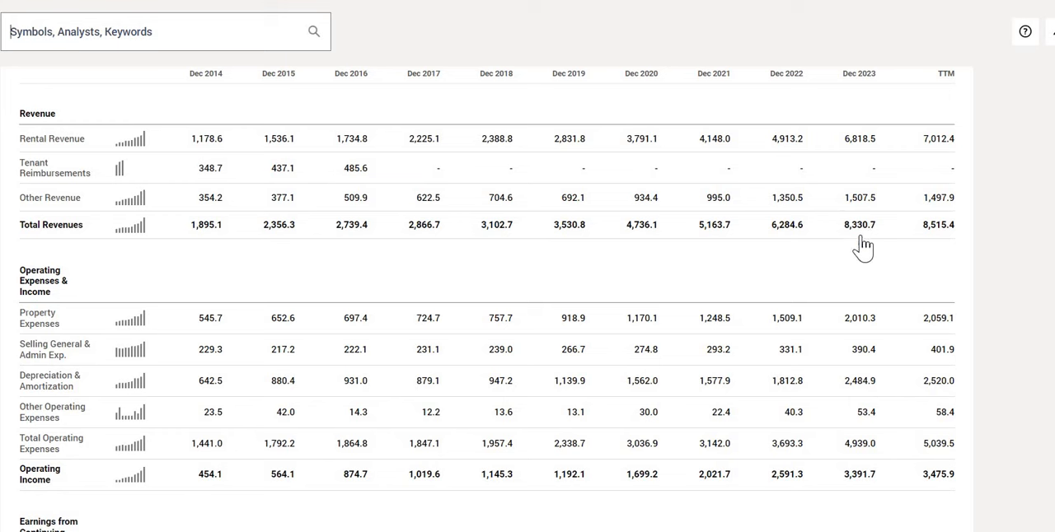
{"action": "mouse_move", "coordinate": [143, 239]}
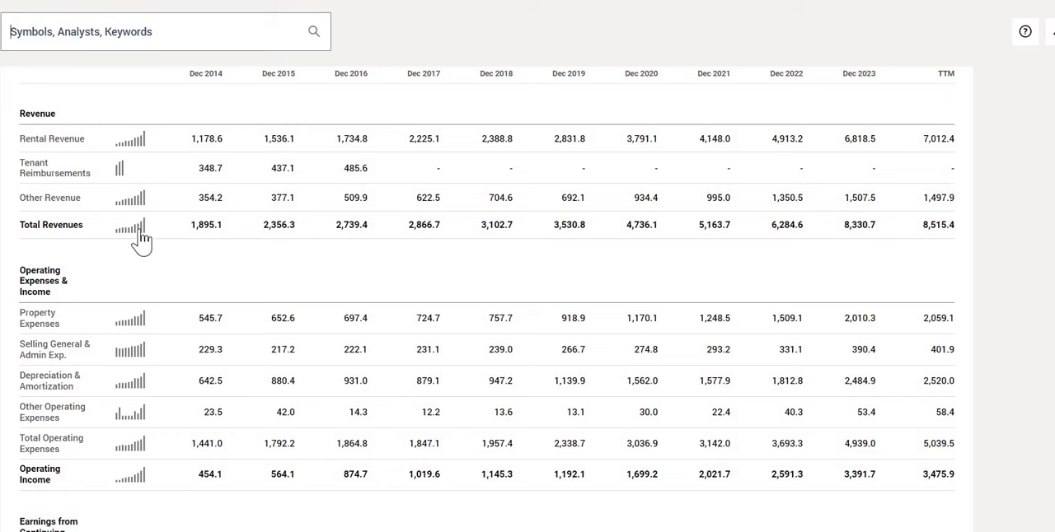
{"action": "mouse_move", "coordinate": [132, 227]}
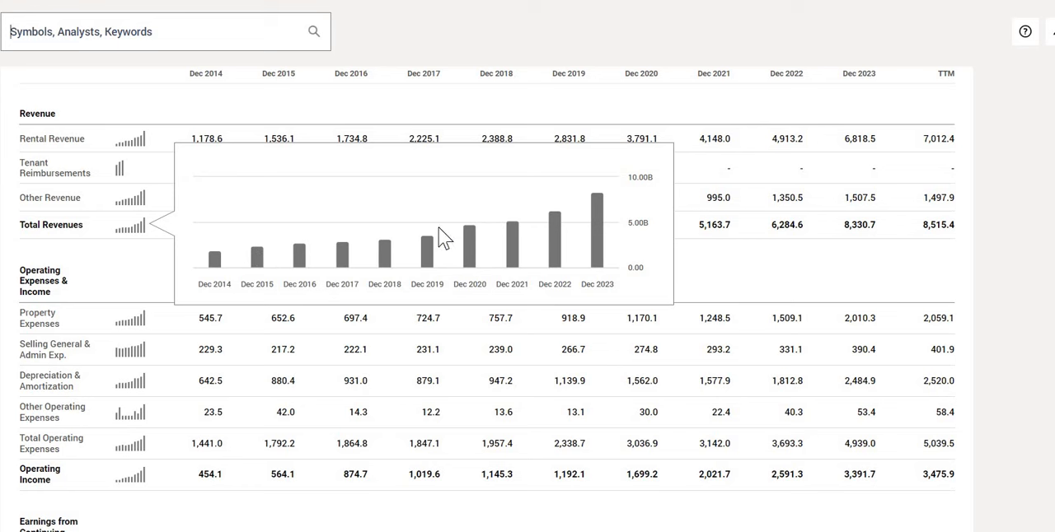
{"action": "mouse_move", "coordinate": [612, 208]}
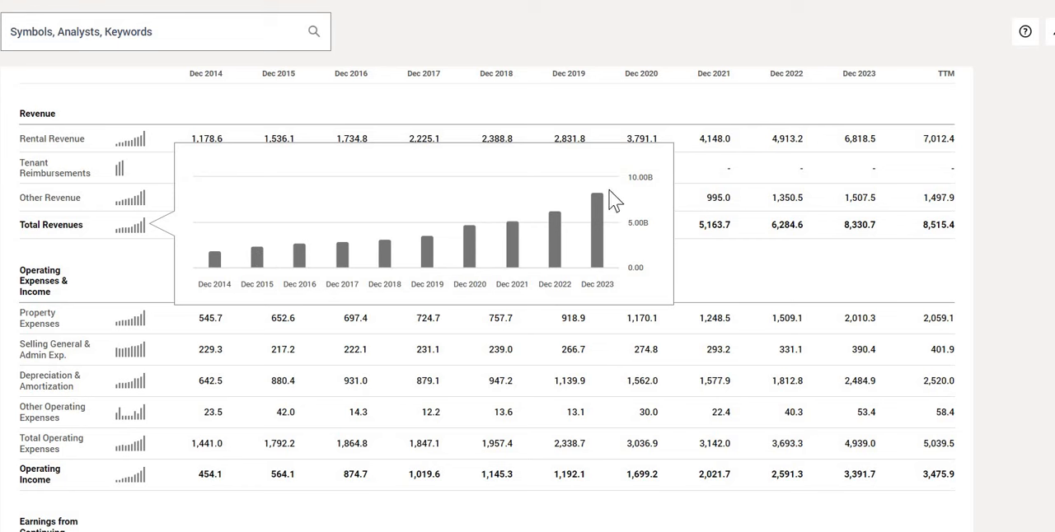
{"action": "mouse_move", "coordinate": [645, 279]}
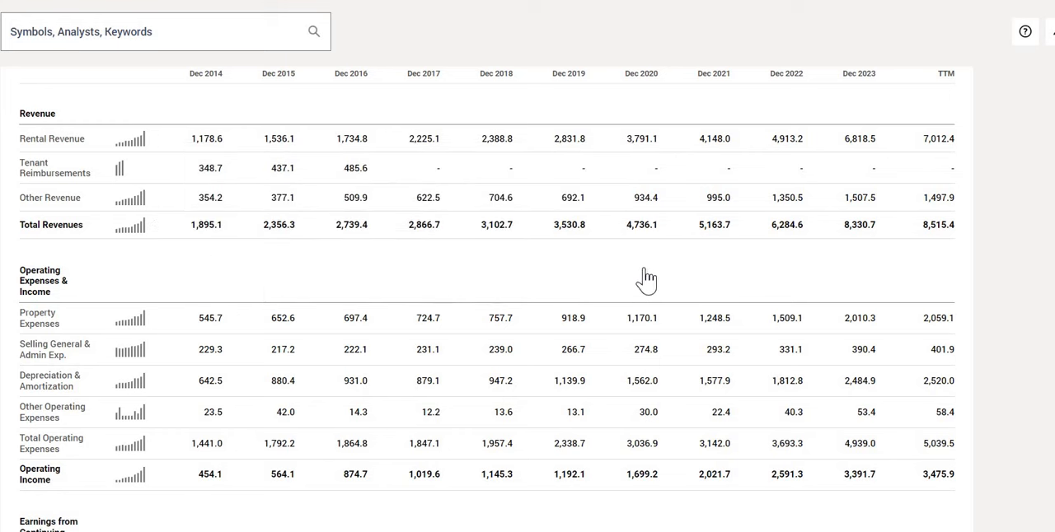
{"action": "mouse_move", "coordinate": [368, 285]}
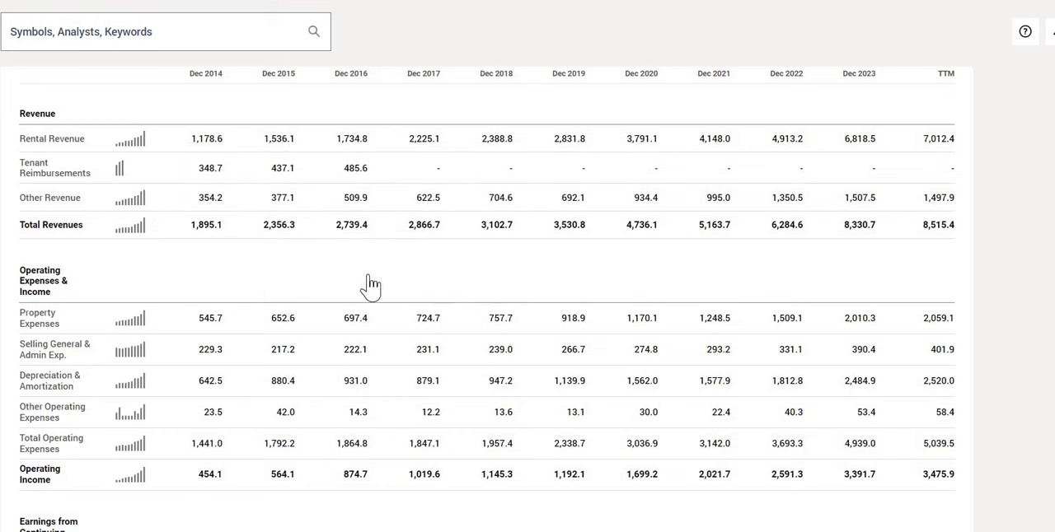
{"action": "mouse_move", "coordinate": [952, 266]}
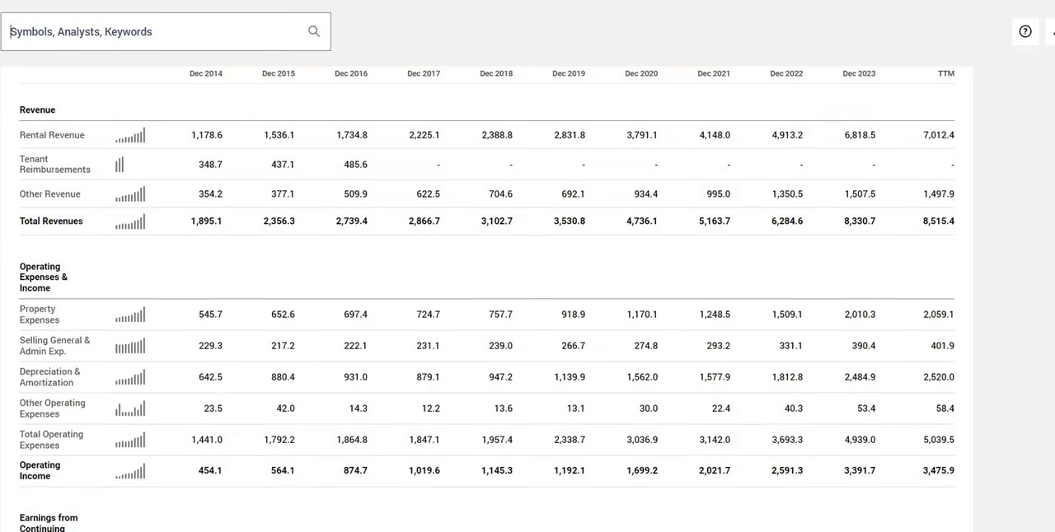
Step: Scroll down to Net Income, rising from 636.2 in 2014 to 3,180.3 TTM
{"action": "scroll", "scroll_direction": "down", "scroll_amount": 3}
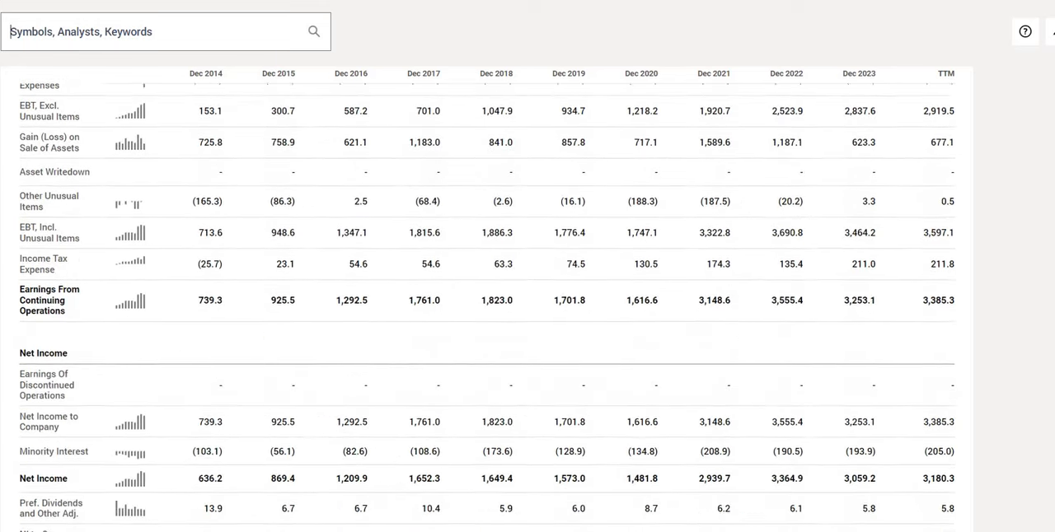
{"action": "scroll", "scroll_direction": "down", "scroll_amount": 3}
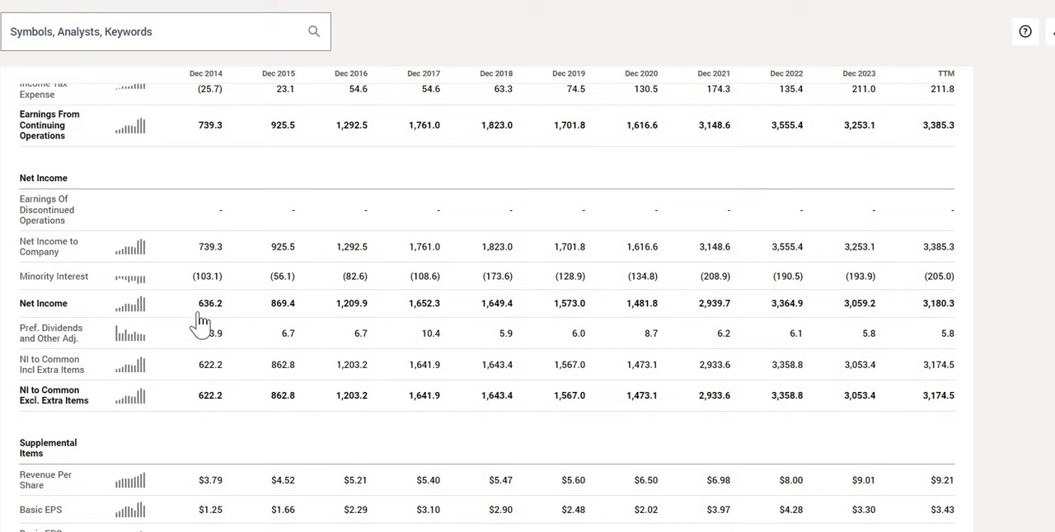
{"action": "mouse_move", "coordinate": [212, 324]}
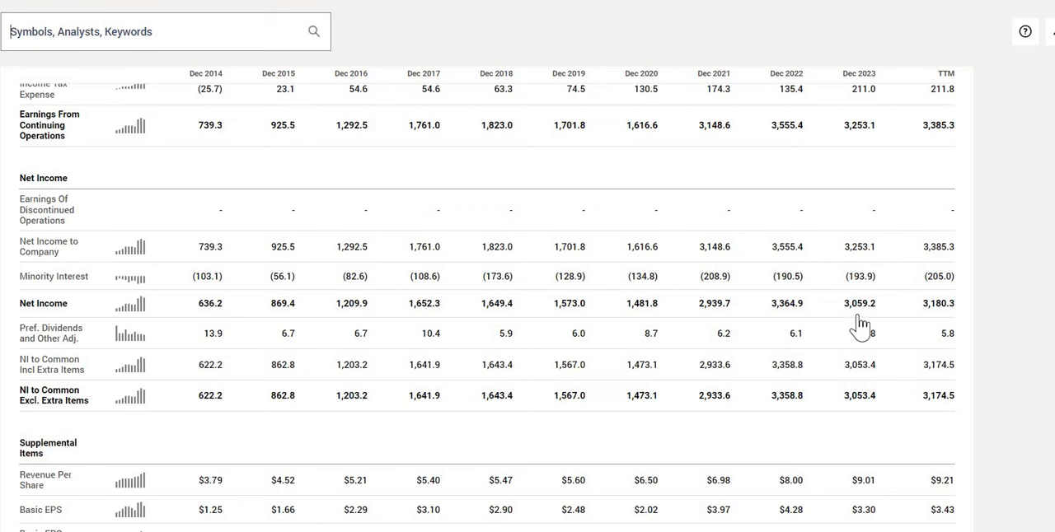
{"action": "mouse_move", "coordinate": [852, 321]}
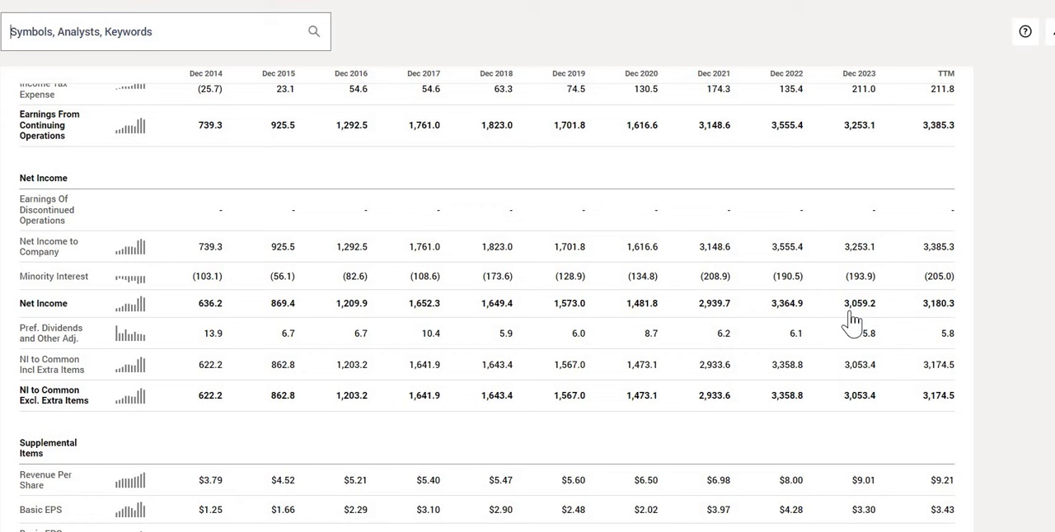
{"action": "mouse_move", "coordinate": [806, 307]}
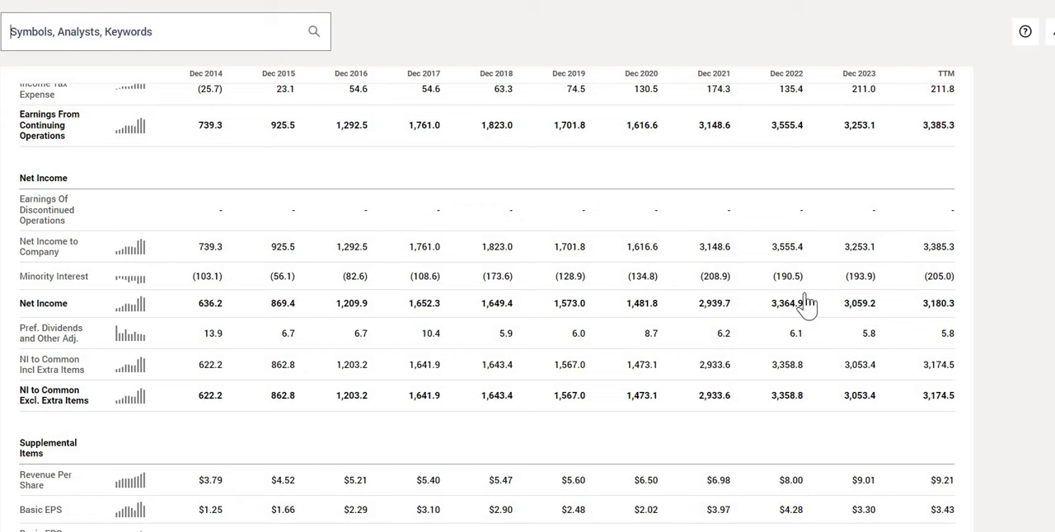
{"action": "mouse_move", "coordinate": [283, 377]}
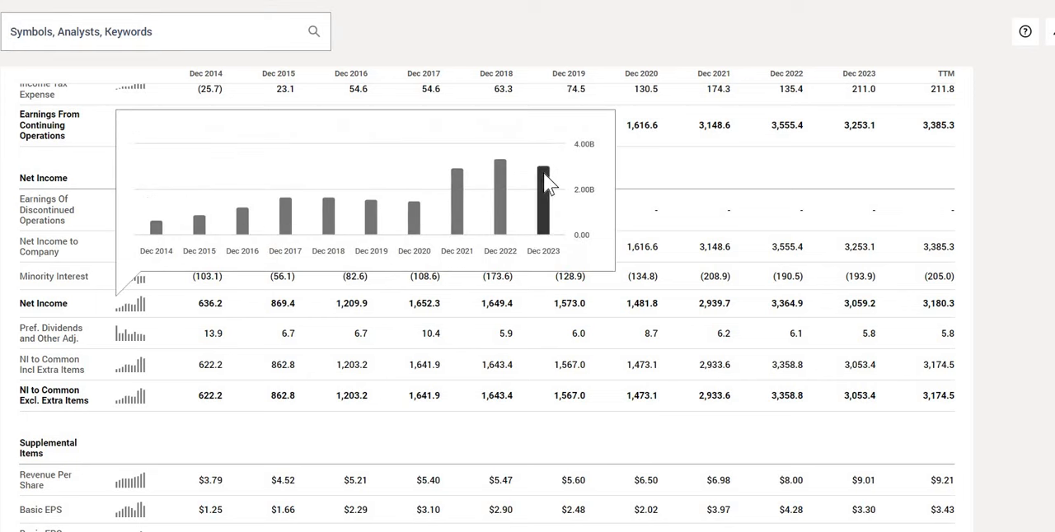
{"action": "mouse_move", "coordinate": [534, 33]}
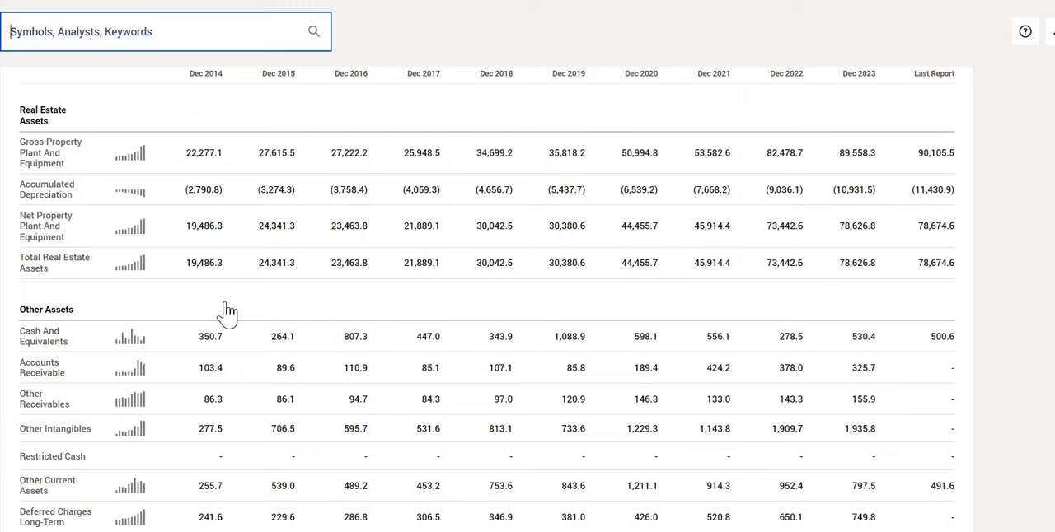
Step: Scroll the balance sheet to Supplemental Items: total debt 30,172.3, net debt 29,671.7
{"action": "scroll", "scroll_direction": "down", "scroll_amount": 3}
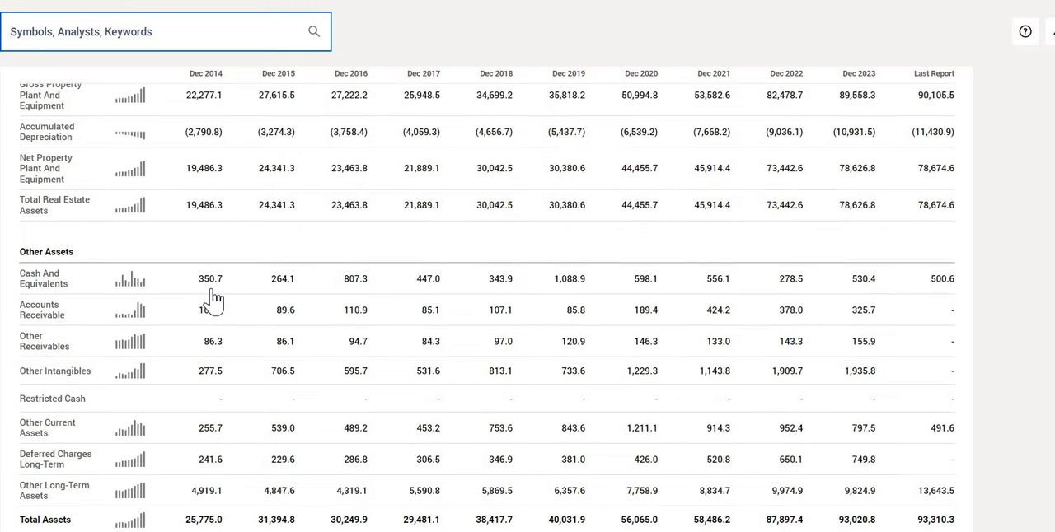
{"action": "mouse_move", "coordinate": [567, 305]}
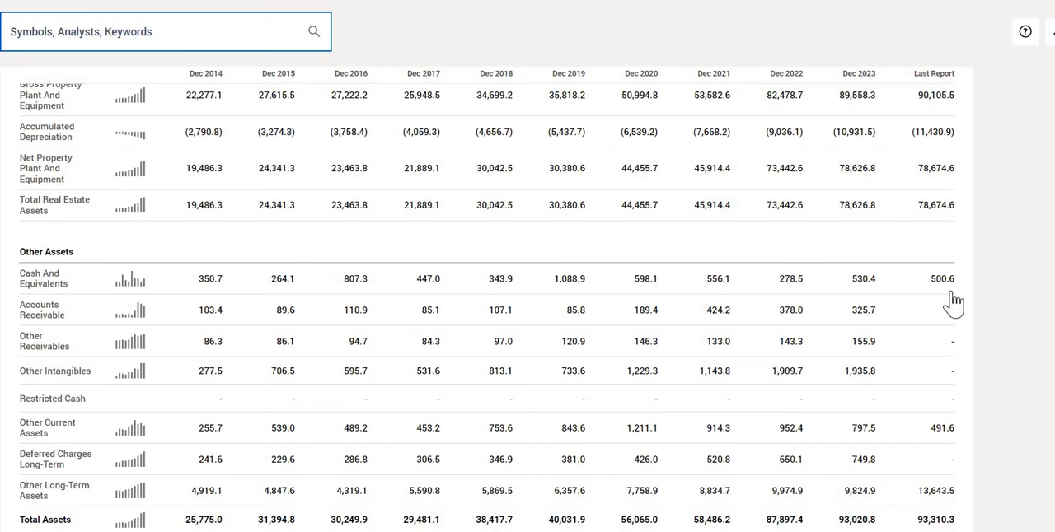
{"action": "mouse_move", "coordinate": [138, 286]}
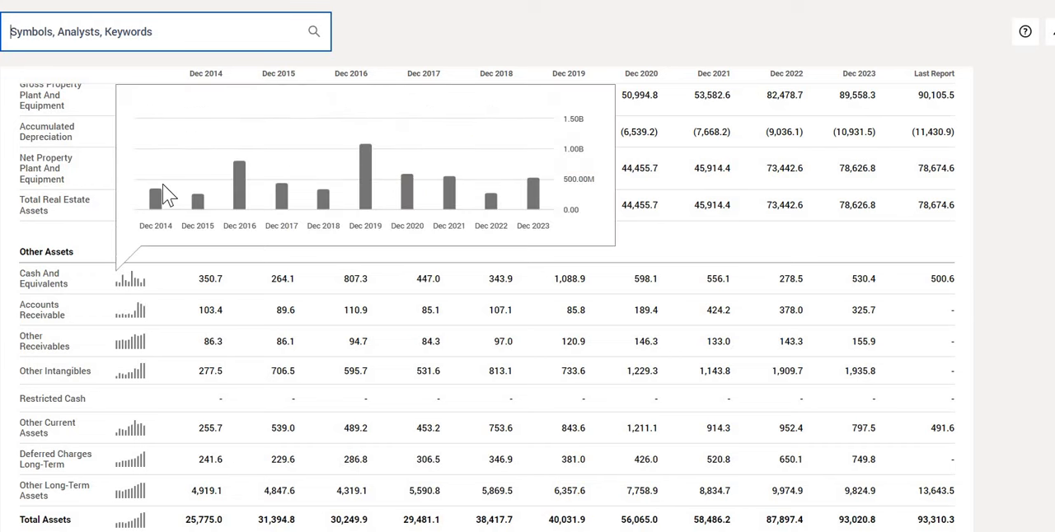
{"action": "mouse_move", "coordinate": [514, 204]}
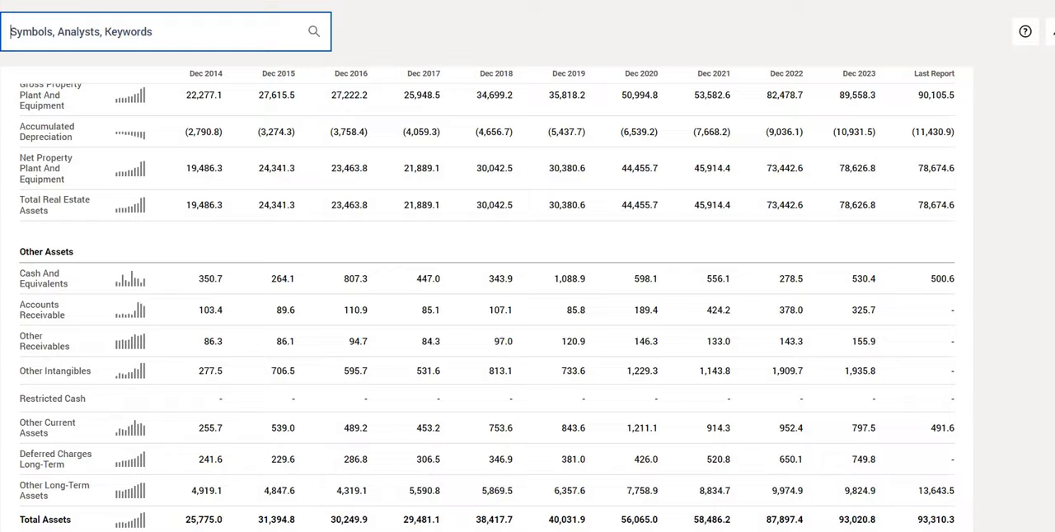
{"action": "scroll", "scroll_direction": "down", "scroll_amount": 3}
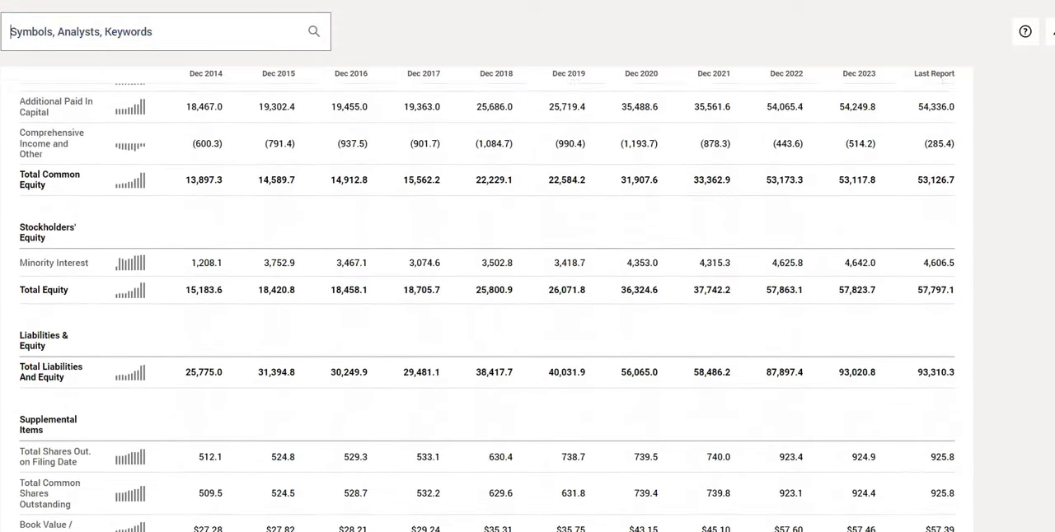
{"action": "scroll", "scroll_direction": "down", "scroll_amount": 3}
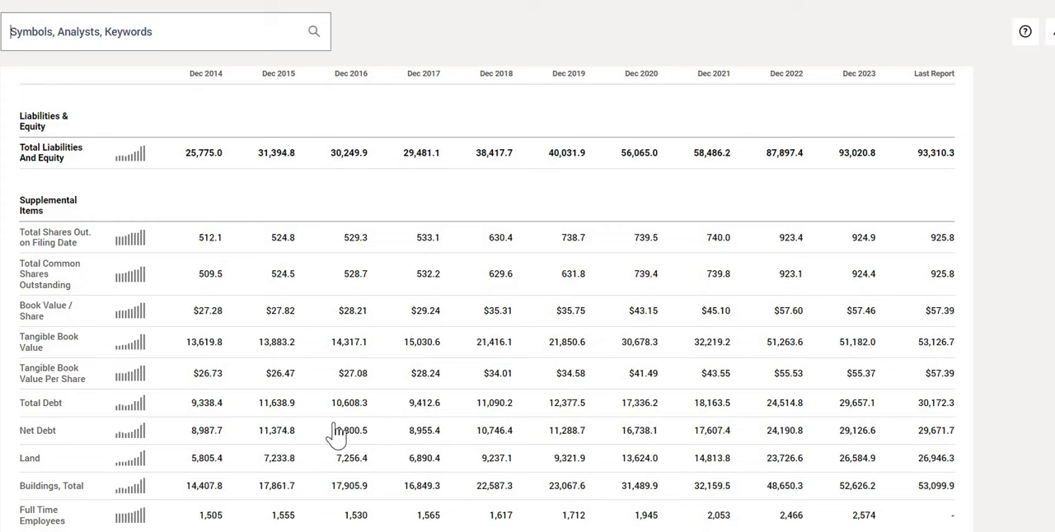
{"action": "mouse_move", "coordinate": [183, 408]}
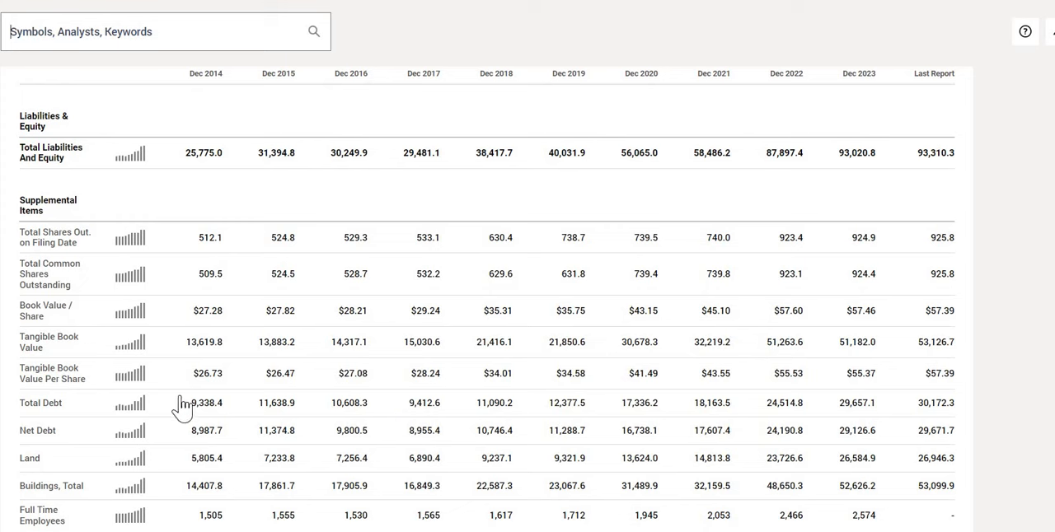
{"action": "mouse_move", "coordinate": [205, 420]}
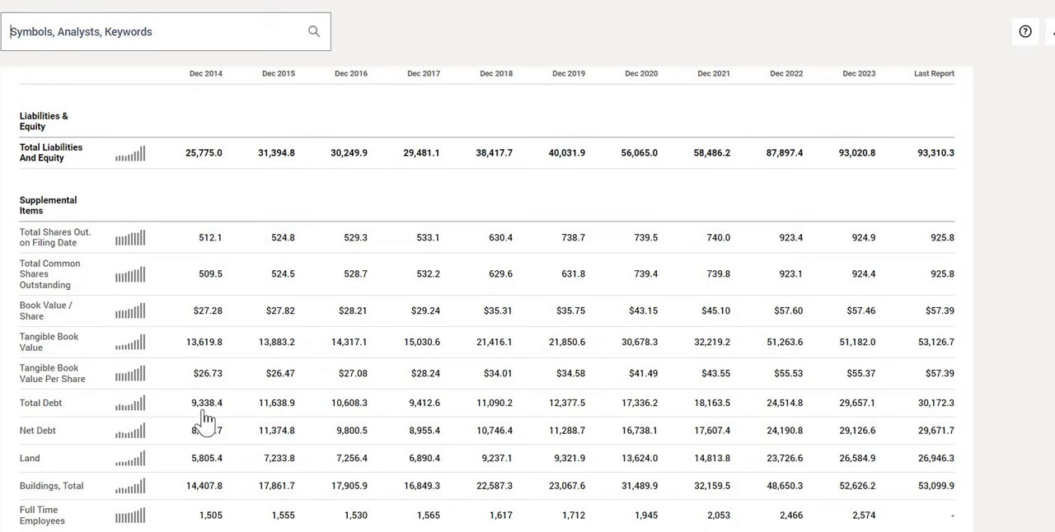
{"action": "mouse_move", "coordinate": [912, 411]}
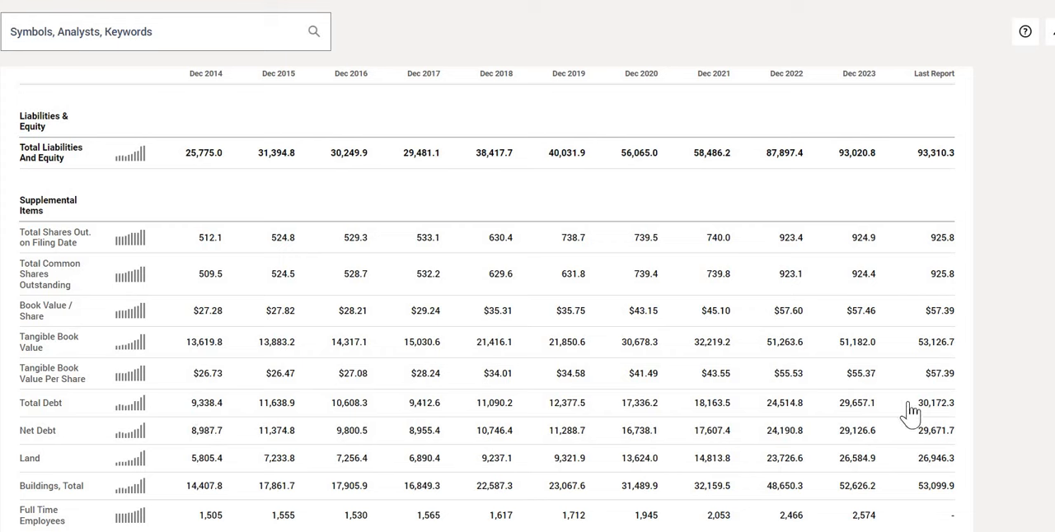
{"action": "mouse_move", "coordinate": [727, 419]}
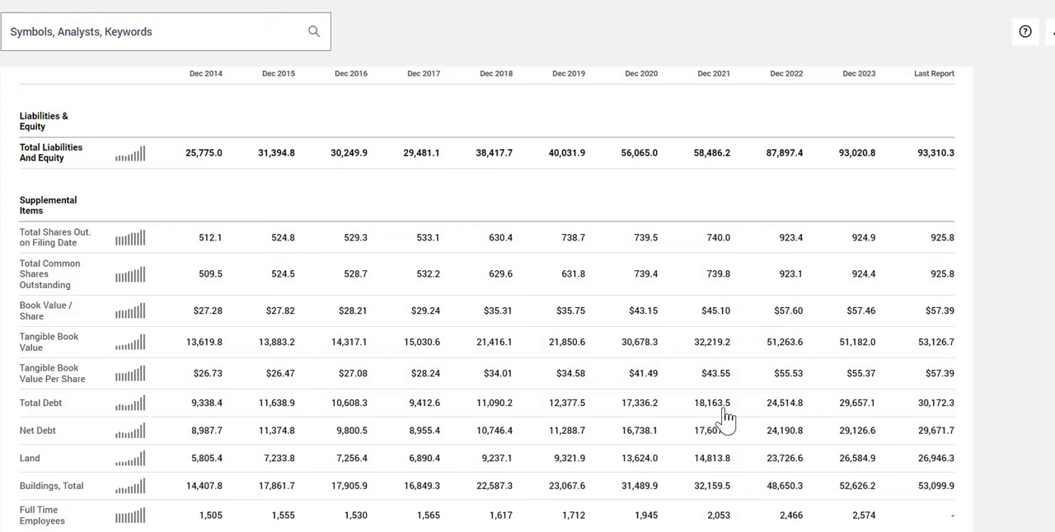
{"action": "mouse_move", "coordinate": [147, 379]}
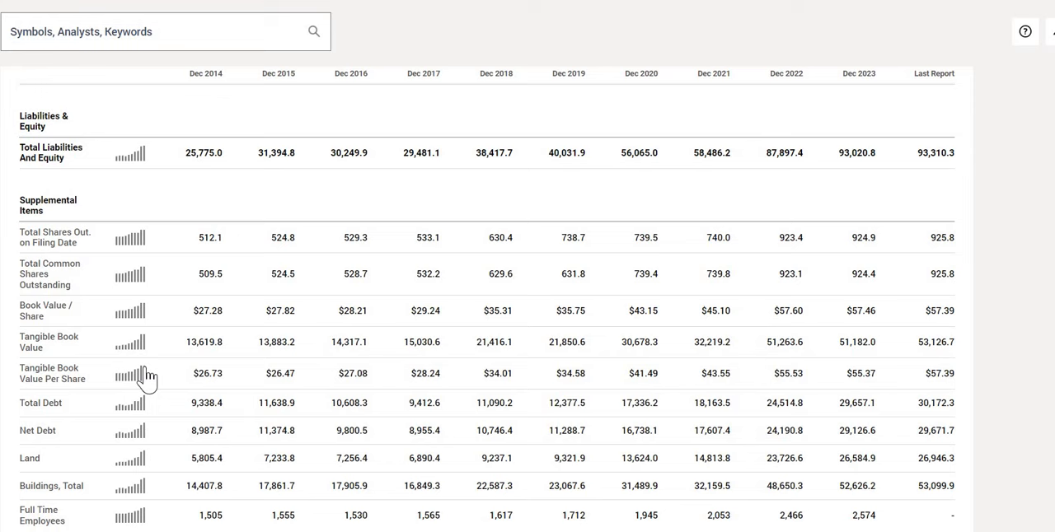
{"action": "mouse_move", "coordinate": [132, 377]}
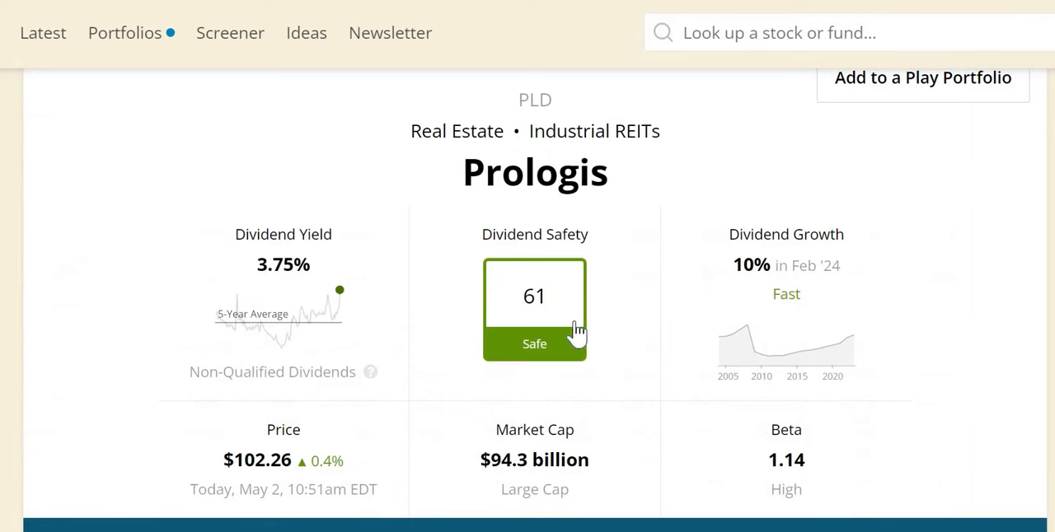
{"action": "mouse_move", "coordinate": [572, 328]}
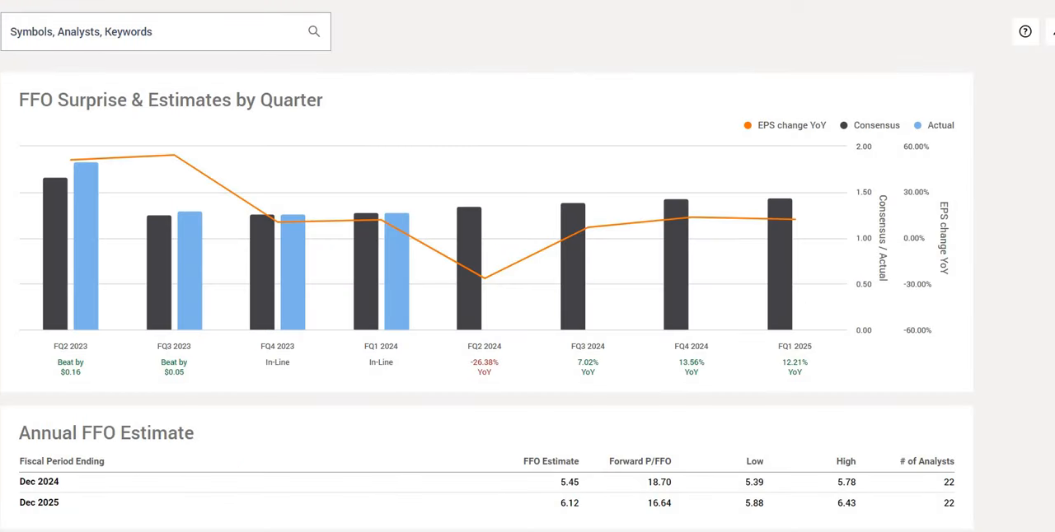
{"action": "mouse_move", "coordinate": [431, 417]}
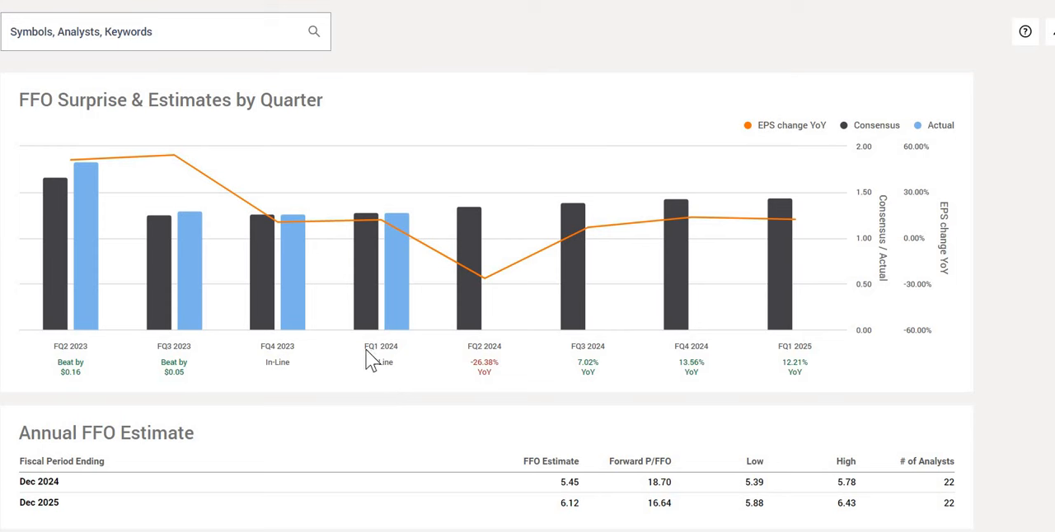
{"action": "mouse_move", "coordinate": [398, 369]}
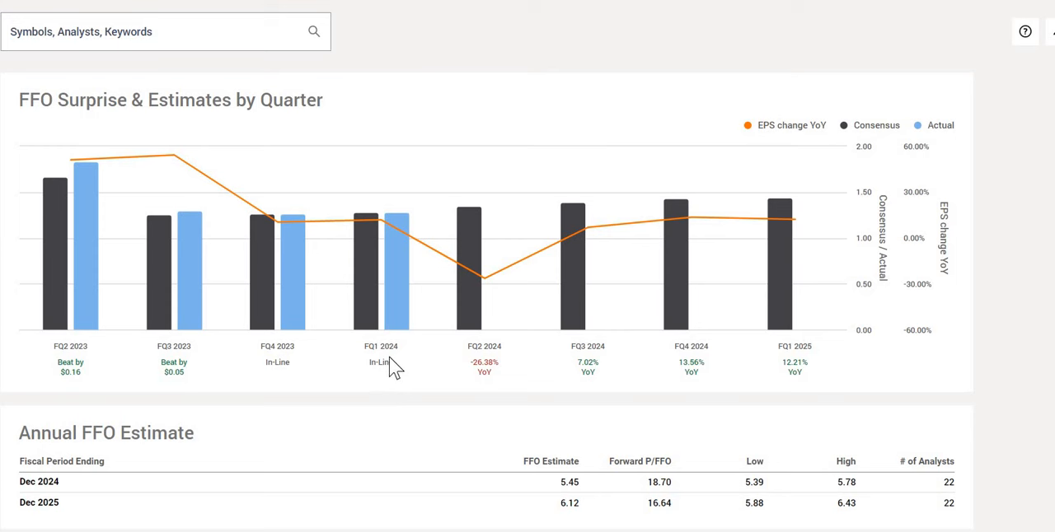
{"action": "mouse_move", "coordinate": [444, 338]}
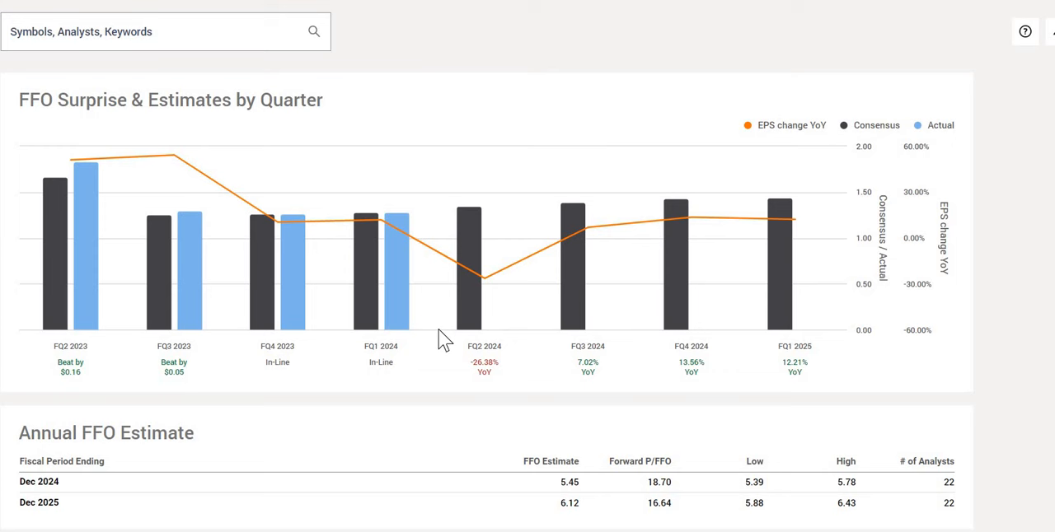
{"action": "mouse_move", "coordinate": [484, 278]}
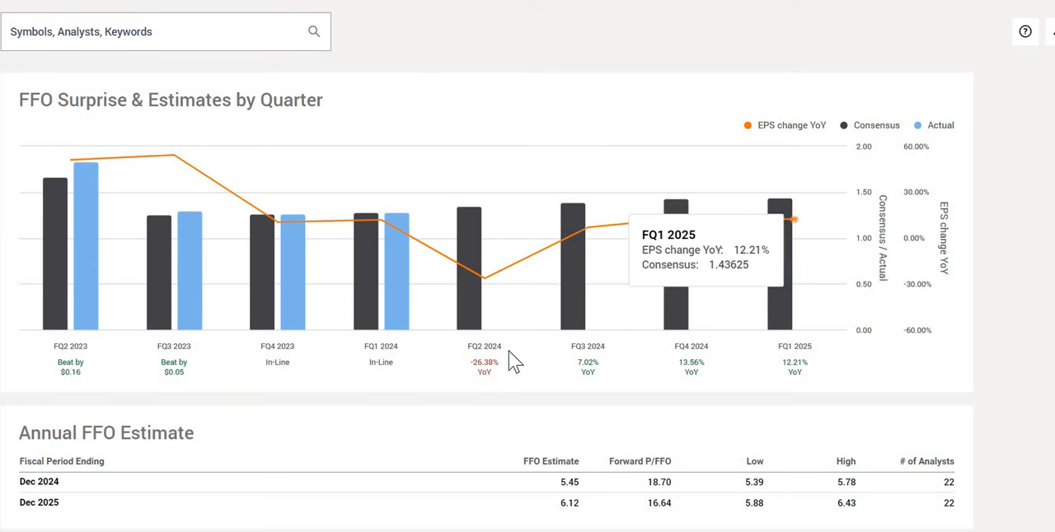
{"action": "mouse_move", "coordinate": [490, 405]}
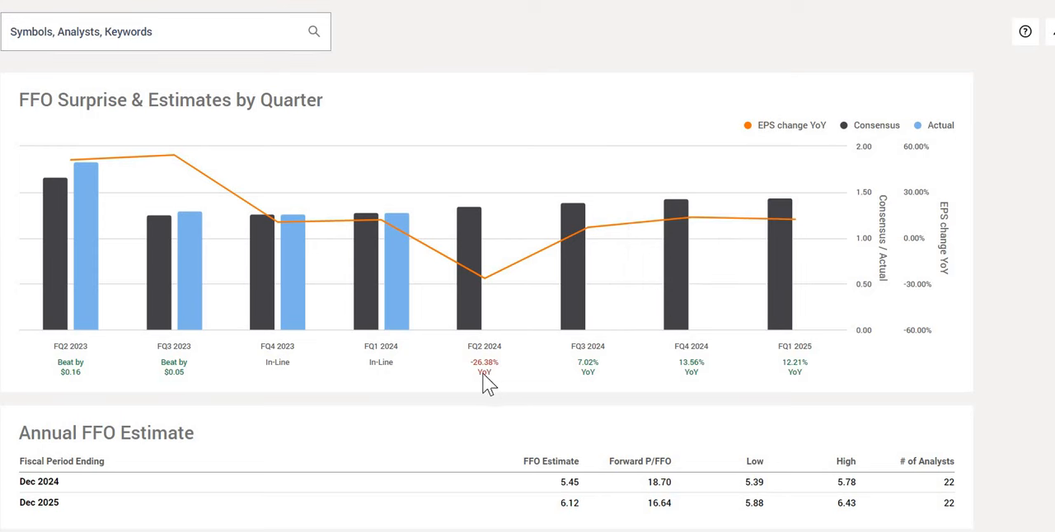
{"action": "mouse_move", "coordinate": [688, 389]}
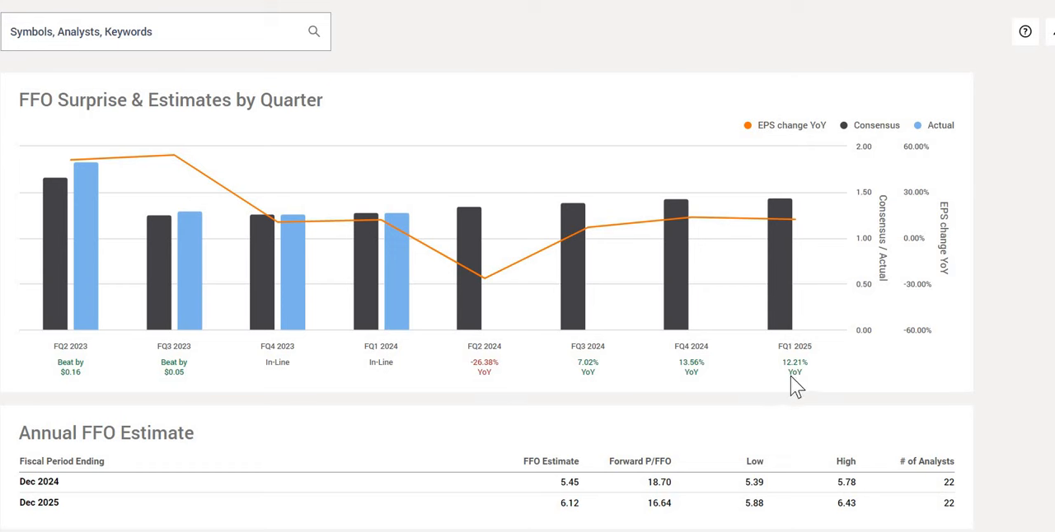
{"action": "mouse_move", "coordinate": [593, 396]}
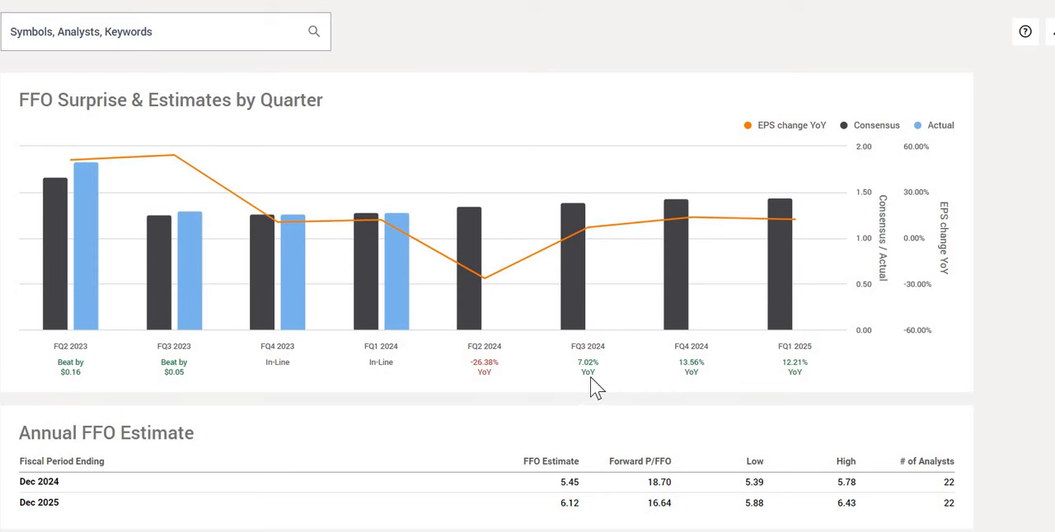
{"action": "mouse_move", "coordinate": [604, 383]}
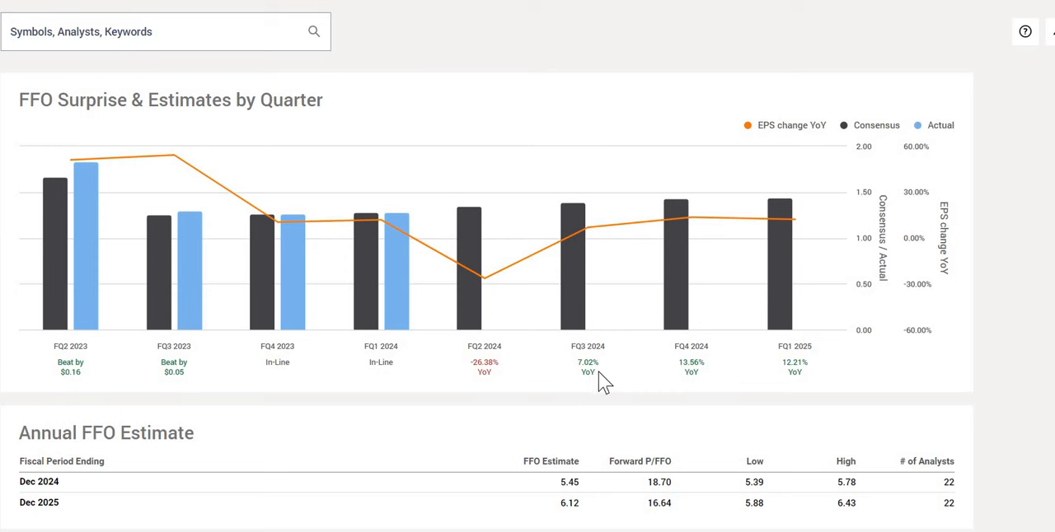
{"action": "mouse_move", "coordinate": [168, 380]}
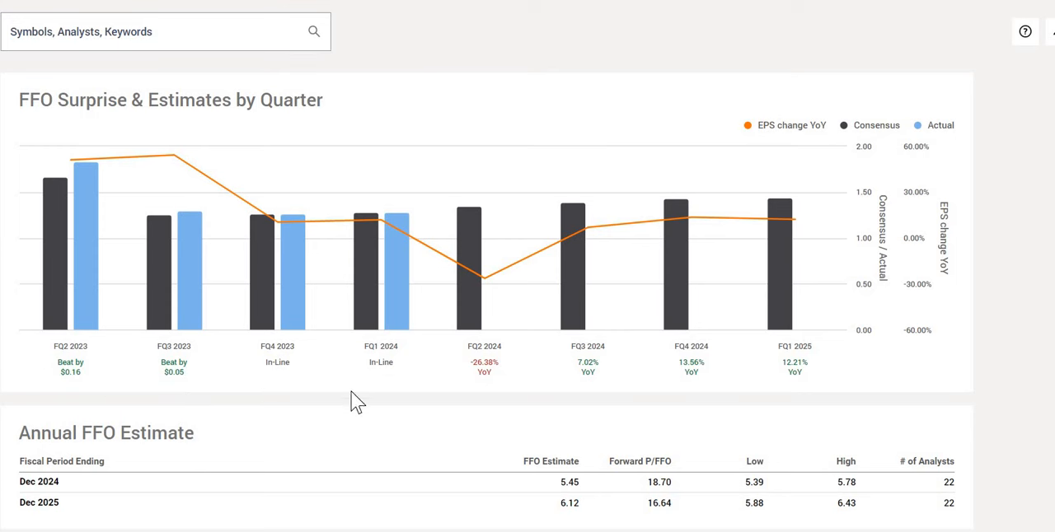
{"action": "mouse_move", "coordinate": [386, 388]}
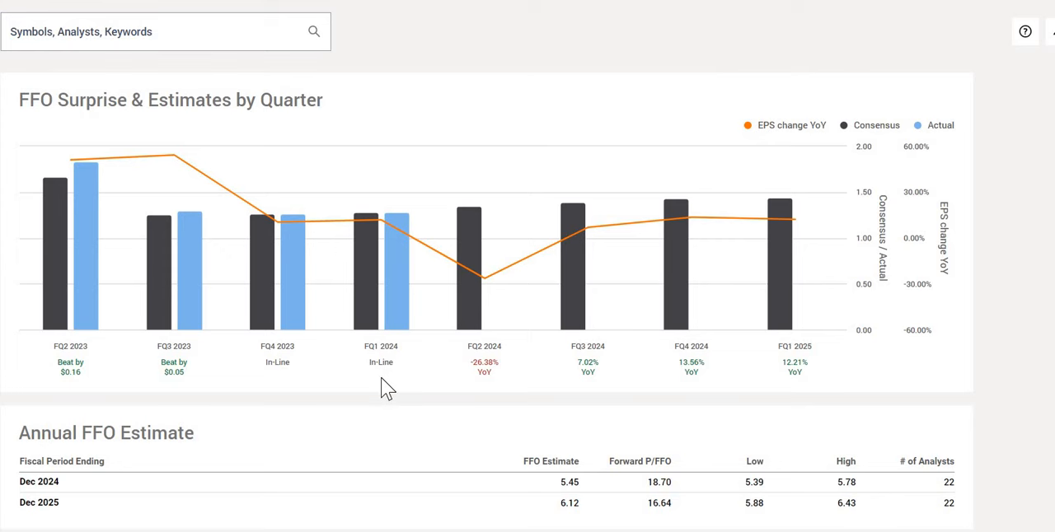
{"action": "mouse_move", "coordinate": [501, 73]}
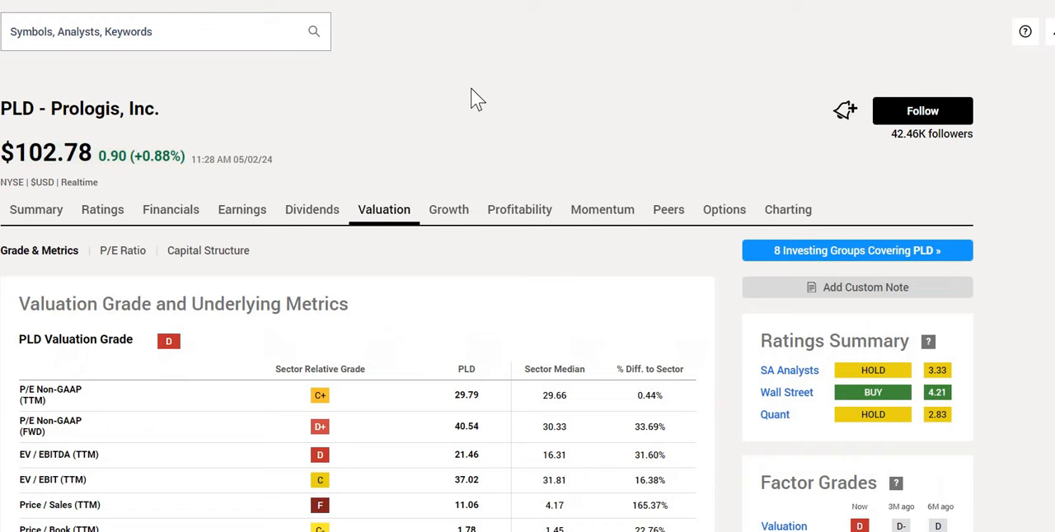
Step: Scroll the valuation table to P/FFO: 17.97 TTM and 18.70 forward, both D-
{"action": "scroll", "scroll_direction": "down", "scroll_amount": 3}
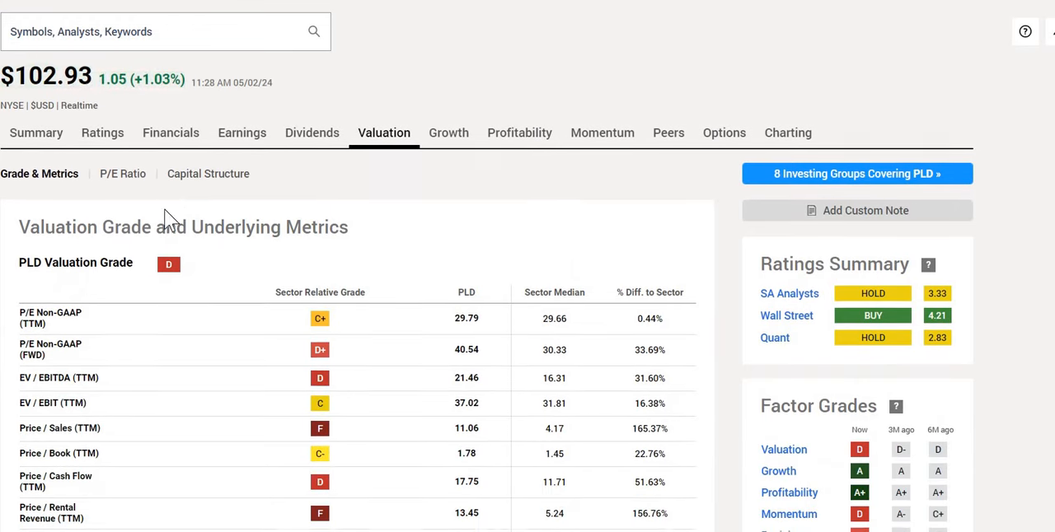
{"action": "scroll", "scroll_direction": "down", "scroll_amount": 3}
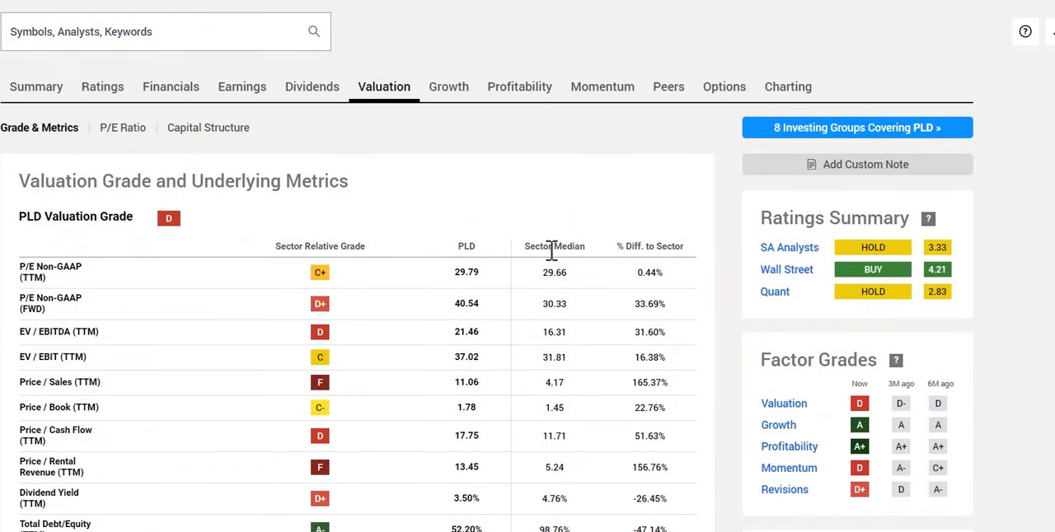
{"action": "scroll", "scroll_direction": "down", "scroll_amount": 3}
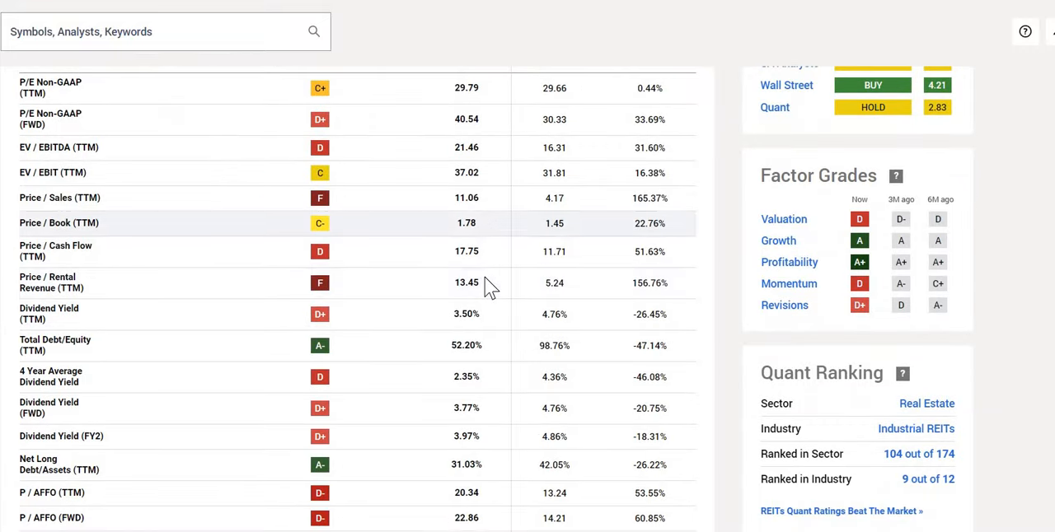
{"action": "scroll", "scroll_direction": "down", "scroll_amount": 3}
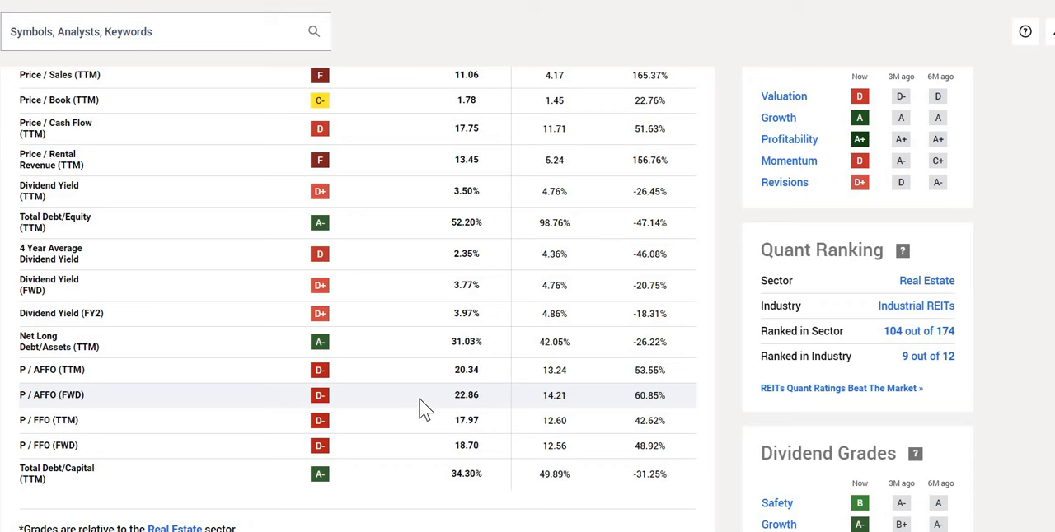
{"action": "mouse_move", "coordinate": [493, 406]}
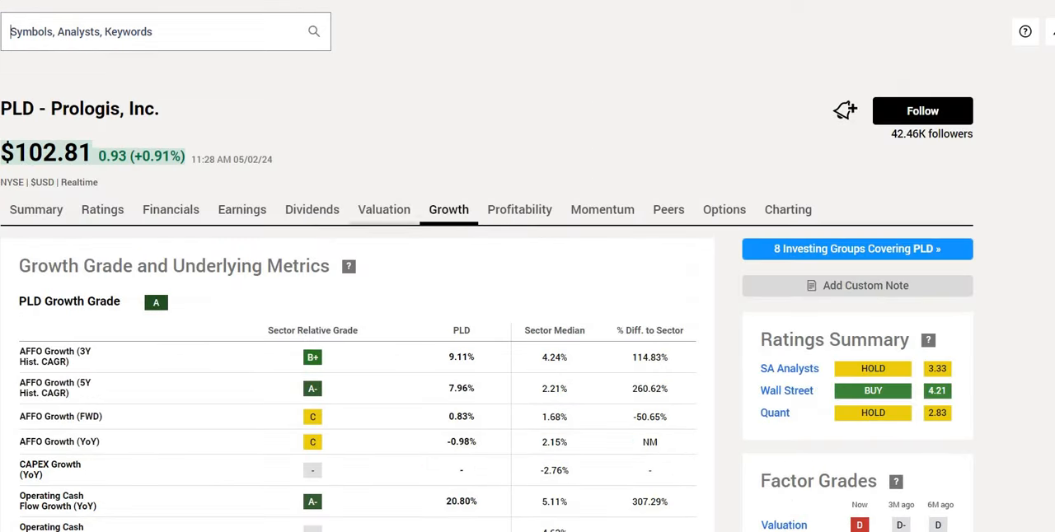
Step: Scroll the PLD growth metrics and copy the 0.83% forward AFFO growth value
{"action": "scroll", "scroll_direction": "down", "scroll_amount": 3}
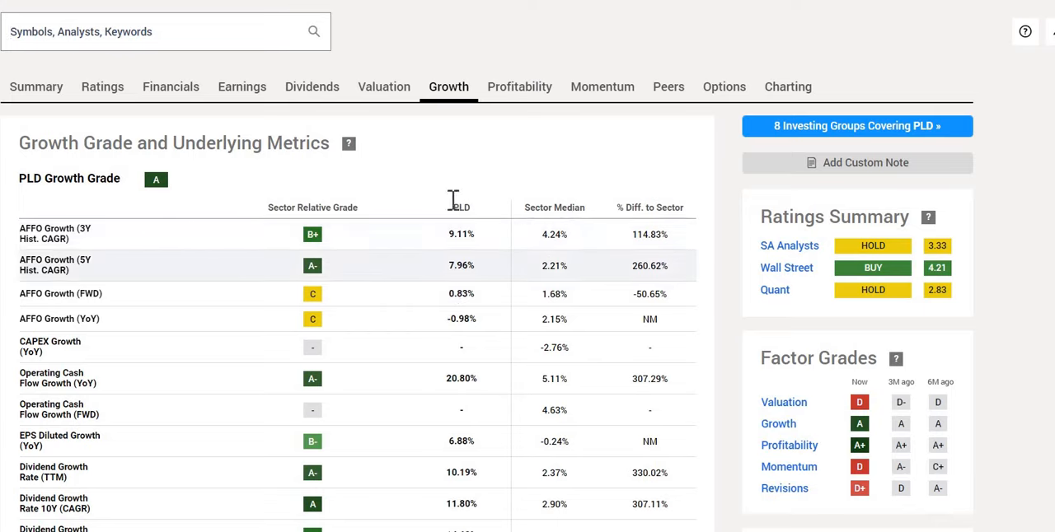
{"action": "scroll", "scroll_direction": "down", "scroll_amount": 3}
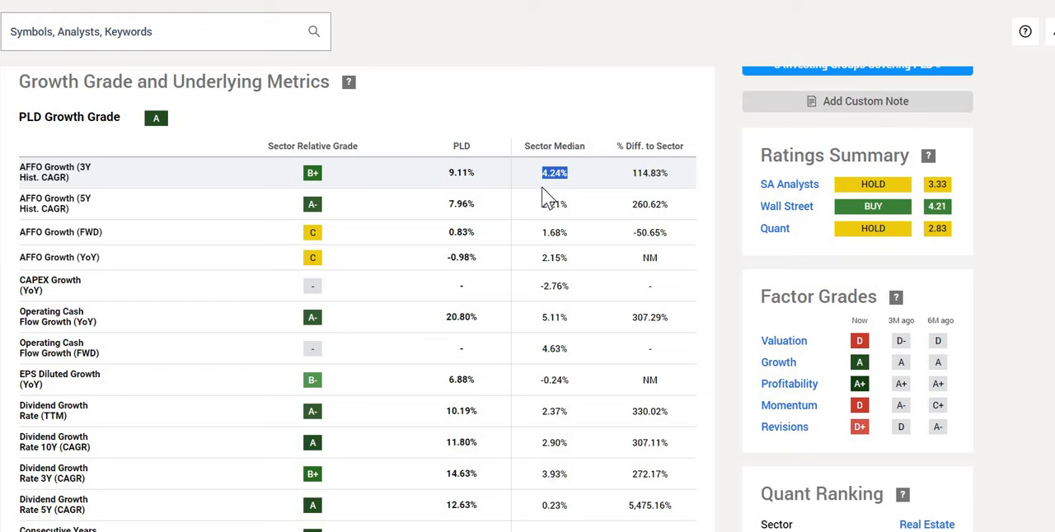
{"action": "scroll", "scroll_direction": "down", "scroll_amount": 3}
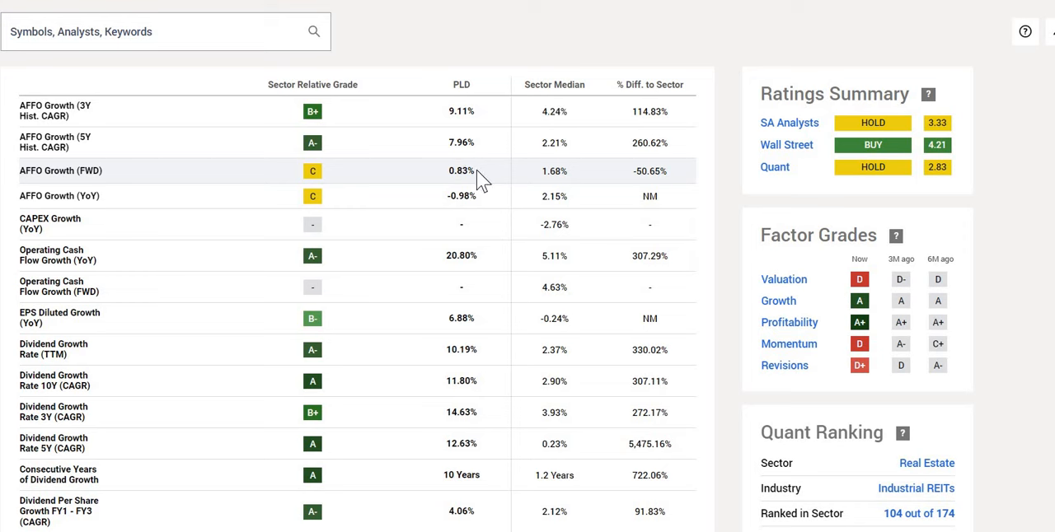
{"action": "double_click", "coordinate": [460, 171]}
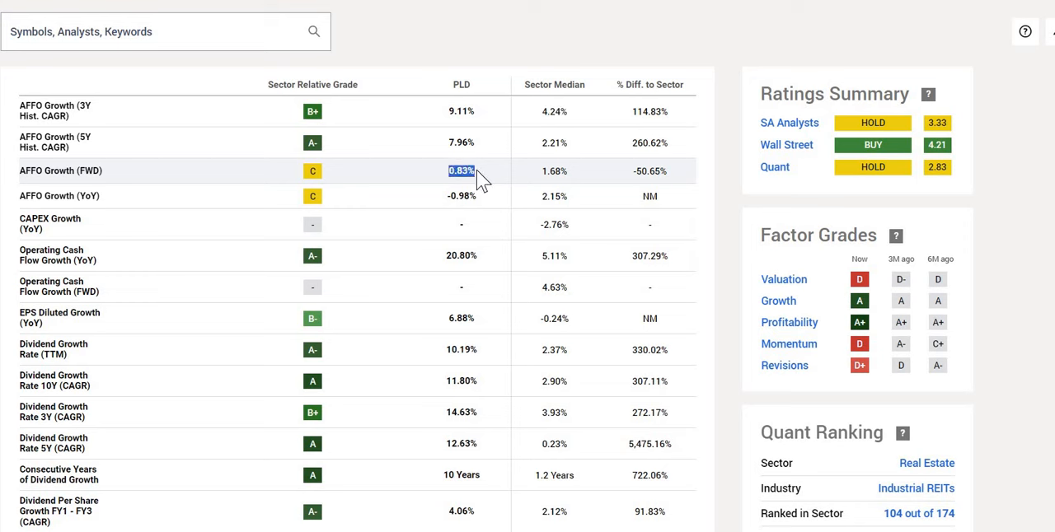
{"action": "mouse_move", "coordinate": [573, 177]}
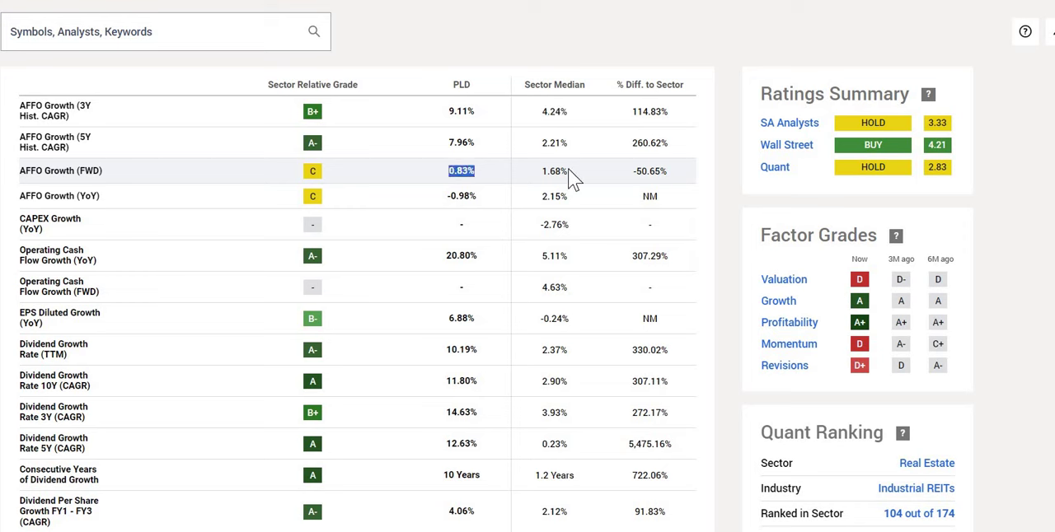
{"action": "left_click", "coordinate": [553, 171]}
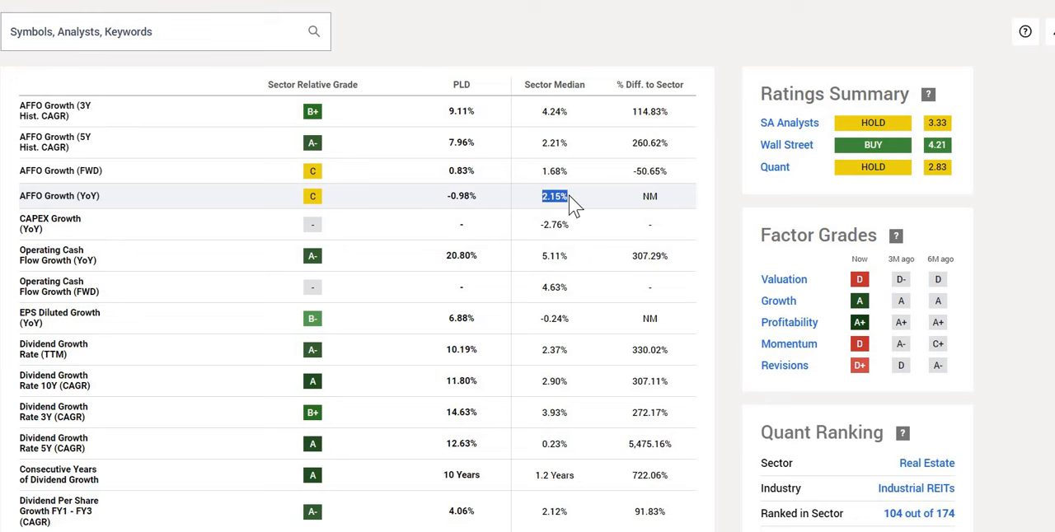
{"action": "mouse_move", "coordinate": [509, 369]}
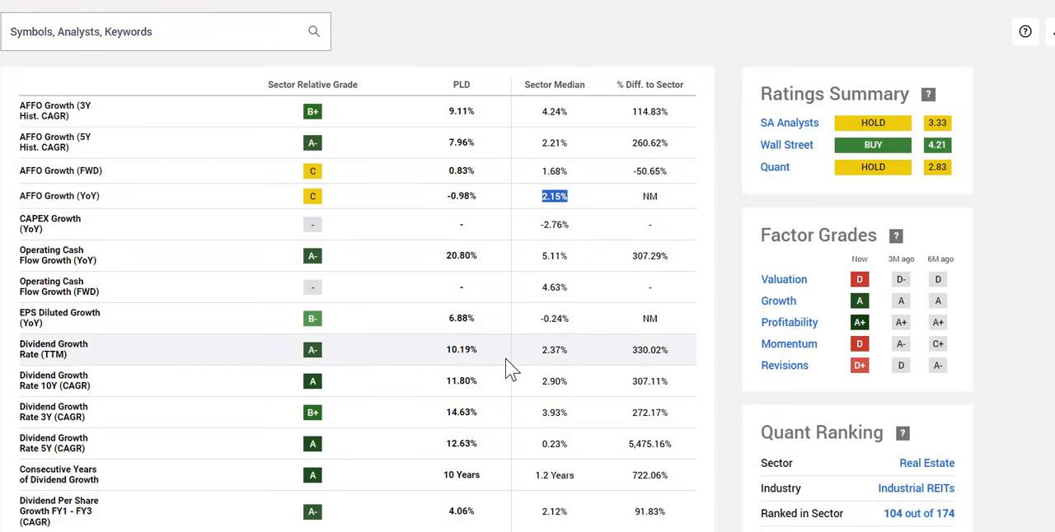
Step: Open PLD's profitability page with its A+ grade and metrics
{"action": "scroll", "scroll_direction": "down", "scroll_amount": 3}
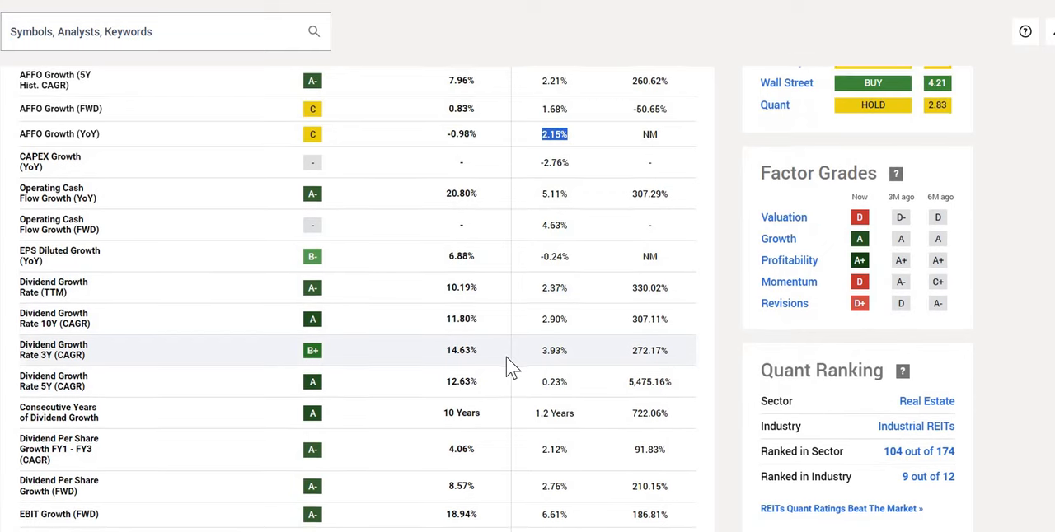
{"action": "scroll", "scroll_direction": "down", "scroll_amount": 3}
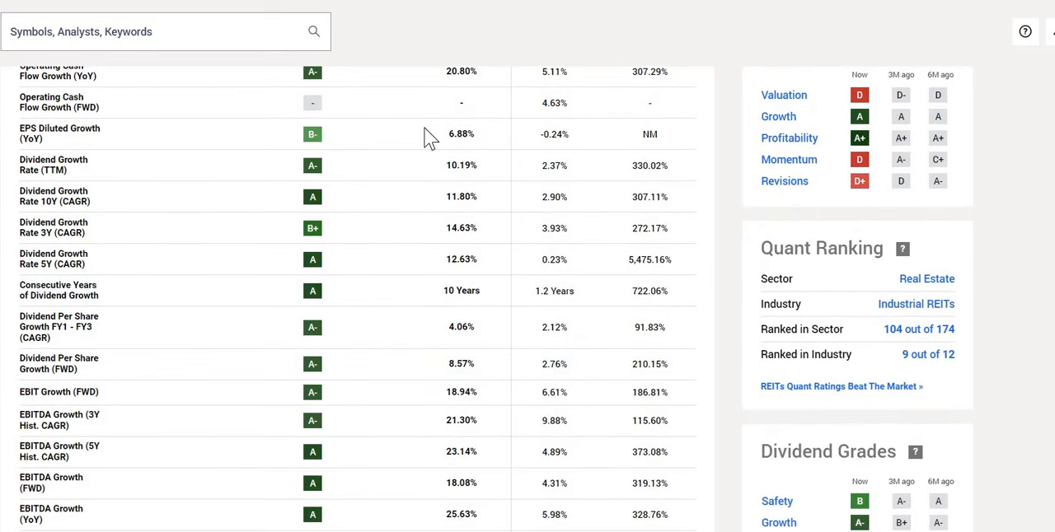
{"action": "left_click", "coordinate": [519, 210]}
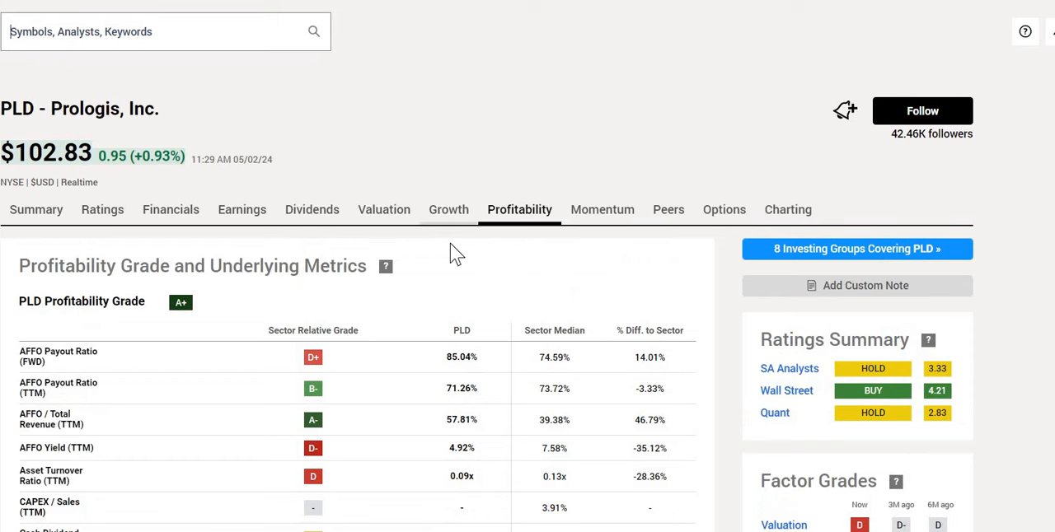
{"action": "scroll", "scroll_direction": "down", "scroll_amount": 3}
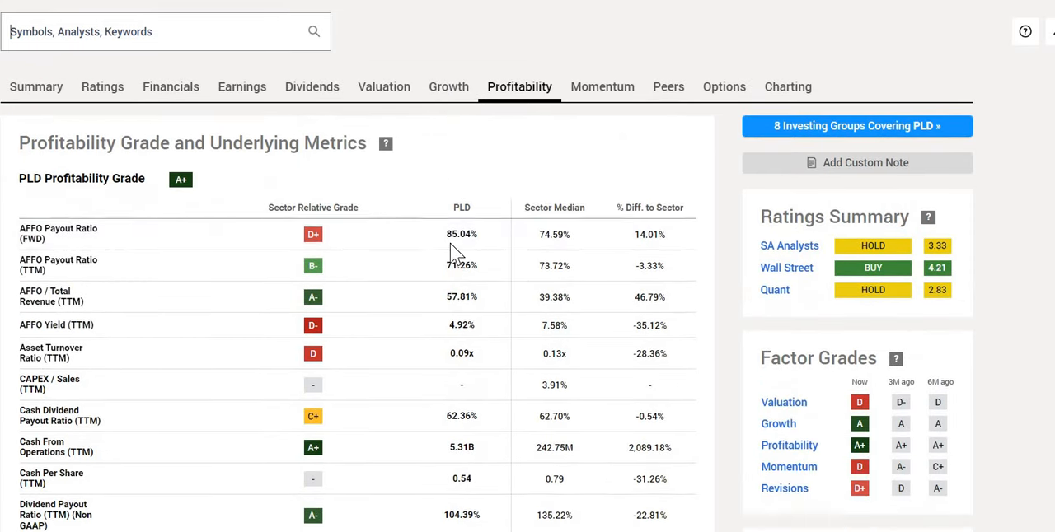
{"action": "scroll", "scroll_direction": "down", "scroll_amount": 3}
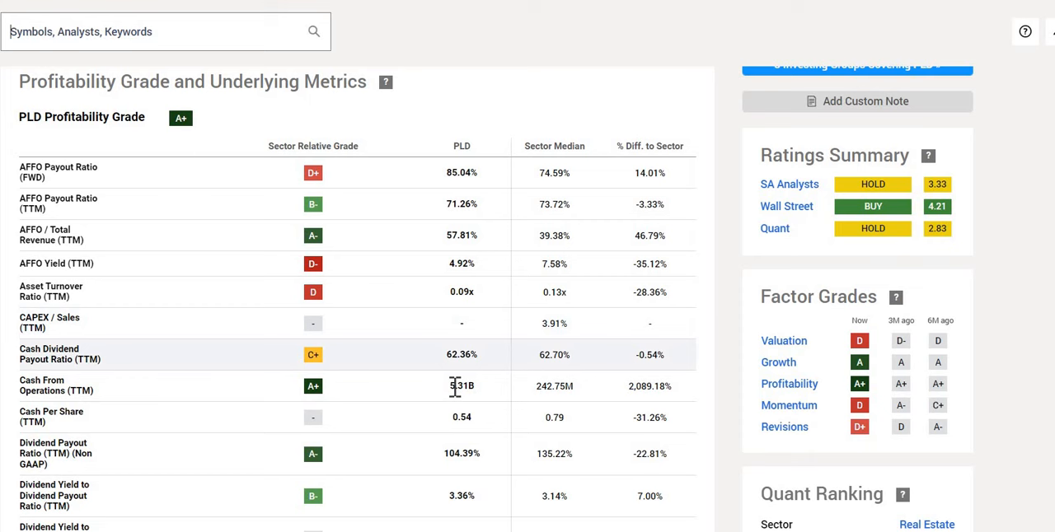
{"action": "double_click", "coordinate": [456, 387]}
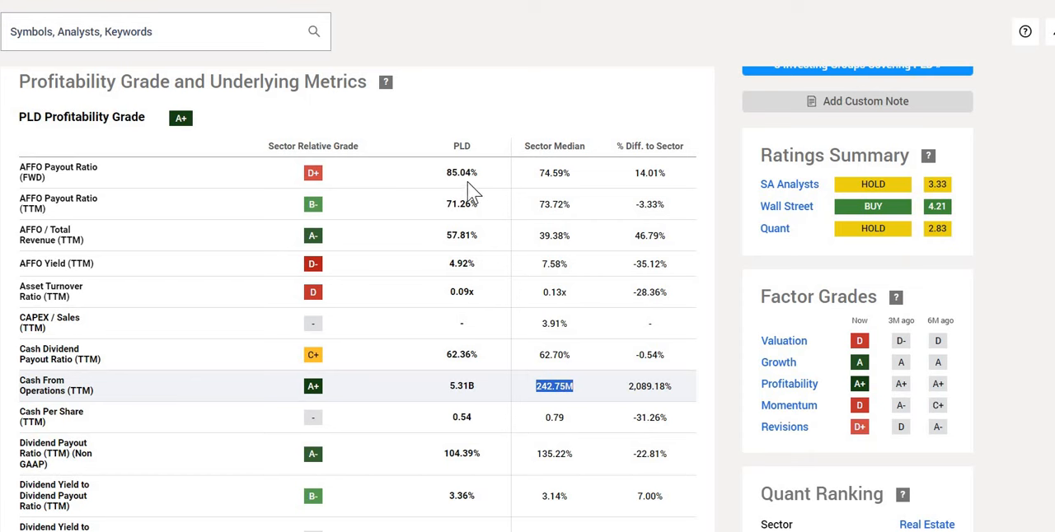
{"action": "mouse_move", "coordinate": [465, 173]}
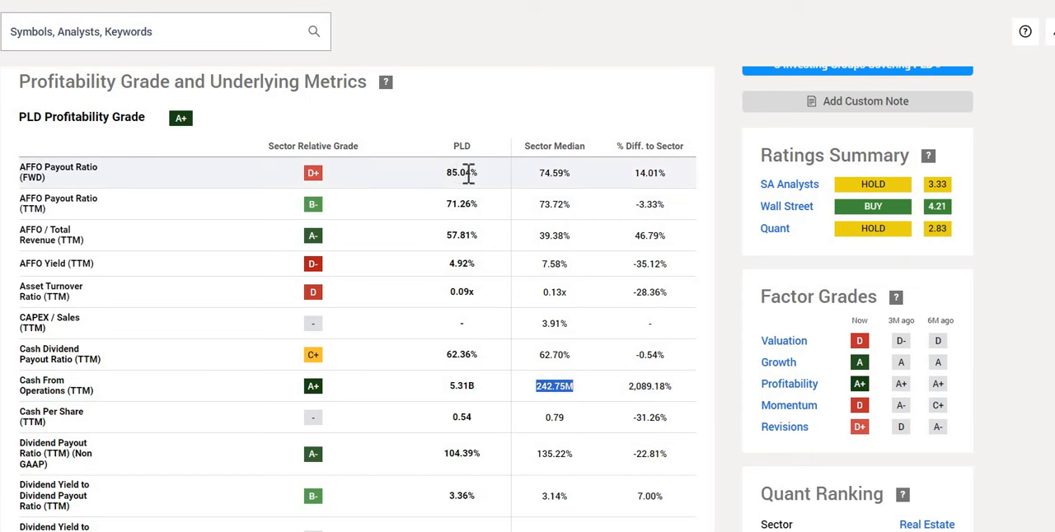
{"action": "double_click", "coordinate": [461, 172]}
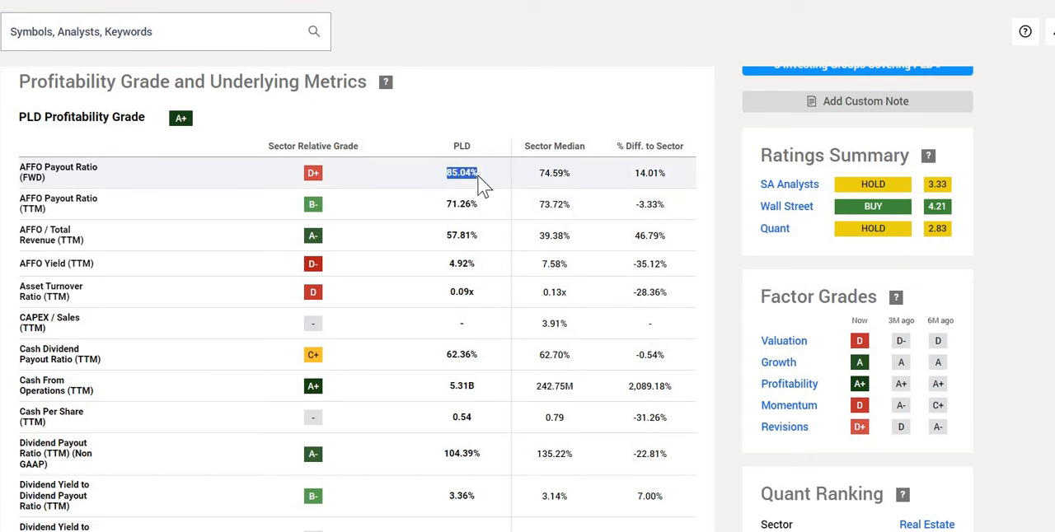
{"action": "mouse_move", "coordinate": [540, 172]}
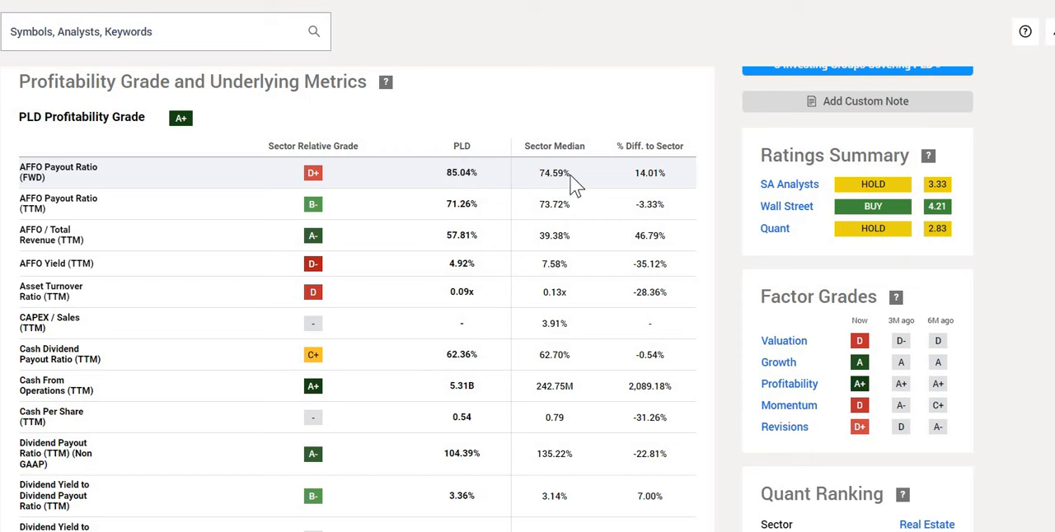
{"action": "double_click", "coordinate": [554, 173]}
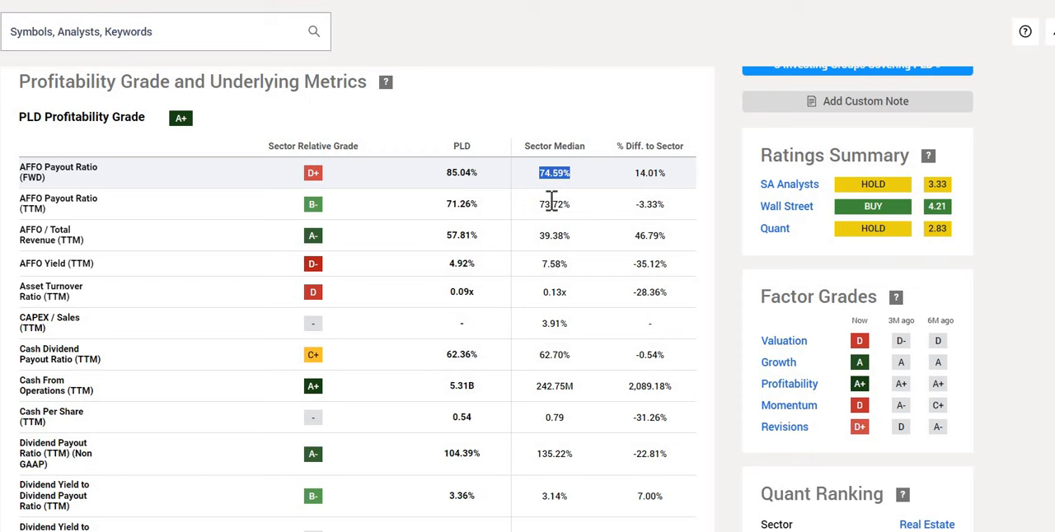
{"action": "mouse_move", "coordinate": [489, 268]}
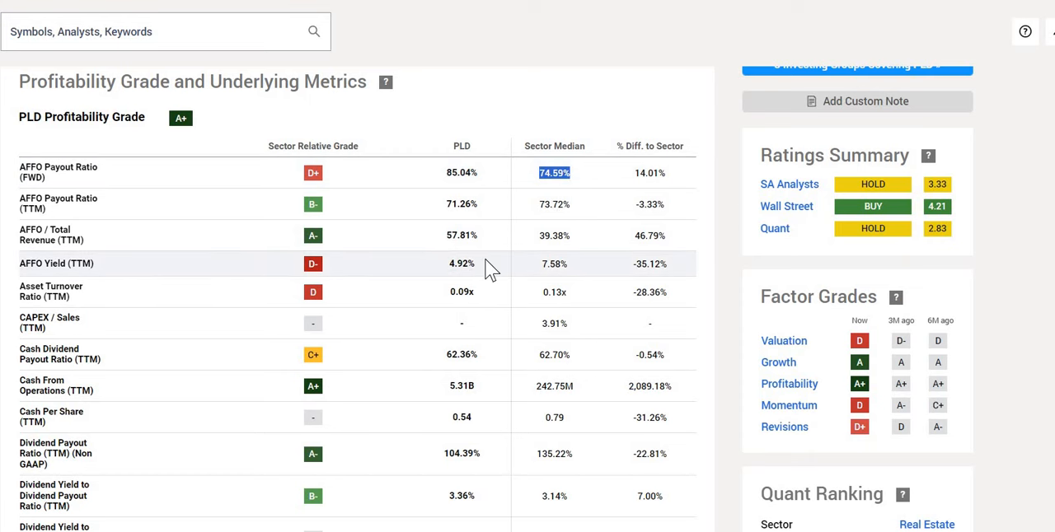
{"action": "double_click", "coordinate": [460, 264]}
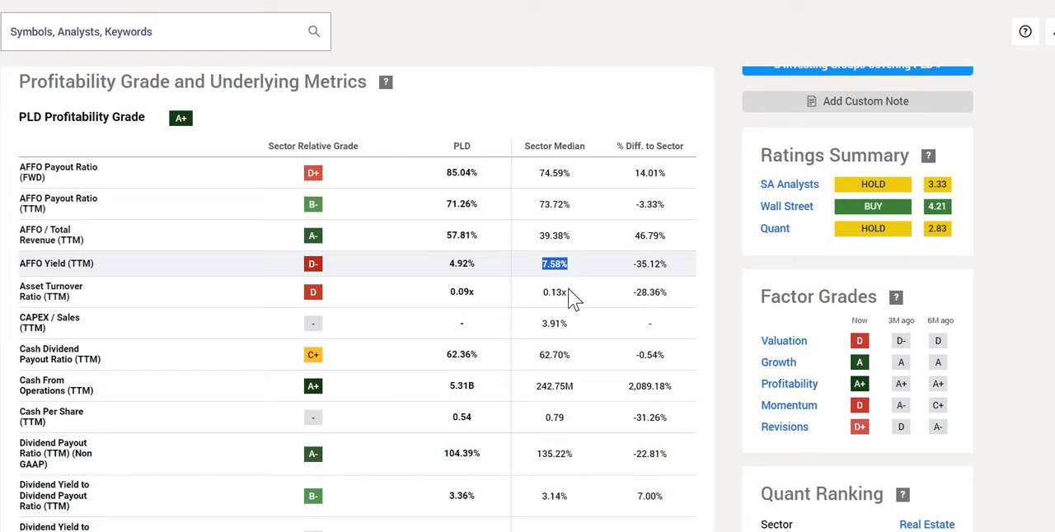
{"action": "scroll", "scroll_direction": "down", "scroll_amount": 3}
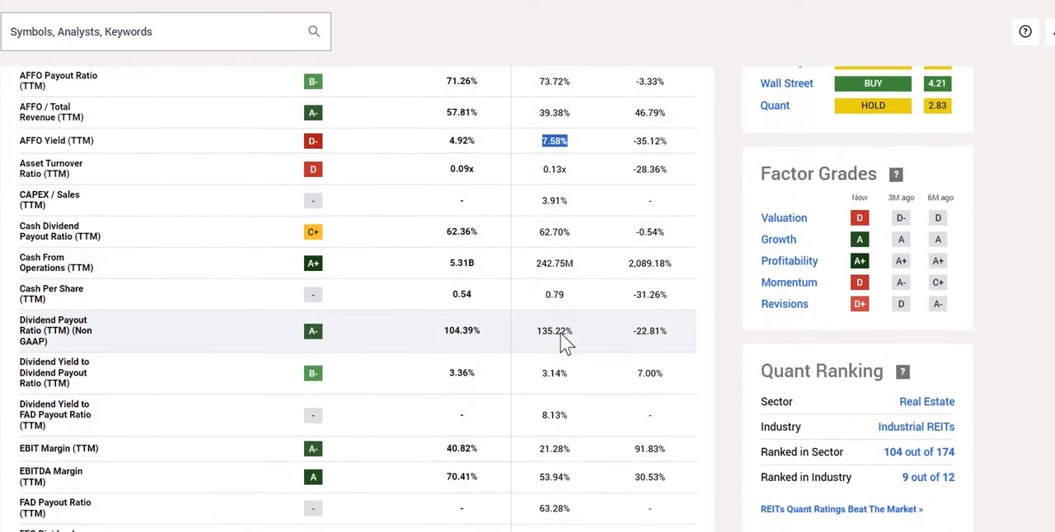
{"action": "scroll", "scroll_direction": "down", "scroll_amount": 3}
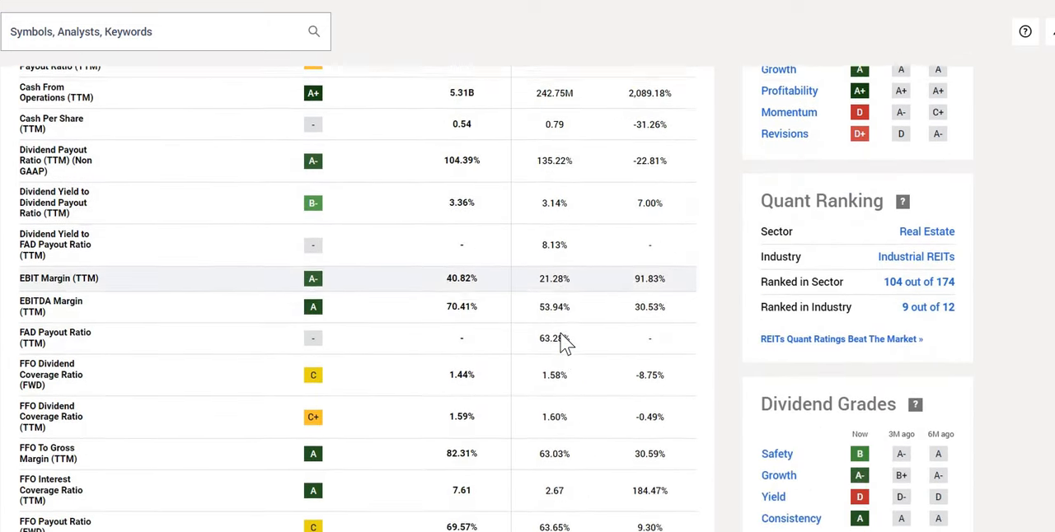
{"action": "scroll", "scroll_direction": "down", "scroll_amount": 3}
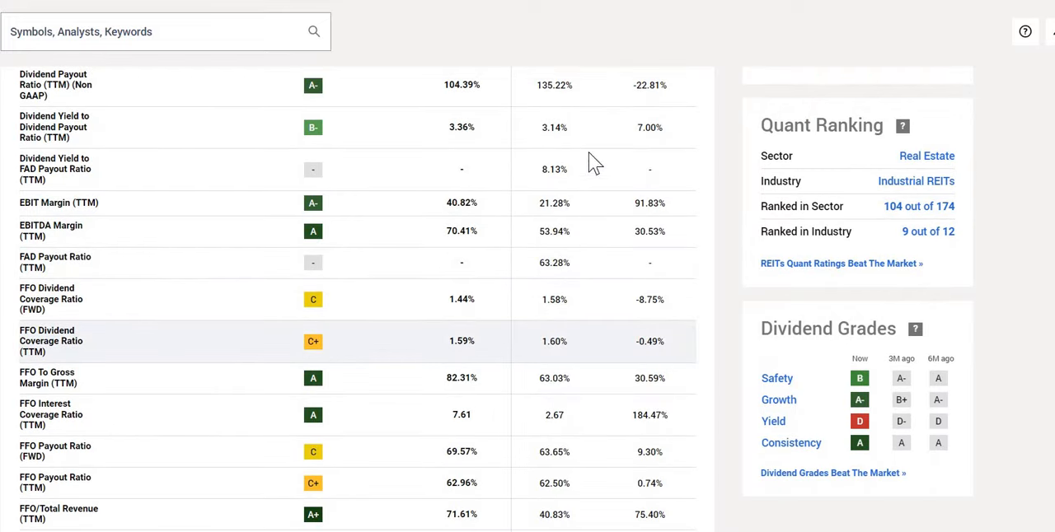
{"action": "mouse_move", "coordinate": [475, 39]}
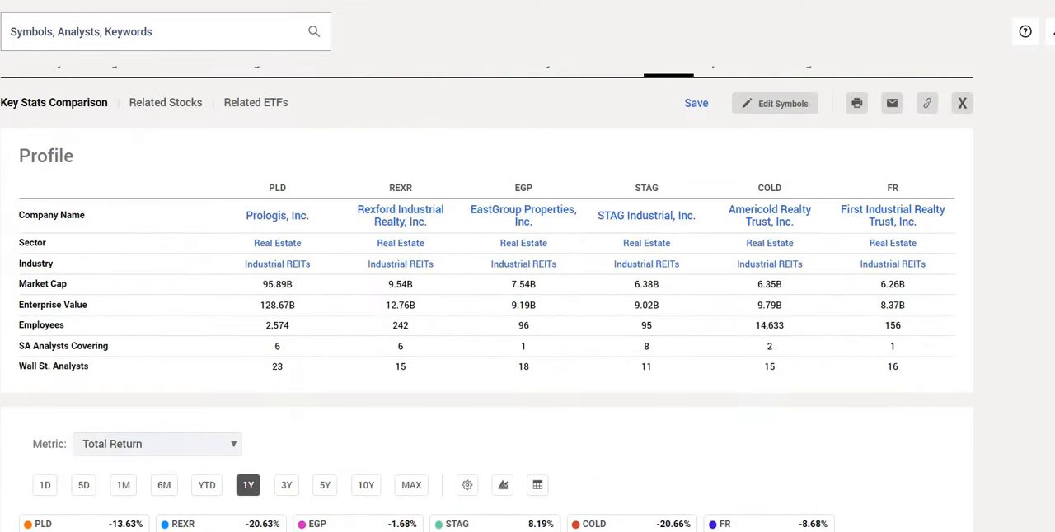
{"action": "mouse_move", "coordinate": [412, 222]}
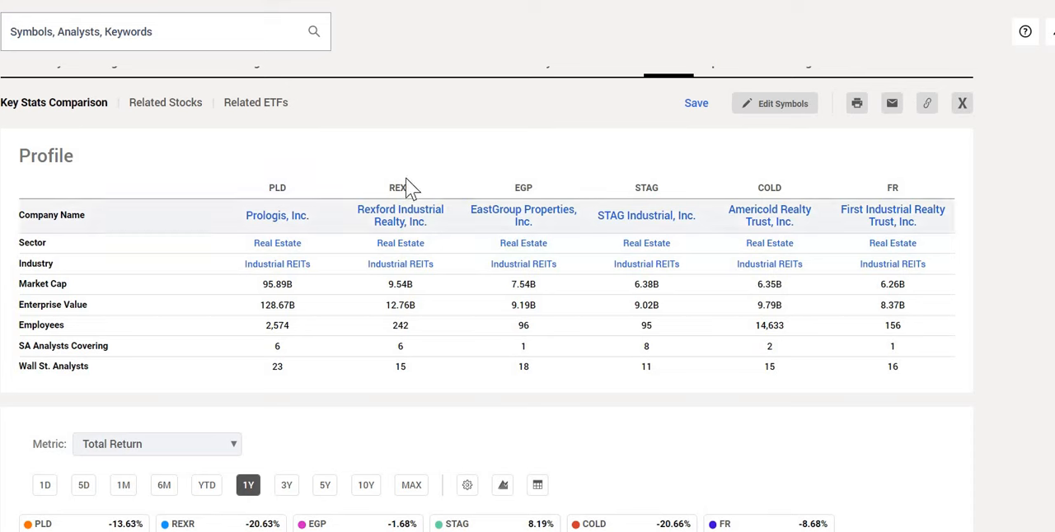
{"action": "mouse_move", "coordinate": [415, 216]}
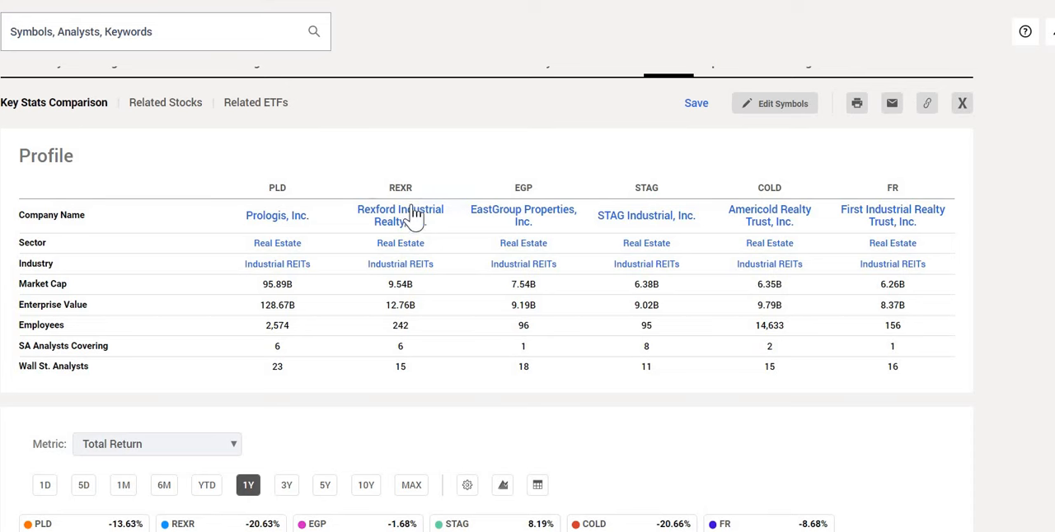
{"action": "mouse_move", "coordinate": [613, 229]}
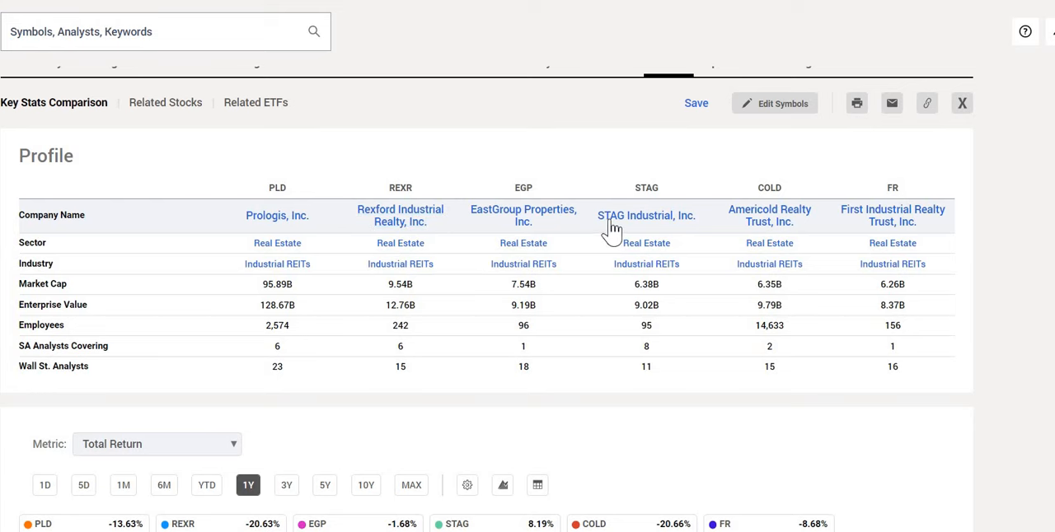
{"action": "mouse_move", "coordinate": [769, 215]}
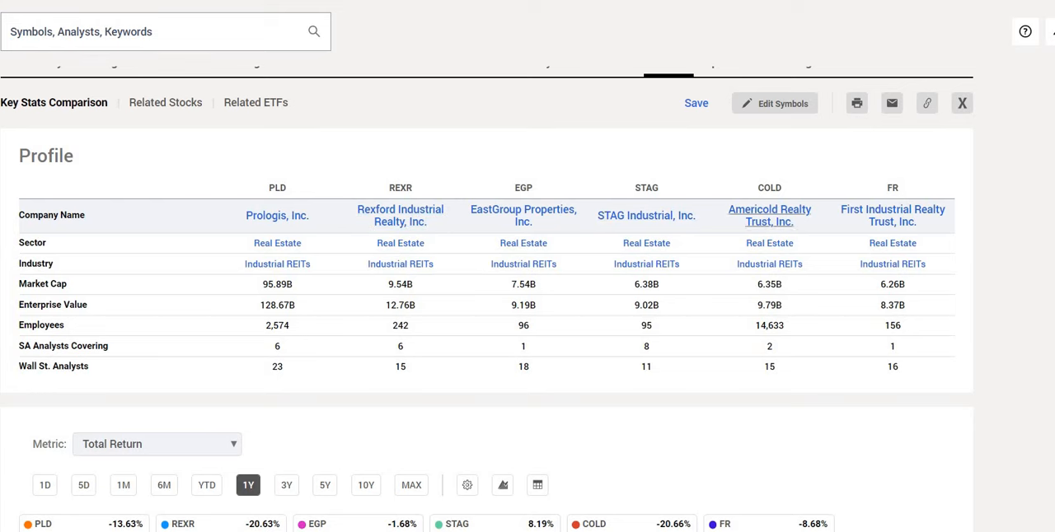
{"action": "scroll", "scroll_direction": "down", "scroll_amount": 3}
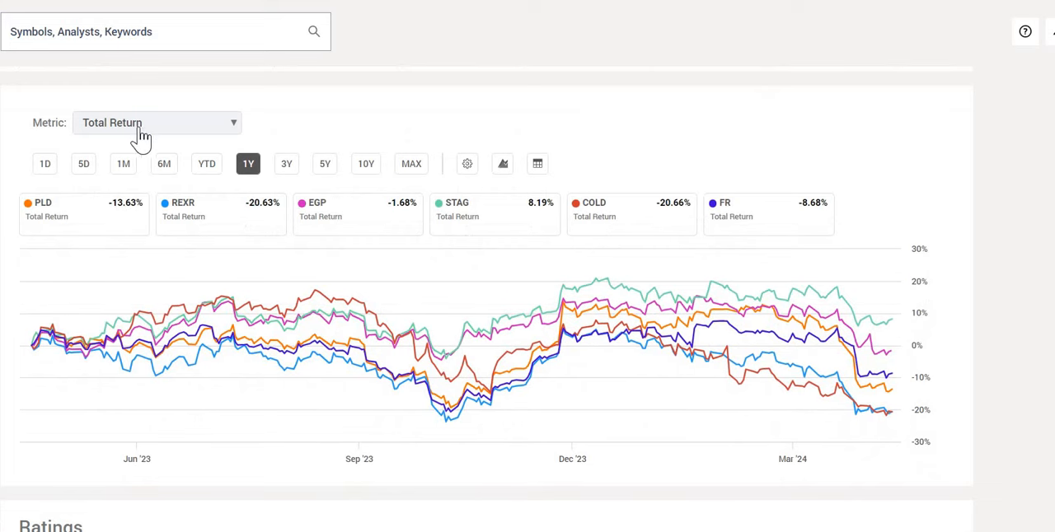
{"action": "mouse_move", "coordinate": [63, 230]}
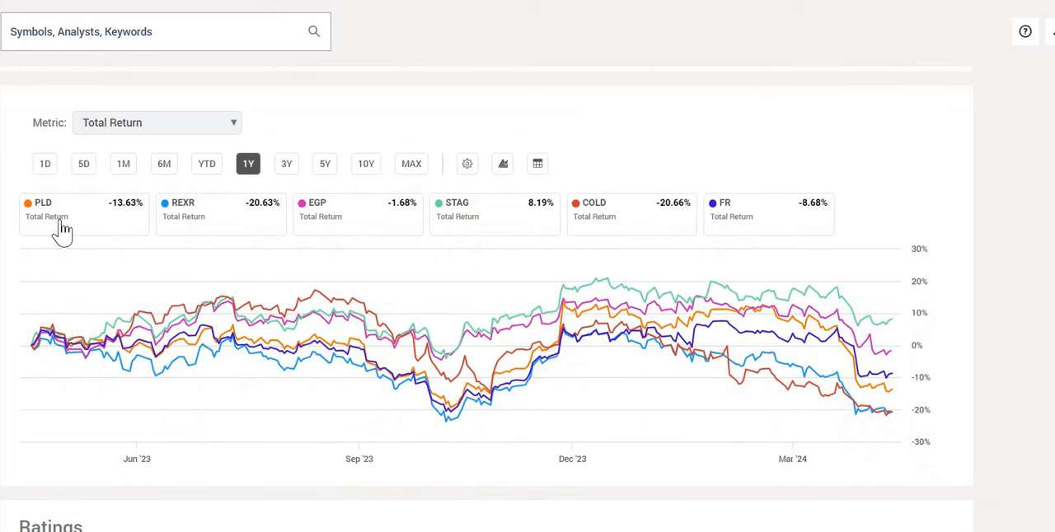
{"action": "mouse_move", "coordinate": [65, 229]}
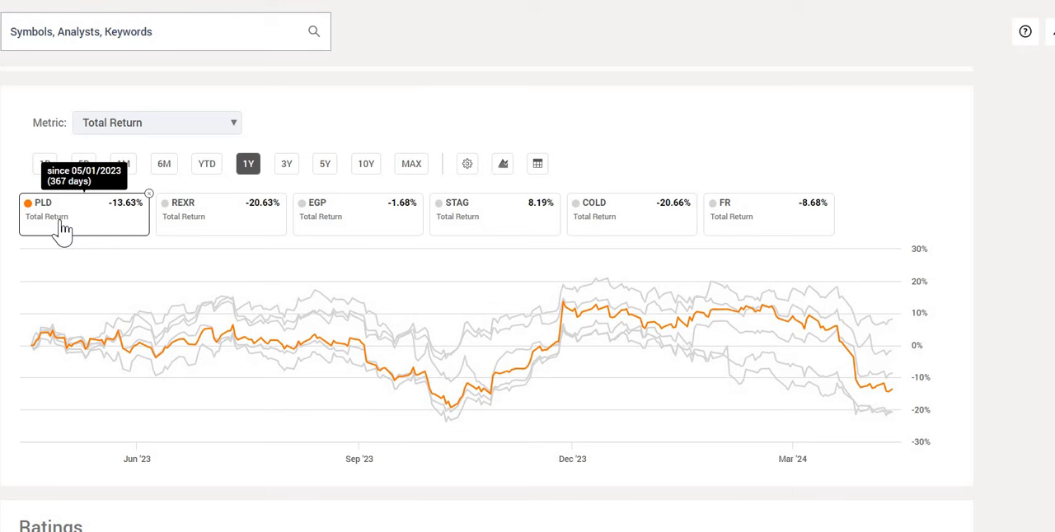
{"action": "mouse_move", "coordinate": [459, 233]}
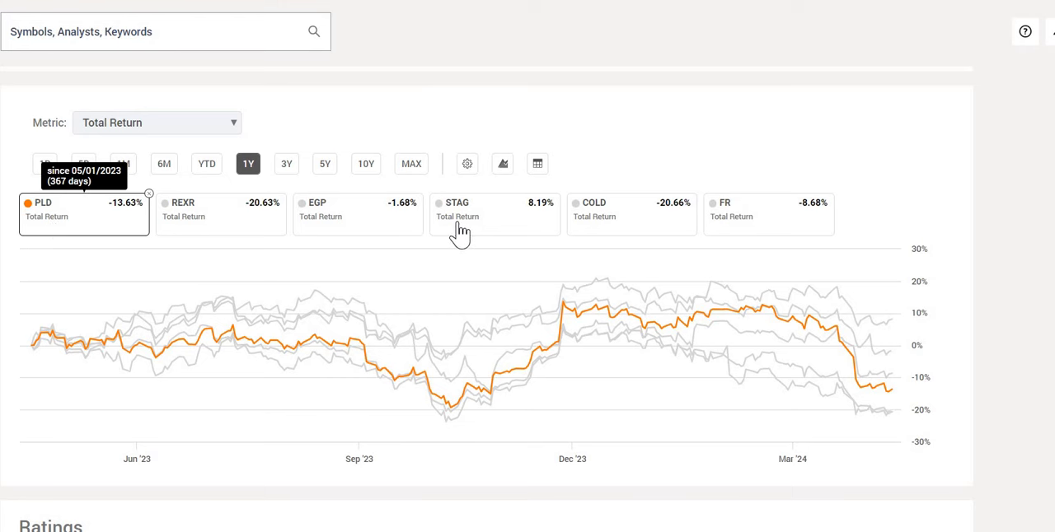
Step: Highlight the STAG, REXR and EGP return lines and view 5Y, then 10Y
{"action": "left_click", "coordinate": [467, 214]}
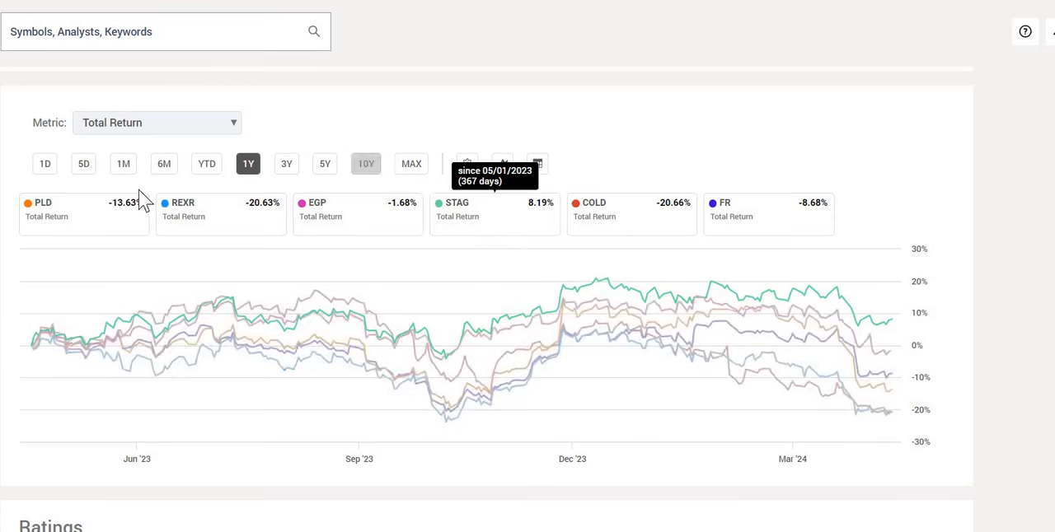
{"action": "left_click", "coordinate": [325, 163]}
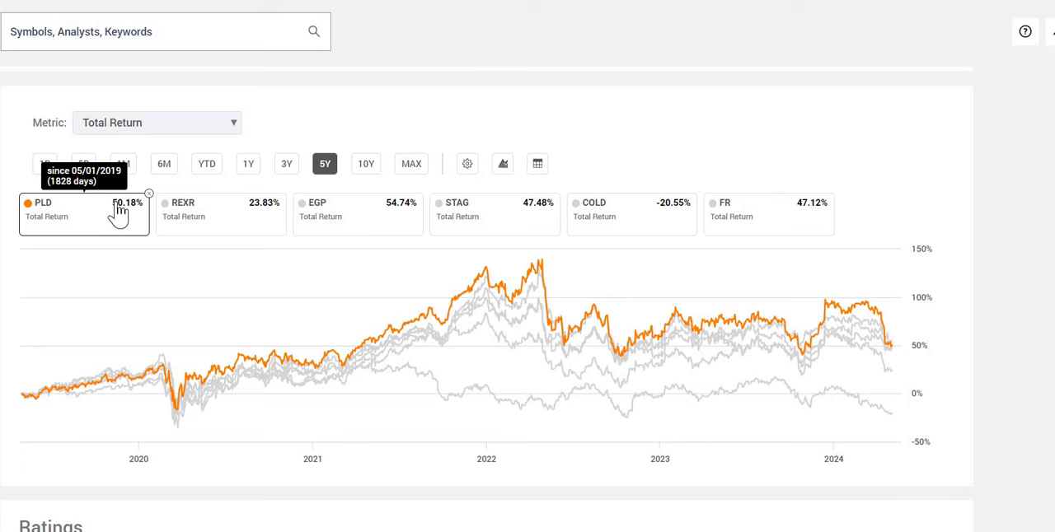
{"action": "left_click", "coordinate": [220, 210]}
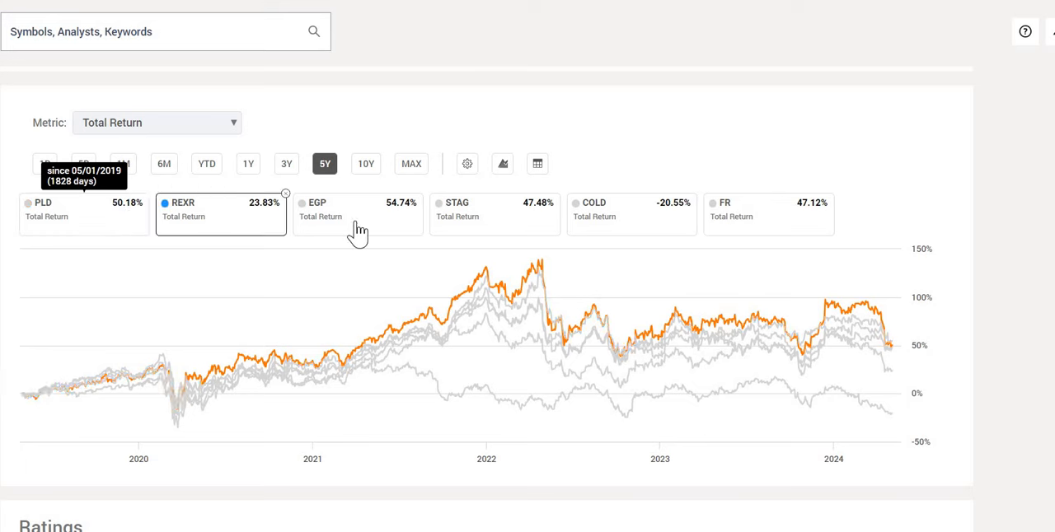
{"action": "left_click", "coordinate": [358, 216]}
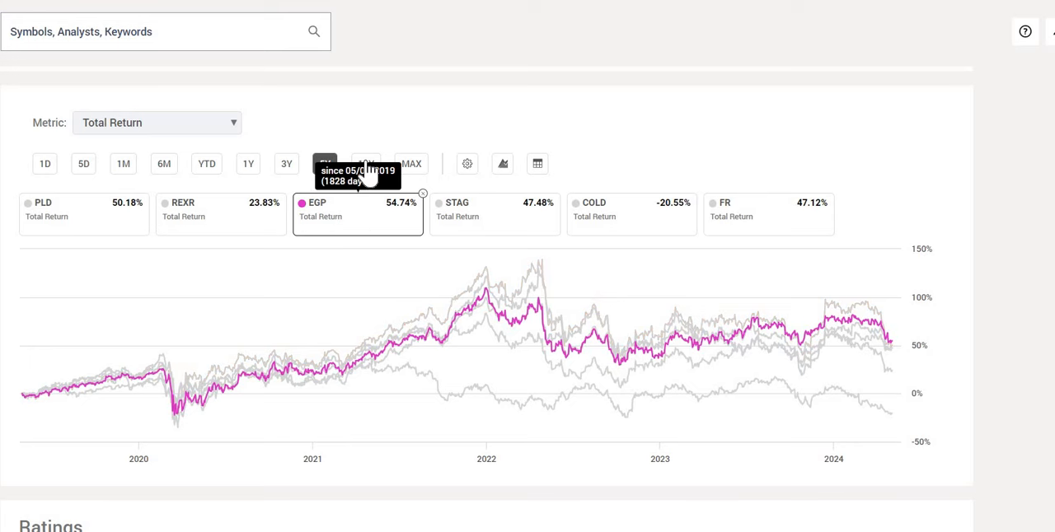
{"action": "left_click", "coordinate": [366, 164]}
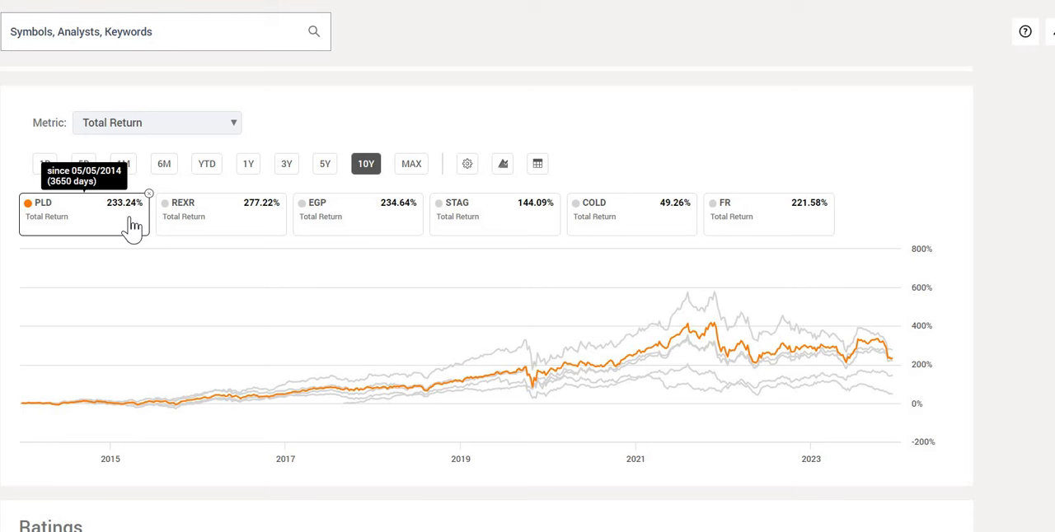
{"action": "mouse_move", "coordinate": [230, 220]}
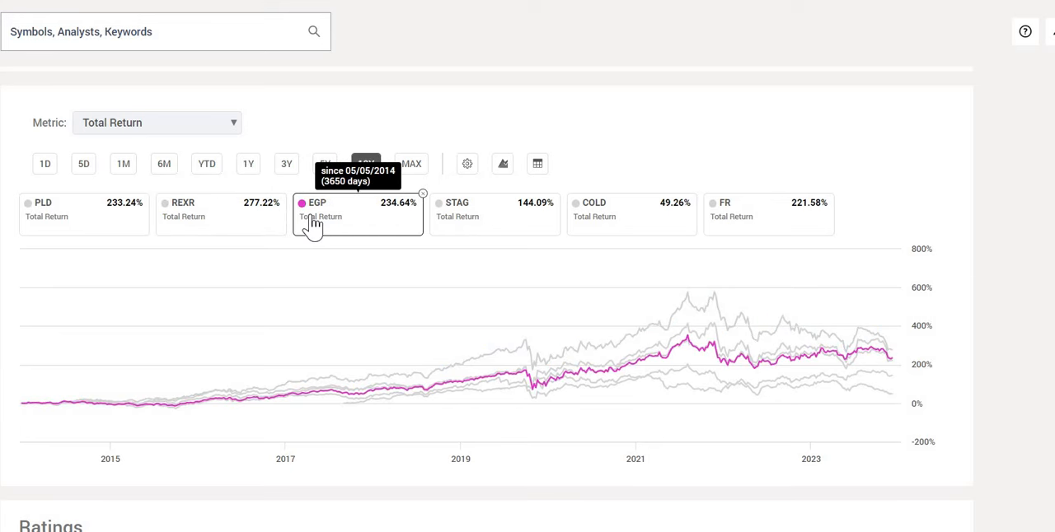
{"action": "mouse_move", "coordinate": [89, 222]}
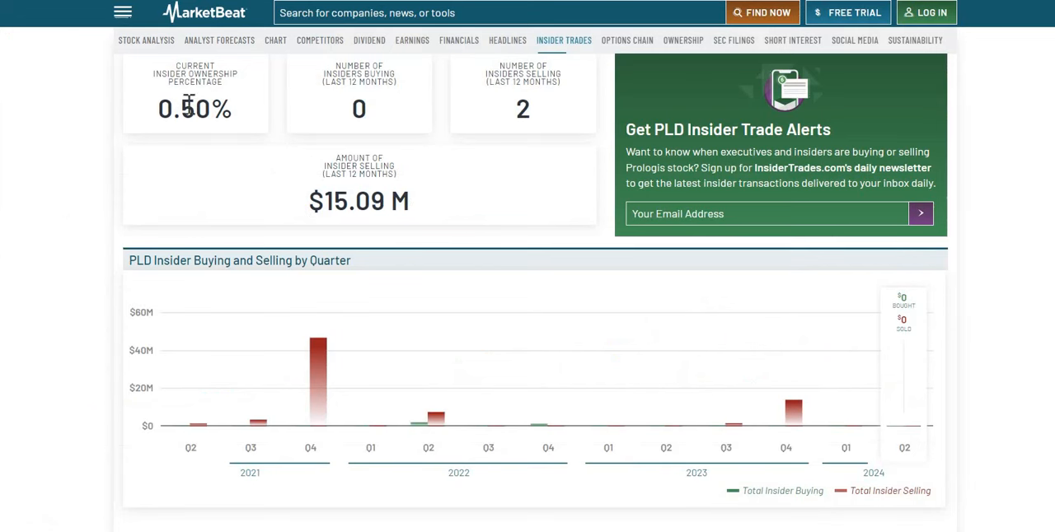
Step: Mark the count of PLD insiders selling on MarketBeat's insider trades page
{"action": "double_click", "coordinate": [196, 108]}
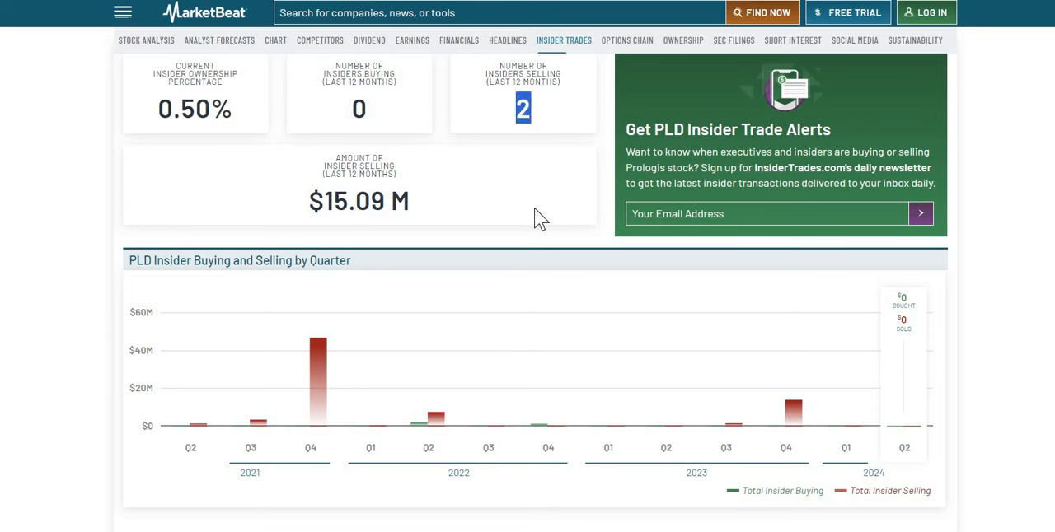
{"action": "mouse_move", "coordinate": [377, 202]}
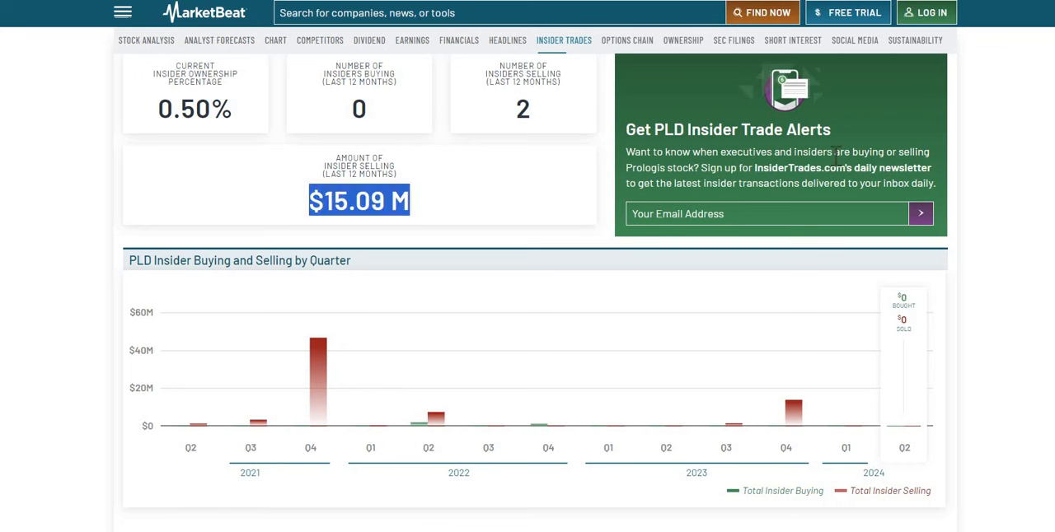
{"action": "mouse_move", "coordinate": [786, 388]}
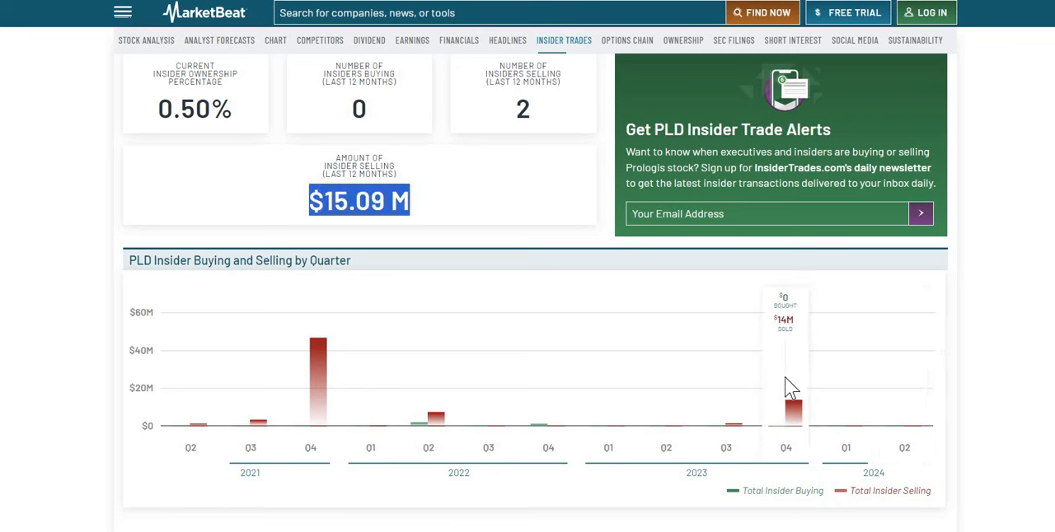
{"action": "mouse_move", "coordinate": [739, 418]}
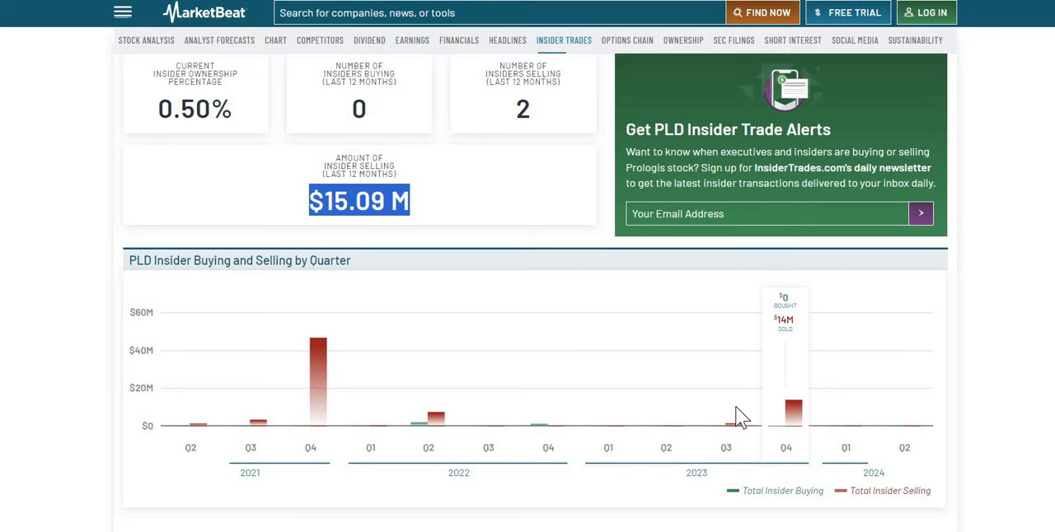
{"action": "mouse_move", "coordinate": [725, 424]}
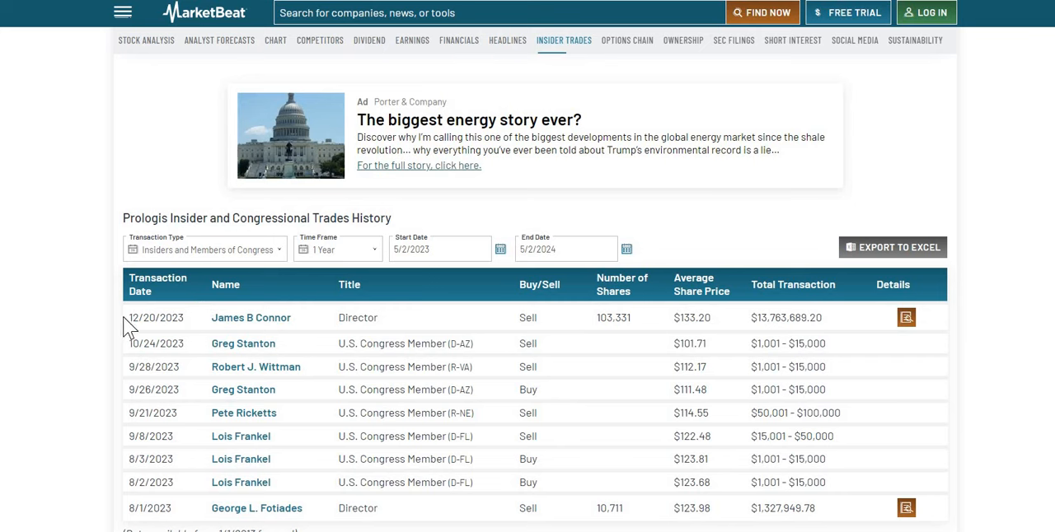
{"action": "mouse_move", "coordinate": [597, 324]}
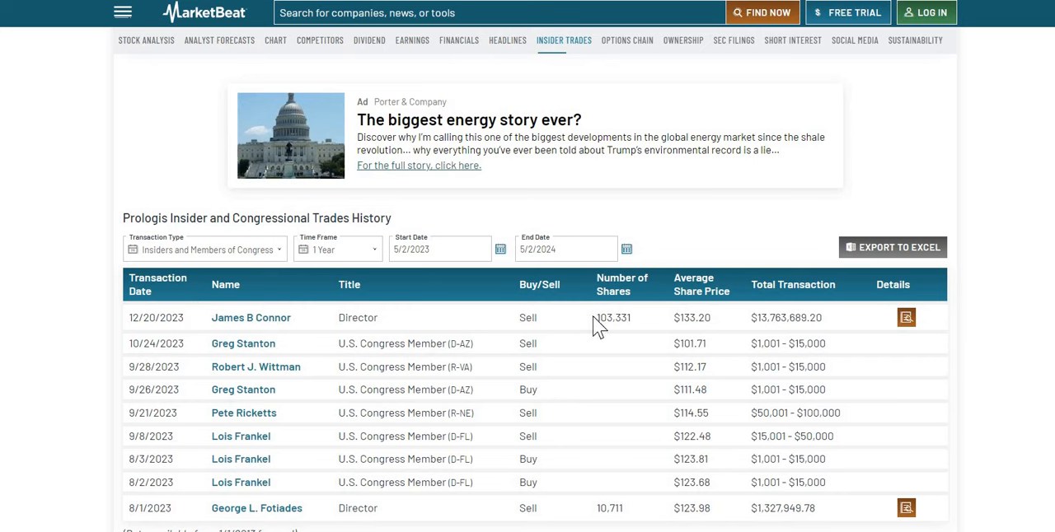
Step: Mark the director's 103.331-share sale in the trades history, then clear the selection
{"action": "double_click", "coordinate": [613, 318]}
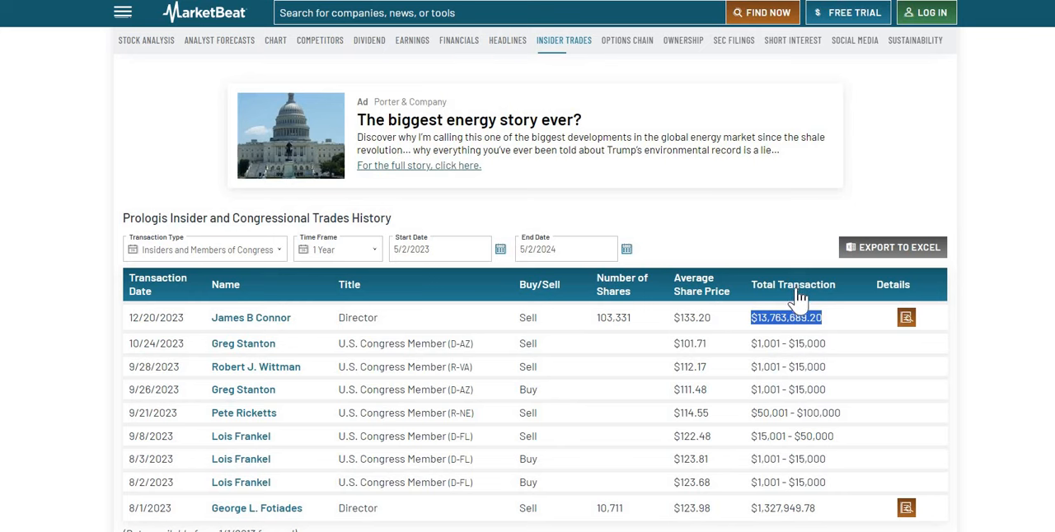
{"action": "mouse_move", "coordinate": [795, 317]}
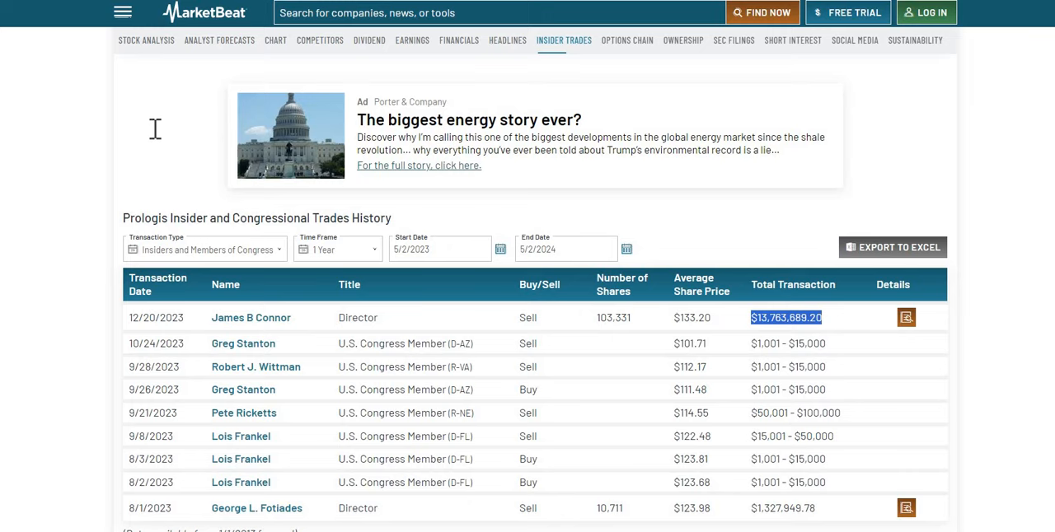
{"action": "left_click", "coordinate": [683, 40]}
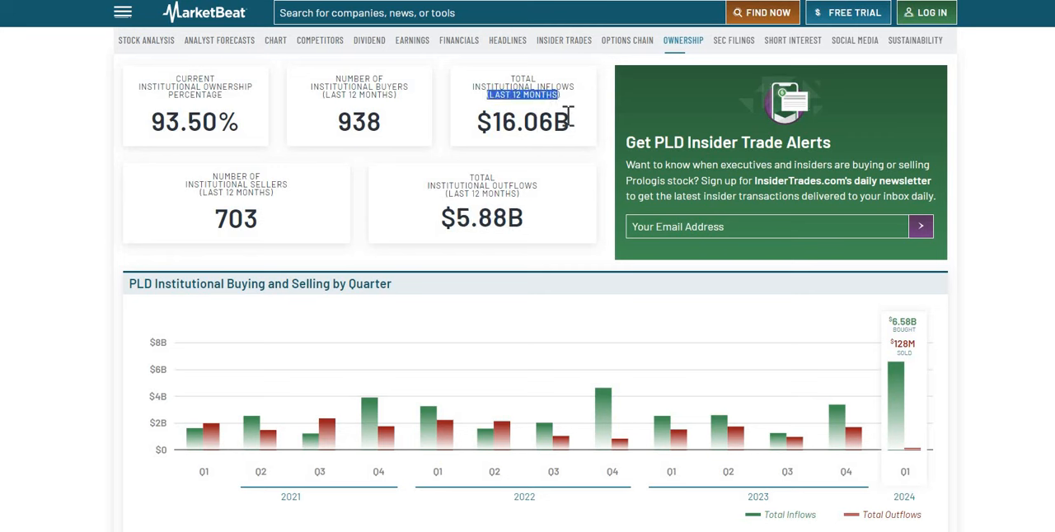
{"action": "mouse_move", "coordinate": [709, 167]}
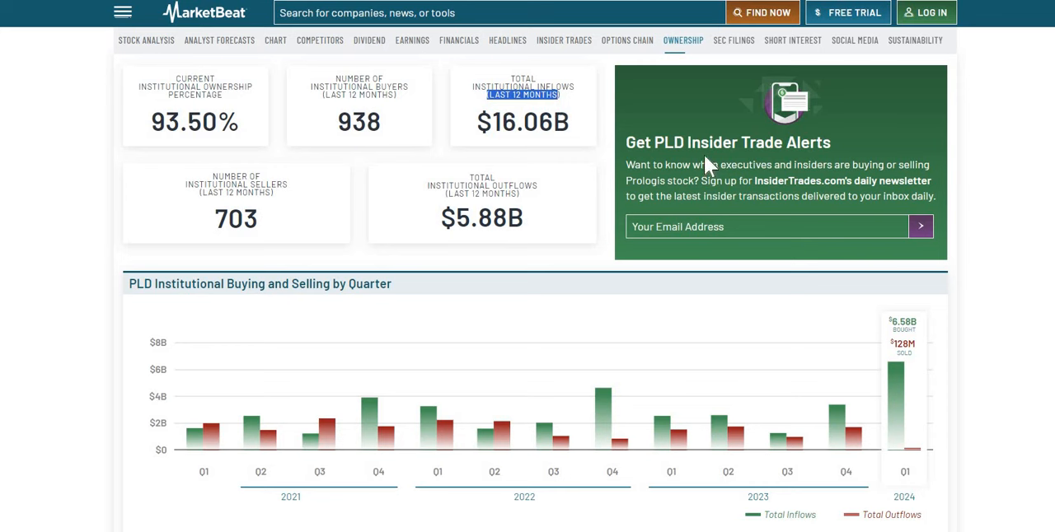
{"action": "mouse_move", "coordinate": [934, 424]}
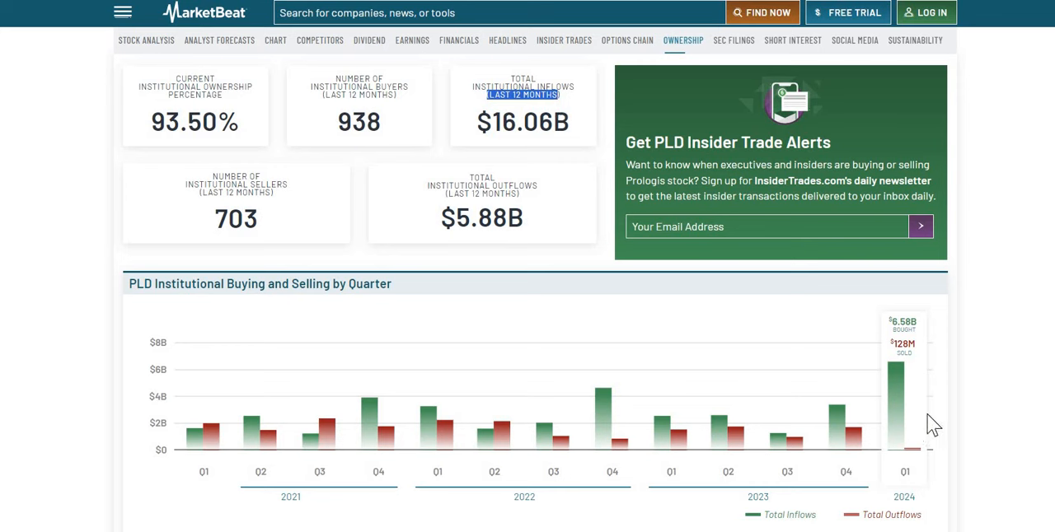
{"action": "mouse_move", "coordinate": [915, 420]}
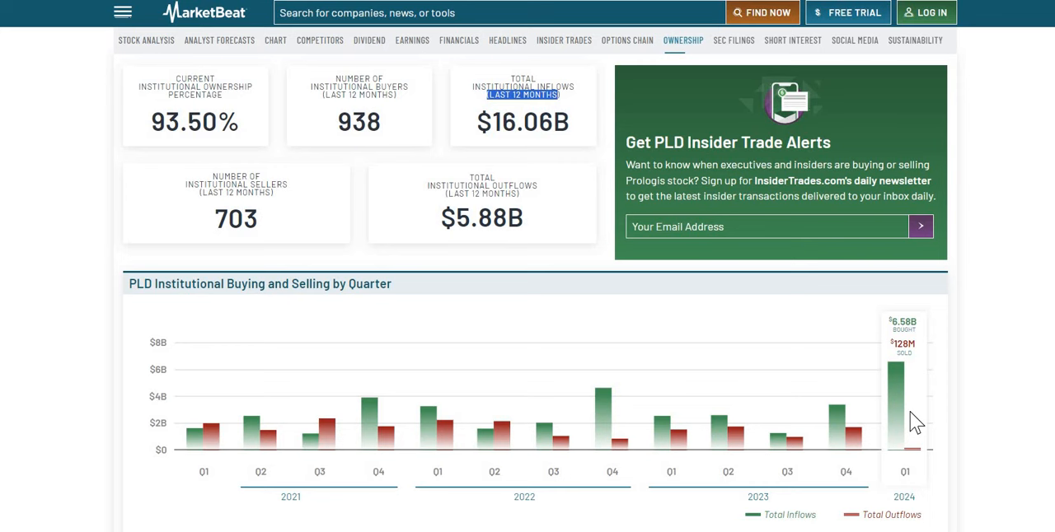
{"action": "mouse_move", "coordinate": [907, 425]}
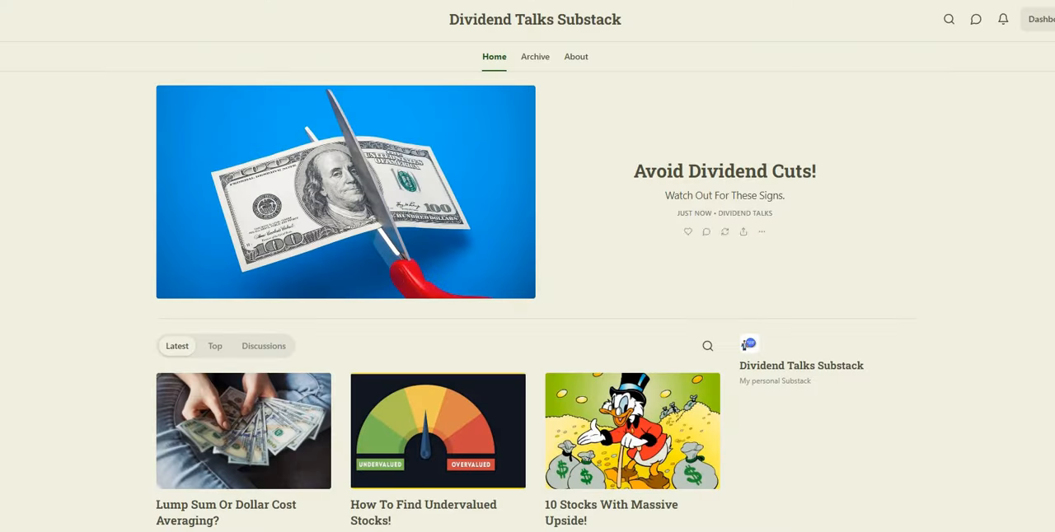
{"action": "mouse_move", "coordinate": [544, 204]}
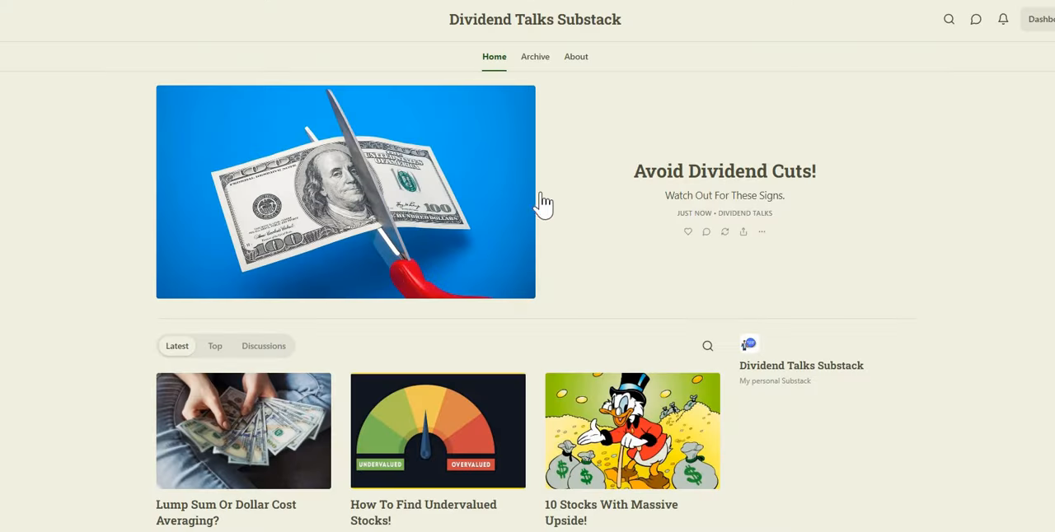
{"action": "scroll", "scroll_direction": "down", "scroll_amount": 3}
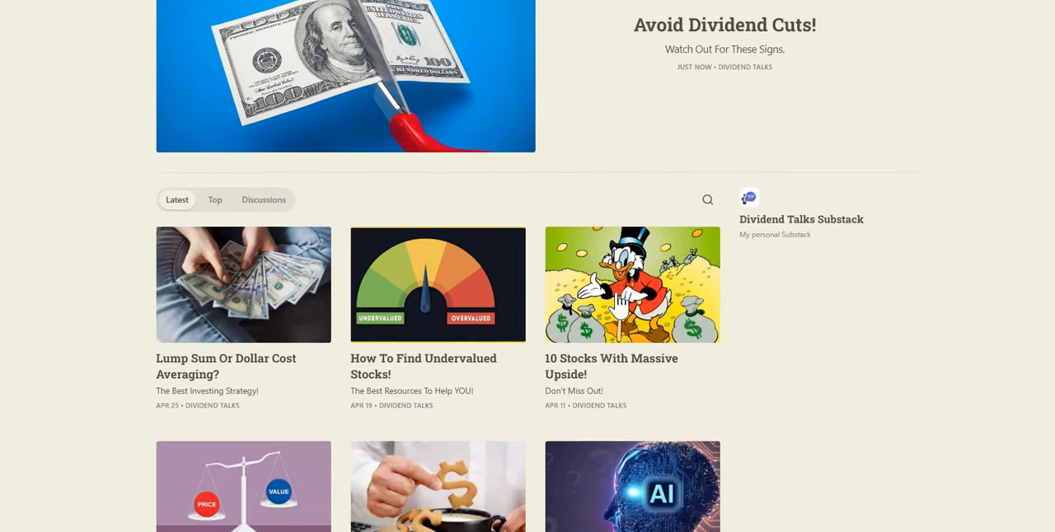
{"action": "scroll", "scroll_direction": "down", "scroll_amount": 3}
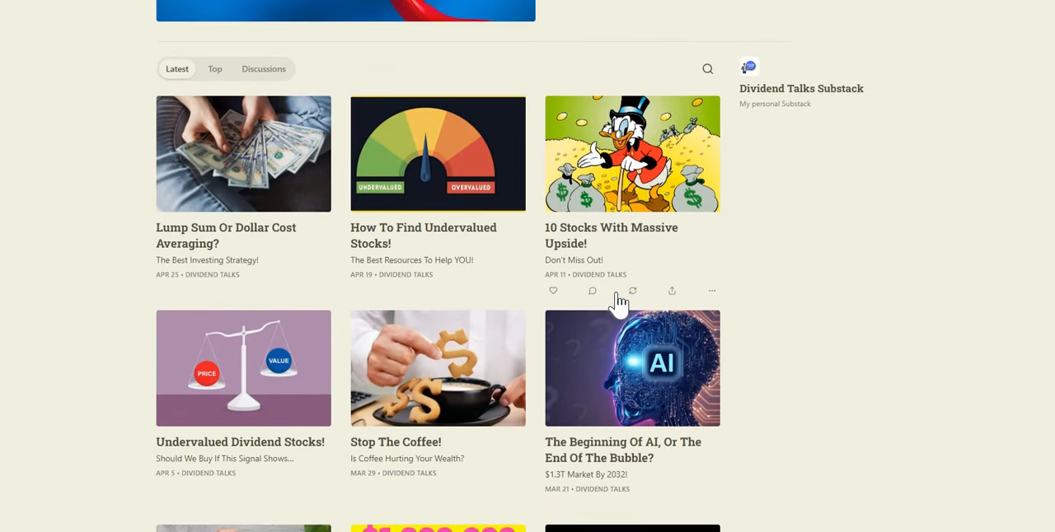
{"action": "scroll", "scroll_direction": "down", "scroll_amount": 3}
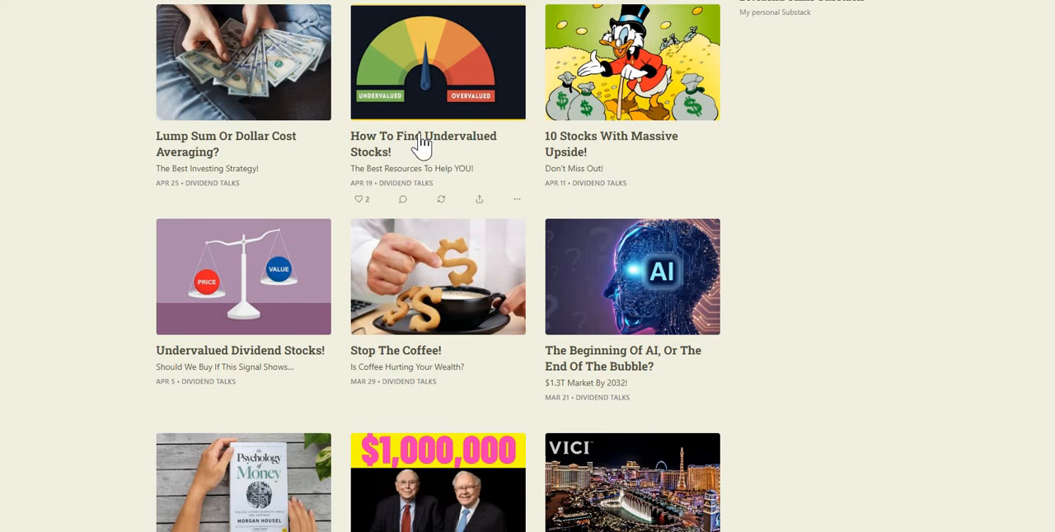
{"action": "mouse_move", "coordinate": [441, 183]}
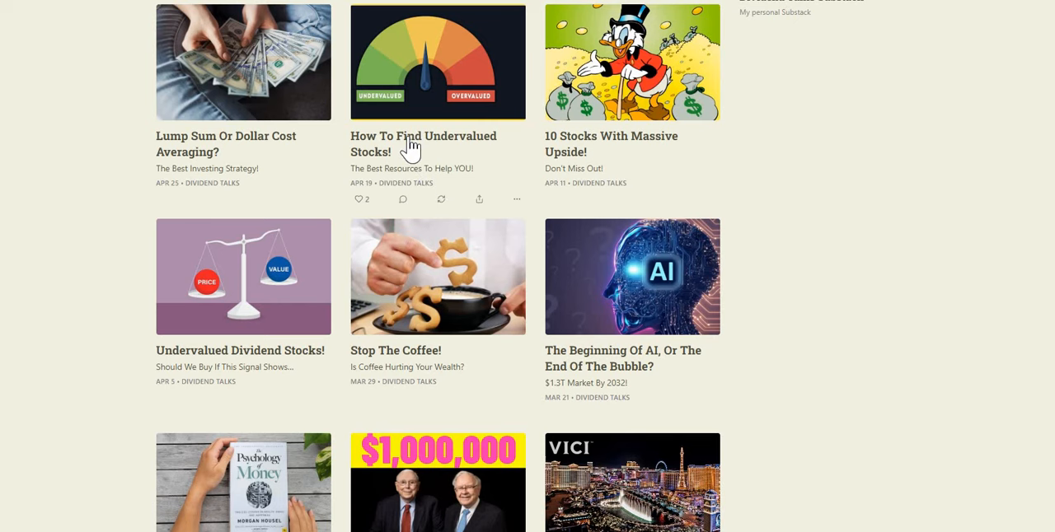
{"action": "mouse_move", "coordinate": [451, 299]}
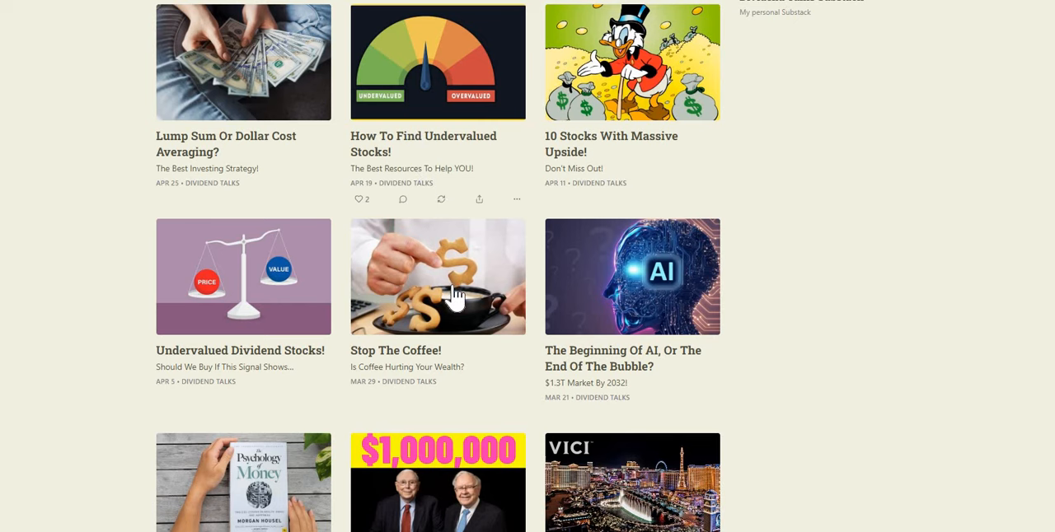
{"action": "scroll", "scroll_direction": "down", "scroll_amount": 3}
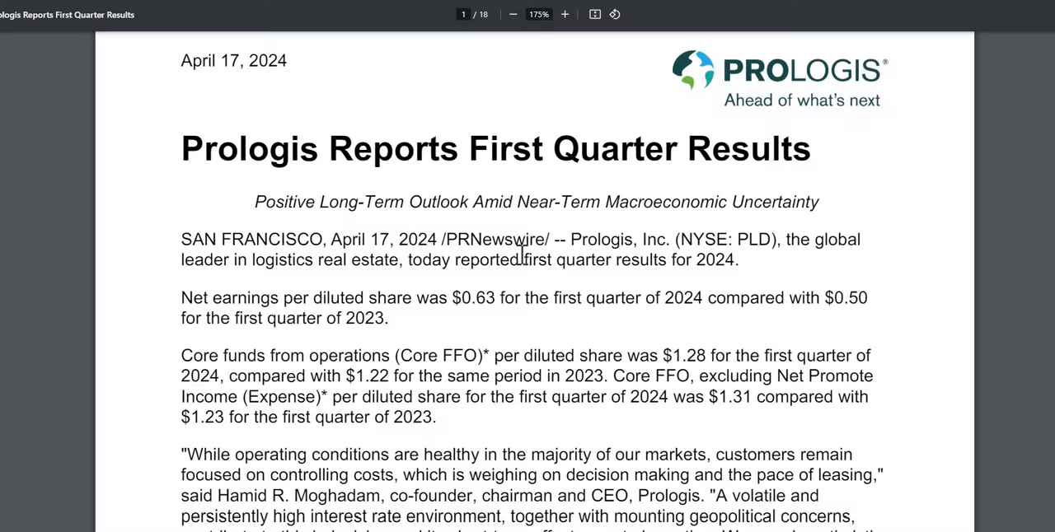
{"action": "mouse_move", "coordinate": [183, 51]}
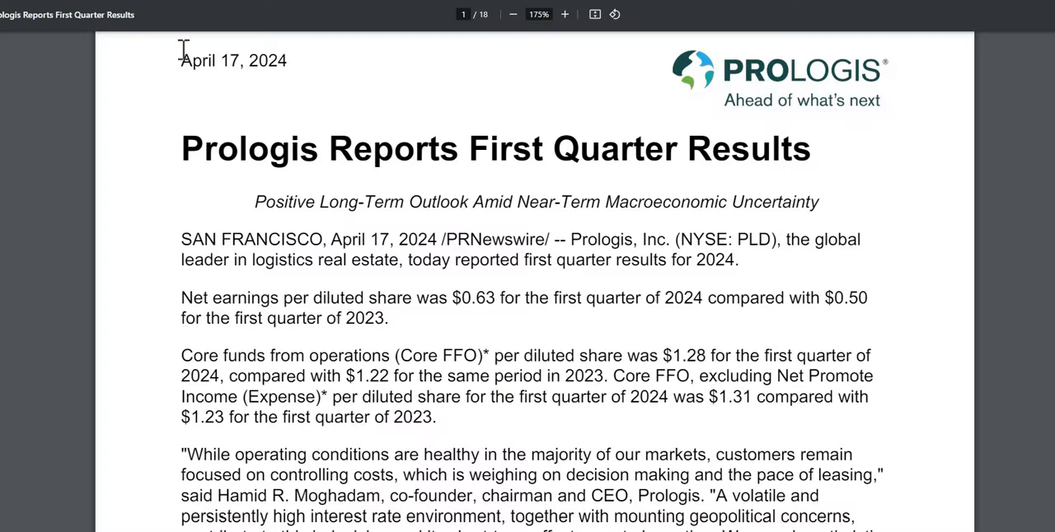
{"action": "mouse_move", "coordinate": [238, 133]}
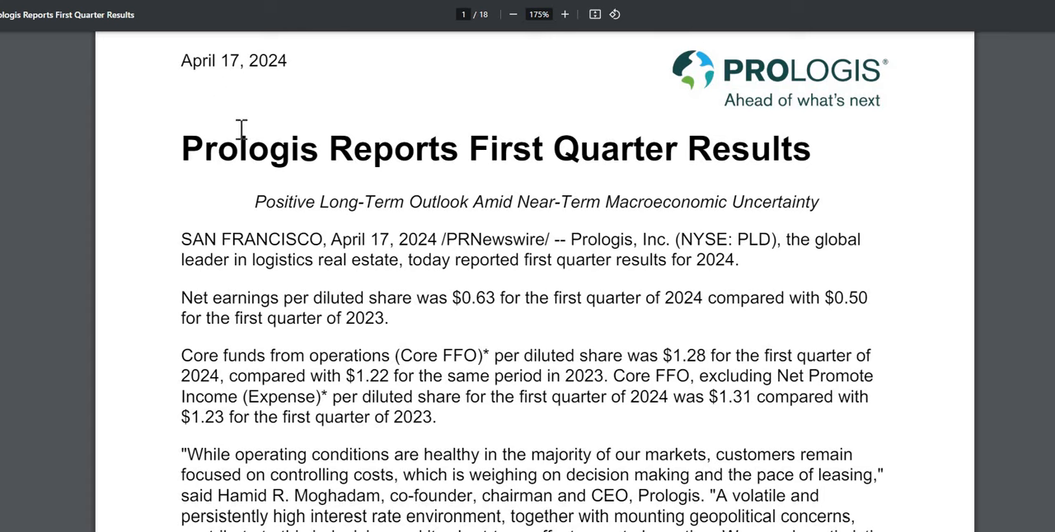
{"action": "mouse_move", "coordinate": [400, 315]}
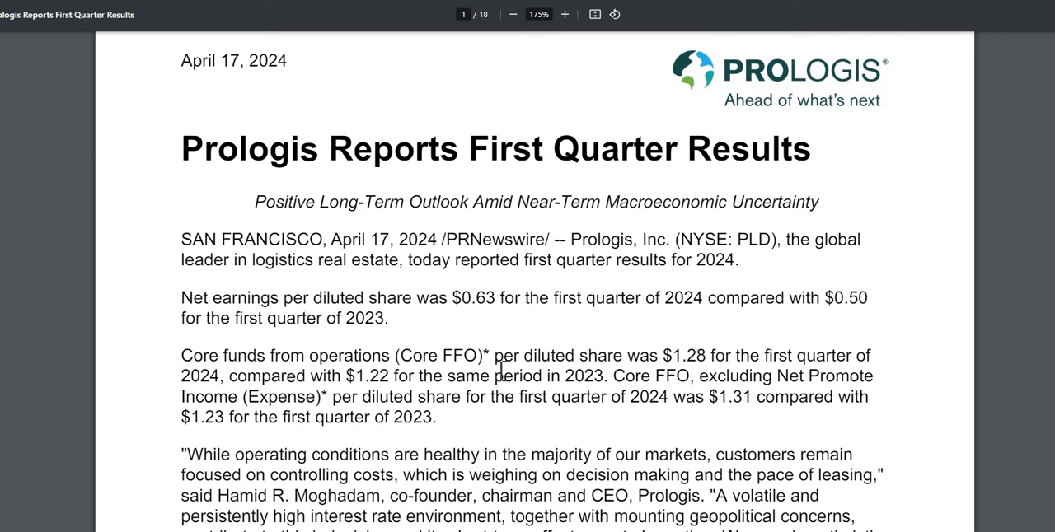
Step: Select the prior-year $1.22 Core FFO figure in the Q1 2024 release
{"action": "double_click", "coordinate": [444, 357]}
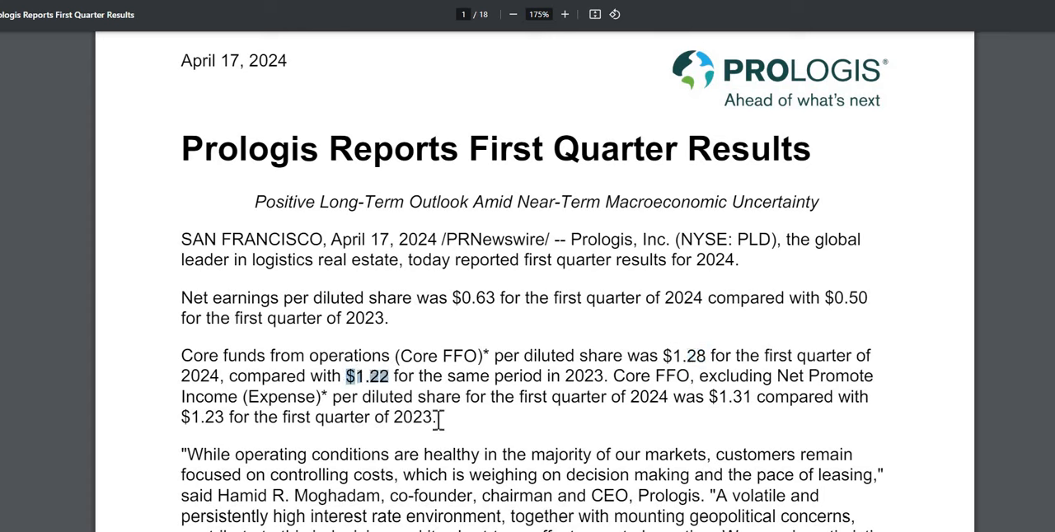
{"action": "mouse_move", "coordinate": [466, 430]}
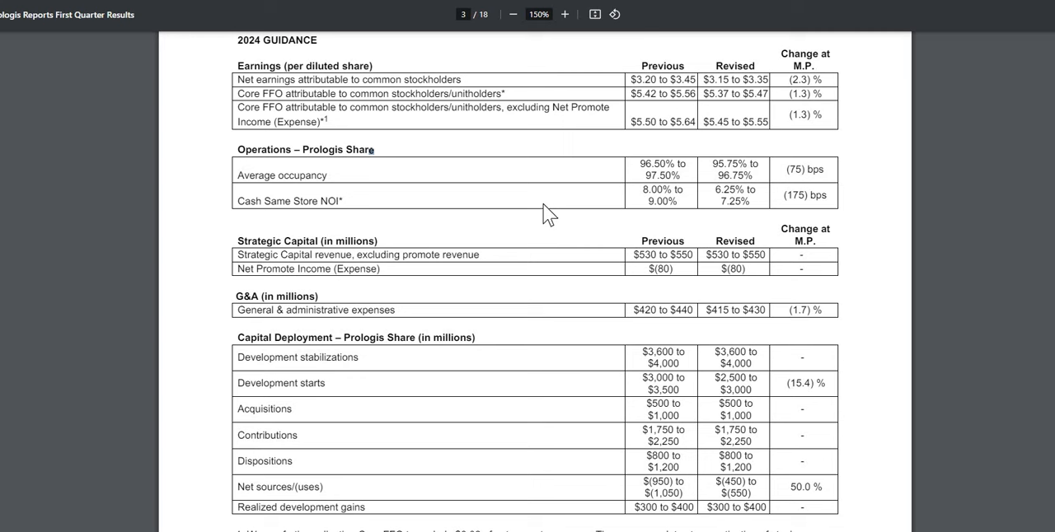
{"action": "mouse_move", "coordinate": [584, 112]}
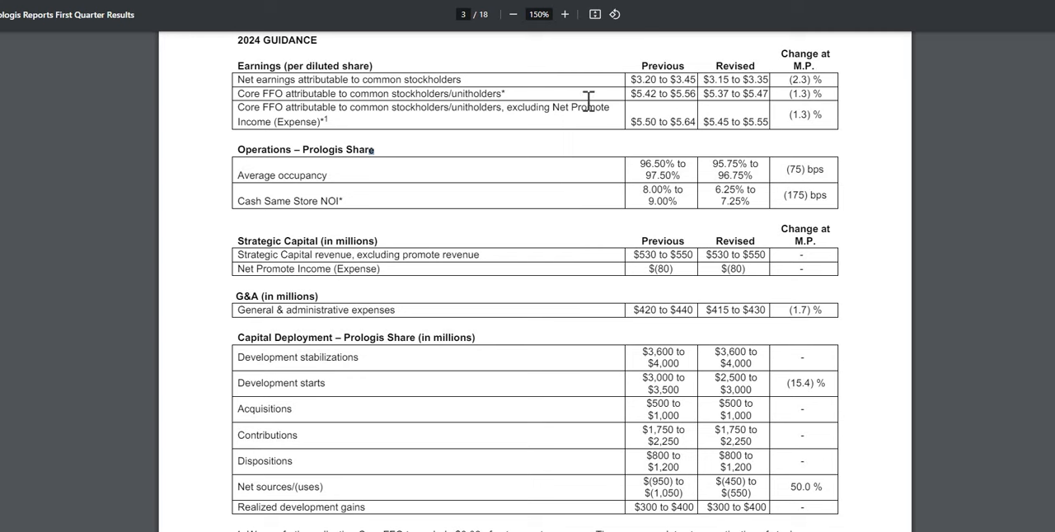
{"action": "mouse_move", "coordinate": [690, 195]}
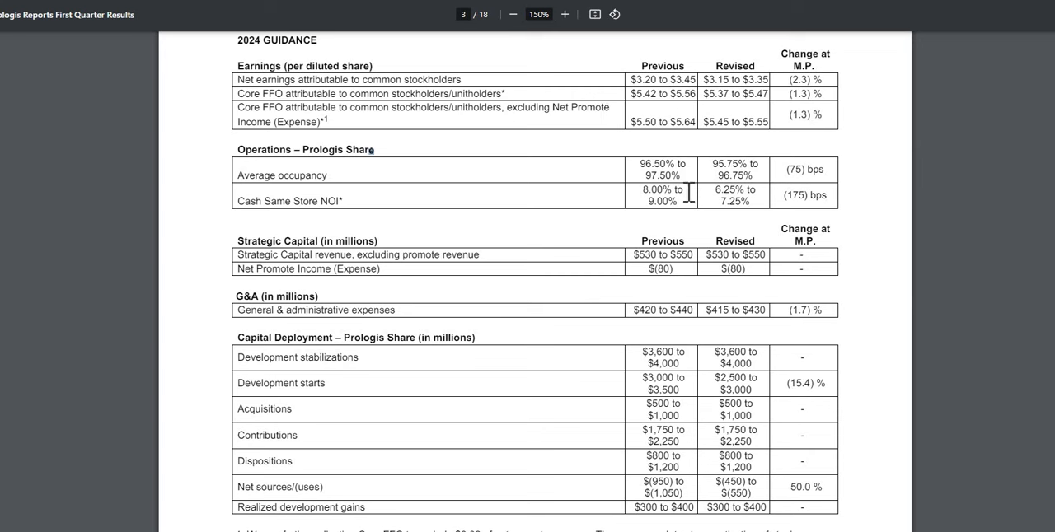
{"action": "mouse_move", "coordinate": [665, 100]}
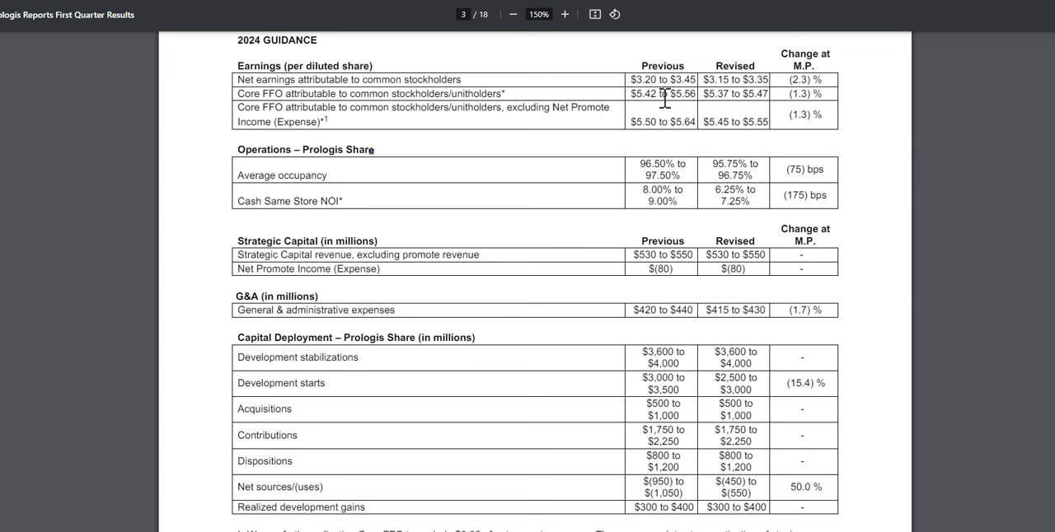
{"action": "mouse_move", "coordinate": [615, 77]}
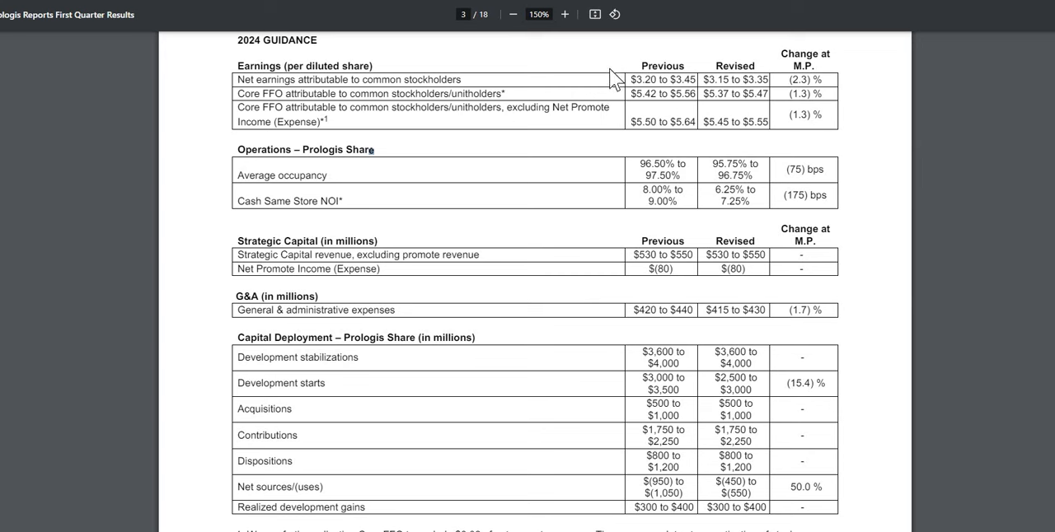
{"action": "mouse_move", "coordinate": [649, 86]}
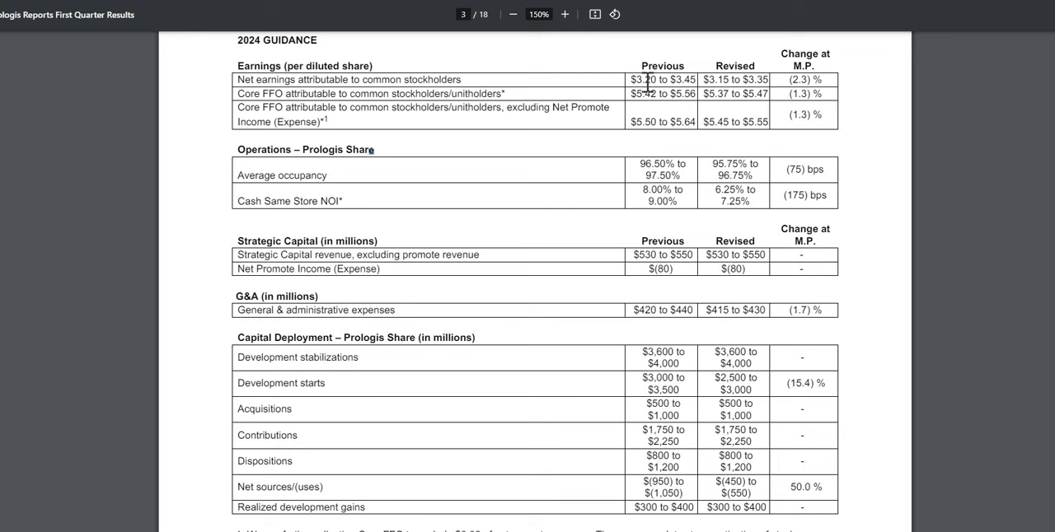
{"action": "mouse_move", "coordinate": [673, 94]}
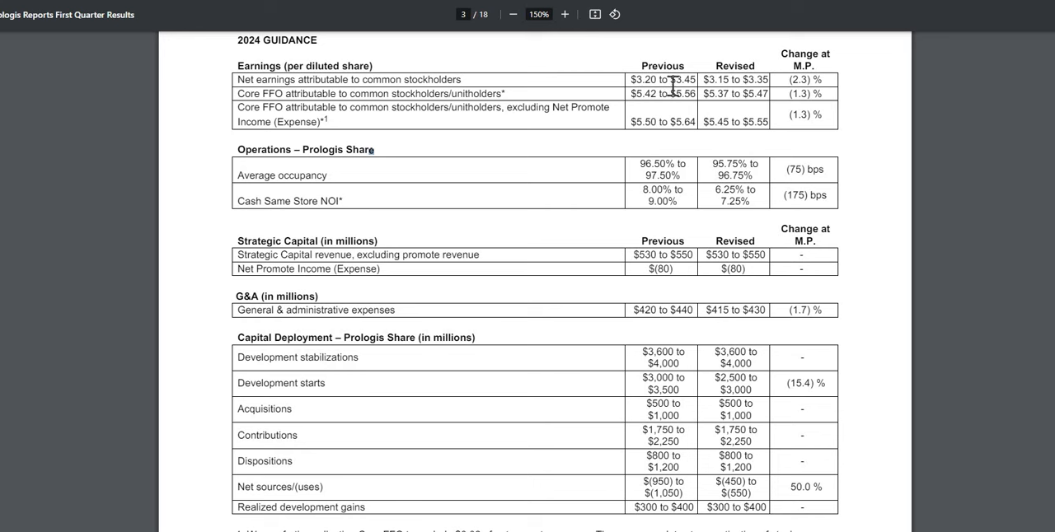
{"action": "mouse_move", "coordinate": [760, 84]}
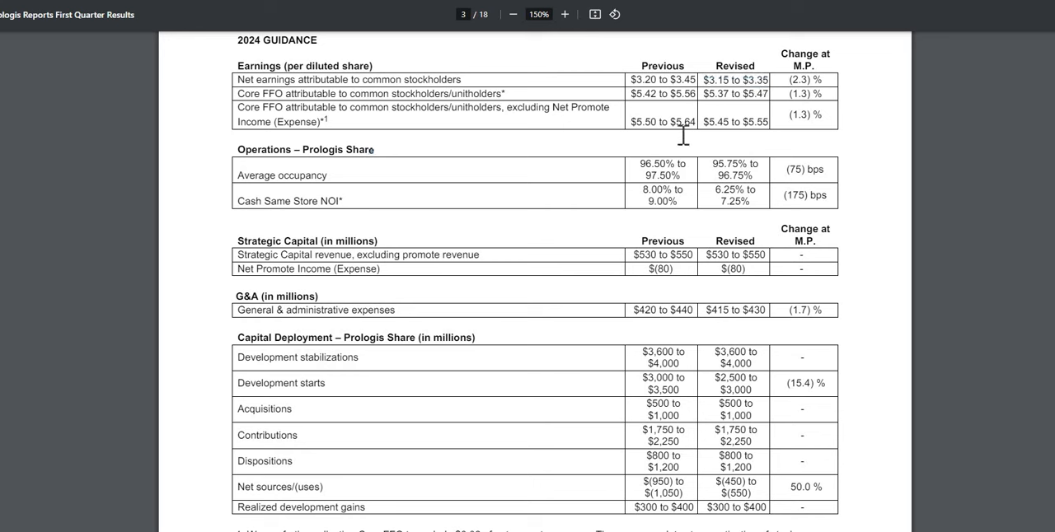
{"action": "mouse_move", "coordinate": [670, 113]}
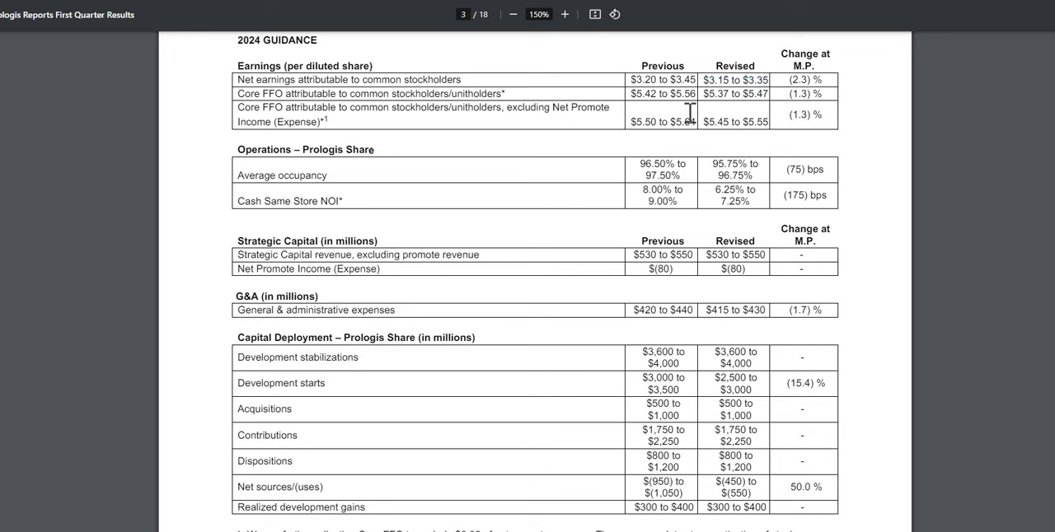
{"action": "mouse_move", "coordinate": [712, 111]}
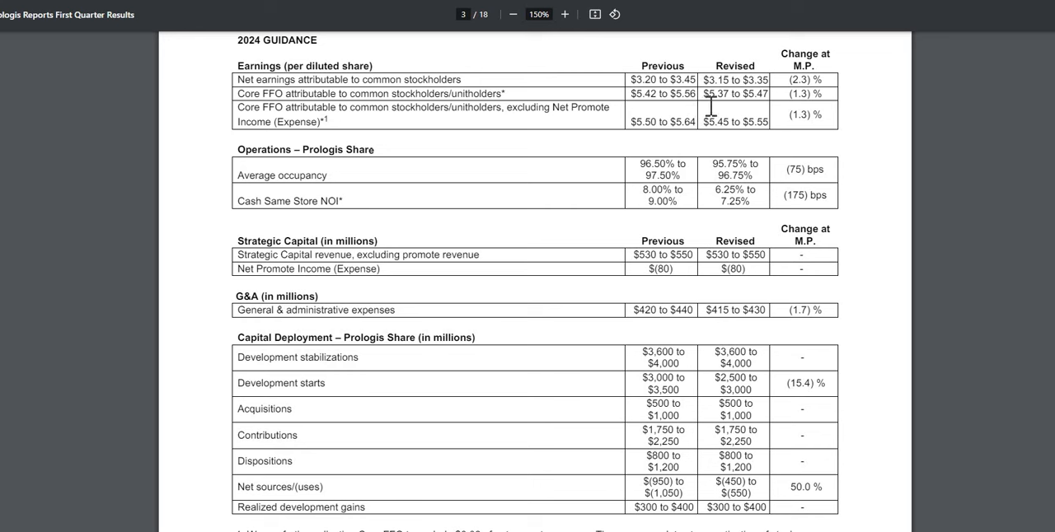
{"action": "mouse_move", "coordinate": [737, 169]}
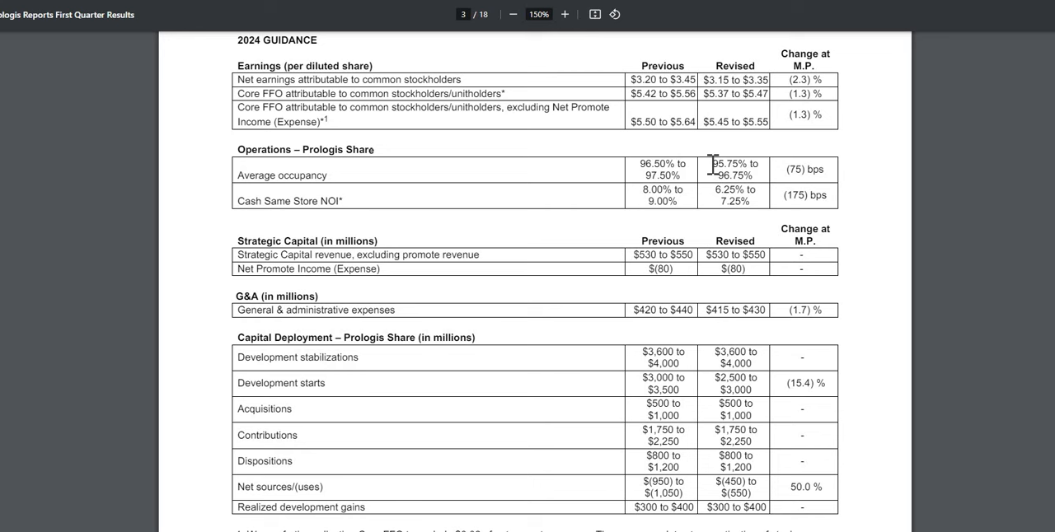
{"action": "mouse_move", "coordinate": [706, 170]}
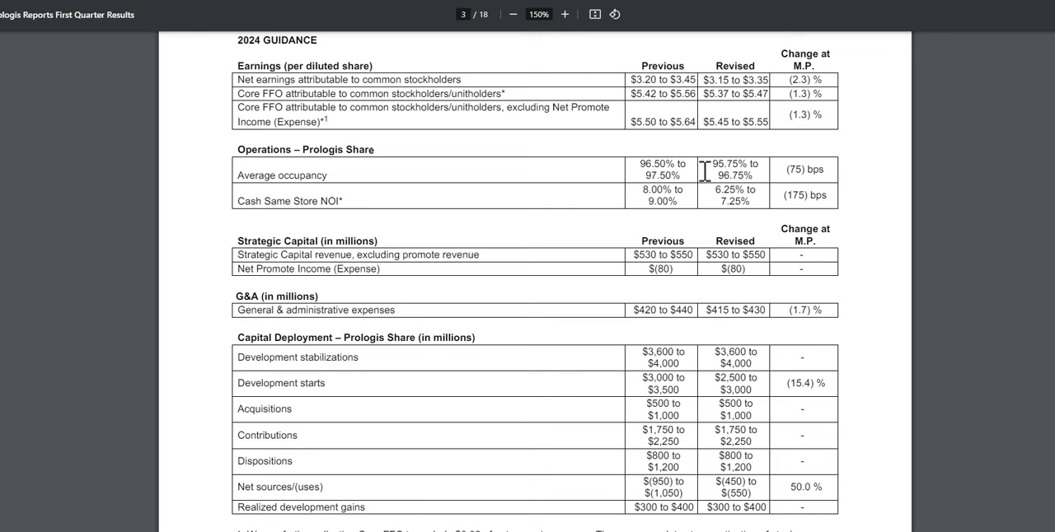
{"action": "mouse_move", "coordinate": [682, 159]}
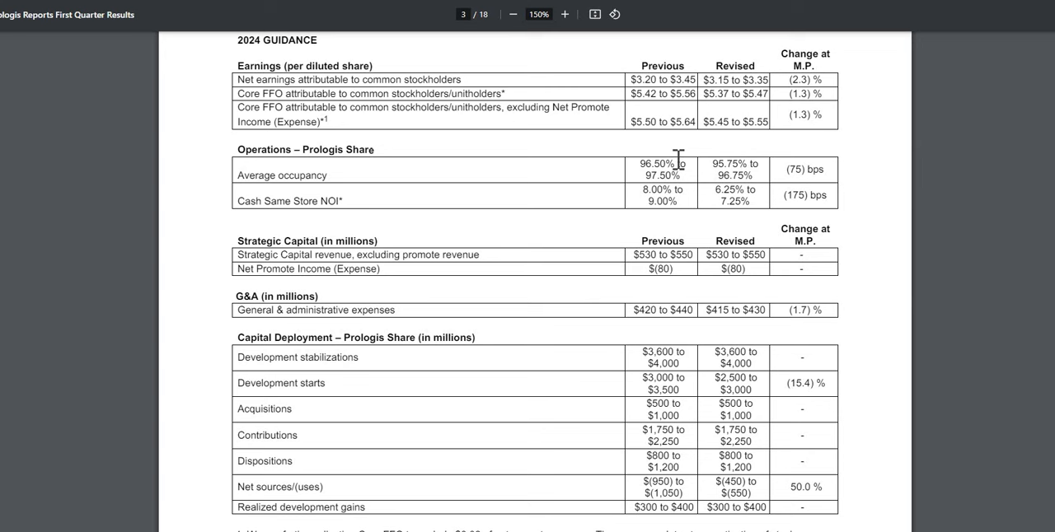
{"action": "mouse_move", "coordinate": [666, 169]}
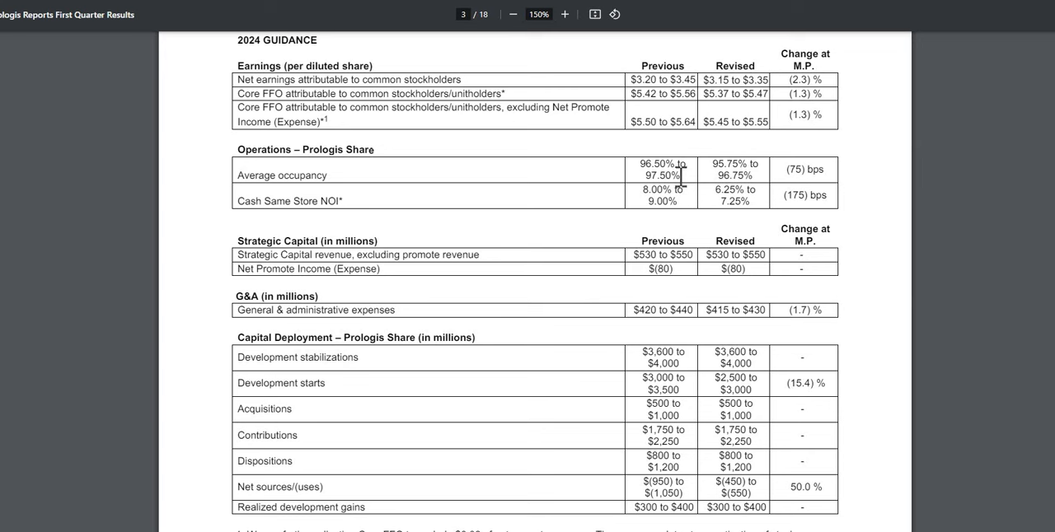
{"action": "mouse_move", "coordinate": [744, 163]}
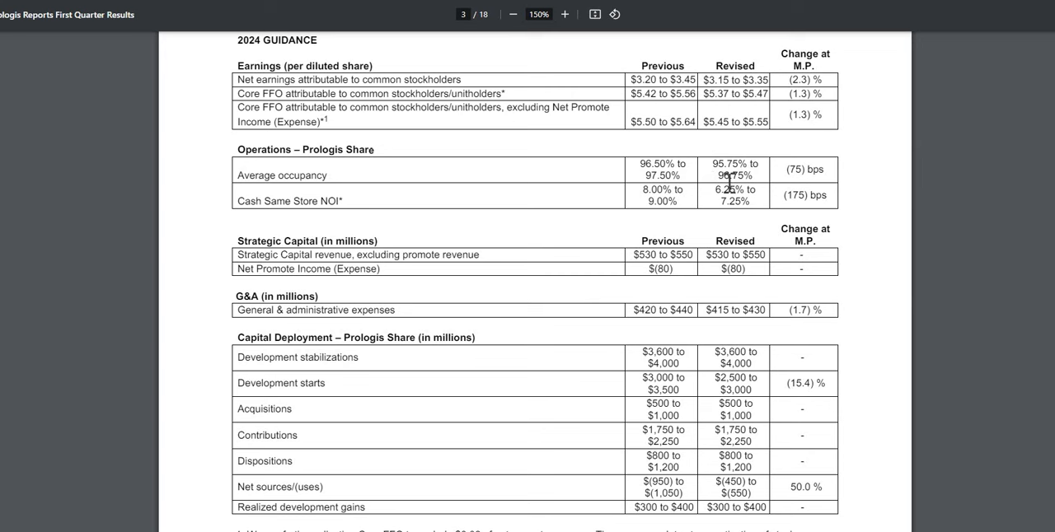
{"action": "mouse_move", "coordinate": [751, 178]}
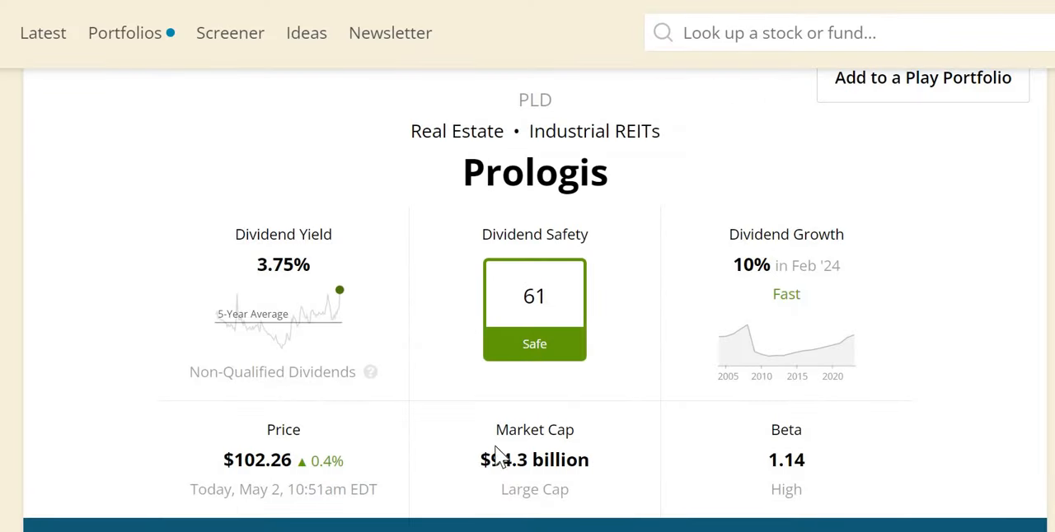
Step: Copy PLD's $94.3 billion market cap and select the 'dividend cut unlikely' sentence
{"action": "double_click", "coordinate": [534, 460]}
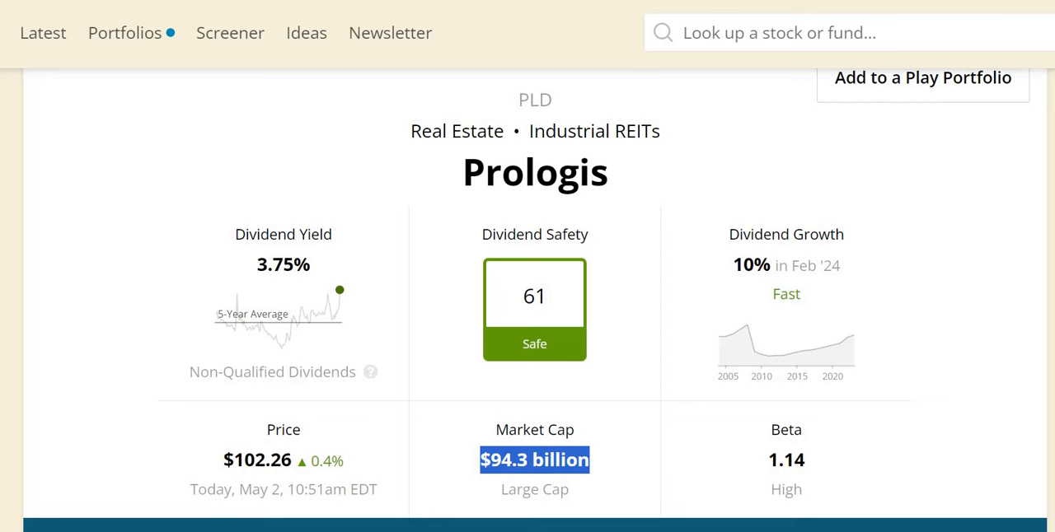
{"action": "scroll", "scroll_direction": "down", "scroll_amount": 3}
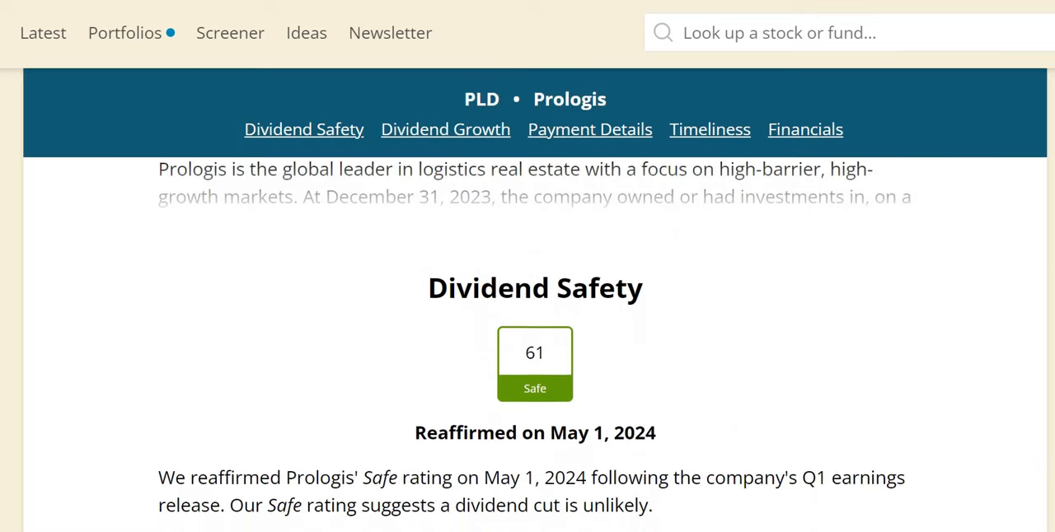
{"action": "scroll", "scroll_direction": "down", "scroll_amount": 3}
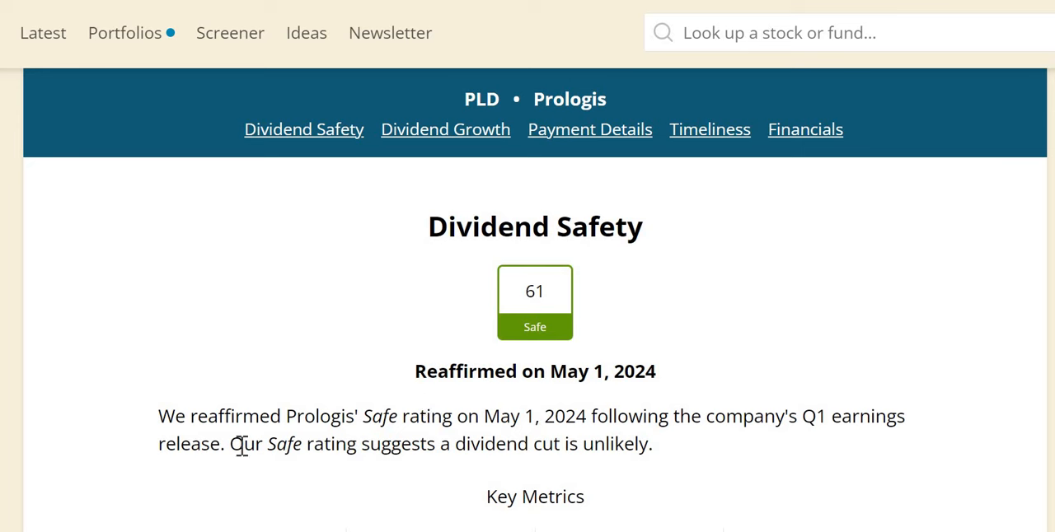
{"action": "left_click_drag", "start_coordinate": [230, 443], "coordinate": [527, 443]}
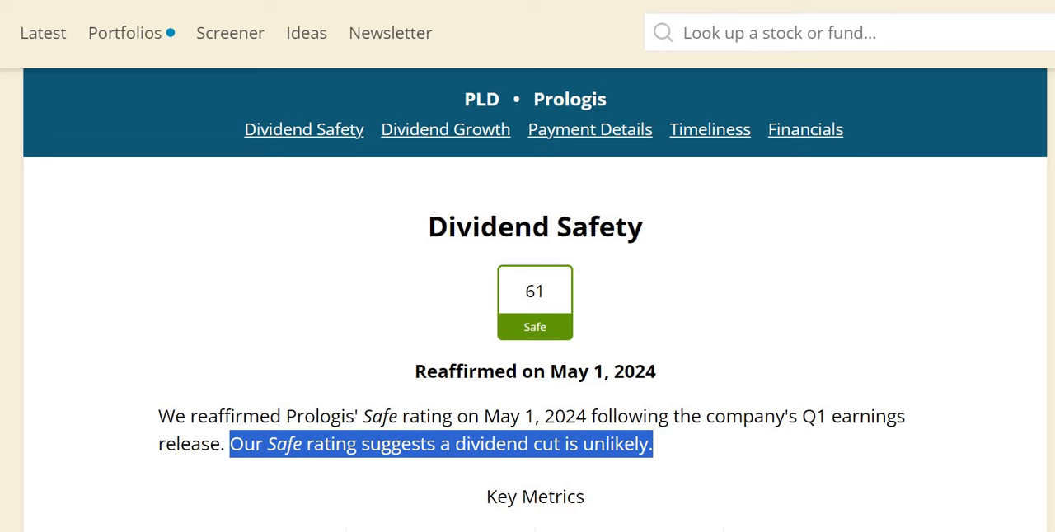
{"action": "scroll", "scroll_direction": "down", "scroll_amount": 3}
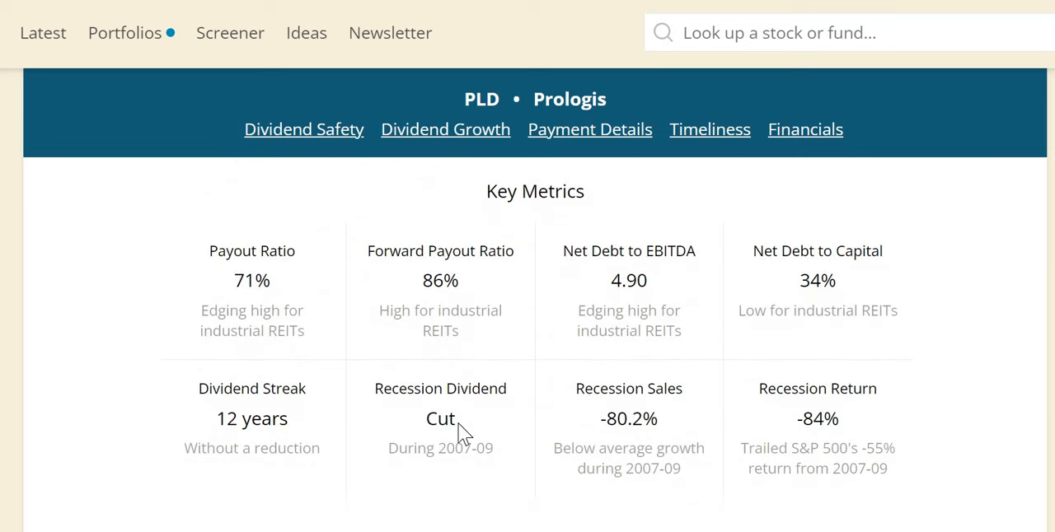
{"action": "double_click", "coordinate": [440, 419]}
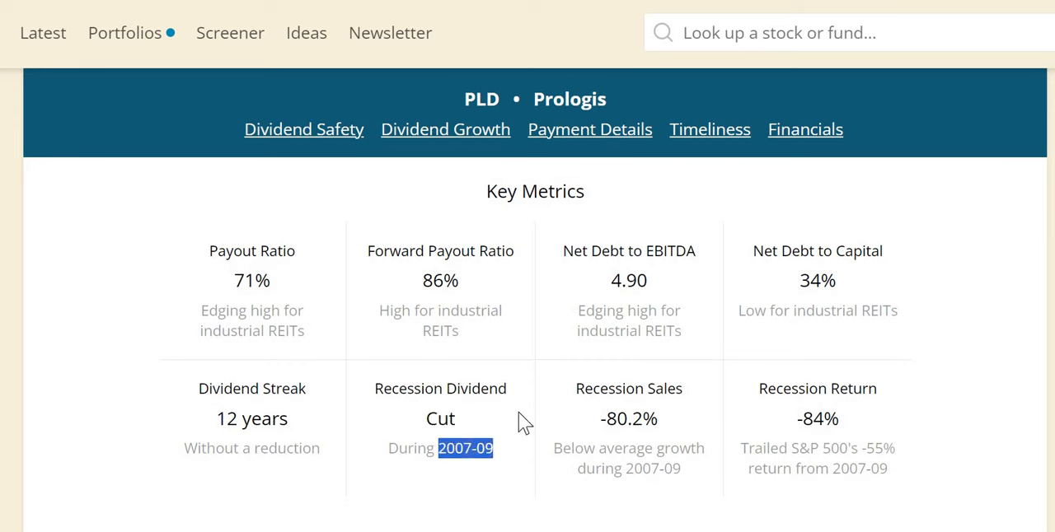
{"action": "mouse_move", "coordinate": [606, 425]}
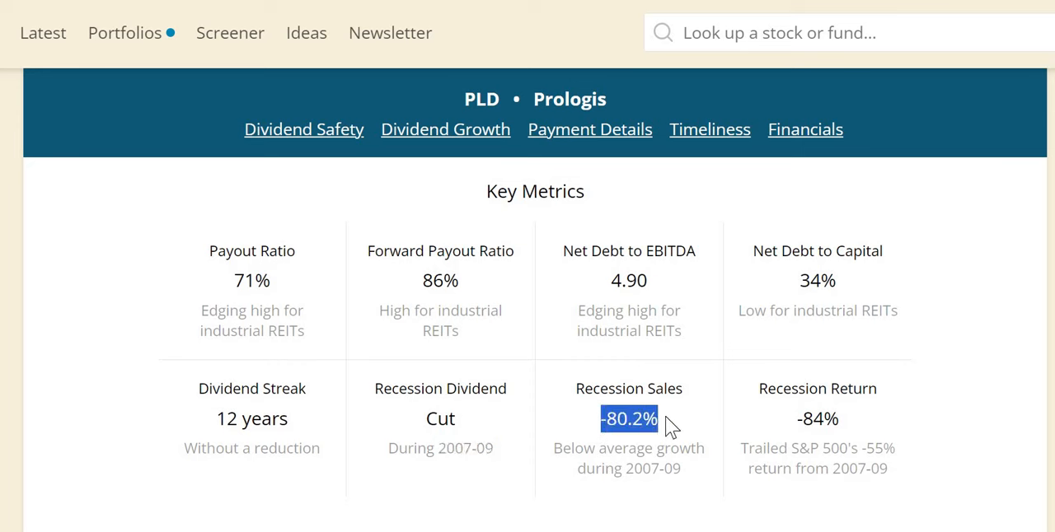
{"action": "mouse_move", "coordinate": [601, 452]}
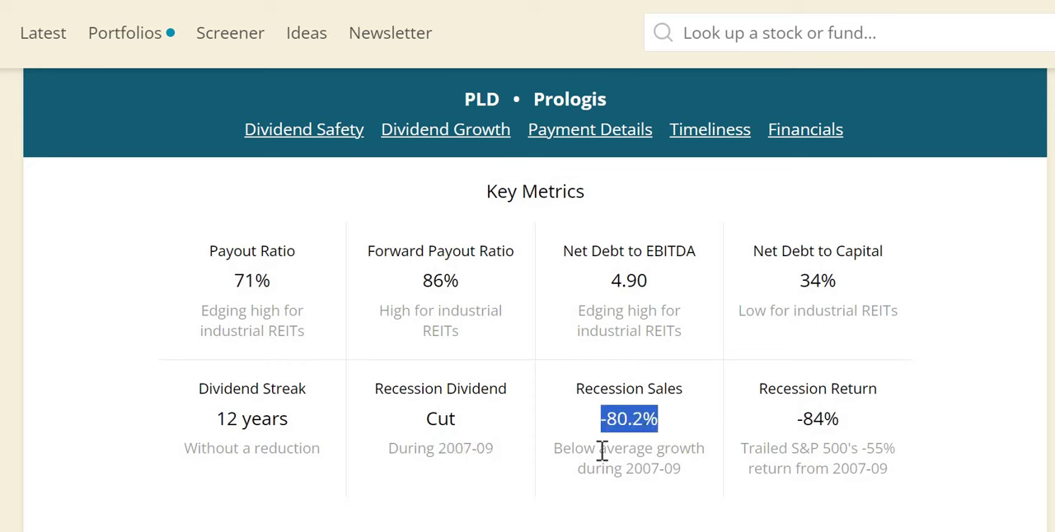
{"action": "mouse_move", "coordinate": [679, 421]}
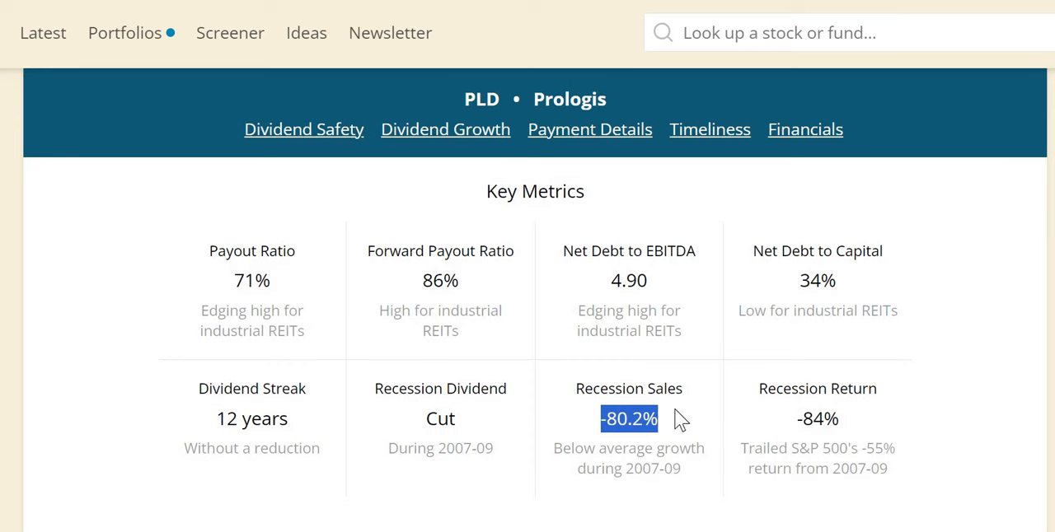
{"action": "mouse_move", "coordinate": [799, 432]}
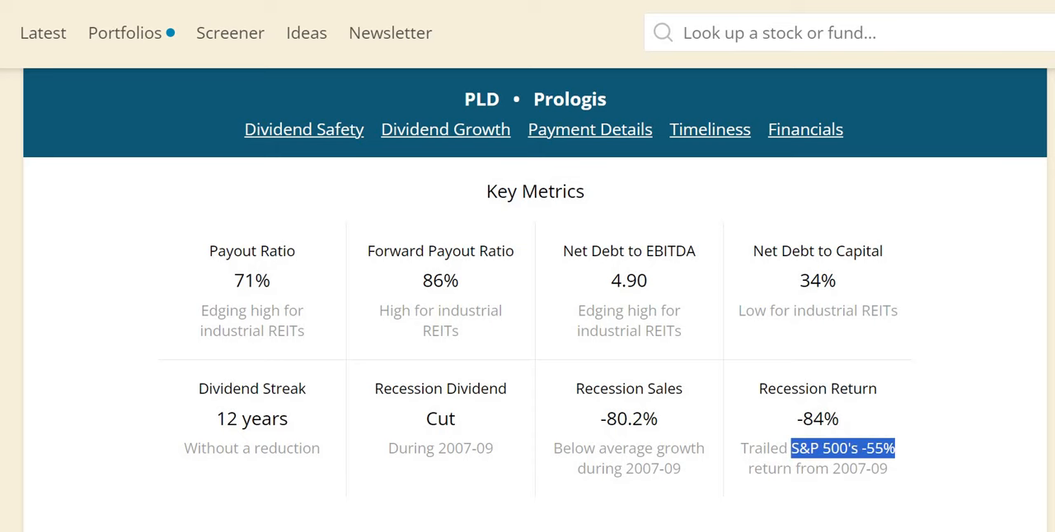
{"action": "scroll", "scroll_direction": "down", "scroll_amount": 3}
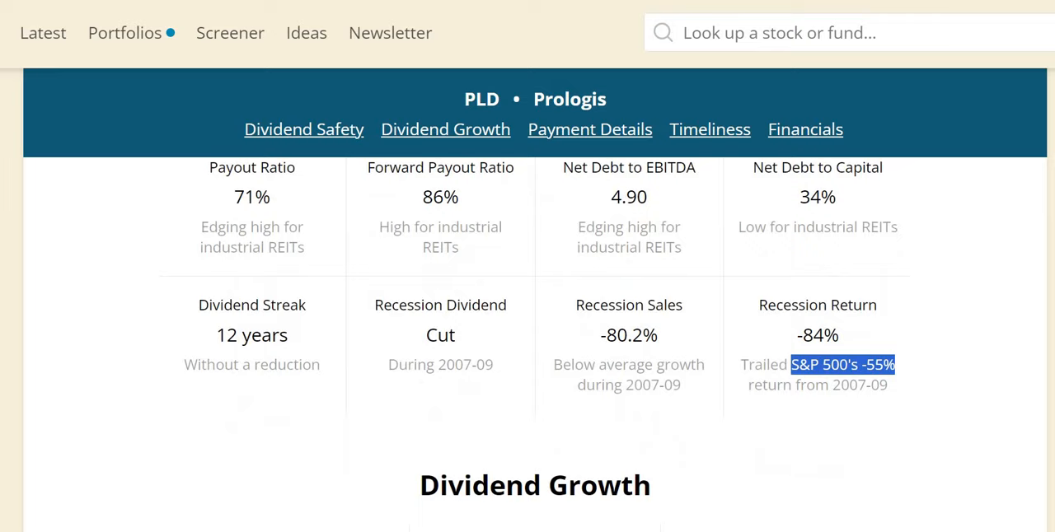
Step: Scroll to Prologis's dividend growth: 10% latest, 13% five-year, 0% twenty-year
{"action": "scroll", "scroll_direction": "down", "scroll_amount": 3}
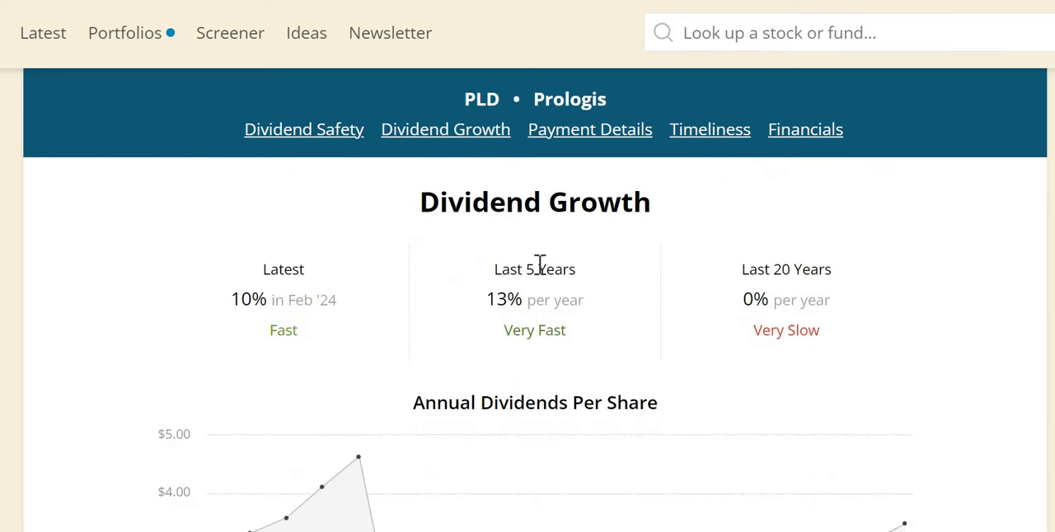
{"action": "mouse_move", "coordinate": [295, 305]}
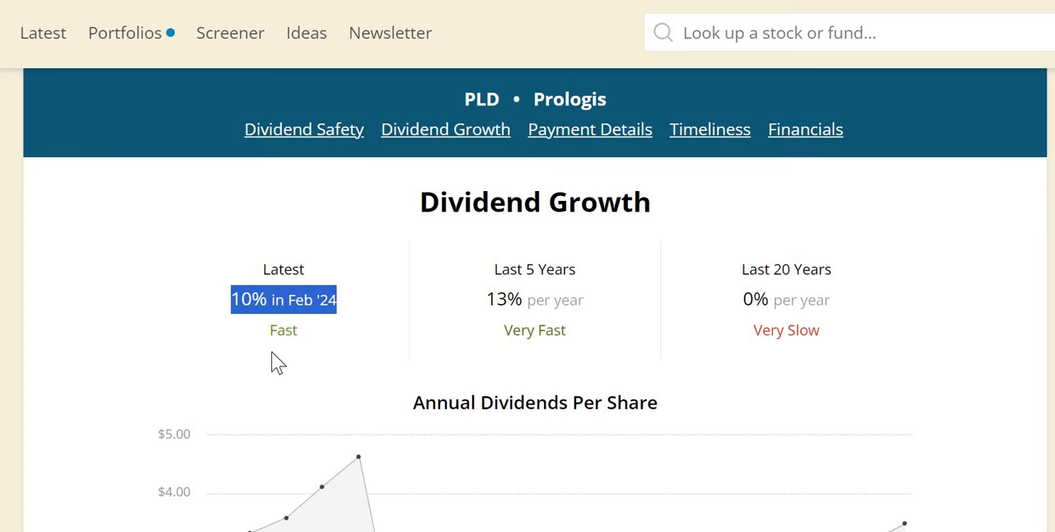
{"action": "mouse_move", "coordinate": [490, 300]}
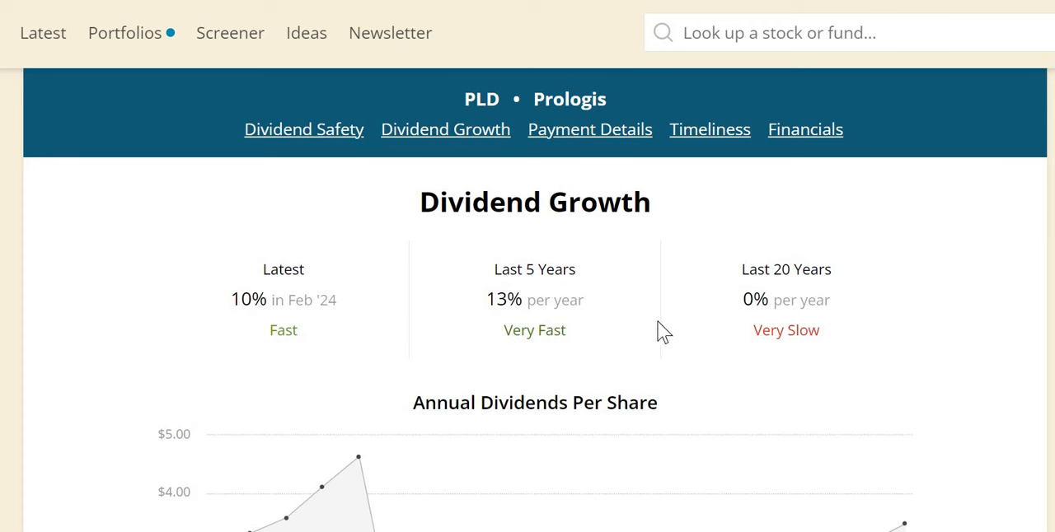
{"action": "mouse_move", "coordinate": [853, 316]}
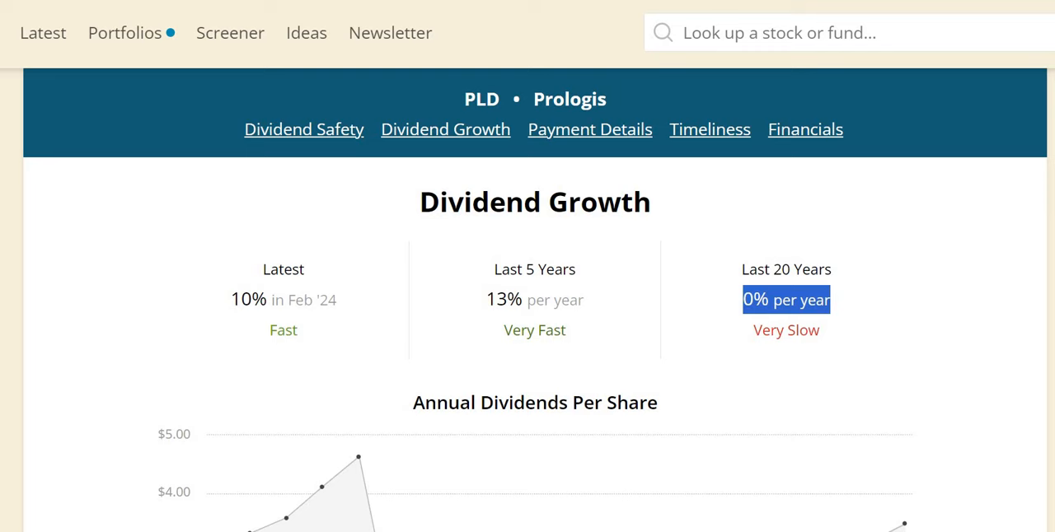
{"action": "scroll", "scroll_direction": "down", "scroll_amount": 3}
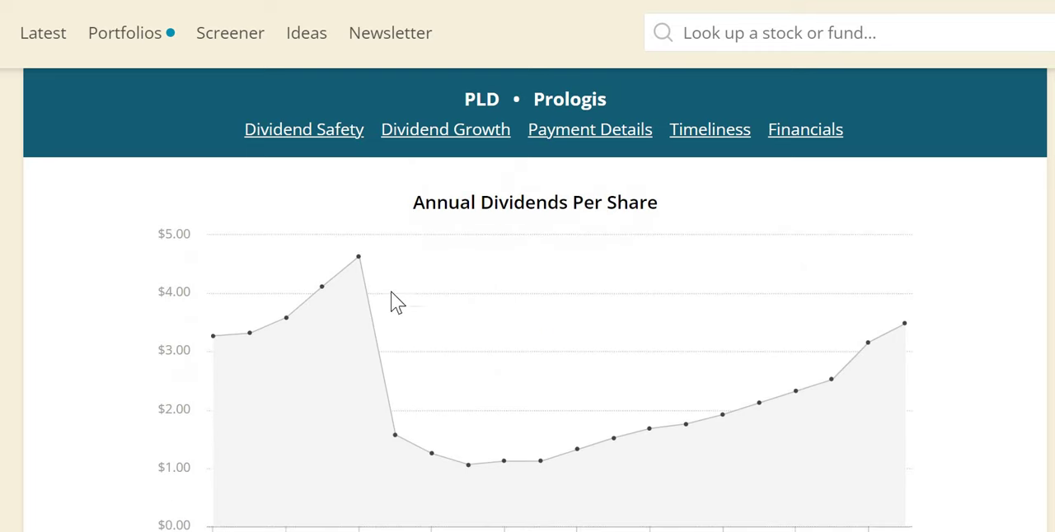
{"action": "scroll", "scroll_direction": "down", "scroll_amount": 3}
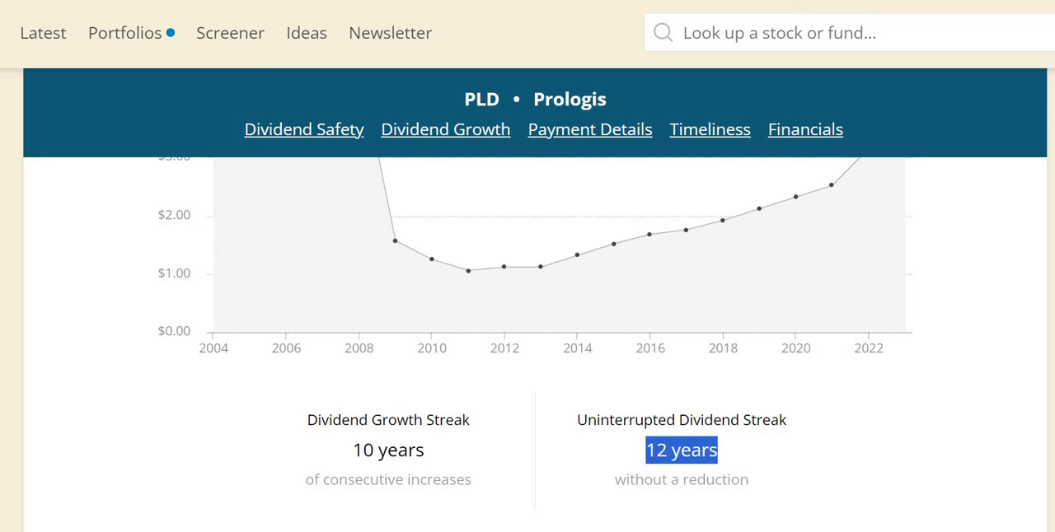
{"action": "scroll", "scroll_direction": "down", "scroll_amount": 3}
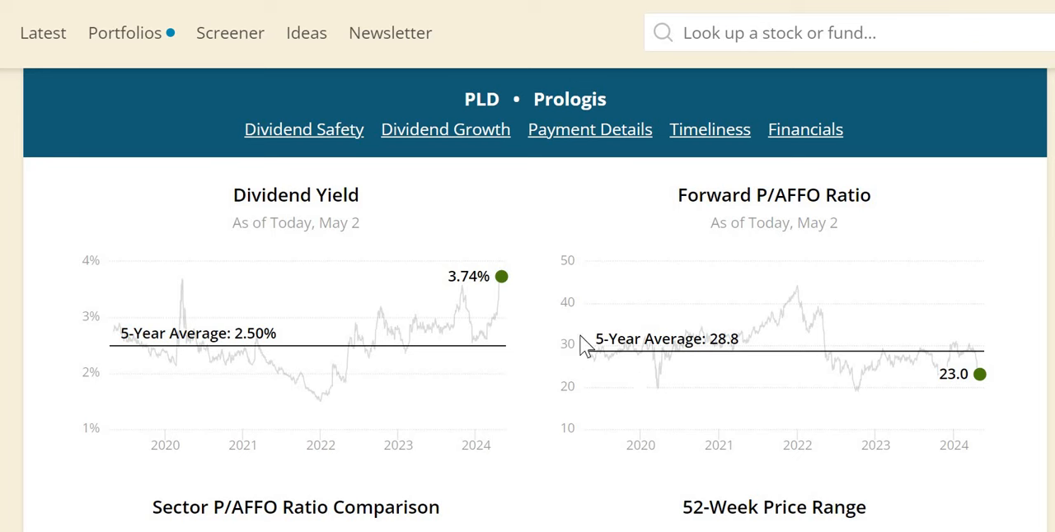
{"action": "mouse_move", "coordinate": [287, 350]}
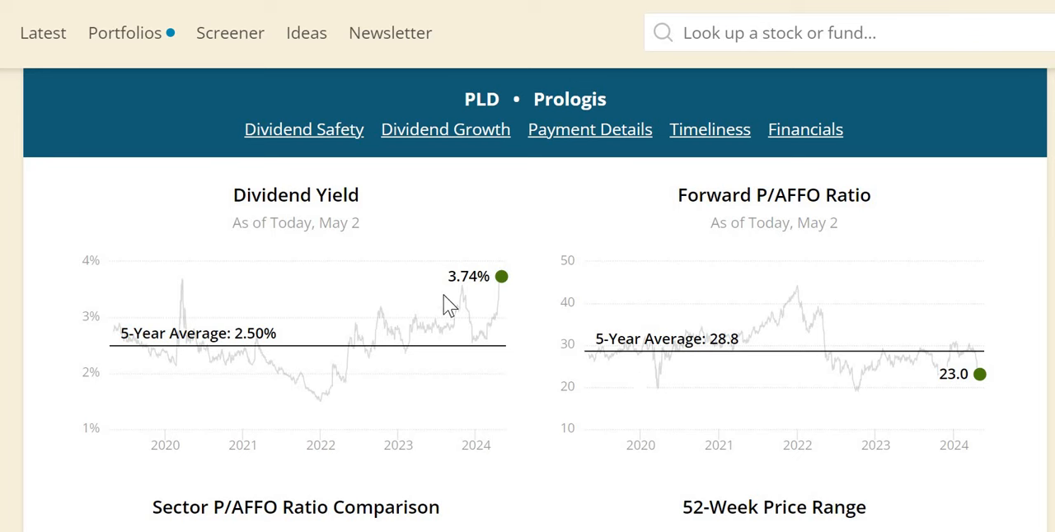
{"action": "mouse_move", "coordinate": [987, 353]}
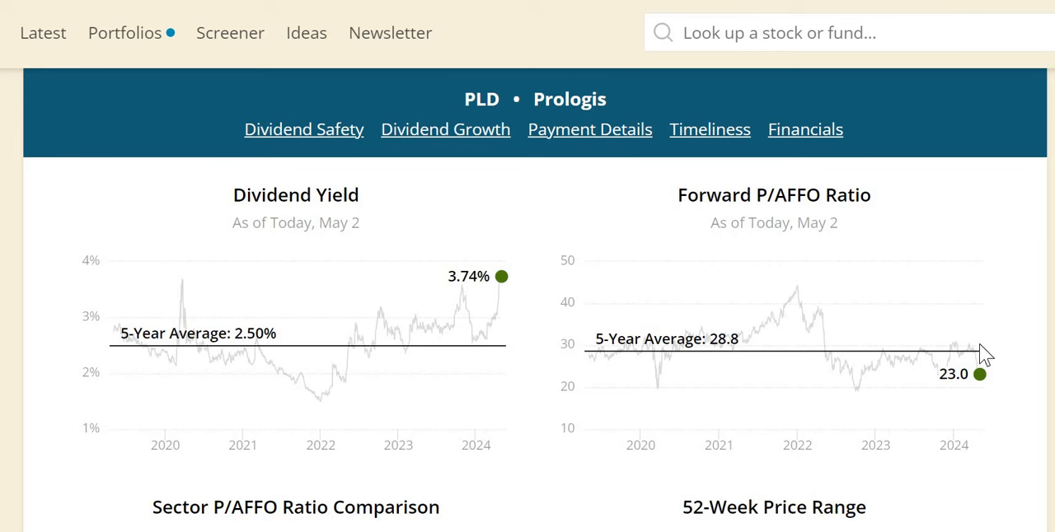
{"action": "mouse_move", "coordinate": [940, 402]}
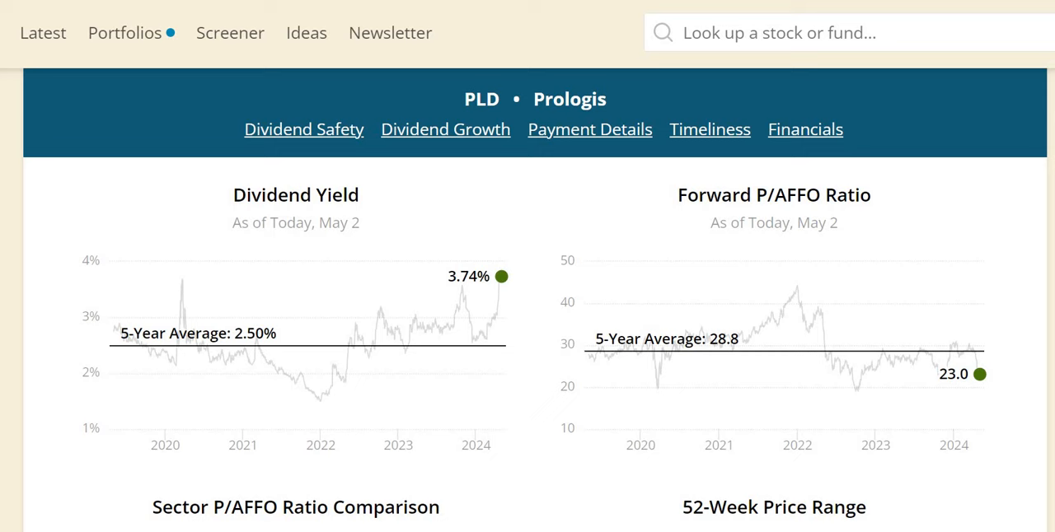
Step: Scroll through the Timeliness valuation charts and double-click a figure on the page
{"action": "scroll", "scroll_direction": "down", "scroll_amount": 3}
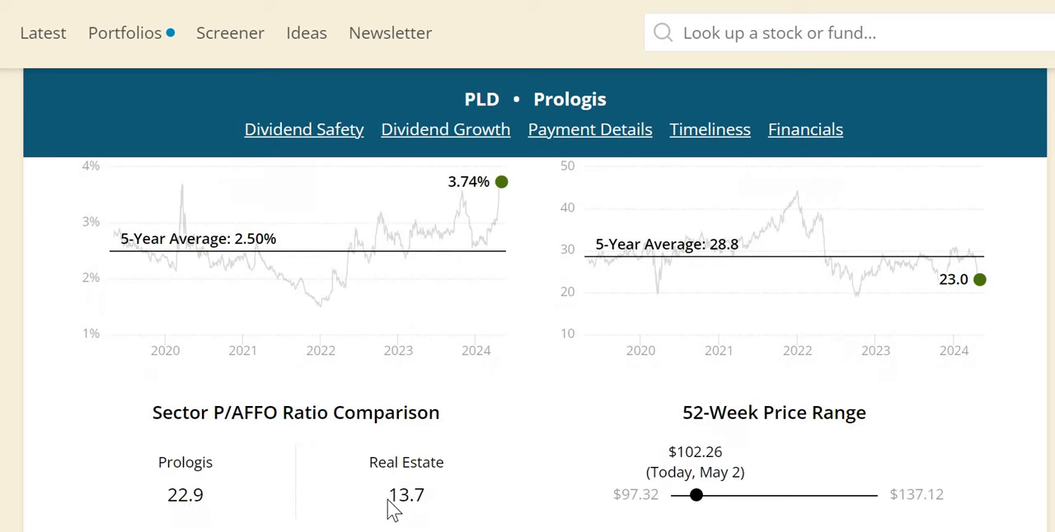
{"action": "double_click", "coordinate": [405, 497]}
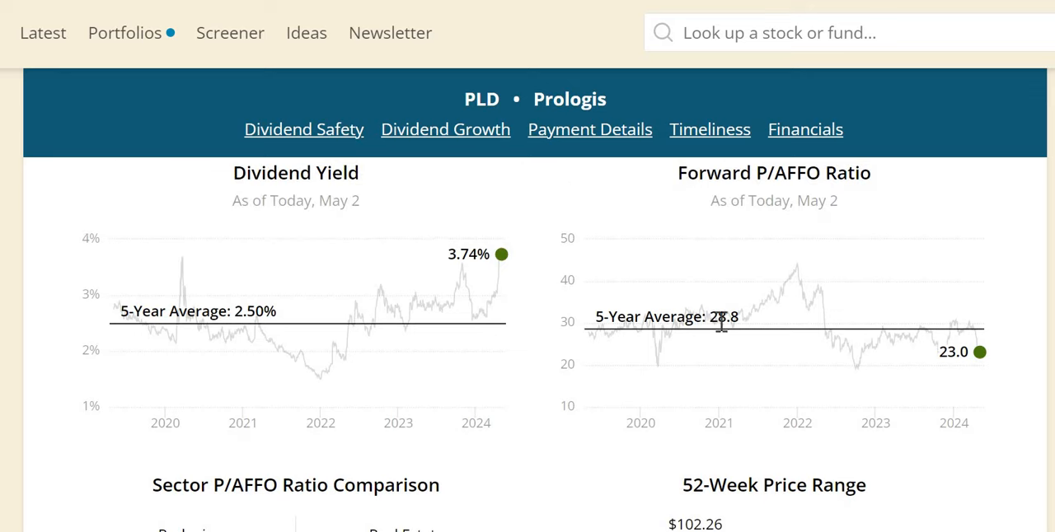
{"action": "mouse_move", "coordinate": [772, 341]}
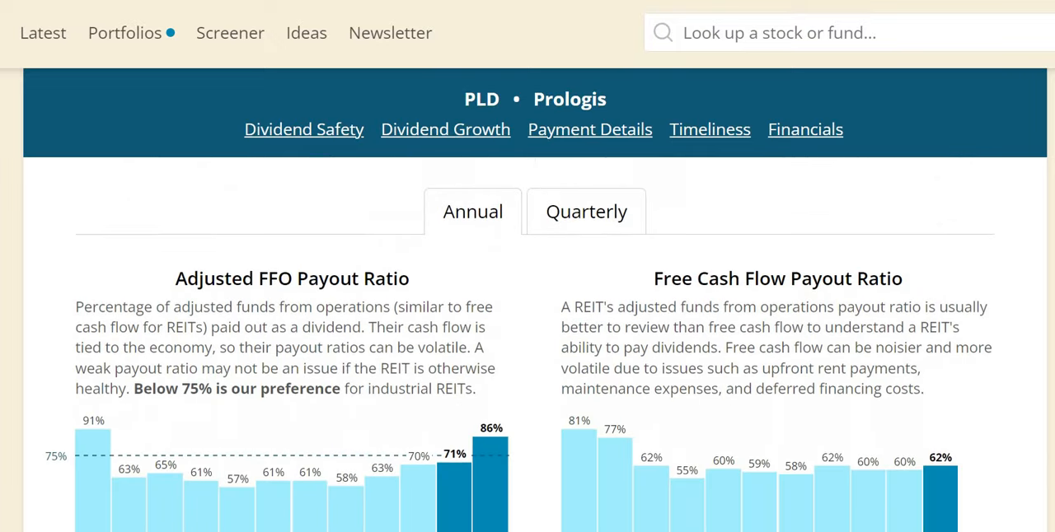
Step: Highlight the Free Cash Flow payout heading, then scroll past the payout charts
{"action": "scroll", "scroll_direction": "down", "scroll_amount": 3}
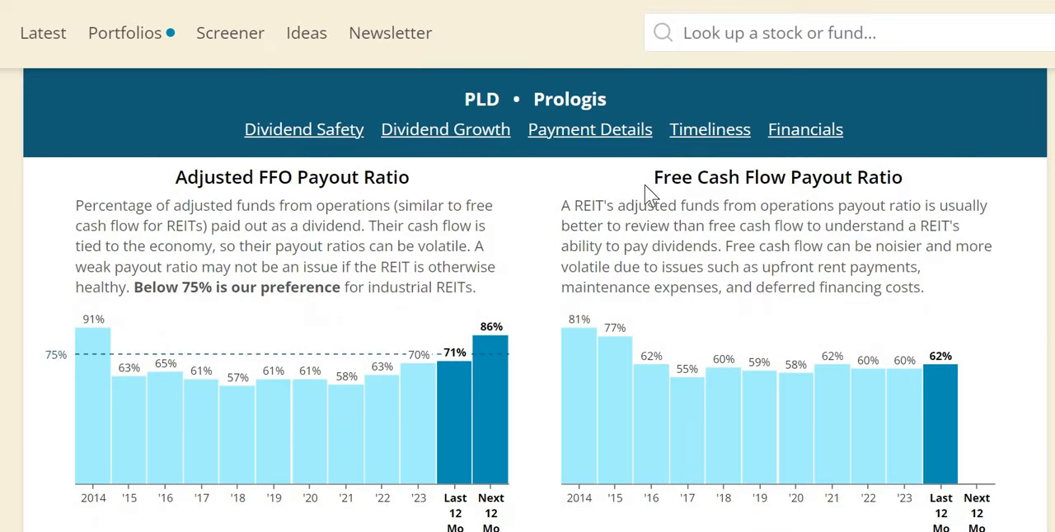
{"action": "double_click", "coordinate": [719, 177]}
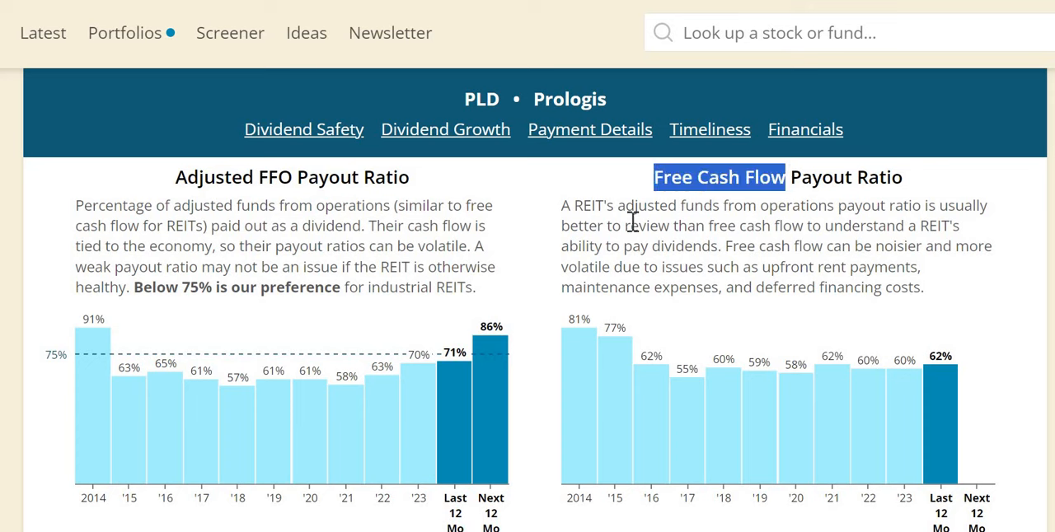
{"action": "mouse_move", "coordinate": [676, 239]}
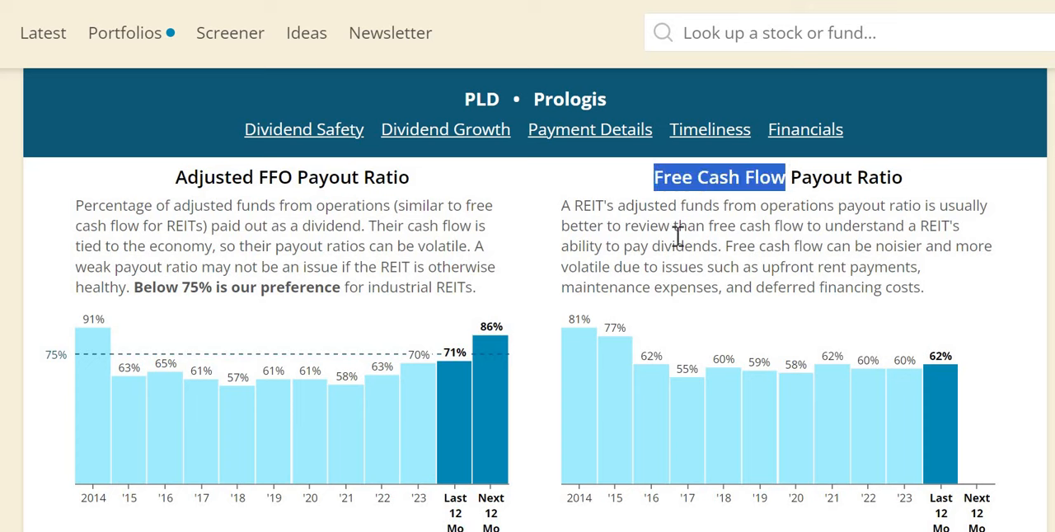
{"action": "mouse_move", "coordinate": [264, 182]}
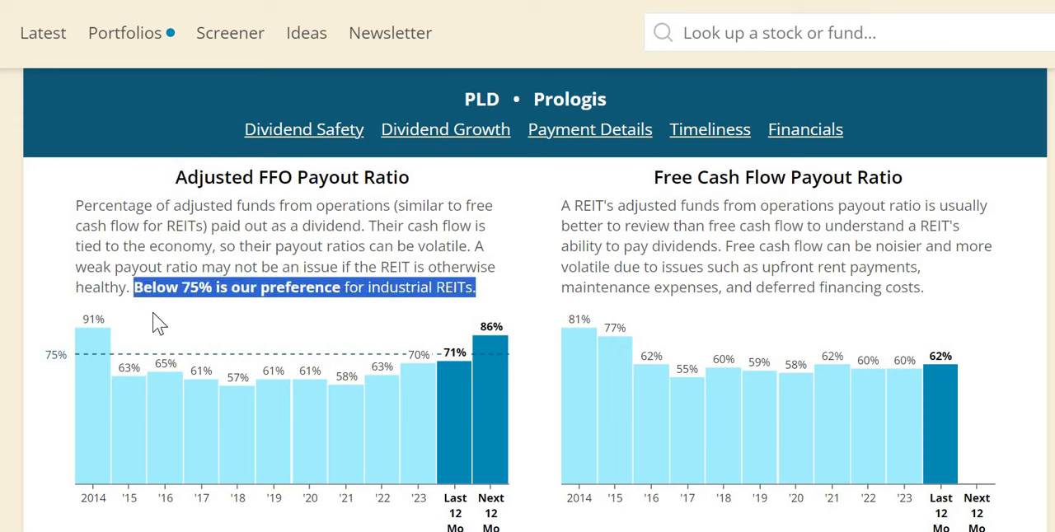
{"action": "mouse_move", "coordinate": [459, 361]}
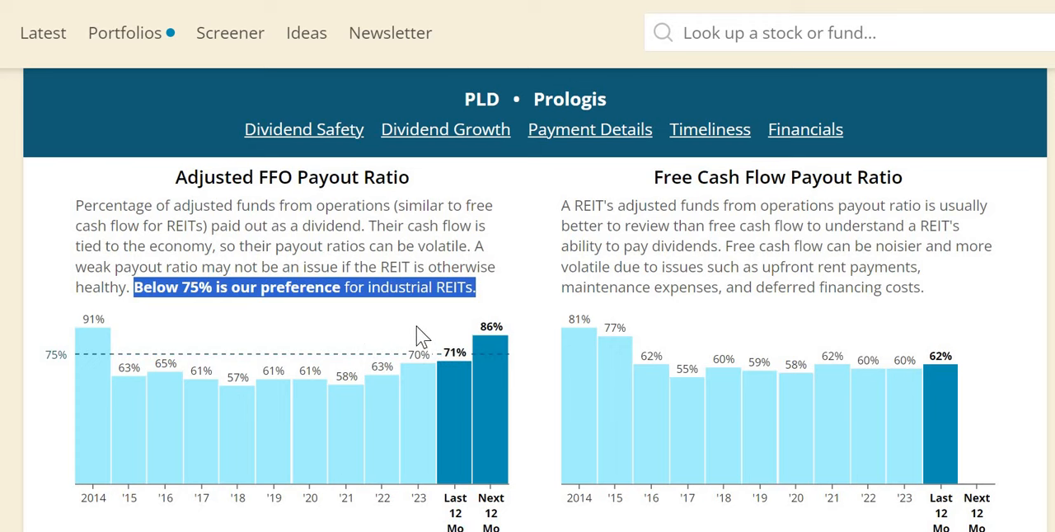
{"action": "mouse_move", "coordinate": [429, 375]}
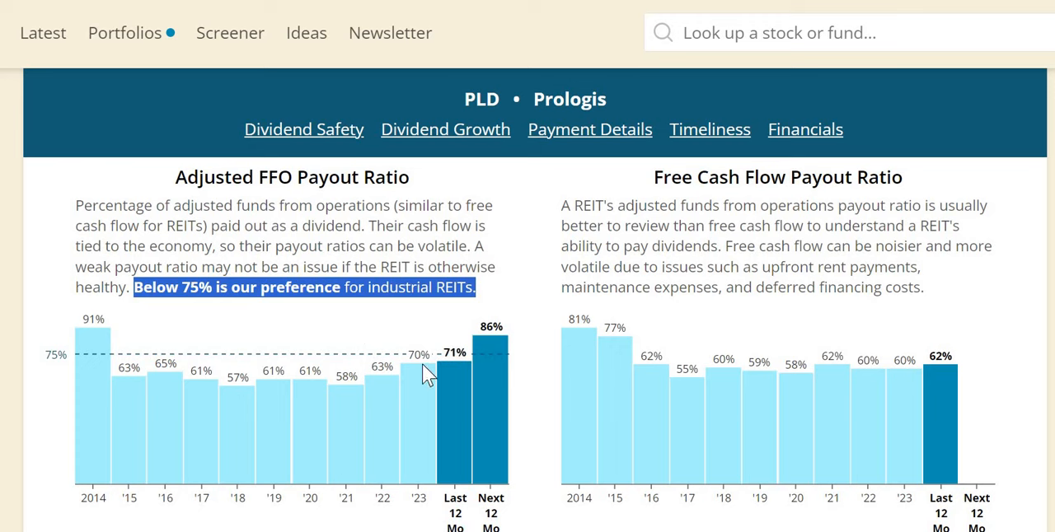
{"action": "mouse_move", "coordinate": [466, 339]}
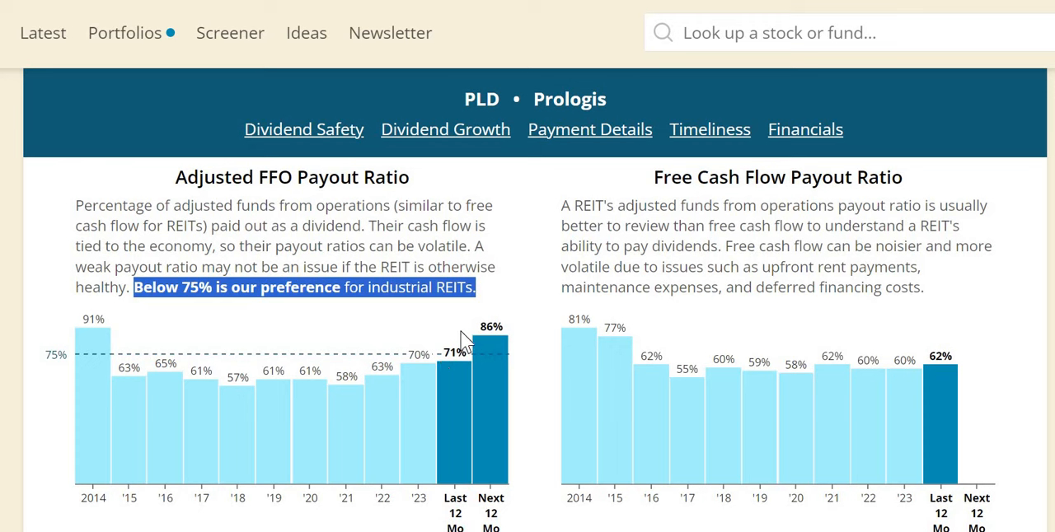
{"action": "mouse_move", "coordinate": [503, 317]}
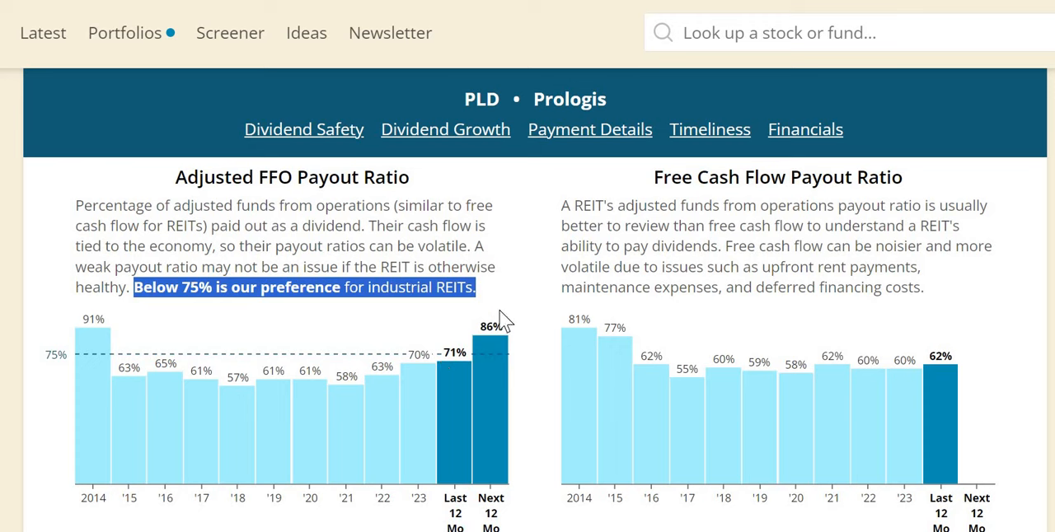
{"action": "mouse_move", "coordinate": [488, 355]}
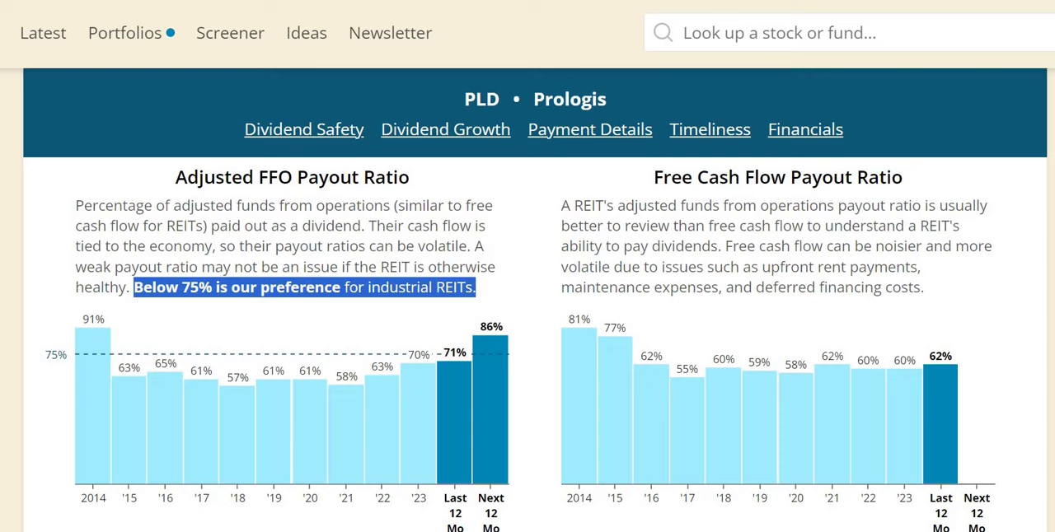
{"action": "scroll", "scroll_direction": "down", "scroll_amount": 3}
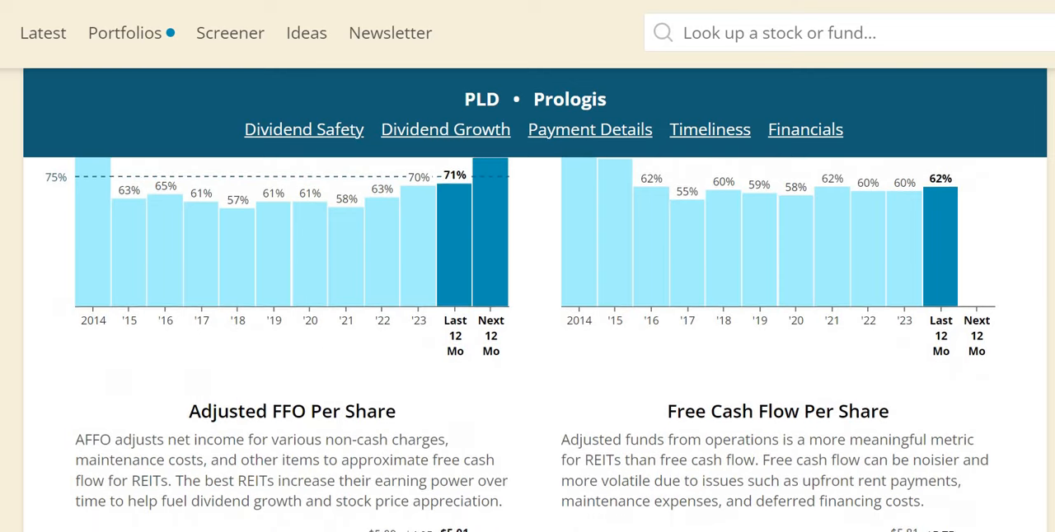
{"action": "scroll", "scroll_direction": "down", "scroll_amount": 3}
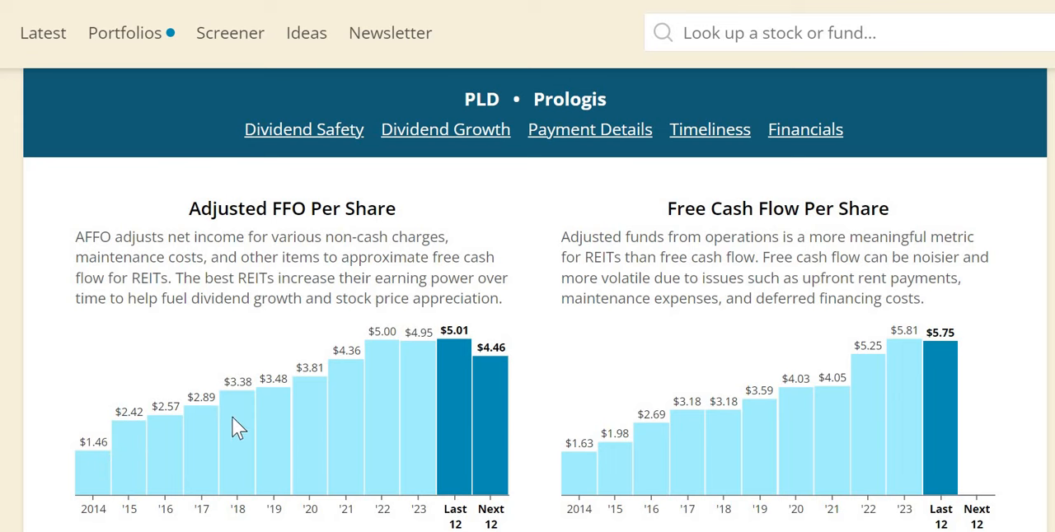
{"action": "mouse_move", "coordinate": [406, 366]}
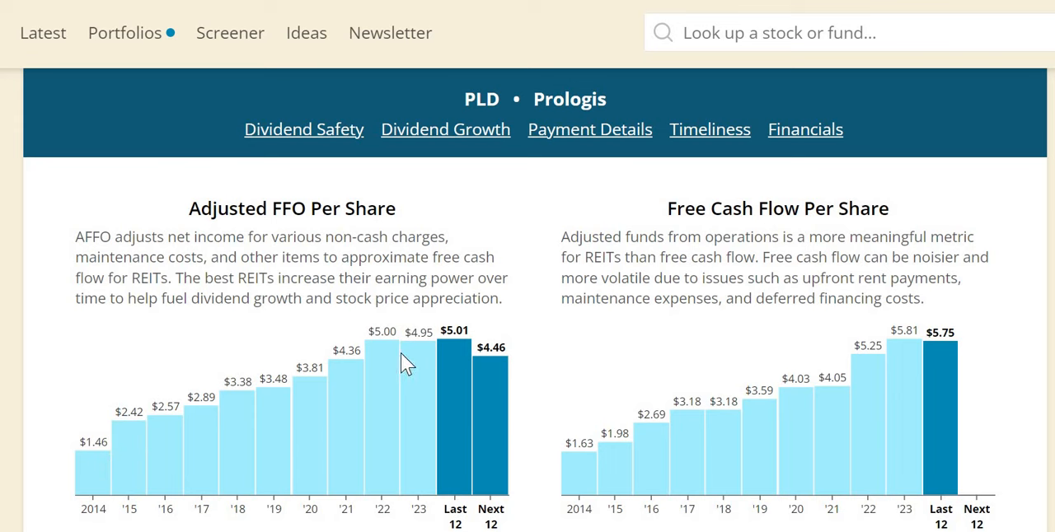
{"action": "mouse_move", "coordinate": [442, 338]}
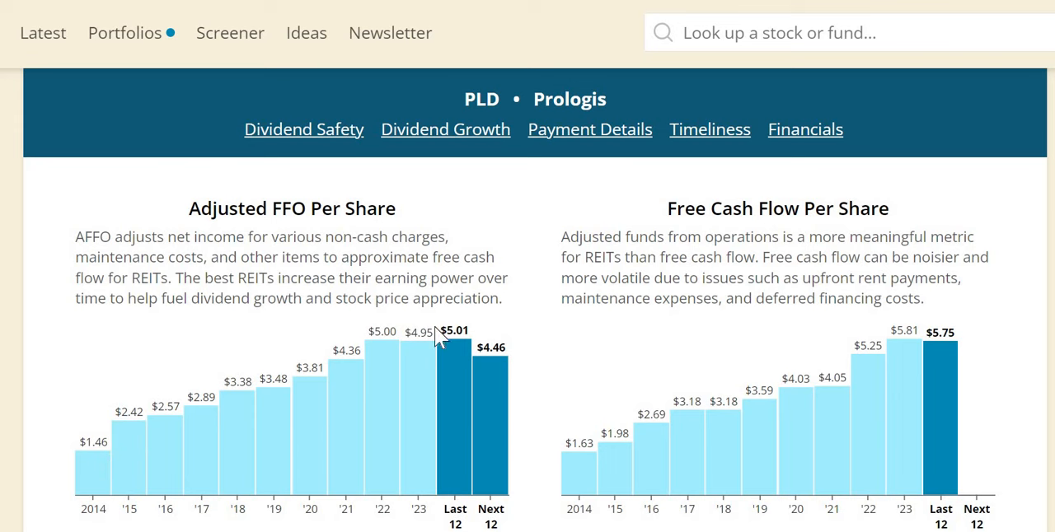
{"action": "mouse_move", "coordinate": [414, 340]}
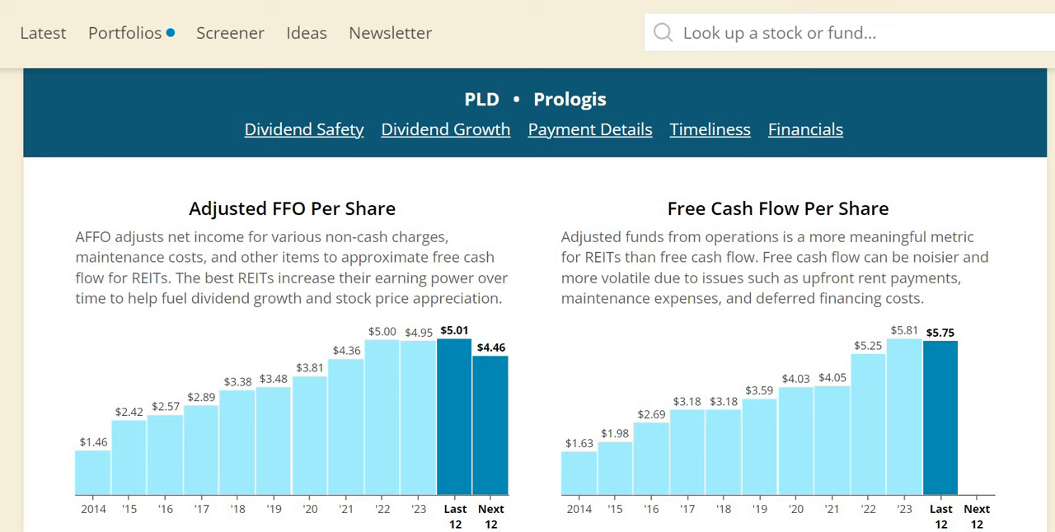
{"action": "scroll", "scroll_direction": "down", "scroll_amount": 3}
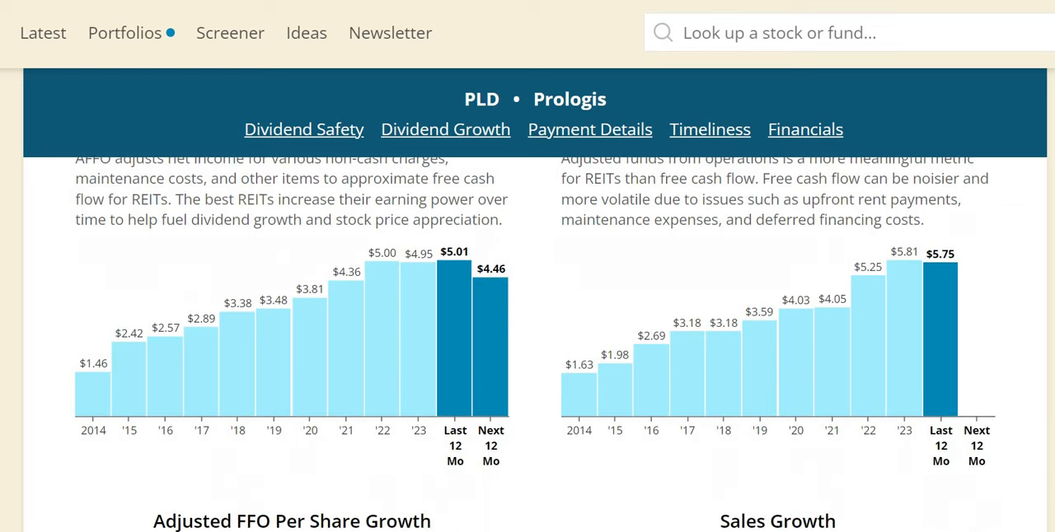
Step: Mark the 'steady, moderate growth (5-10%)' sentence below the FFO and sales growth charts
{"action": "scroll", "scroll_direction": "down", "scroll_amount": 3}
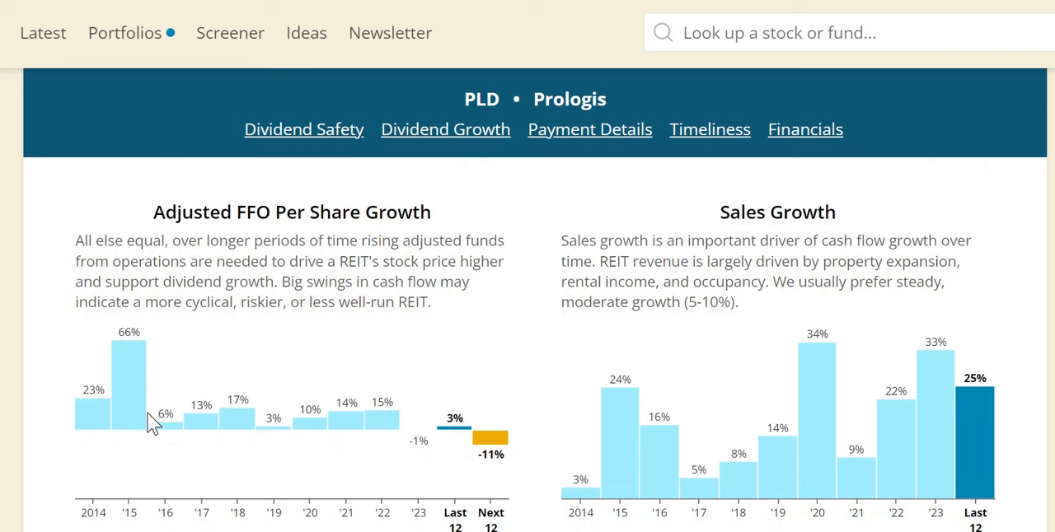
{"action": "mouse_move", "coordinate": [179, 402]}
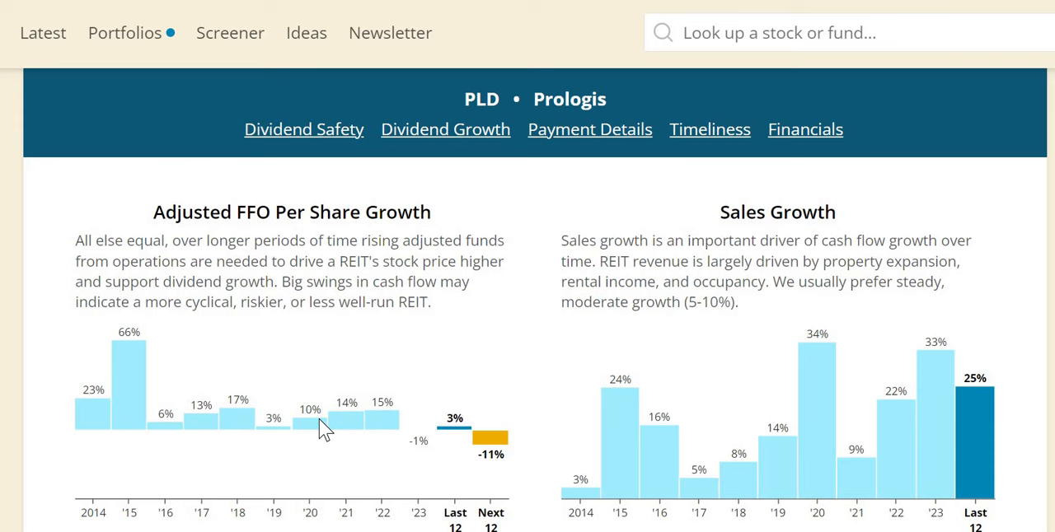
{"action": "mouse_move", "coordinate": [432, 464]}
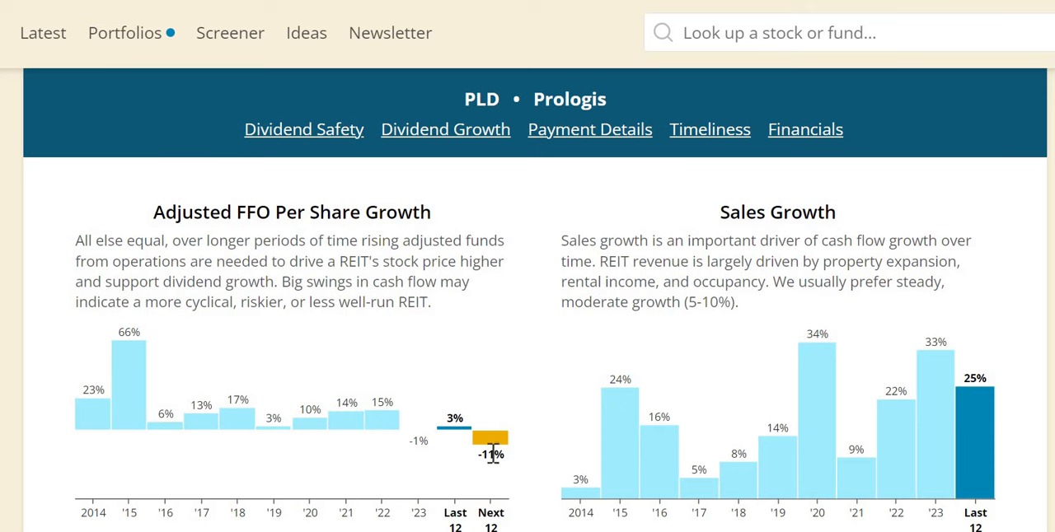
{"action": "mouse_move", "coordinate": [796, 326]}
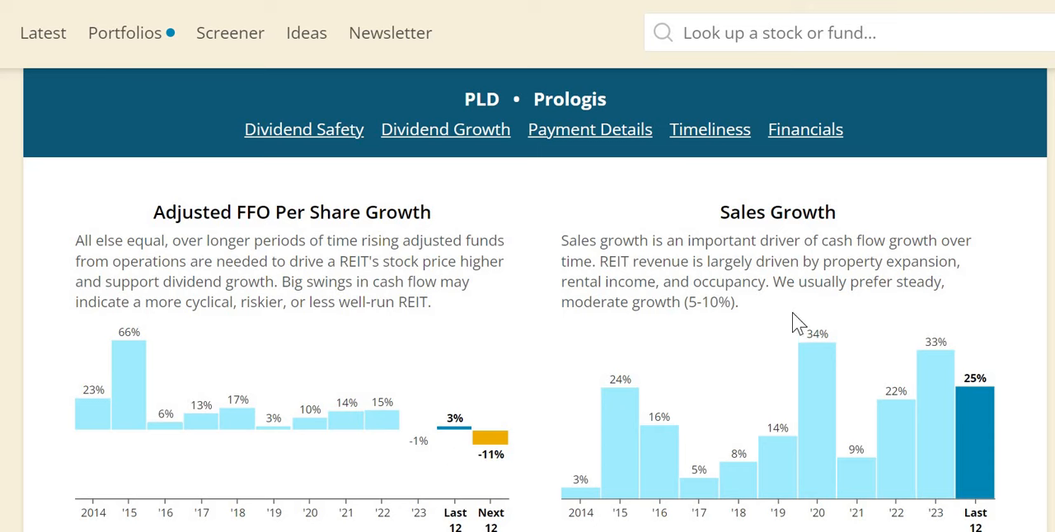
{"action": "left_click_drag", "start_coordinate": [774, 281], "coordinate": [739, 302]}
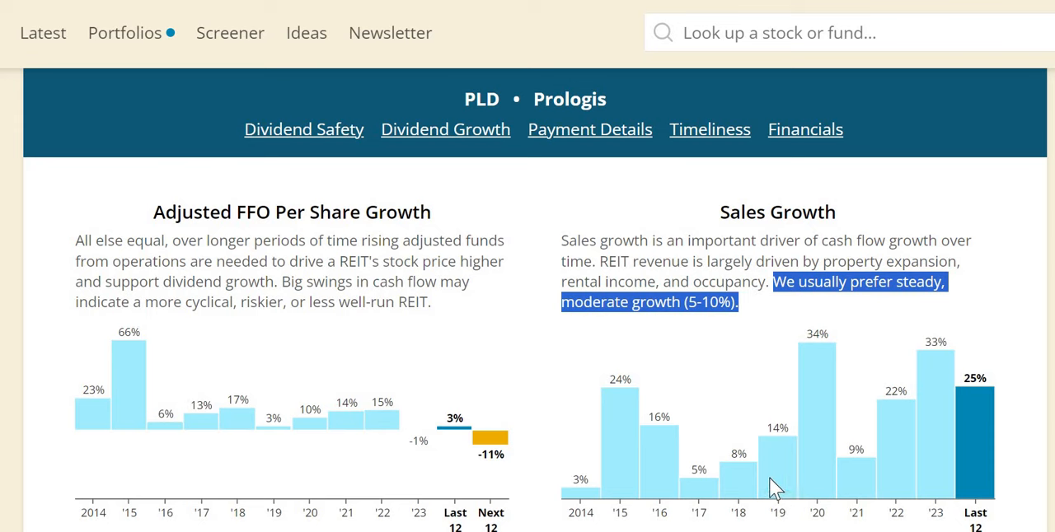
{"action": "mouse_move", "coordinate": [895, 418]}
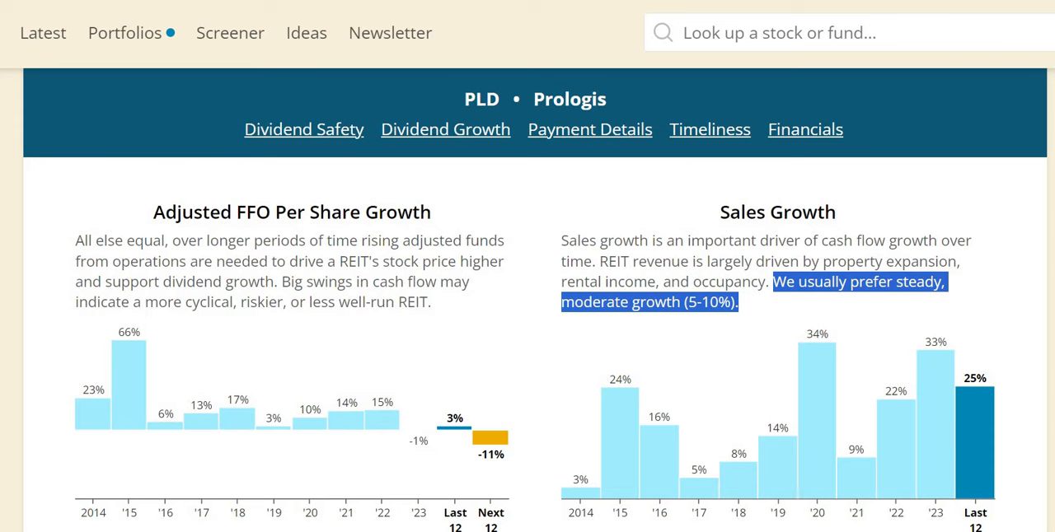
{"action": "scroll", "scroll_direction": "down", "scroll_amount": 3}
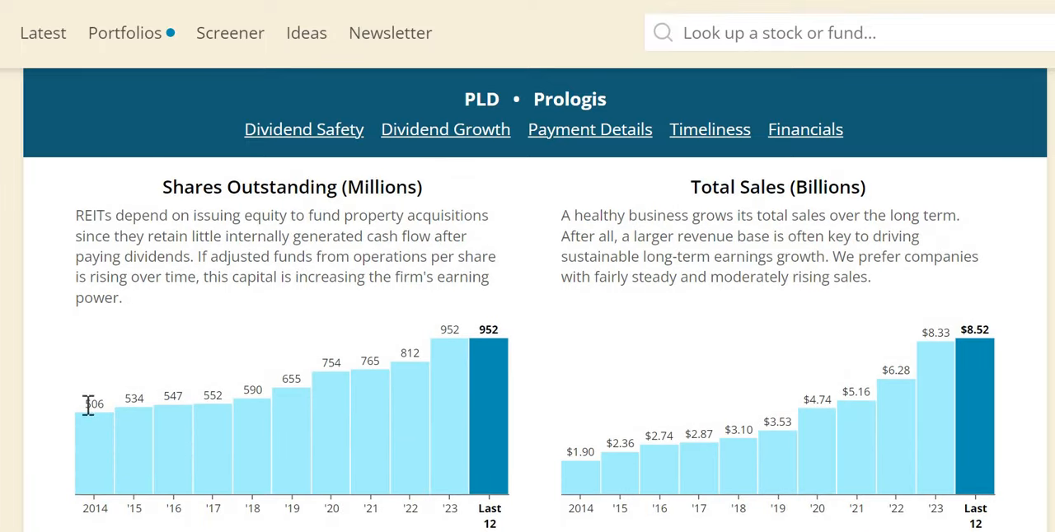
{"action": "mouse_move", "coordinate": [496, 385]}
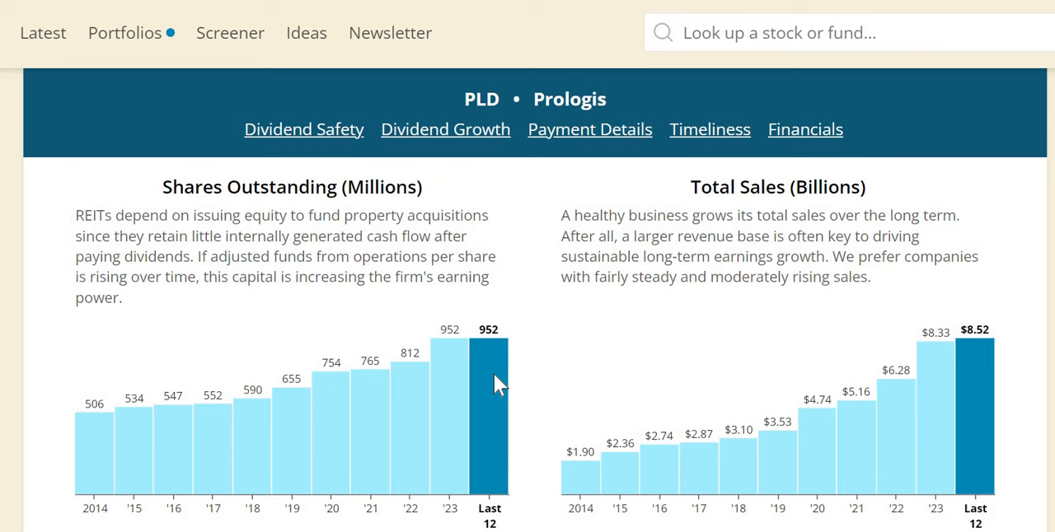
{"action": "mouse_move", "coordinate": [490, 379]}
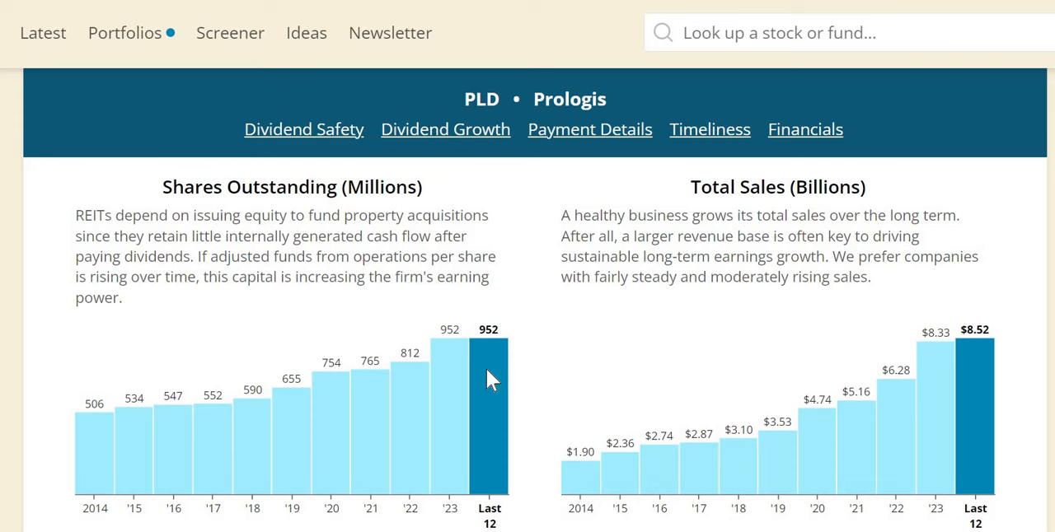
{"action": "mouse_move", "coordinate": [388, 379]}
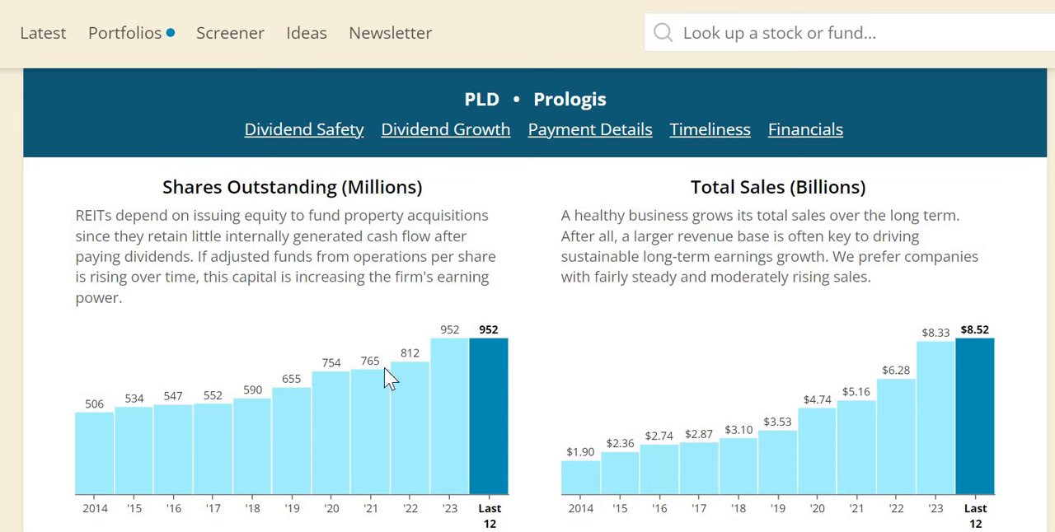
{"action": "mouse_move", "coordinate": [216, 390]}
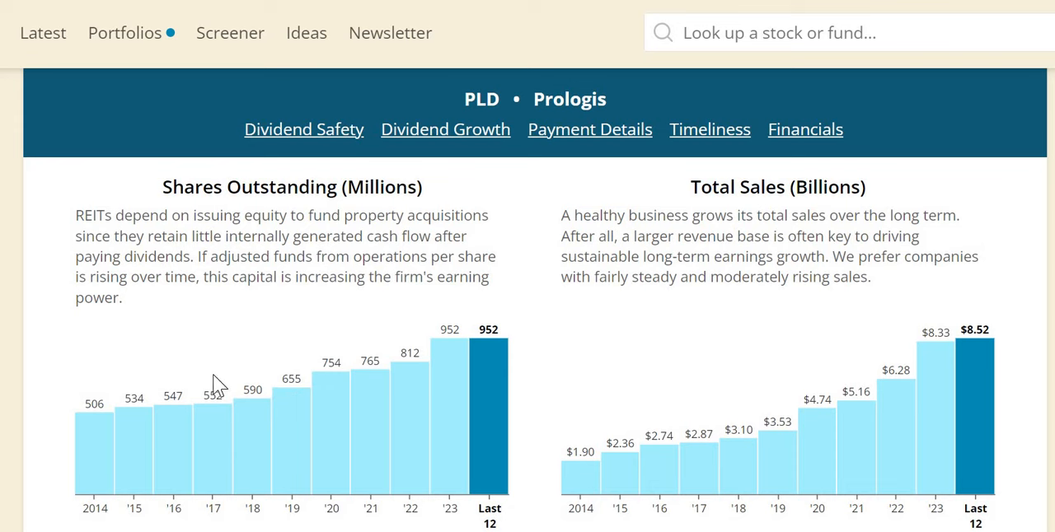
{"action": "mouse_move", "coordinate": [204, 366]}
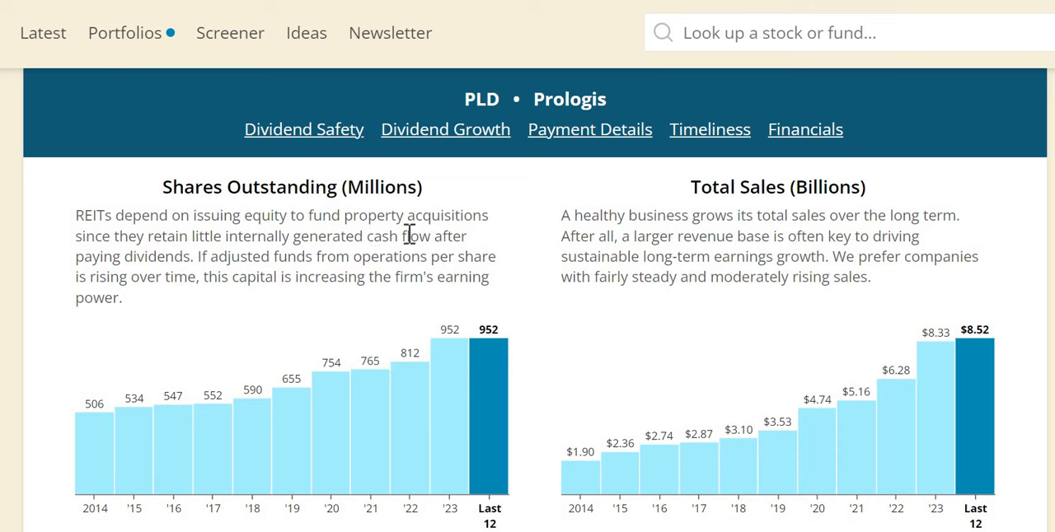
Step: Highlight 'retain little internally generated cash flow' beside the Shares Outstanding and Total Sales charts
{"action": "left_click_drag", "start_coordinate": [146, 236], "coordinate": [429, 236]}
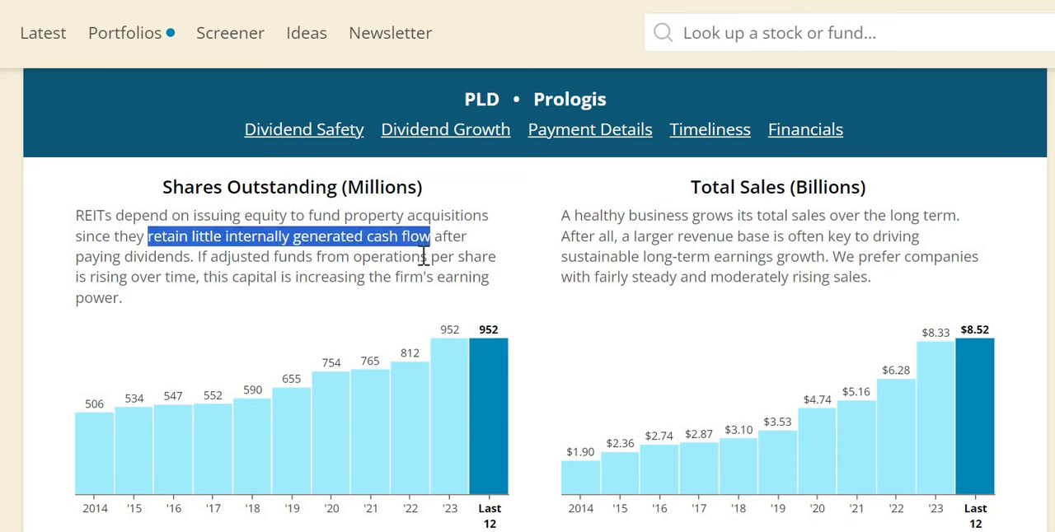
{"action": "mouse_move", "coordinate": [202, 381]}
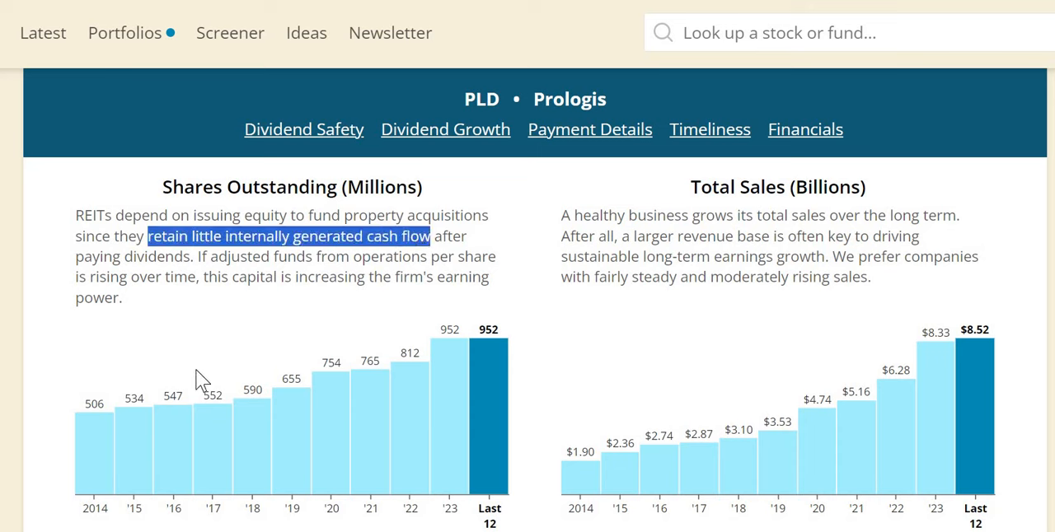
{"action": "mouse_move", "coordinate": [91, 430]}
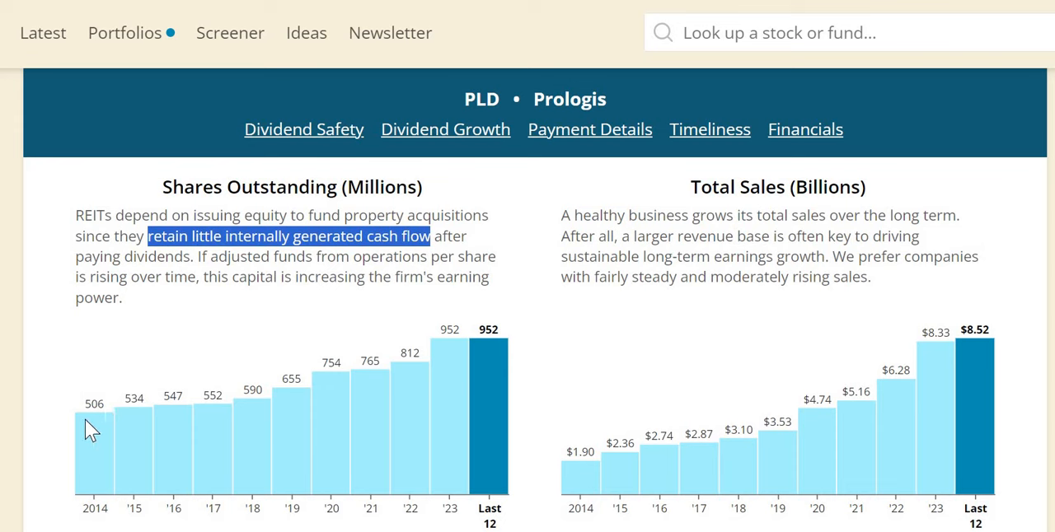
{"action": "mouse_move", "coordinate": [514, 366]}
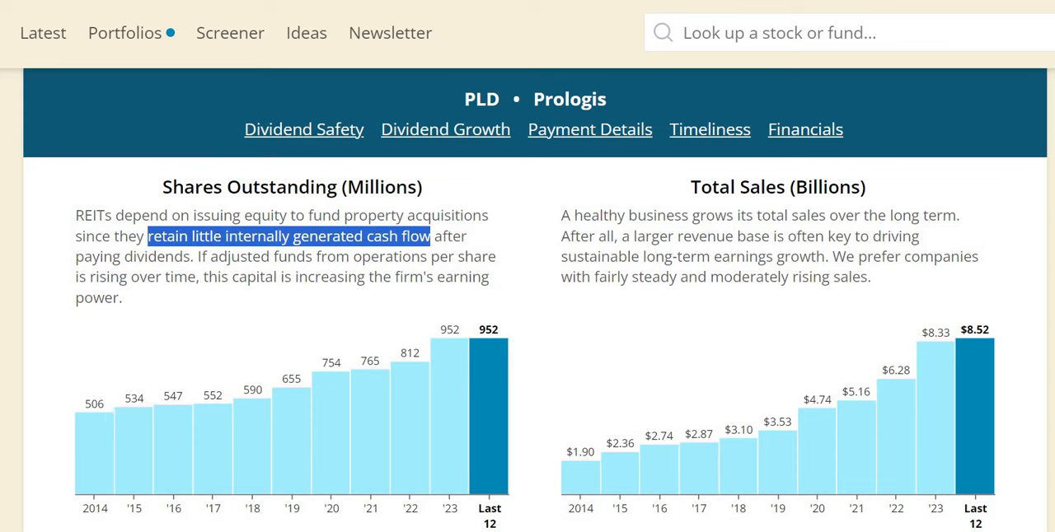
Step: Mark the Return on Invested Capital heading, then reach the operating (41%) and FCF (64%) margin charts
{"action": "scroll", "scroll_direction": "down", "scroll_amount": 3}
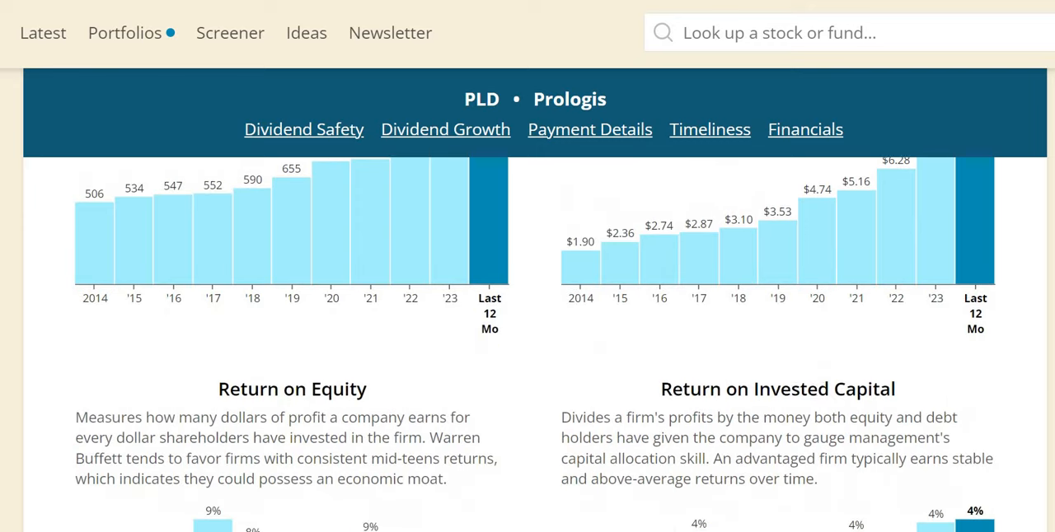
{"action": "scroll", "scroll_direction": "down", "scroll_amount": 3}
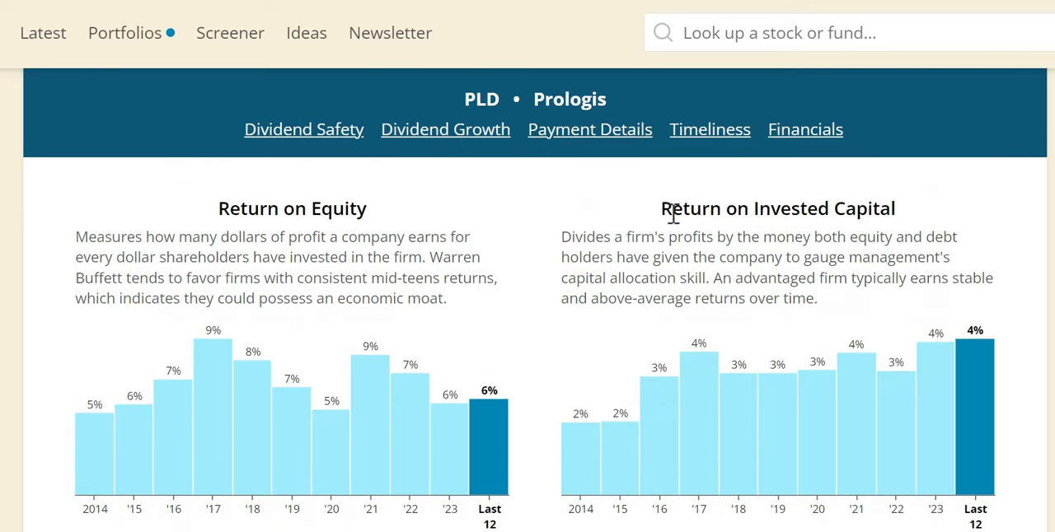
{"action": "left_click_drag", "start_coordinate": [660, 208], "coordinate": [844, 208]}
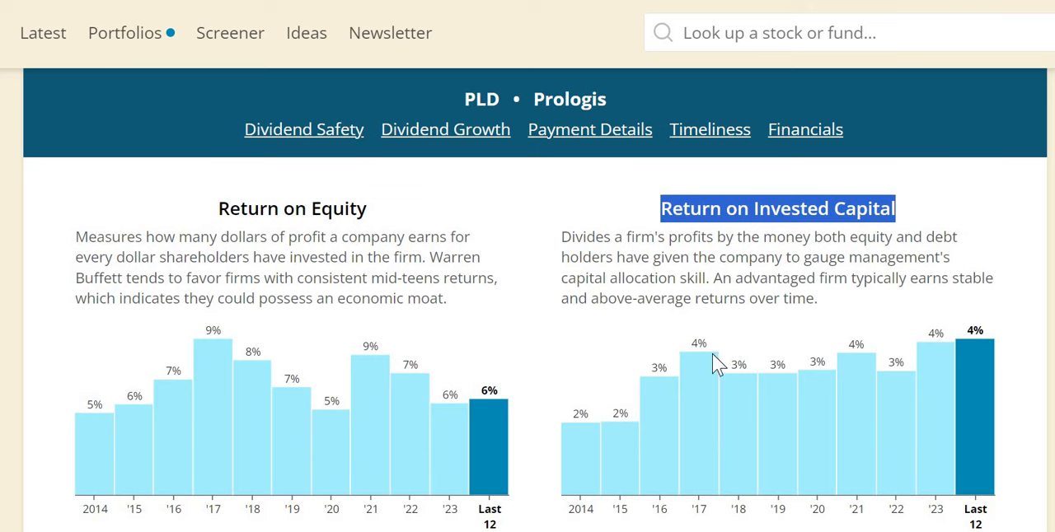
{"action": "mouse_move", "coordinate": [831, 400]}
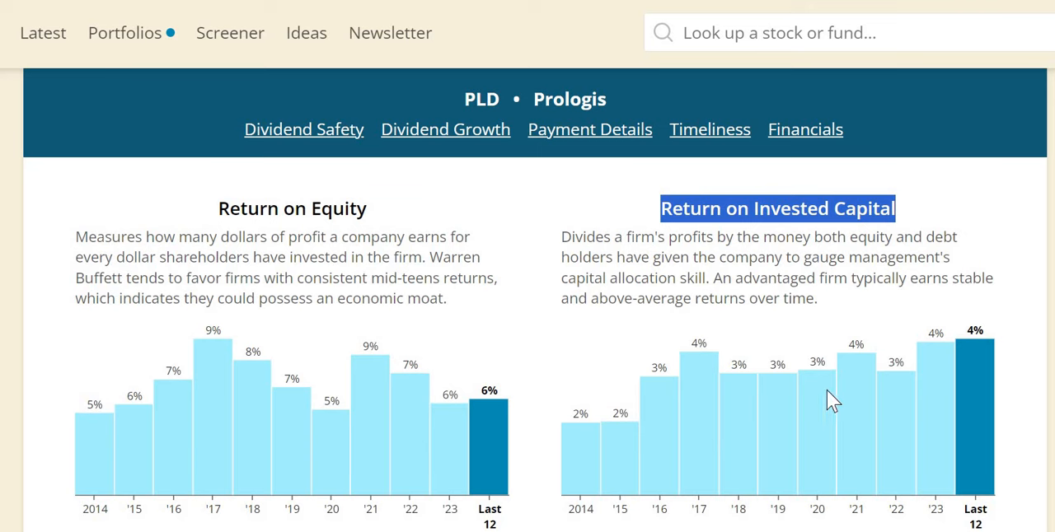
{"action": "mouse_move", "coordinate": [860, 389]}
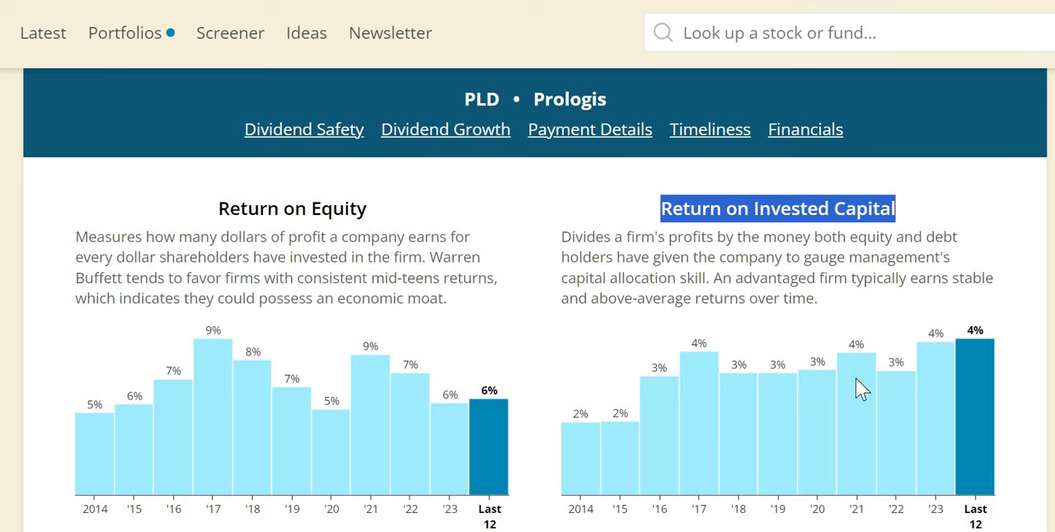
{"action": "mouse_move", "coordinate": [936, 369]}
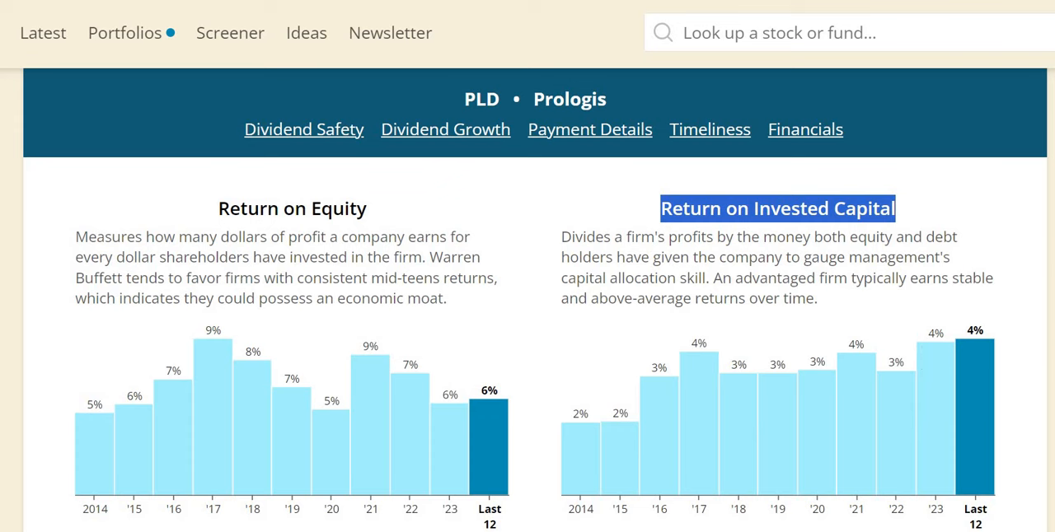
{"action": "scroll", "scroll_direction": "down", "scroll_amount": 3}
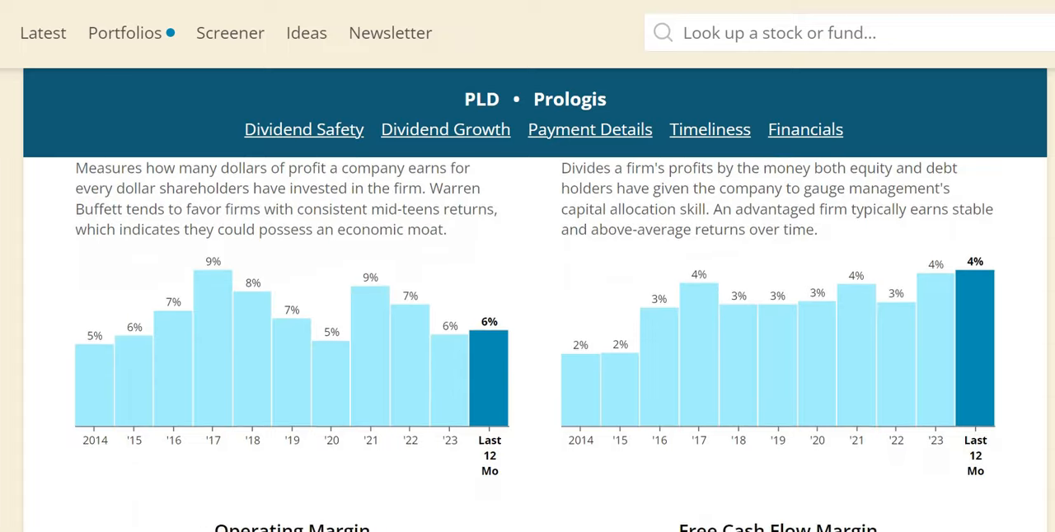
{"action": "scroll", "scroll_direction": "down", "scroll_amount": 3}
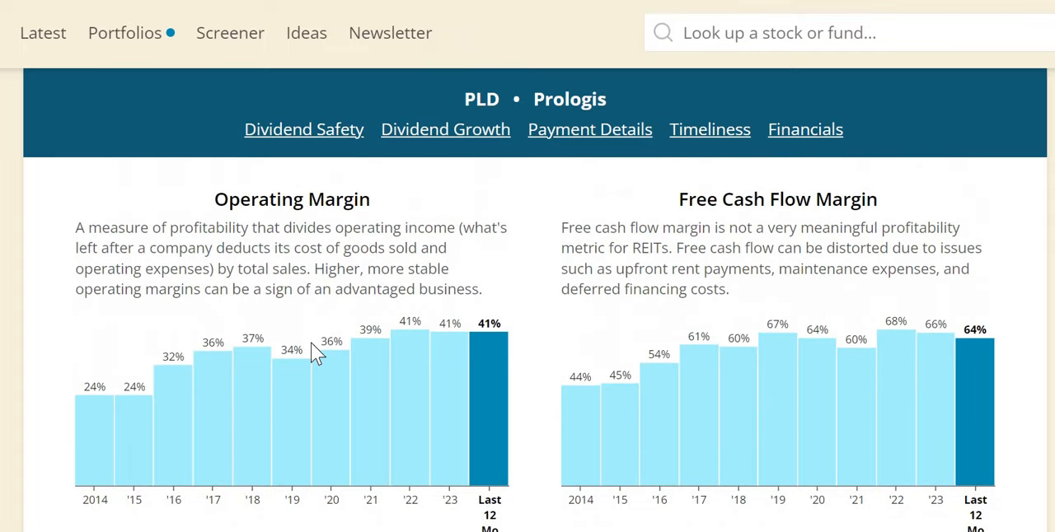
{"action": "mouse_move", "coordinate": [293, 387]}
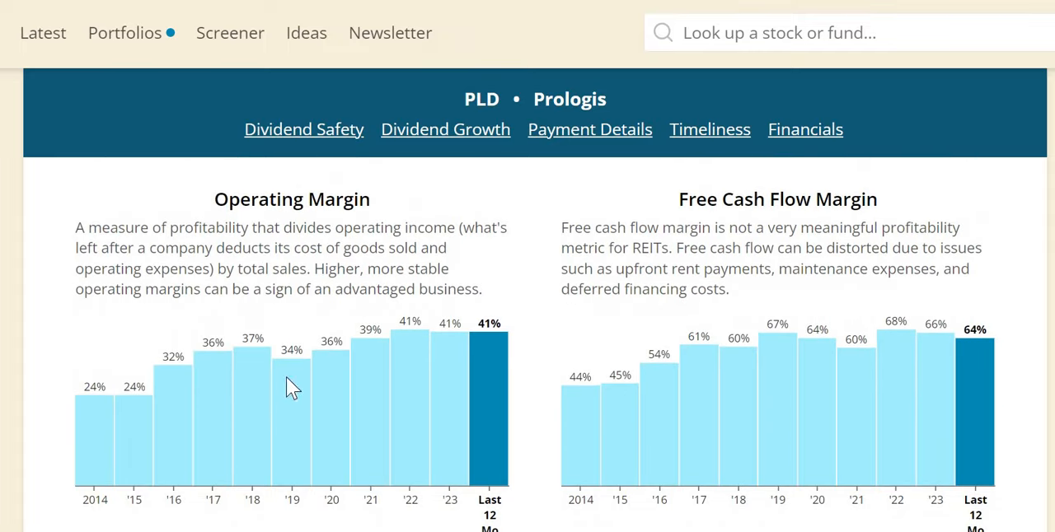
{"action": "mouse_move", "coordinate": [165, 419]}
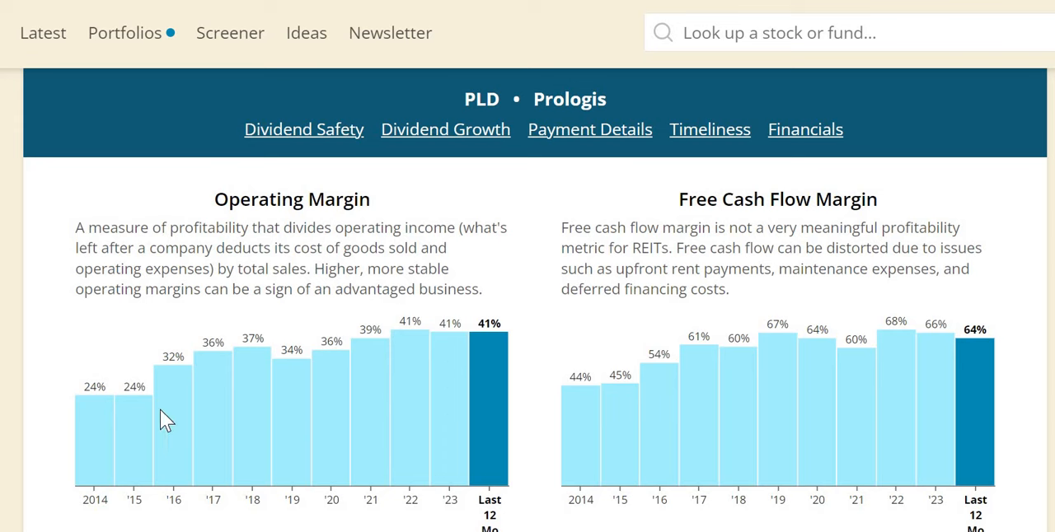
{"action": "mouse_move", "coordinate": [355, 394]}
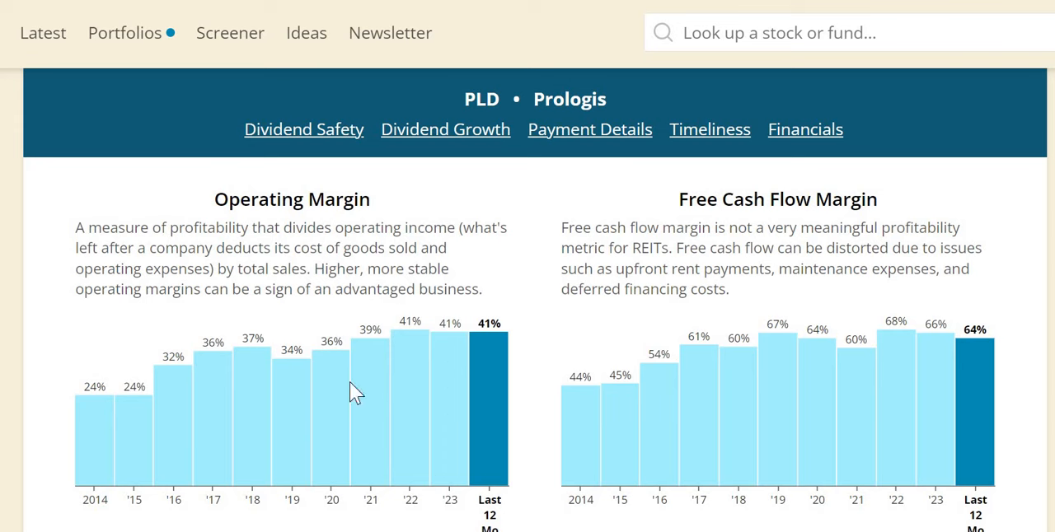
{"action": "mouse_move", "coordinate": [476, 329]}
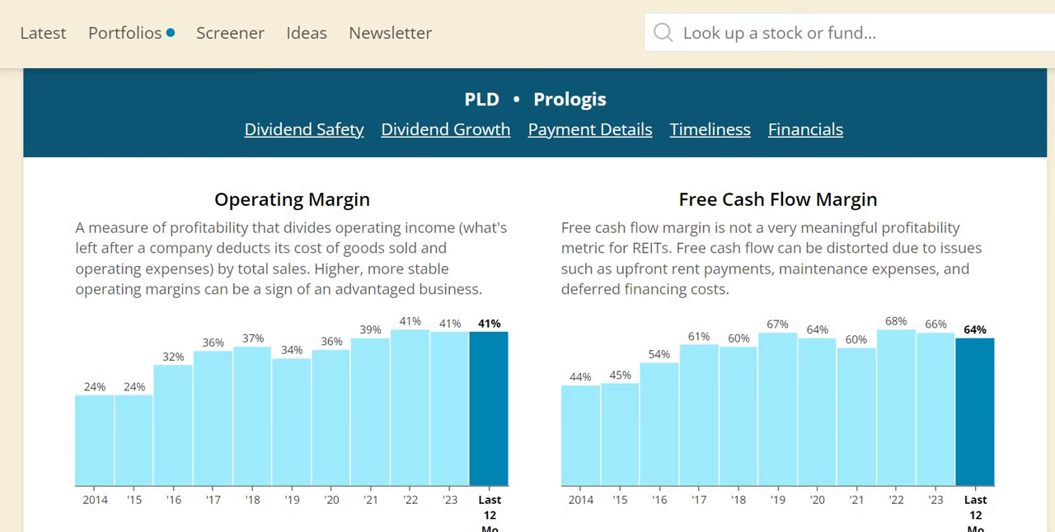
Step: Reach the Net Debt to EBITDA (5.21) and Net Debt to Capital (0.34) charts; highlight the debt-payoff phrase
{"action": "scroll", "scroll_direction": "down", "scroll_amount": 3}
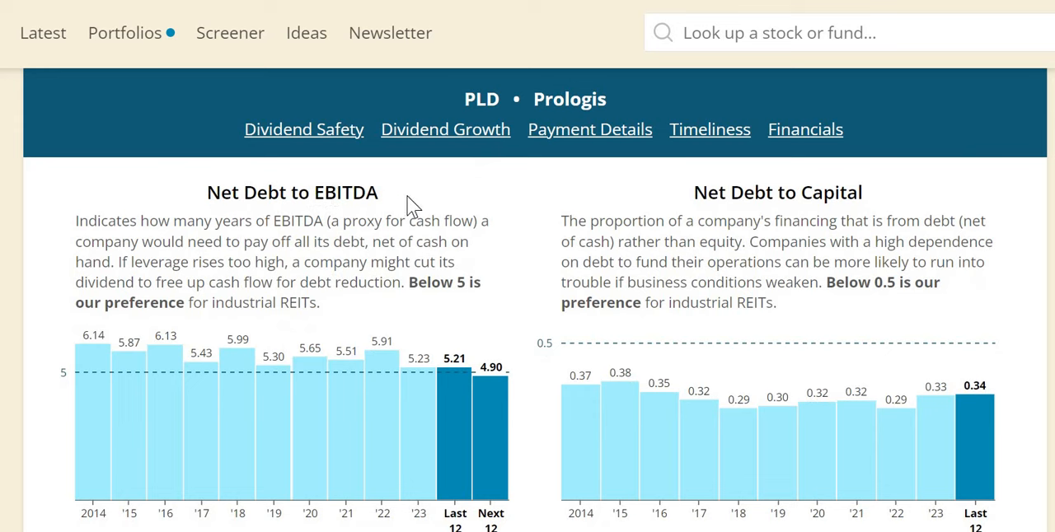
{"action": "double_click", "coordinate": [340, 192]}
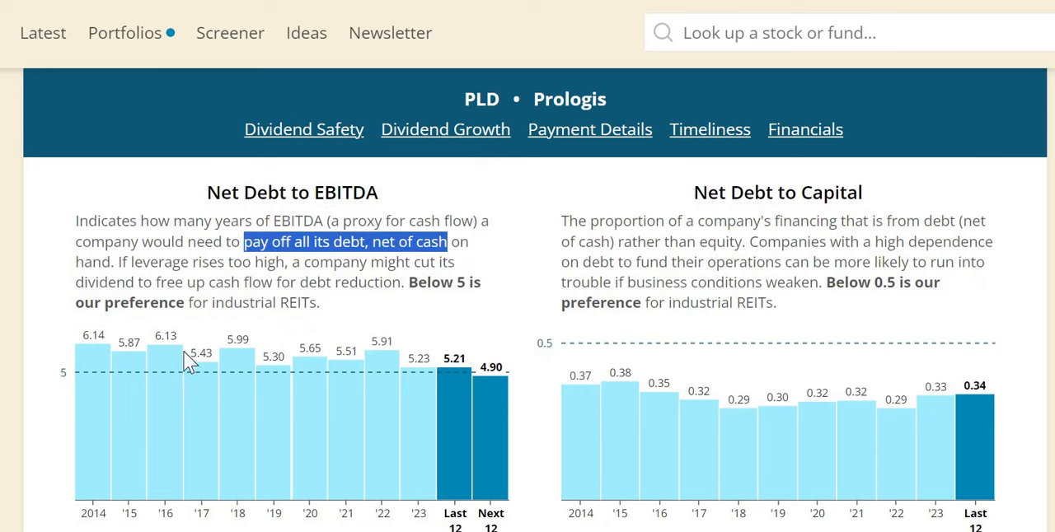
{"action": "mouse_move", "coordinate": [426, 293]}
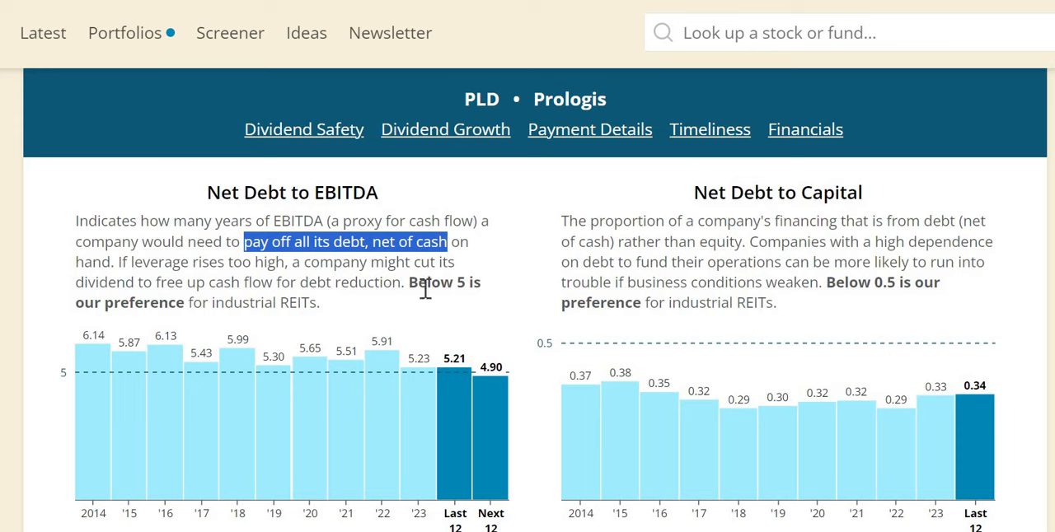
{"action": "mouse_move", "coordinate": [308, 412]}
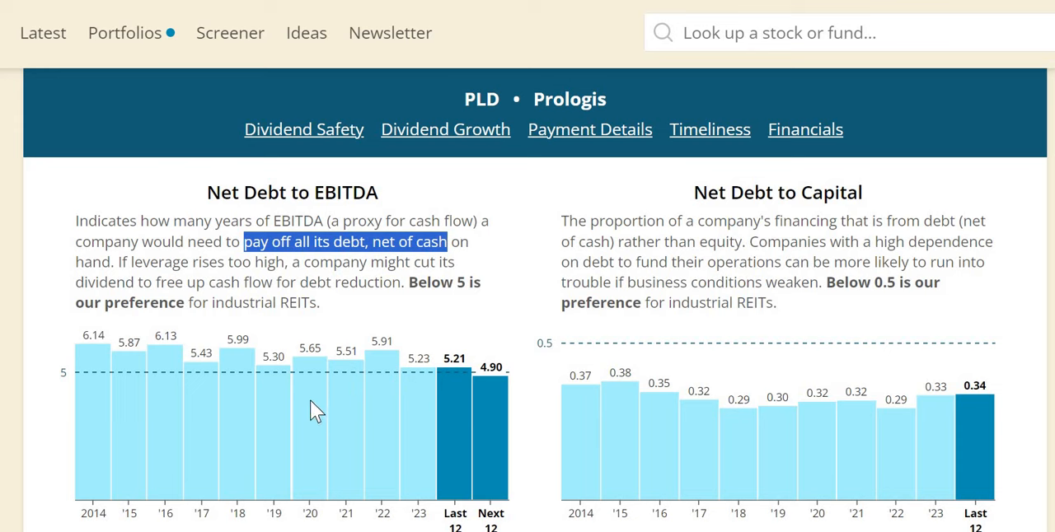
{"action": "mouse_move", "coordinate": [399, 286]}
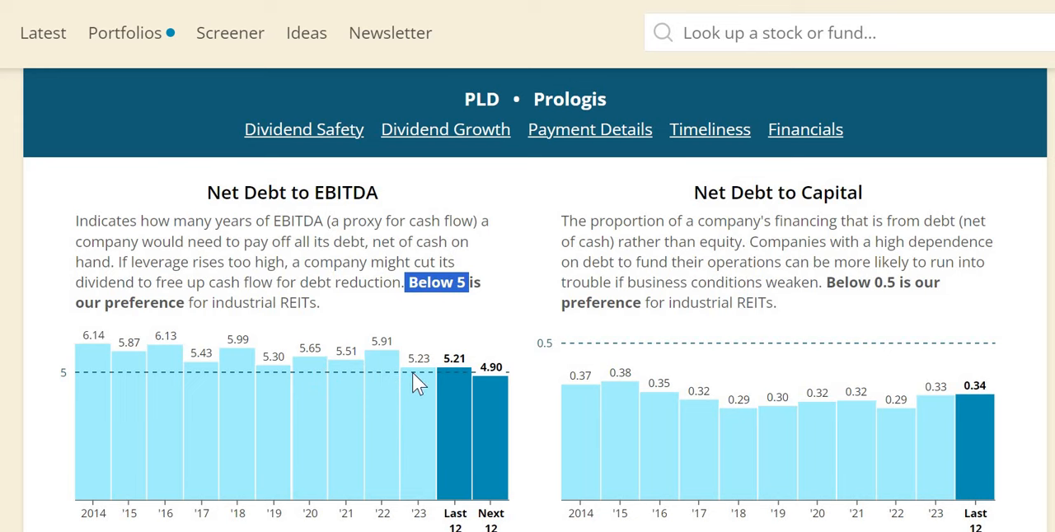
{"action": "mouse_move", "coordinate": [98, 335]}
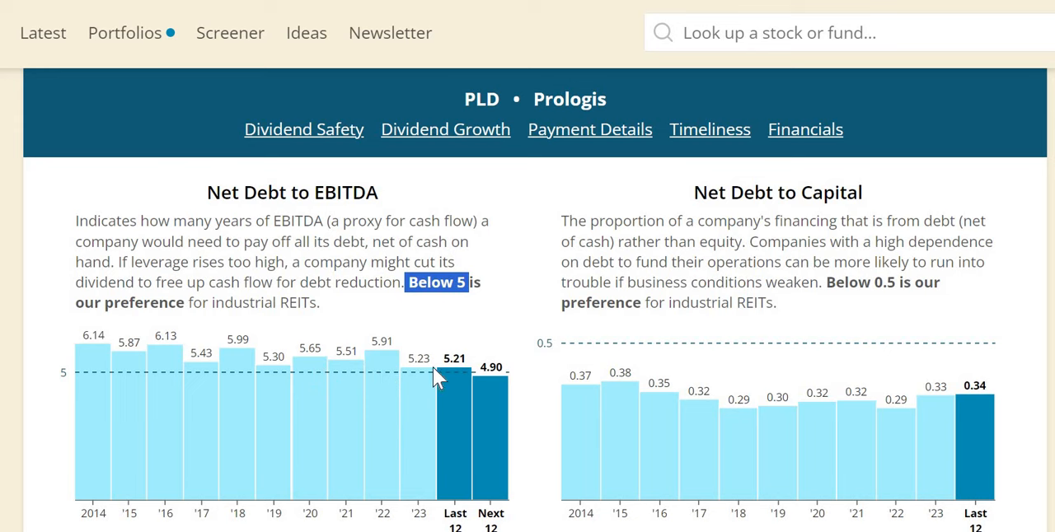
{"action": "mouse_move", "coordinate": [419, 368]}
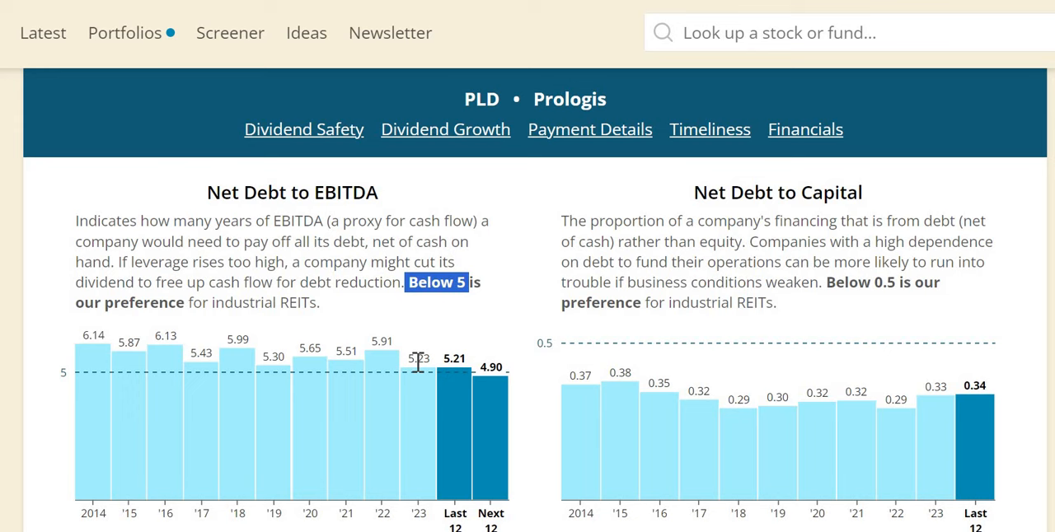
{"action": "mouse_move", "coordinate": [508, 387]}
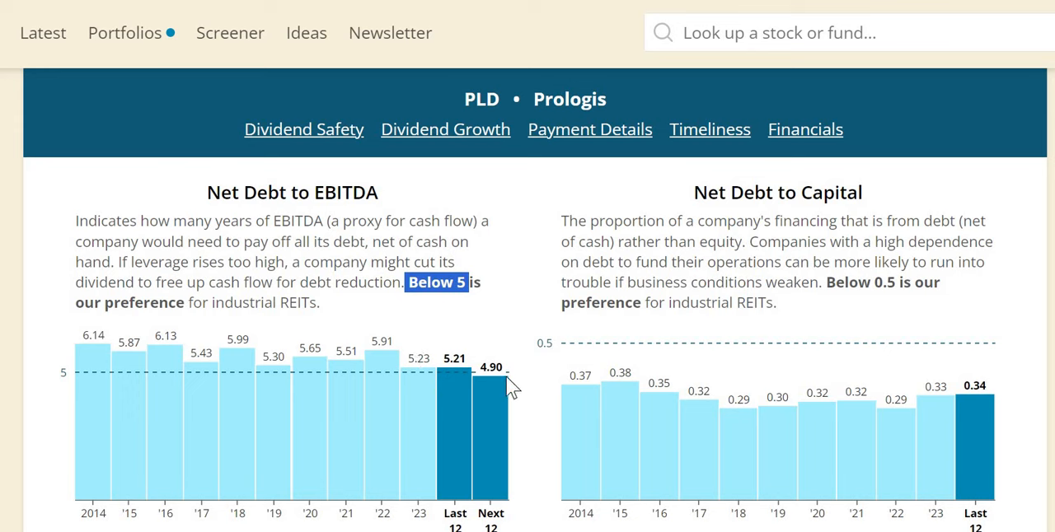
{"action": "mouse_move", "coordinate": [490, 380]}
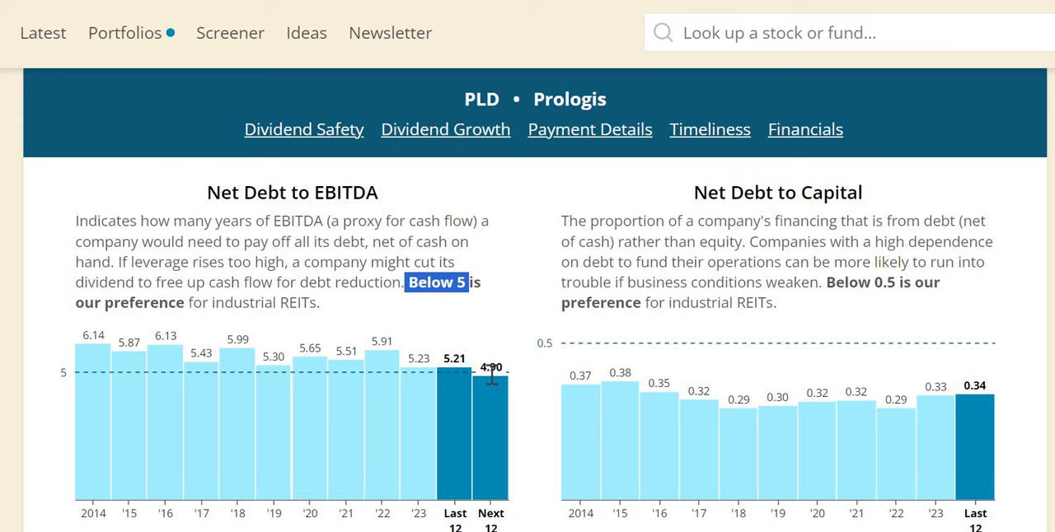
{"action": "mouse_move", "coordinate": [535, 408]}
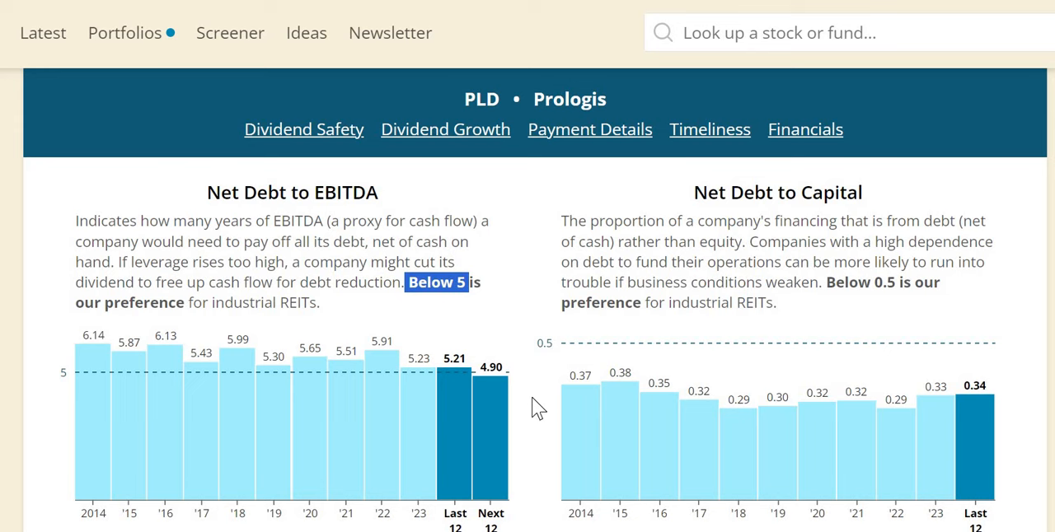
{"action": "mouse_move", "coordinate": [540, 393]}
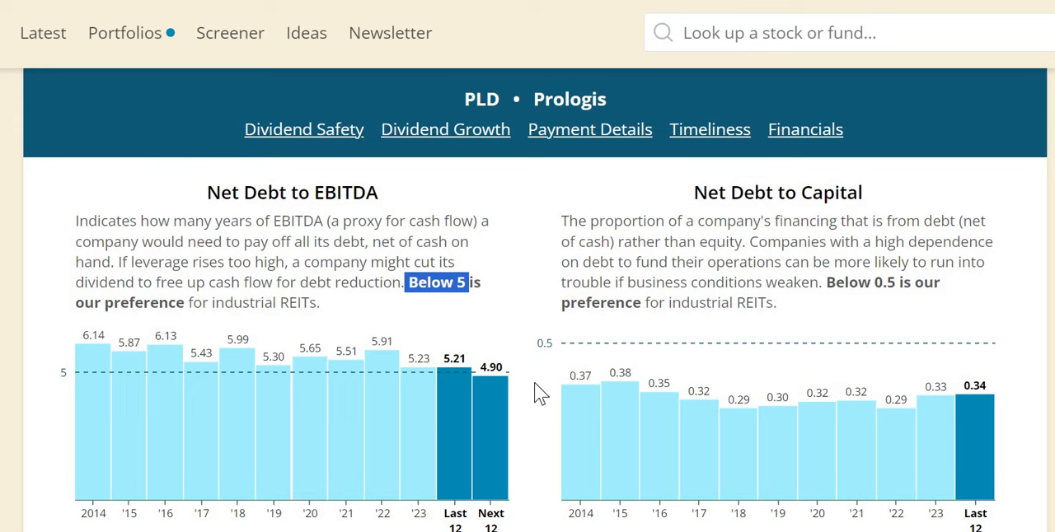
{"action": "mouse_move", "coordinate": [549, 384]}
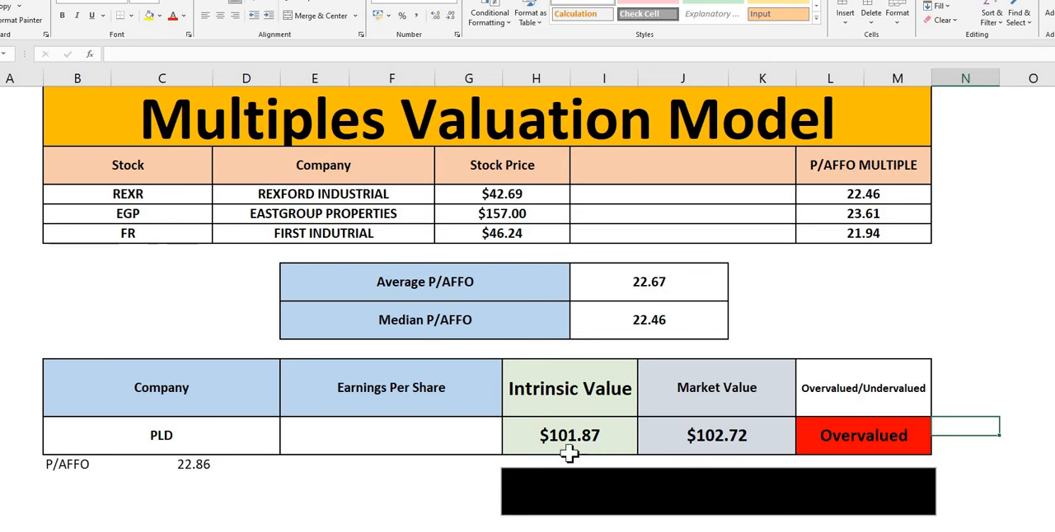
{"action": "mouse_move", "coordinate": [640, 405]}
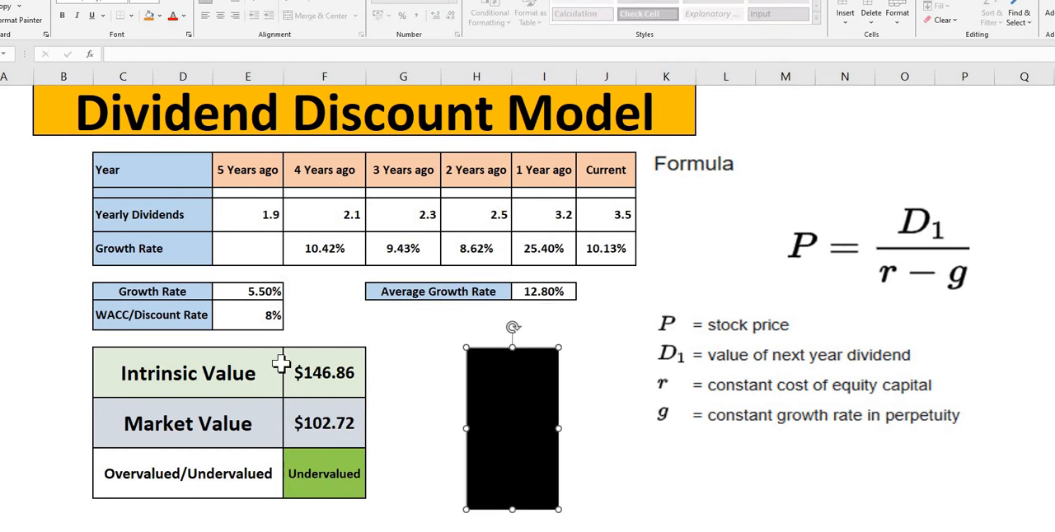
Step: Review the Dividend Discount Model result: $146.86 intrinsic value versus $102.72, Undervalued
{"action": "left_click", "coordinate": [403, 395]}
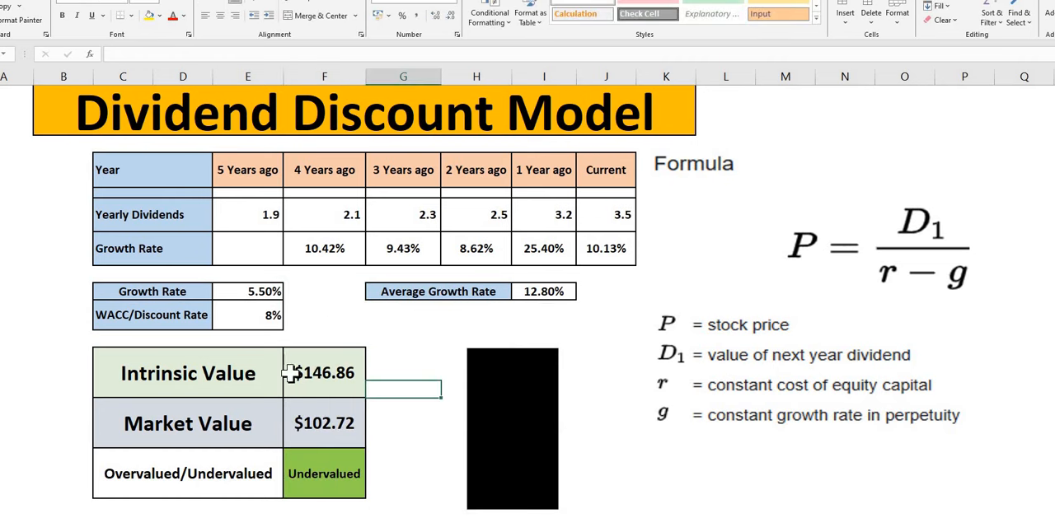
{"action": "mouse_move", "coordinate": [392, 360]}
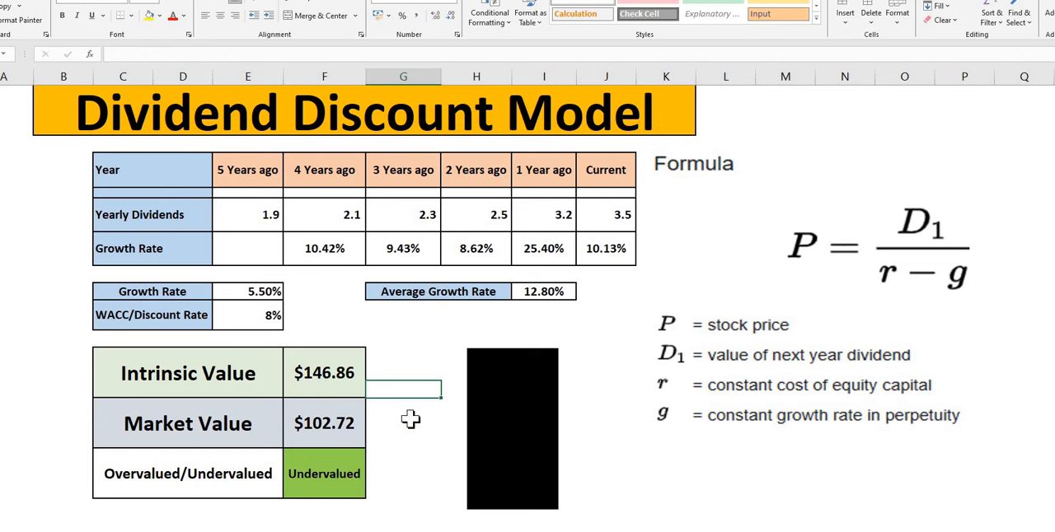
{"action": "mouse_move", "coordinate": [388, 191]}
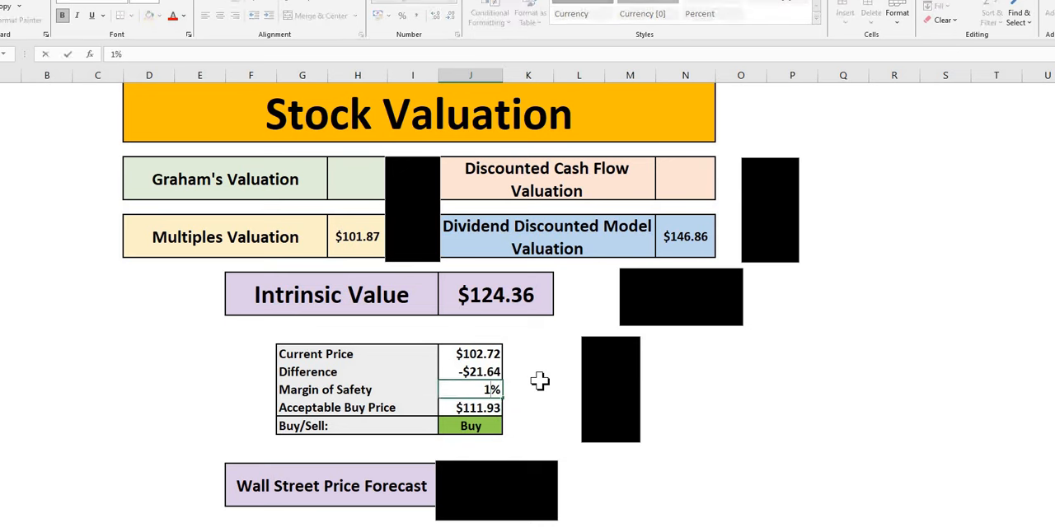
Step: Enter 15% as the margin of safety on the Stock Valuation sheet
{"action": "type", "text": "15%"}
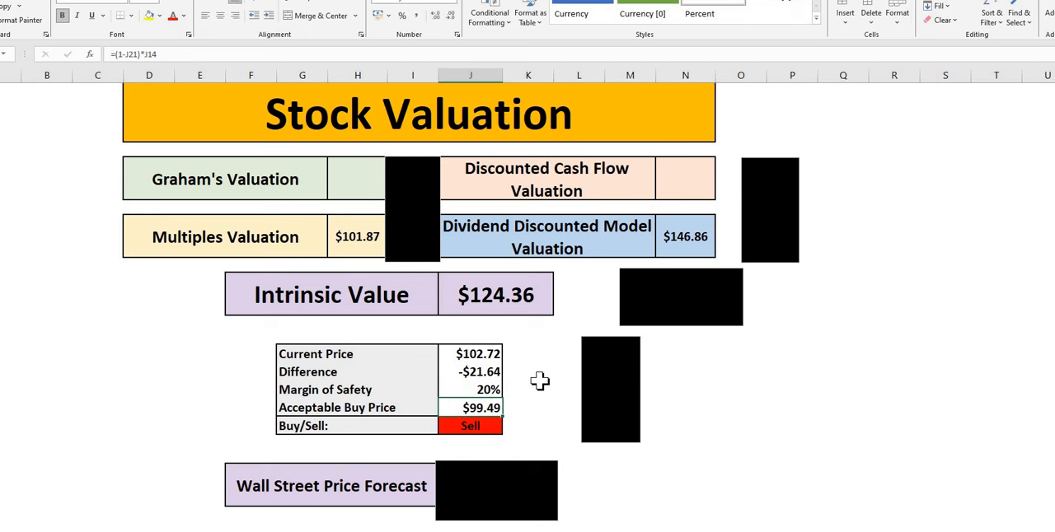
{"action": "left_click", "coordinate": [536, 391]}
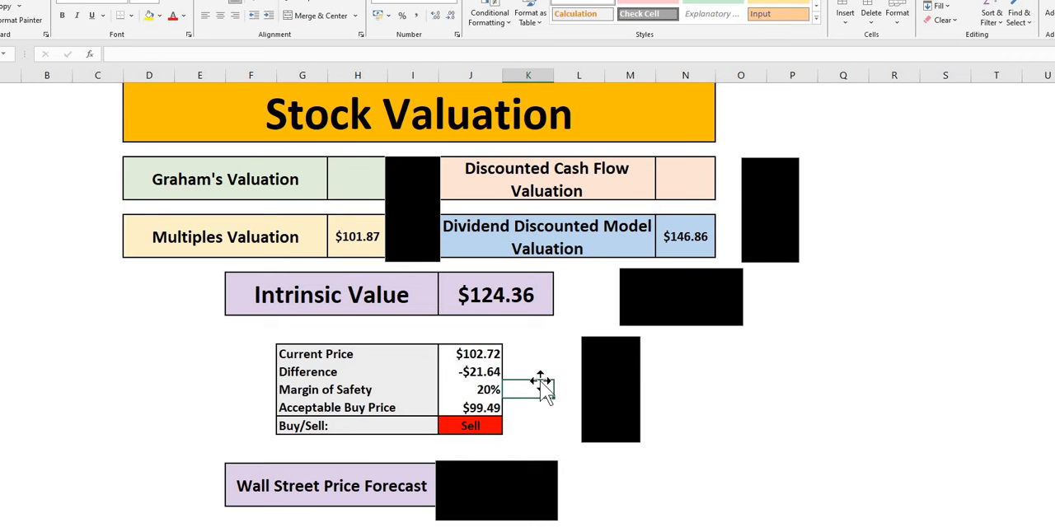
{"action": "mouse_move", "coordinate": [536, 381]}
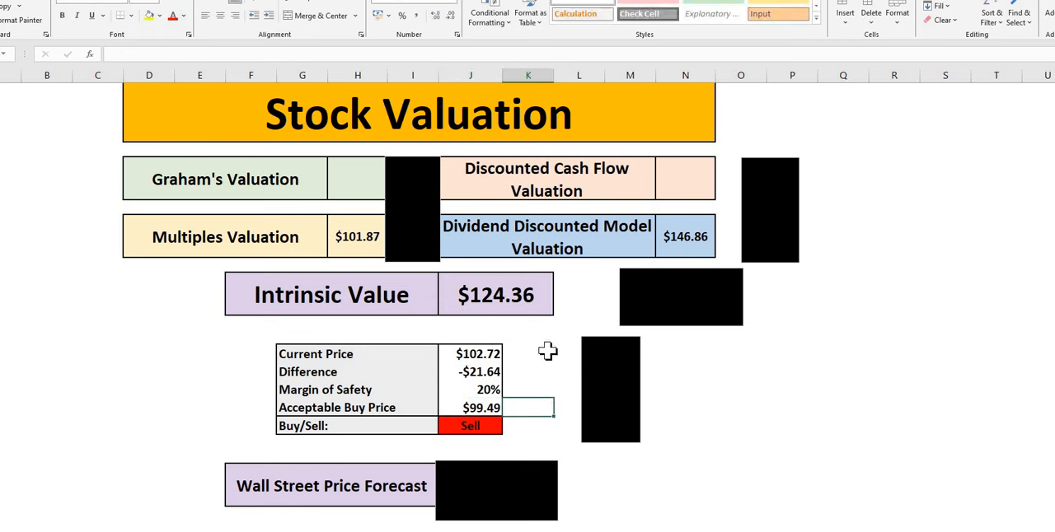
{"action": "mouse_move", "coordinate": [798, 399]}
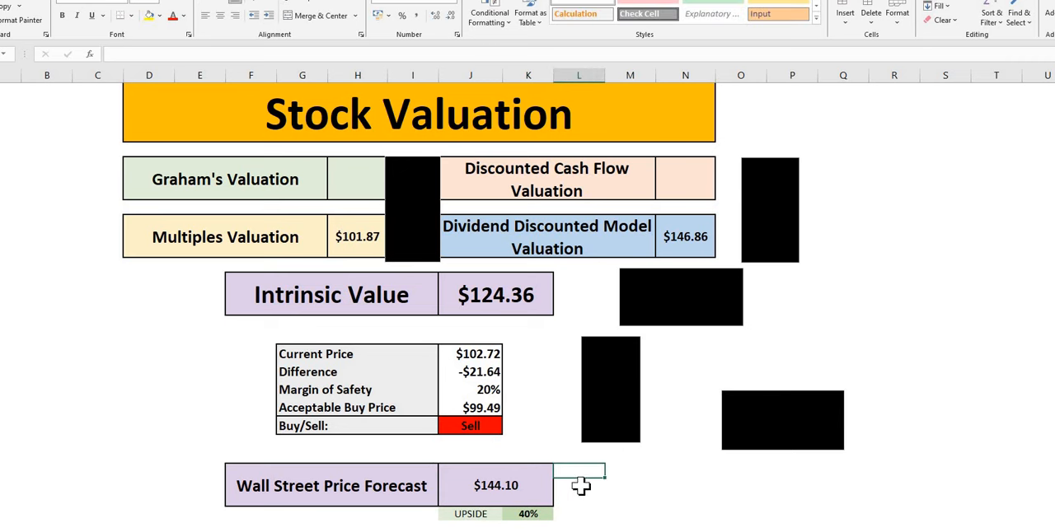
{"action": "mouse_move", "coordinate": [539, 488]}
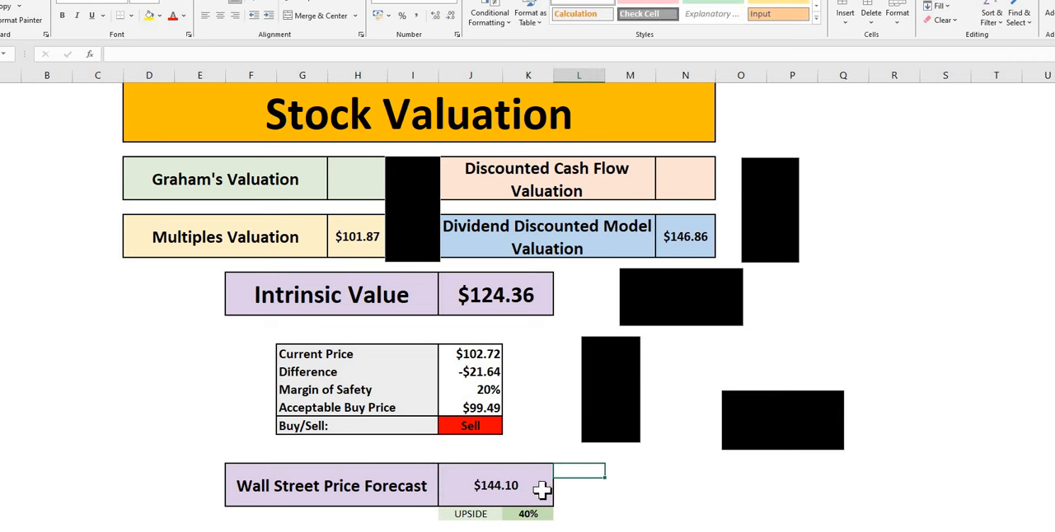
{"action": "mouse_move", "coordinate": [571, 490]}
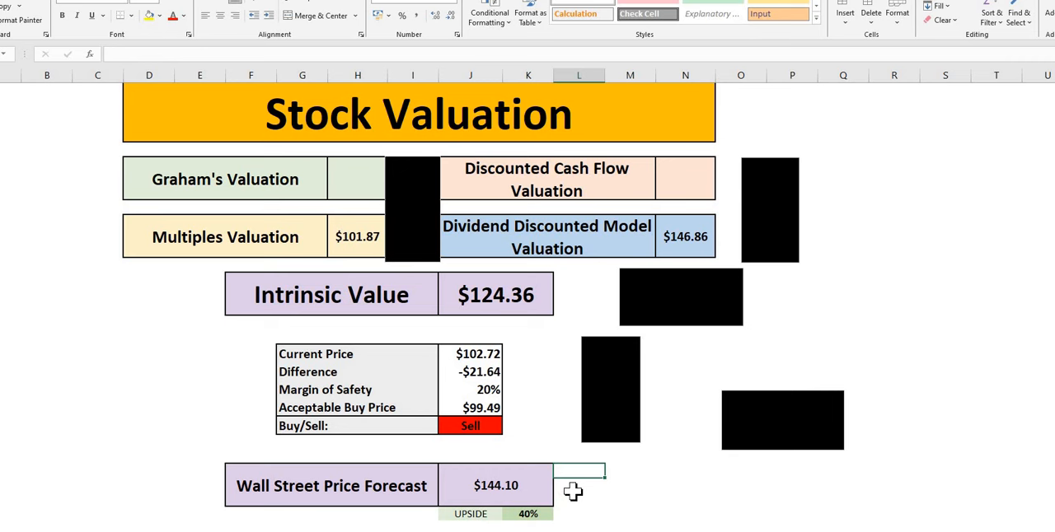